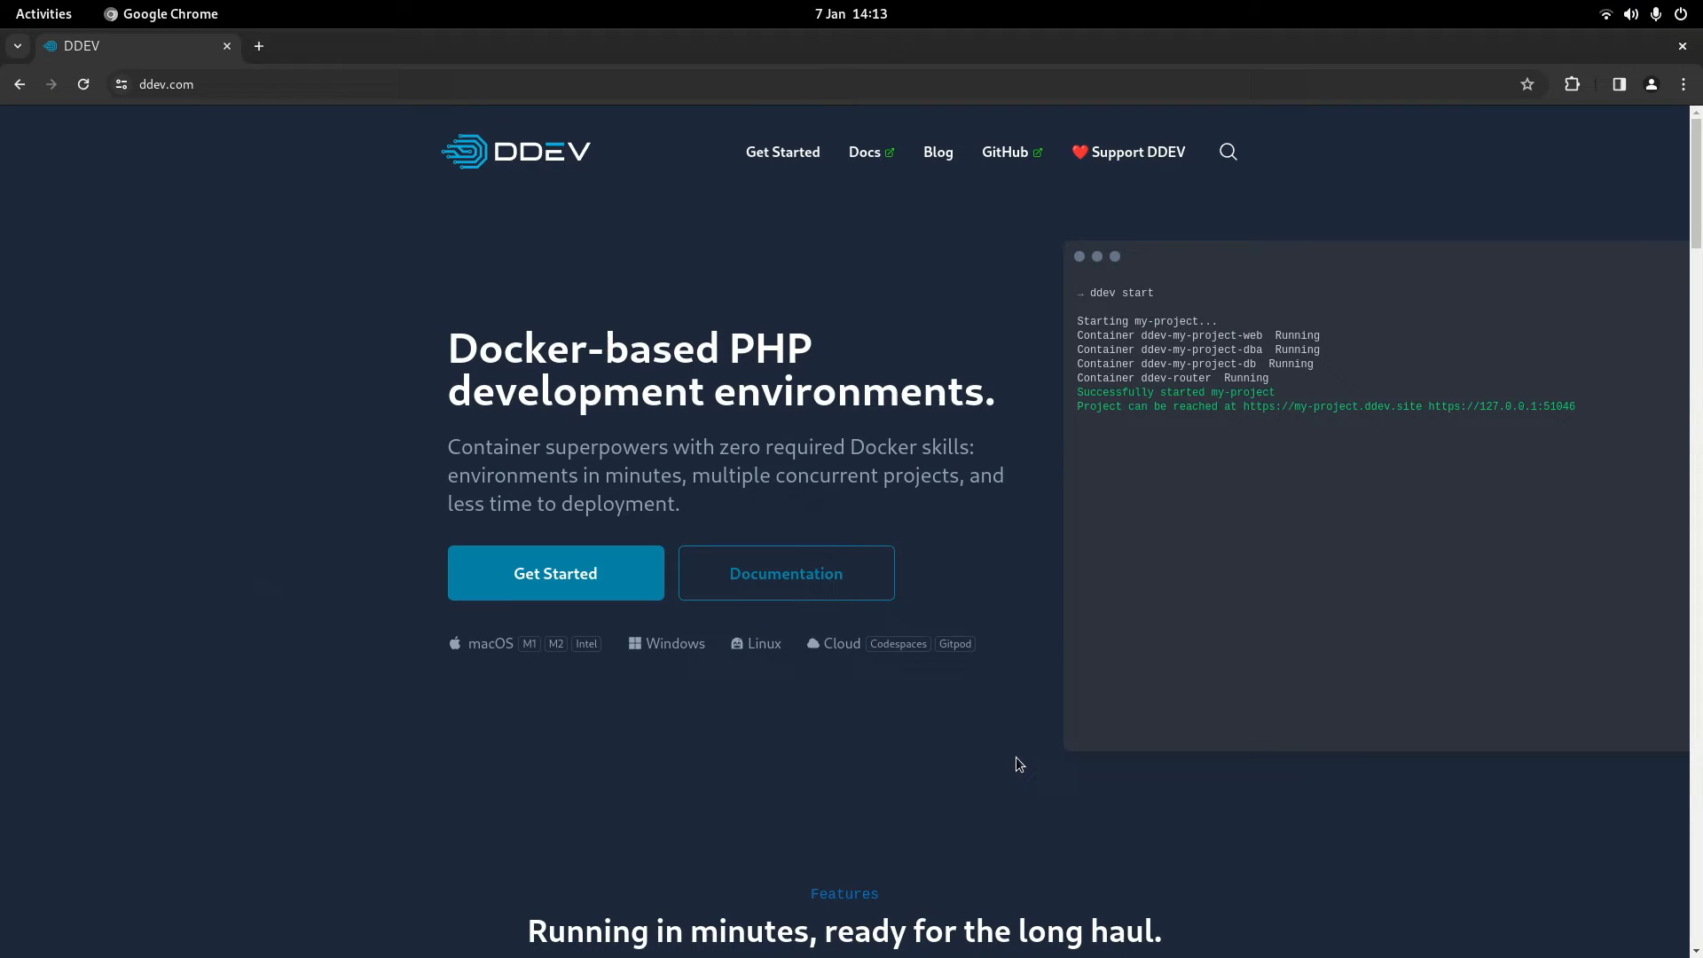
mouse_move(958, 695)
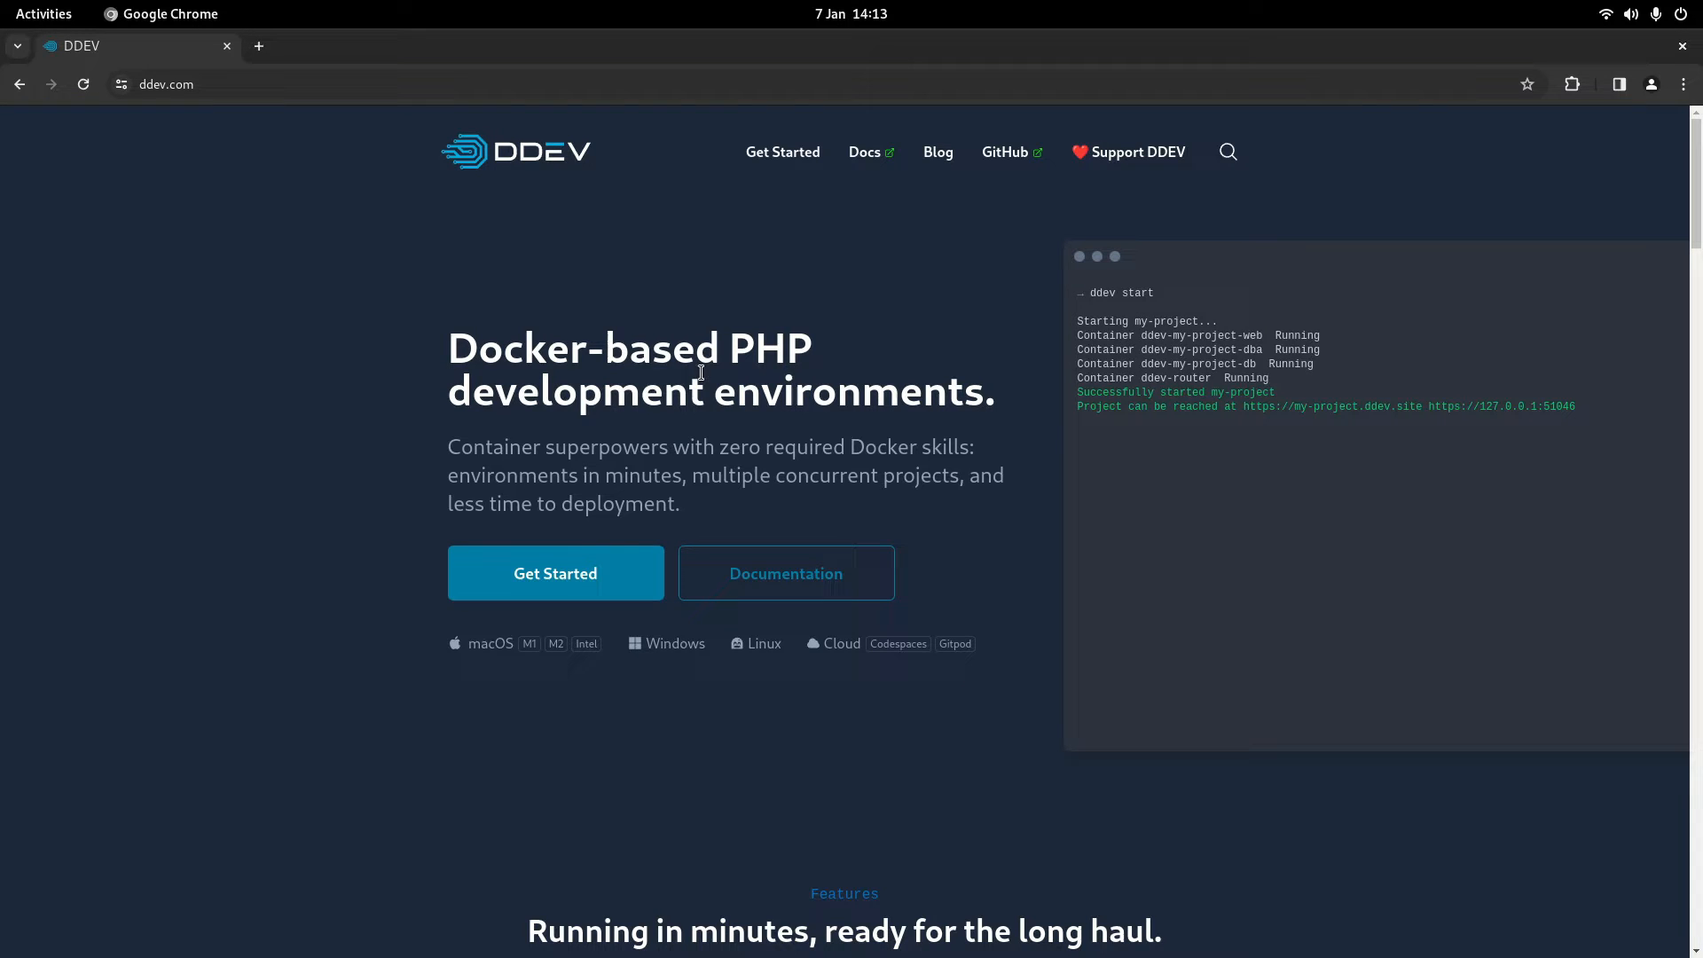
mouse_move(788, 396)
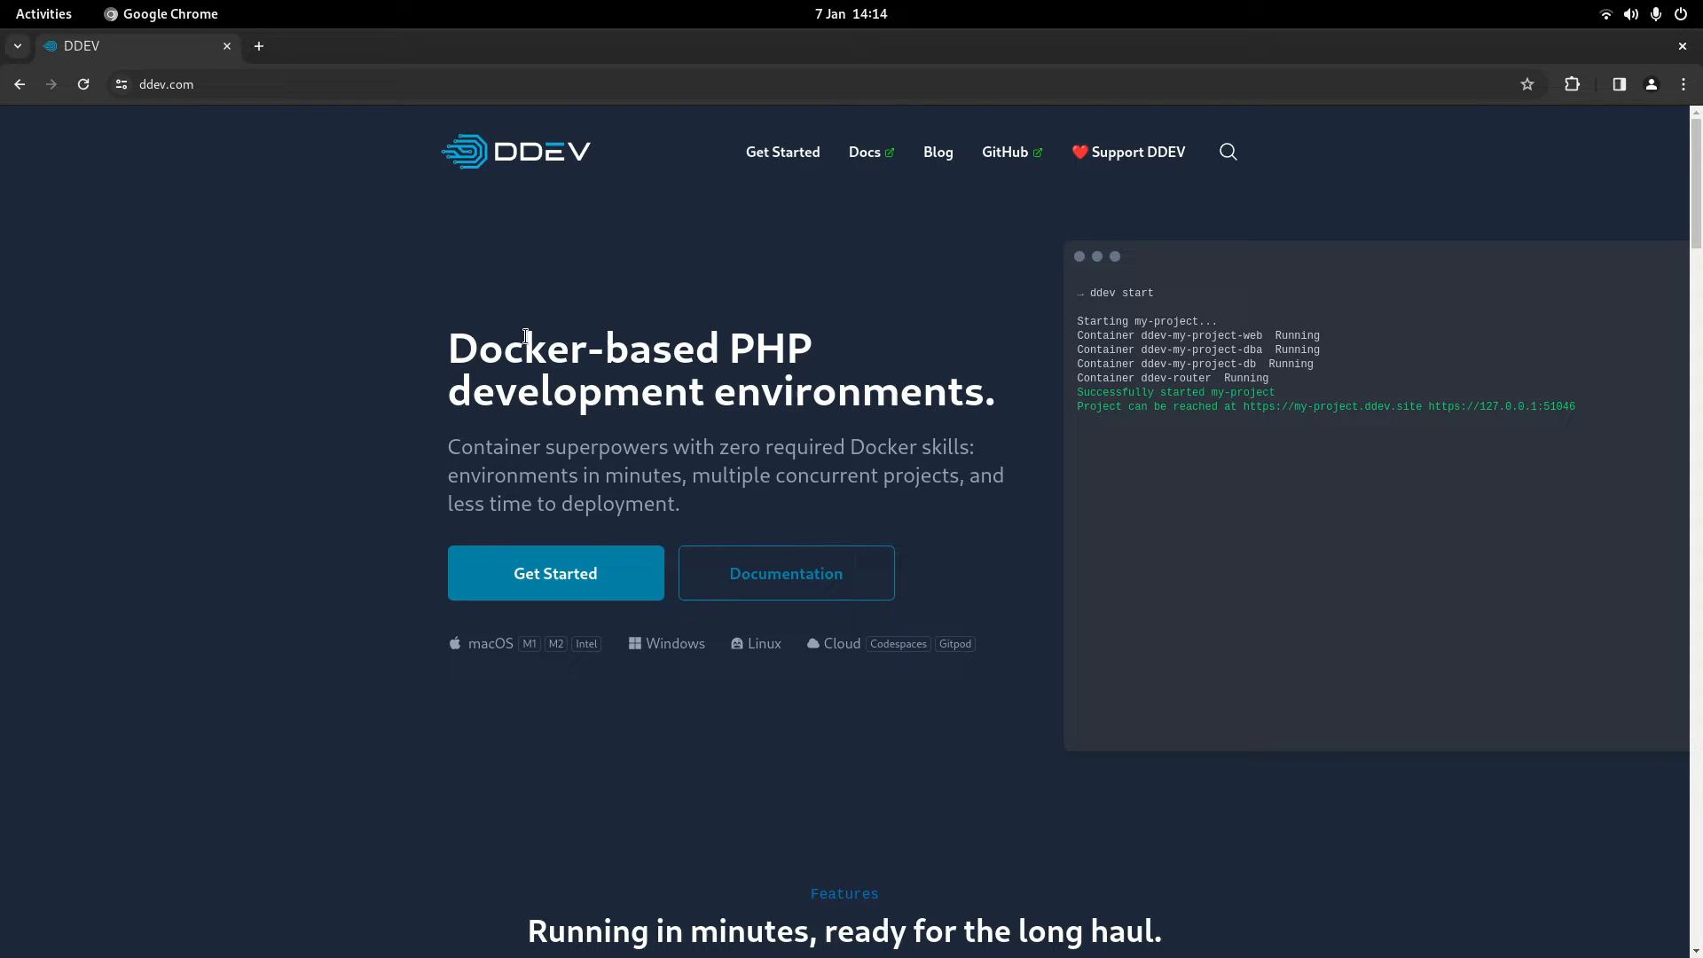
mouse_move(522, 330)
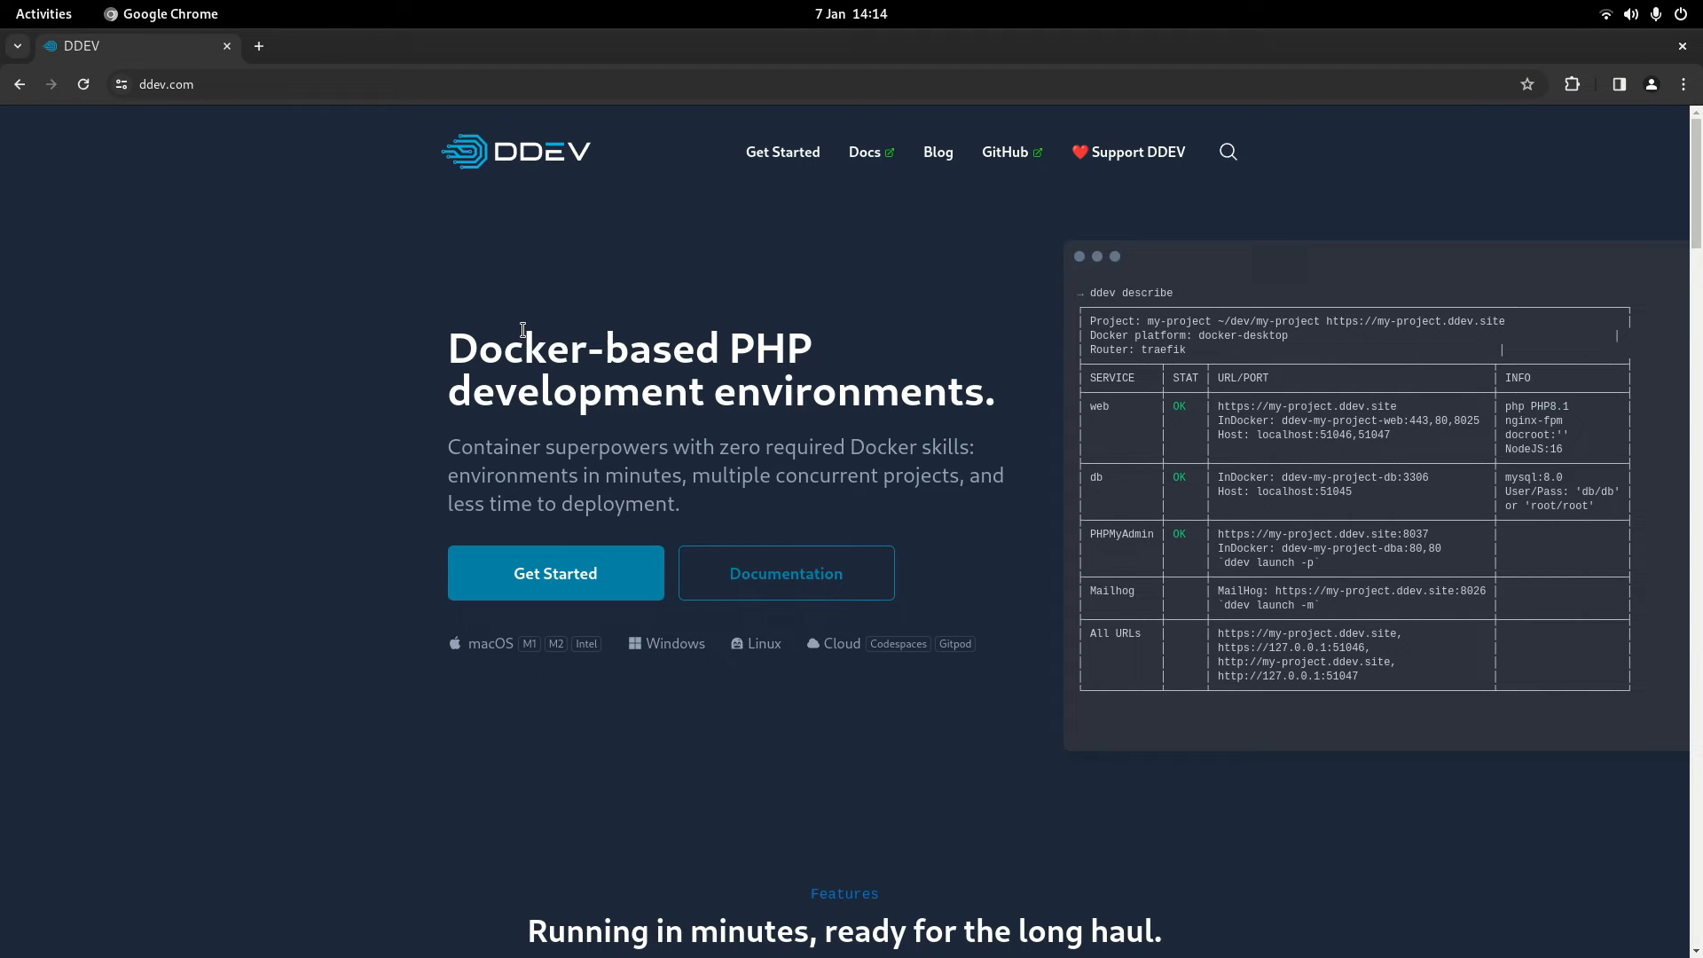
mouse_move(848, 164)
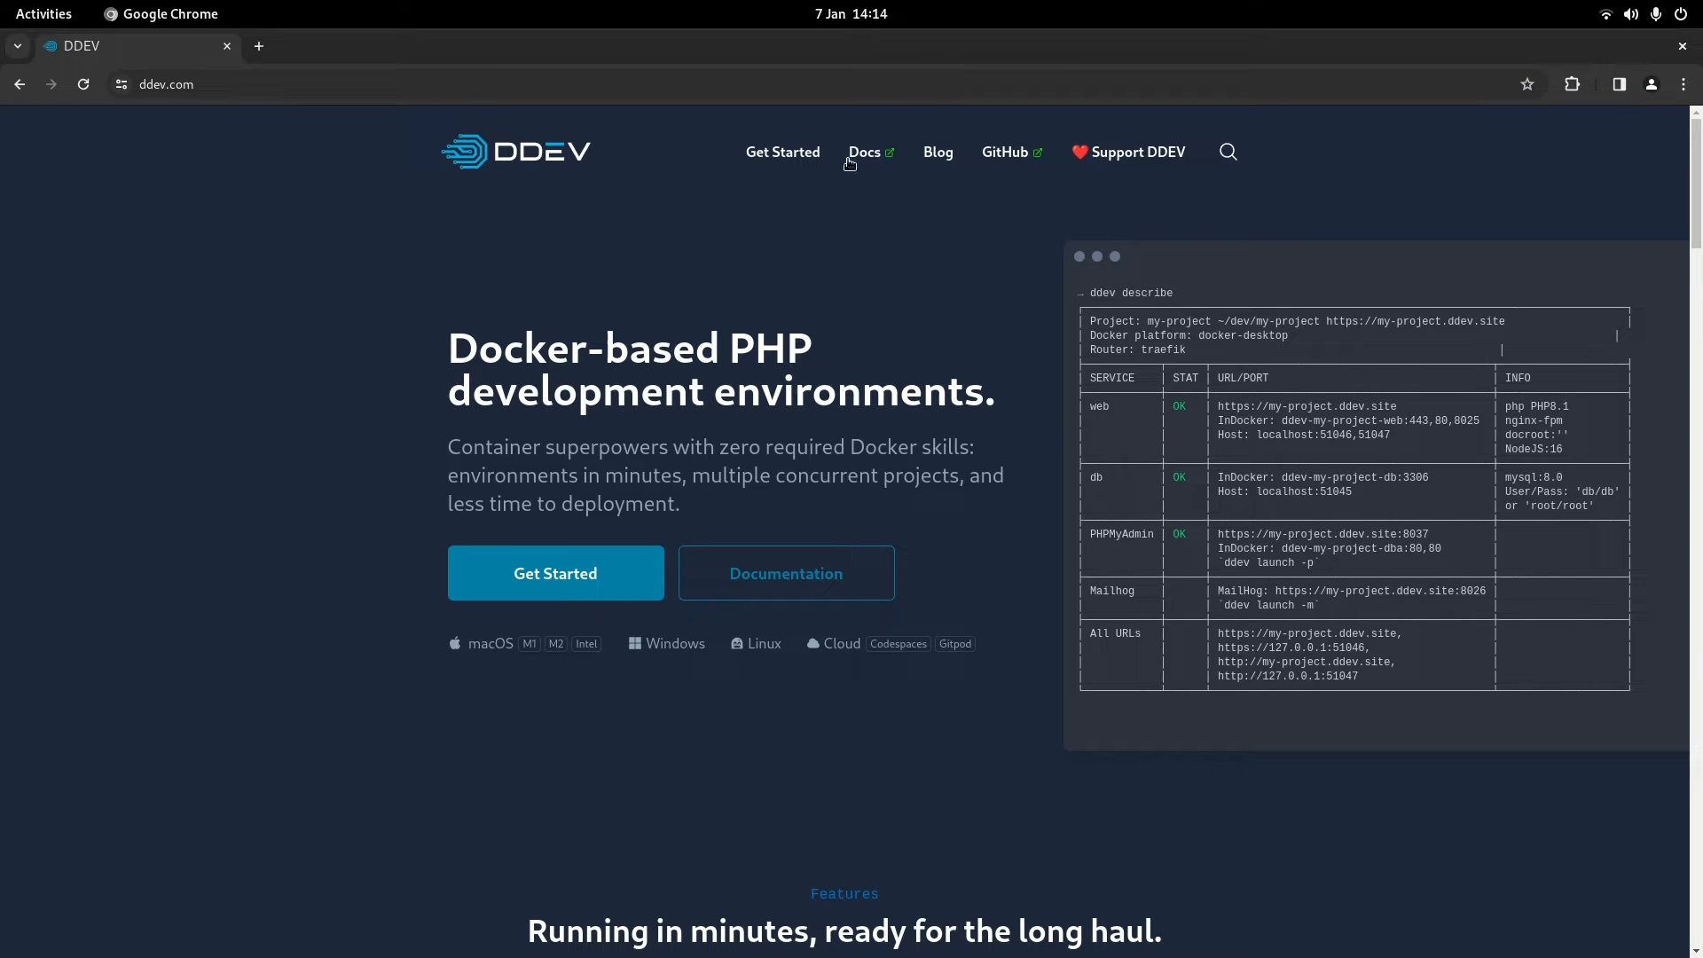
mouse_move(781, 265)
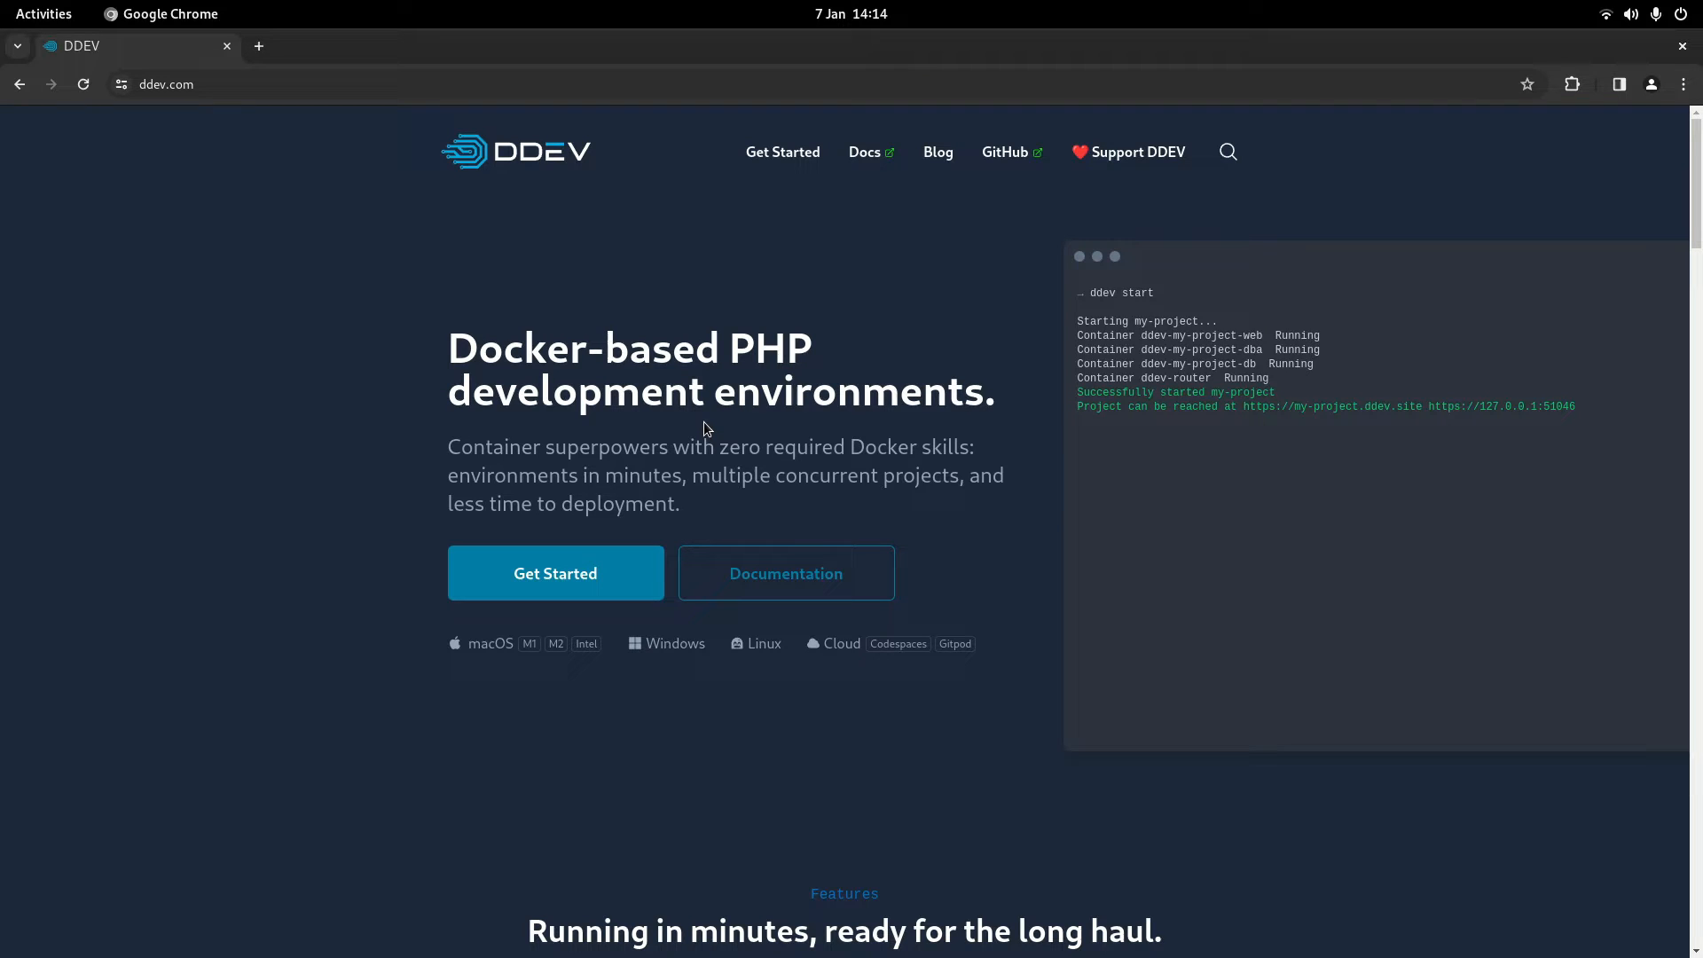
- Open DDEV's Get Started guide on the Linux install steps, glancing at Mac and Docker's Ubuntu docs
scroll("down", 3)
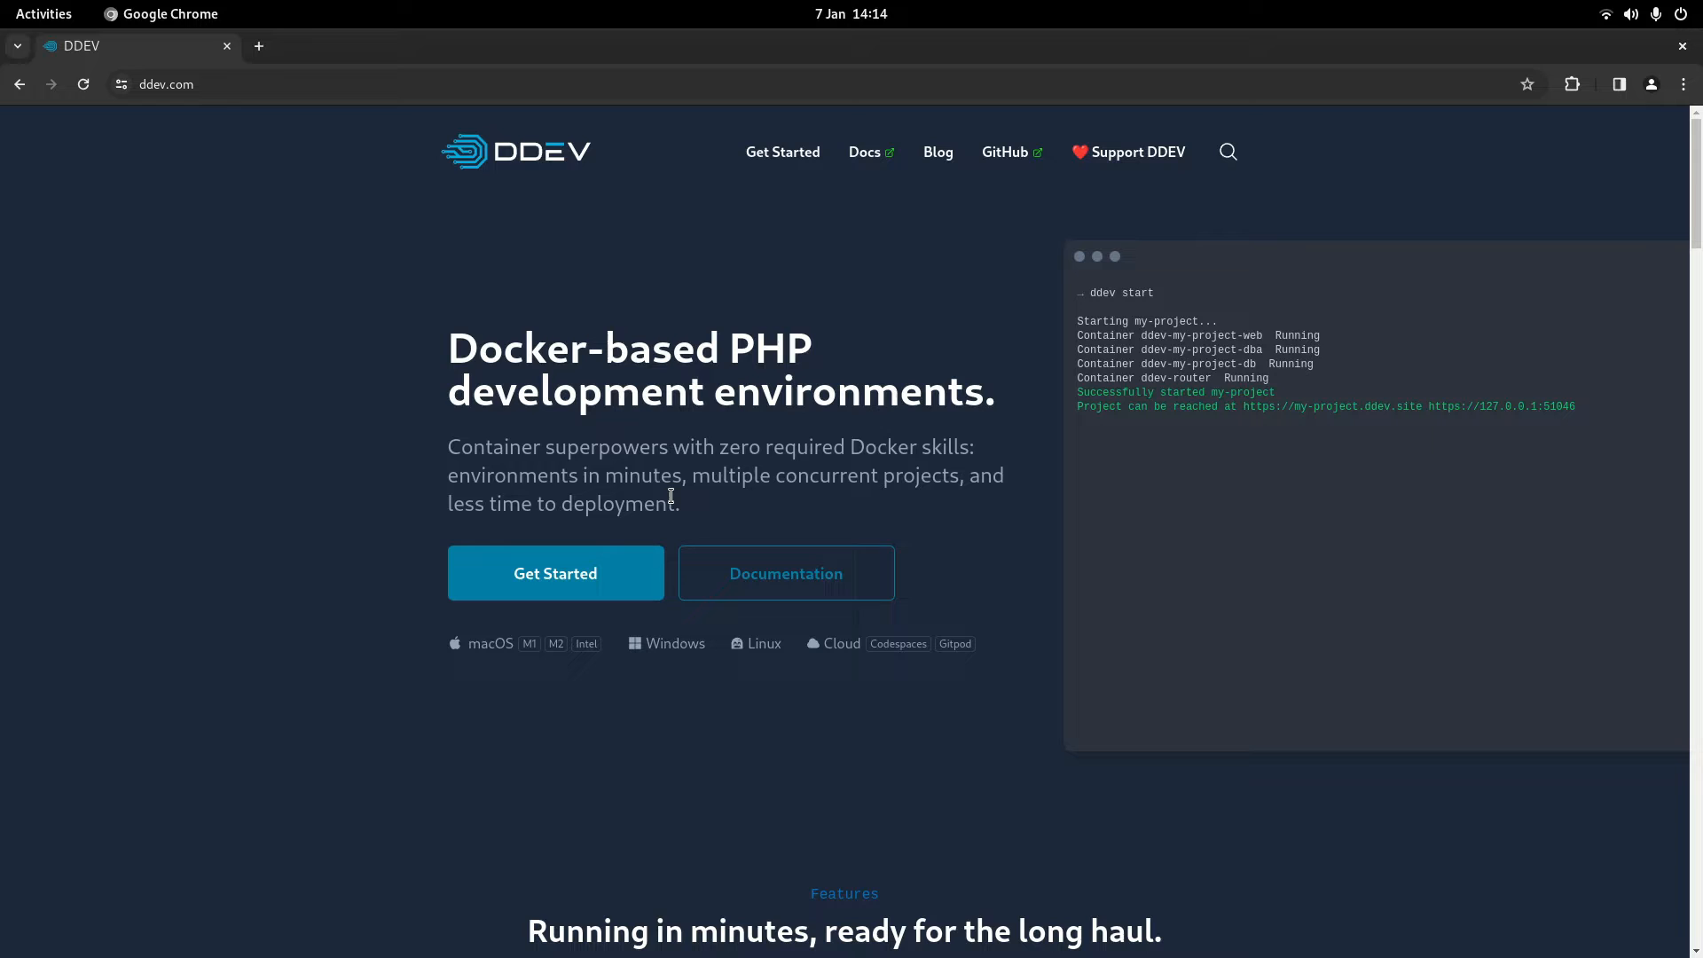
mouse_move(632, 343)
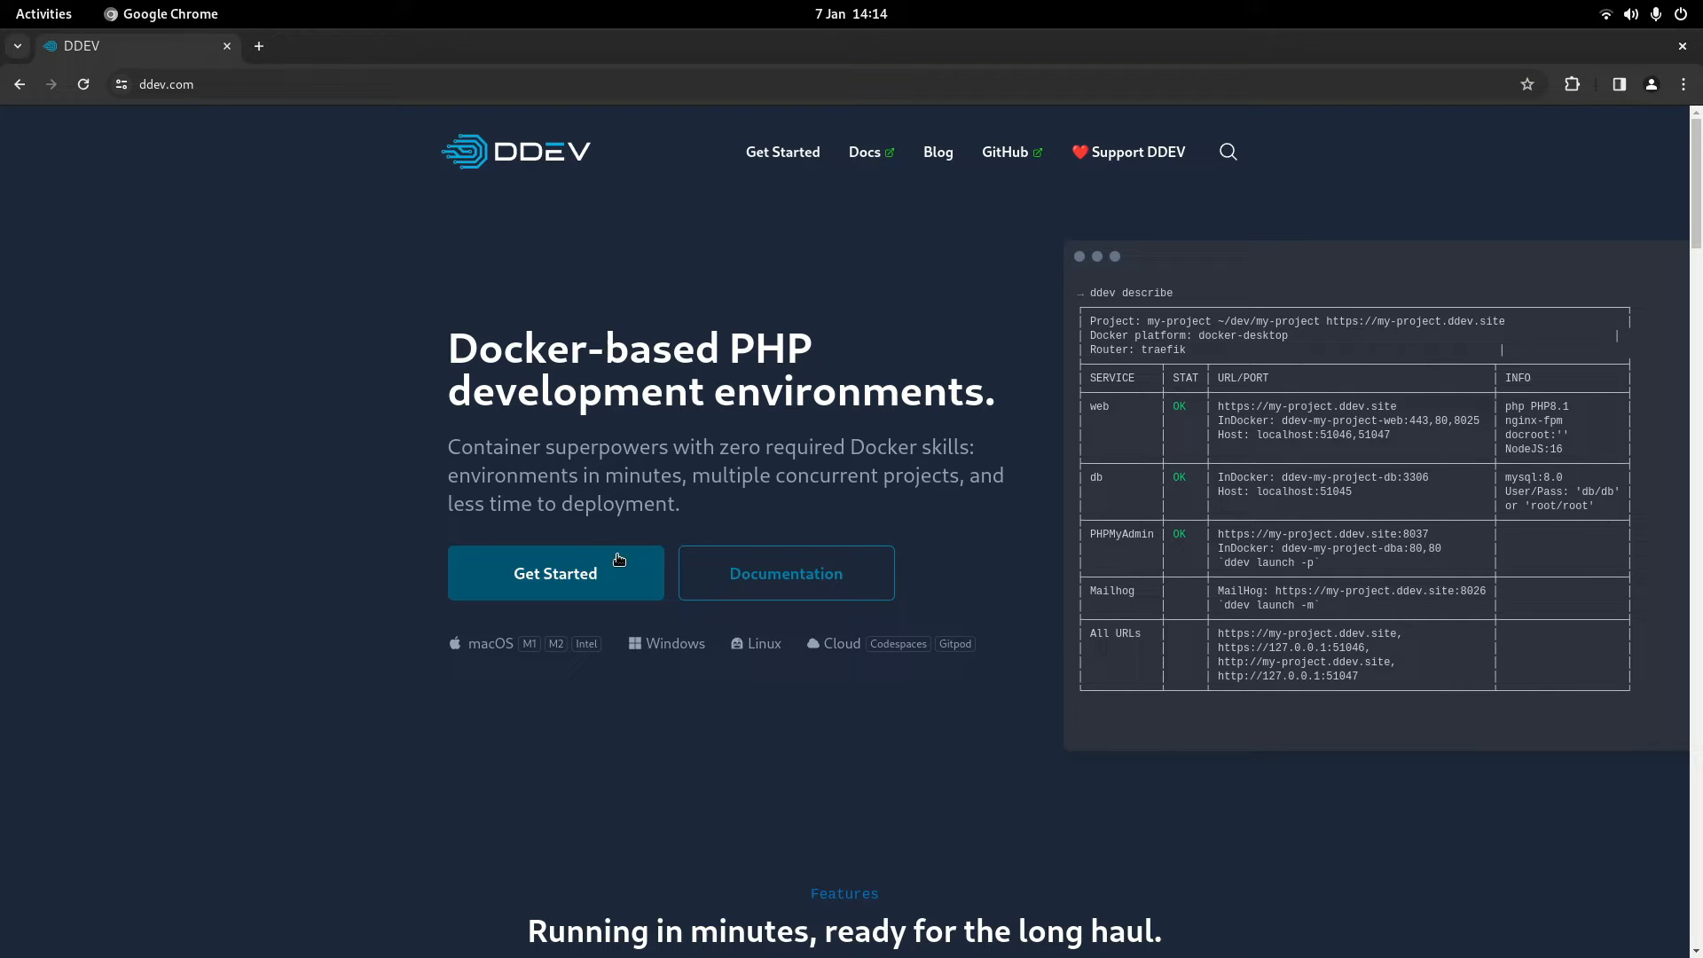
left_click(556, 573)
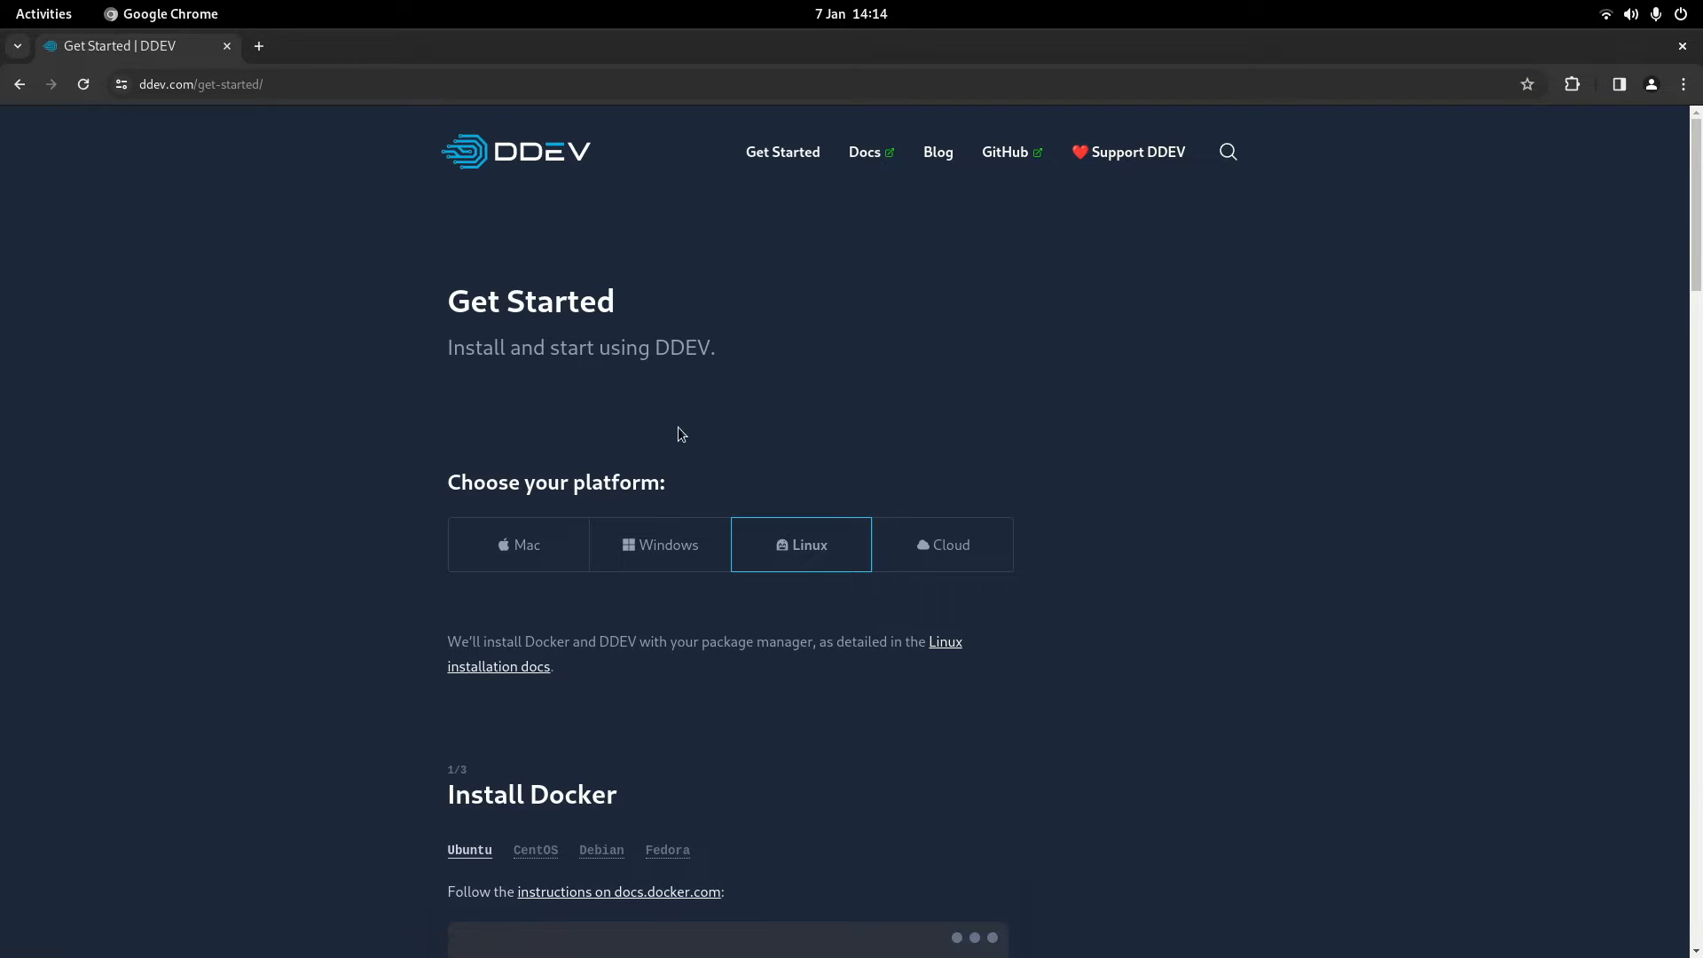
scroll("down", 3)
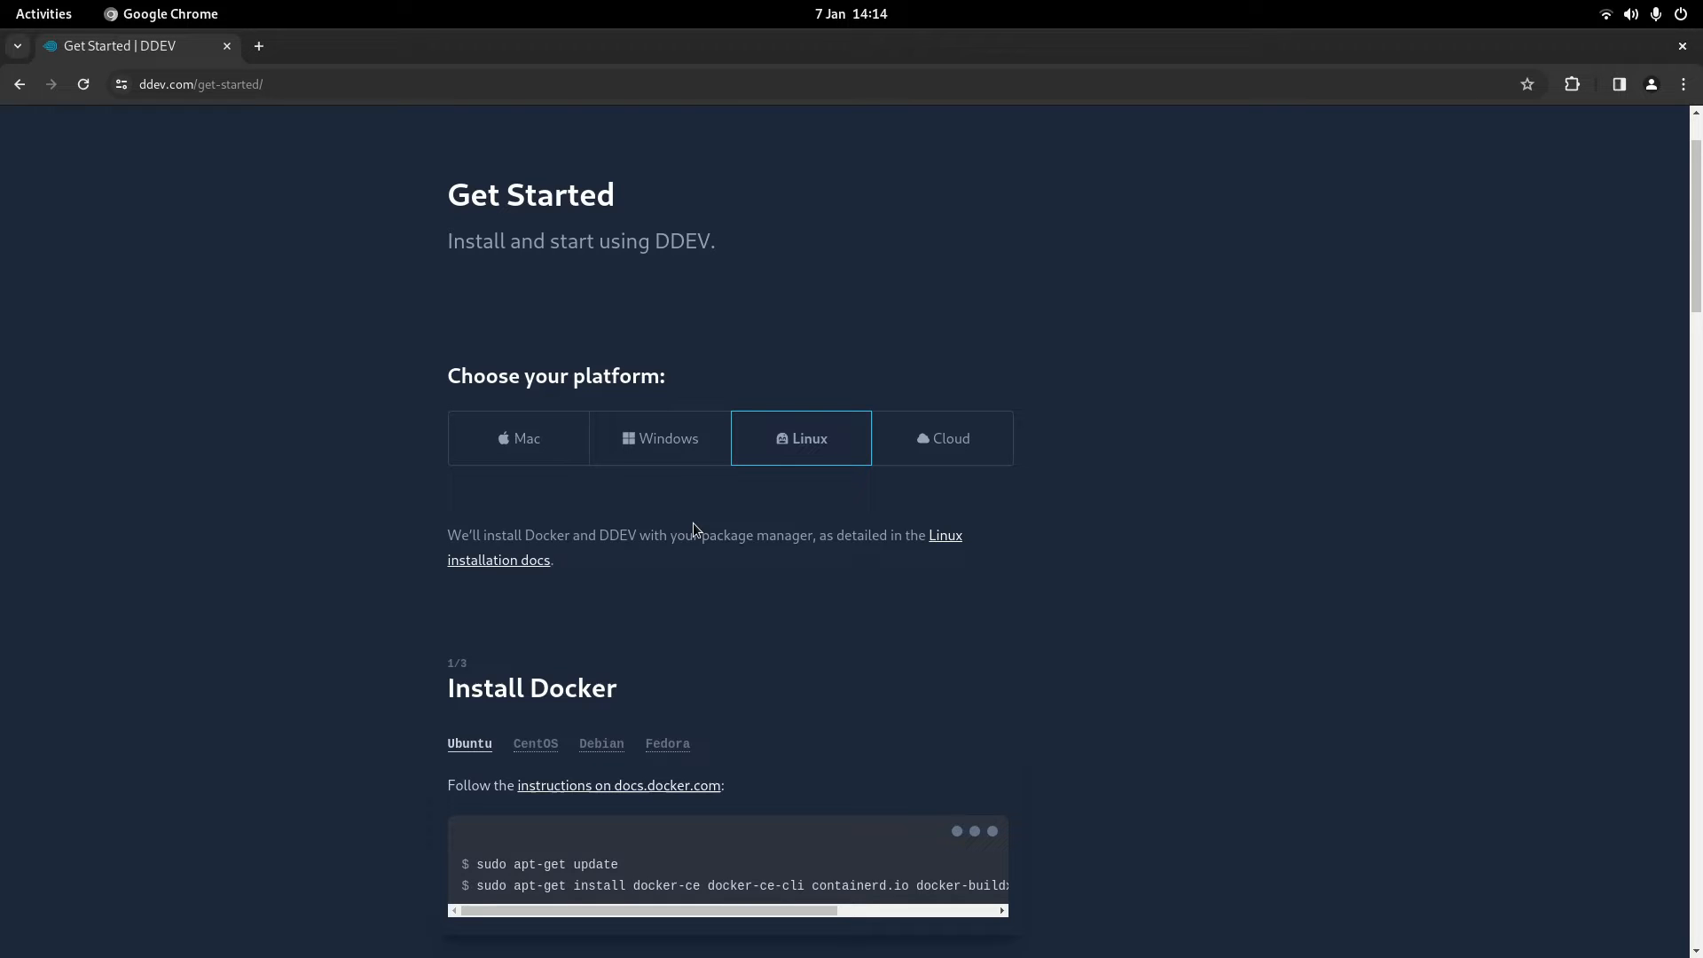
mouse_move(659, 542)
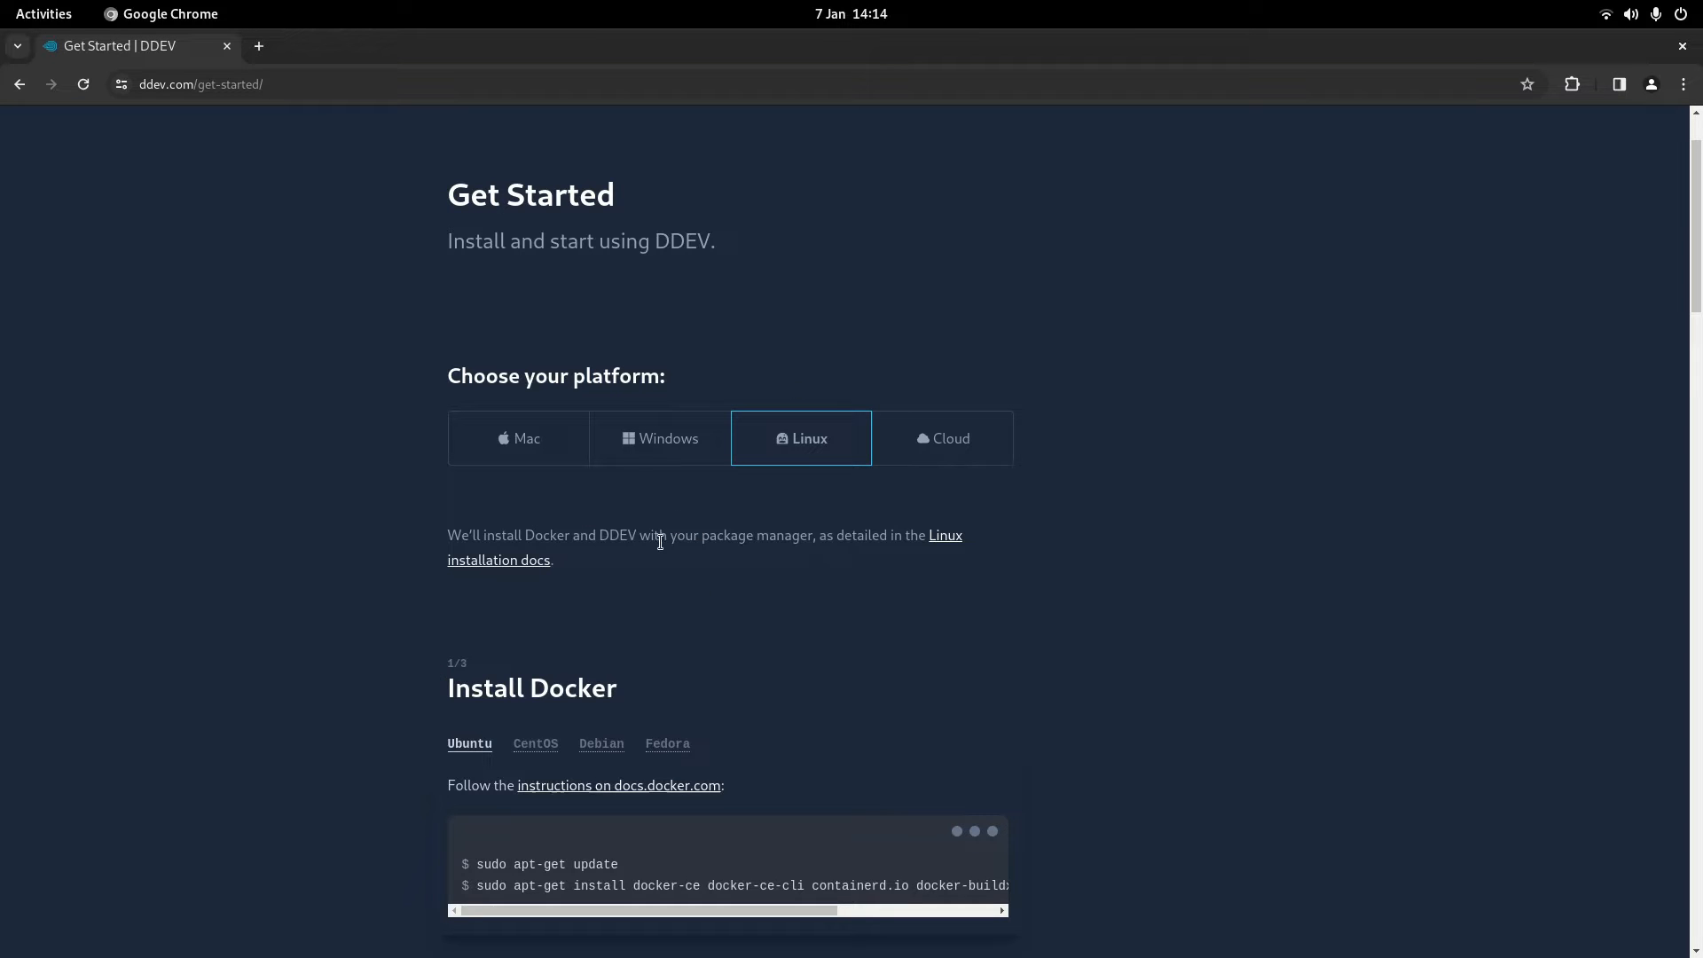
left_click(518, 438)
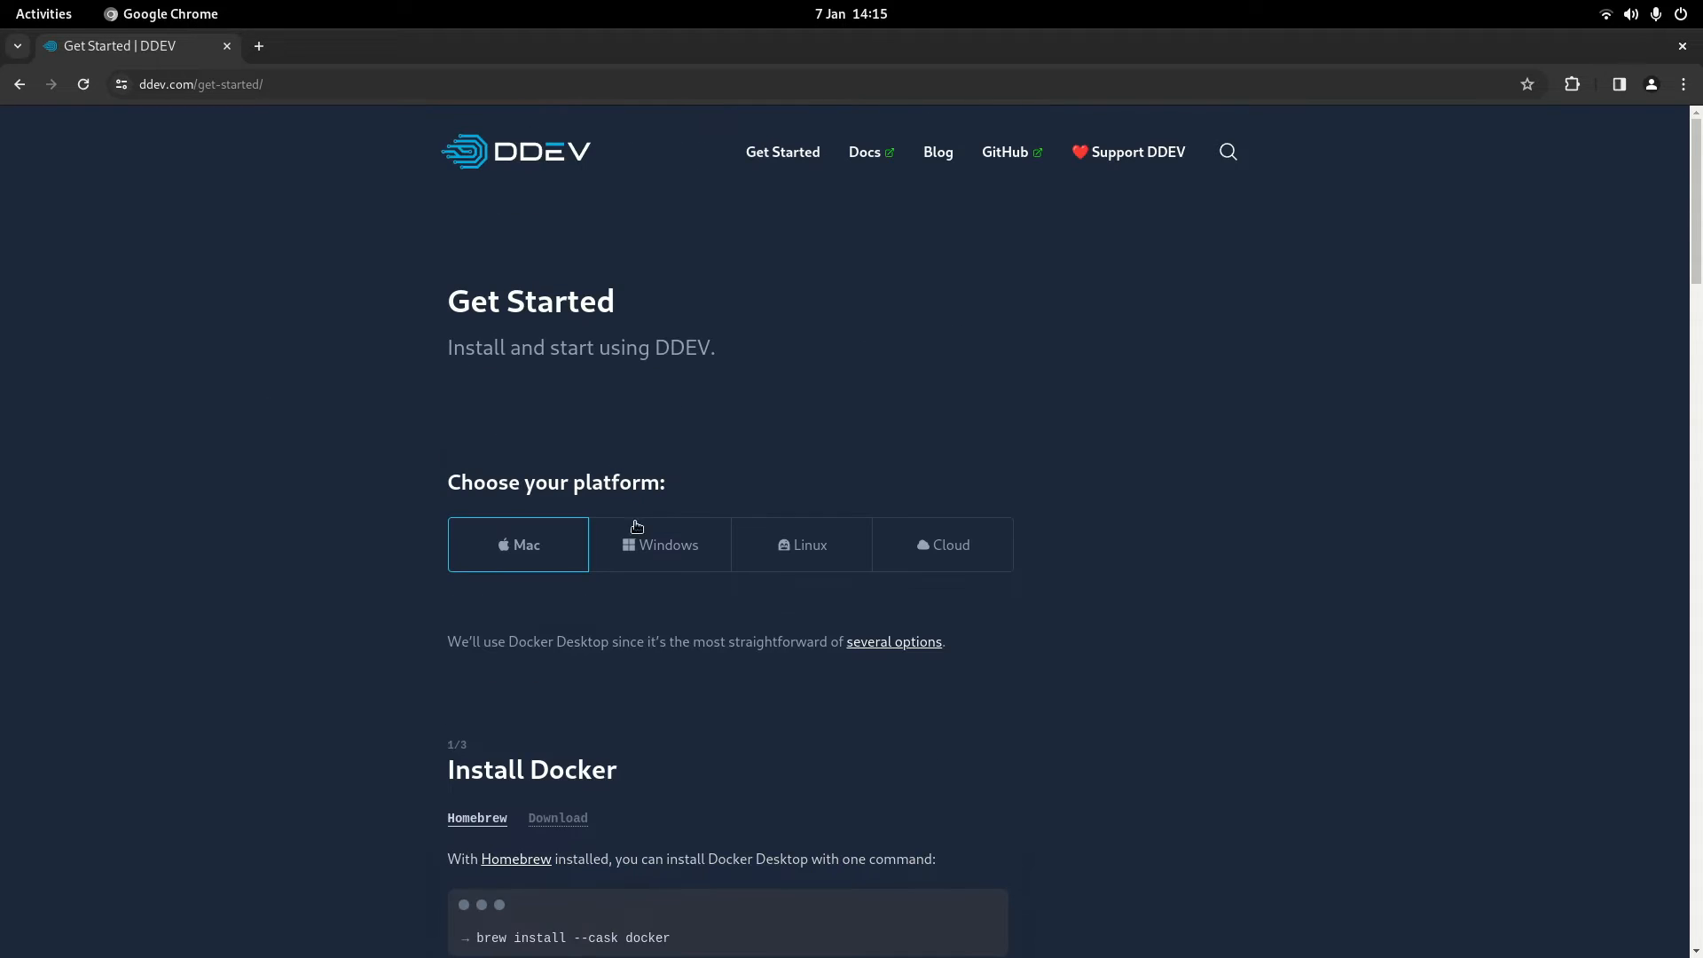
left_click(802, 544)
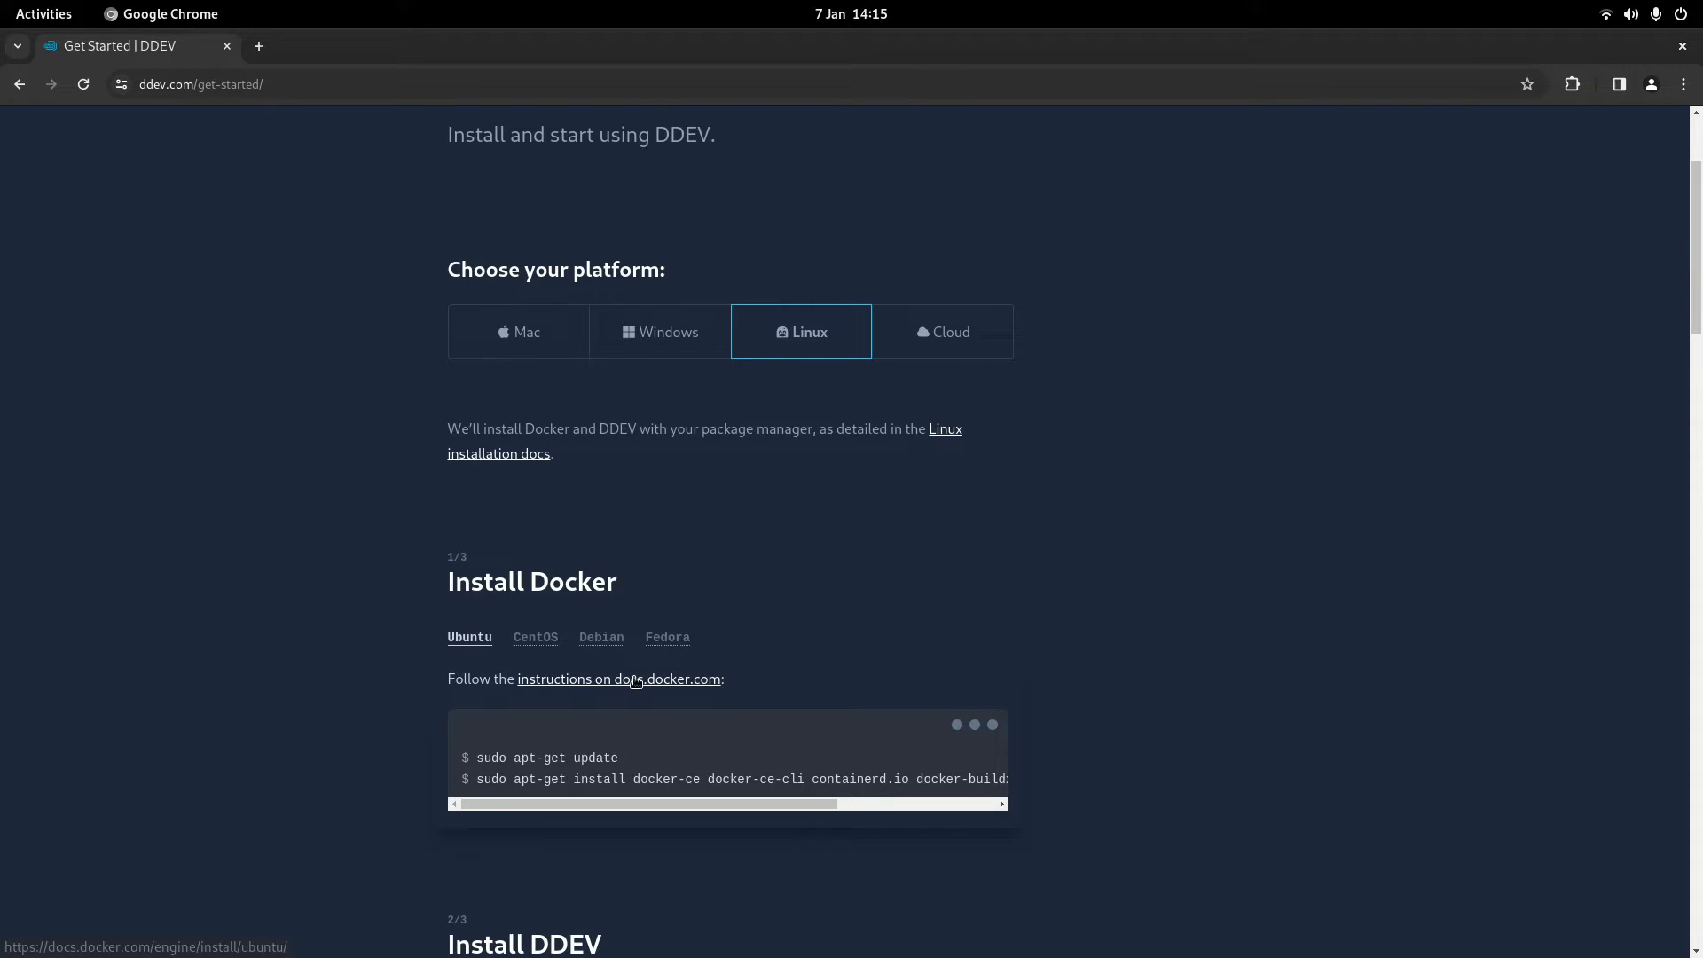
left_click(618, 679)
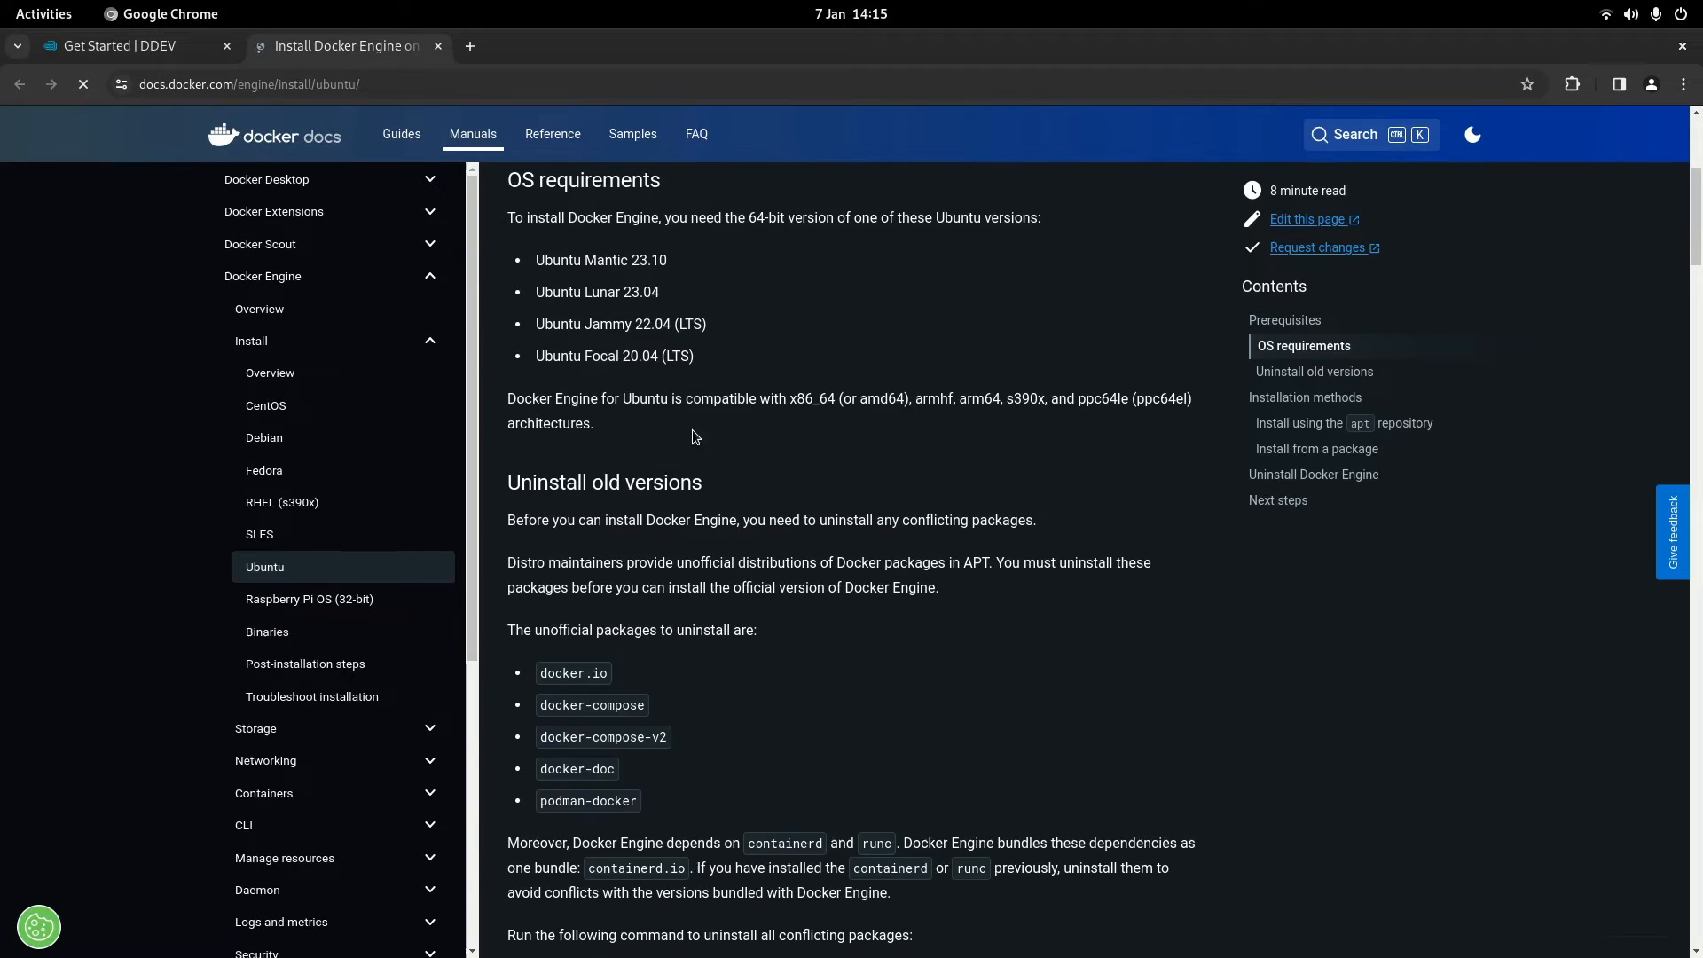
left_click(437, 45)
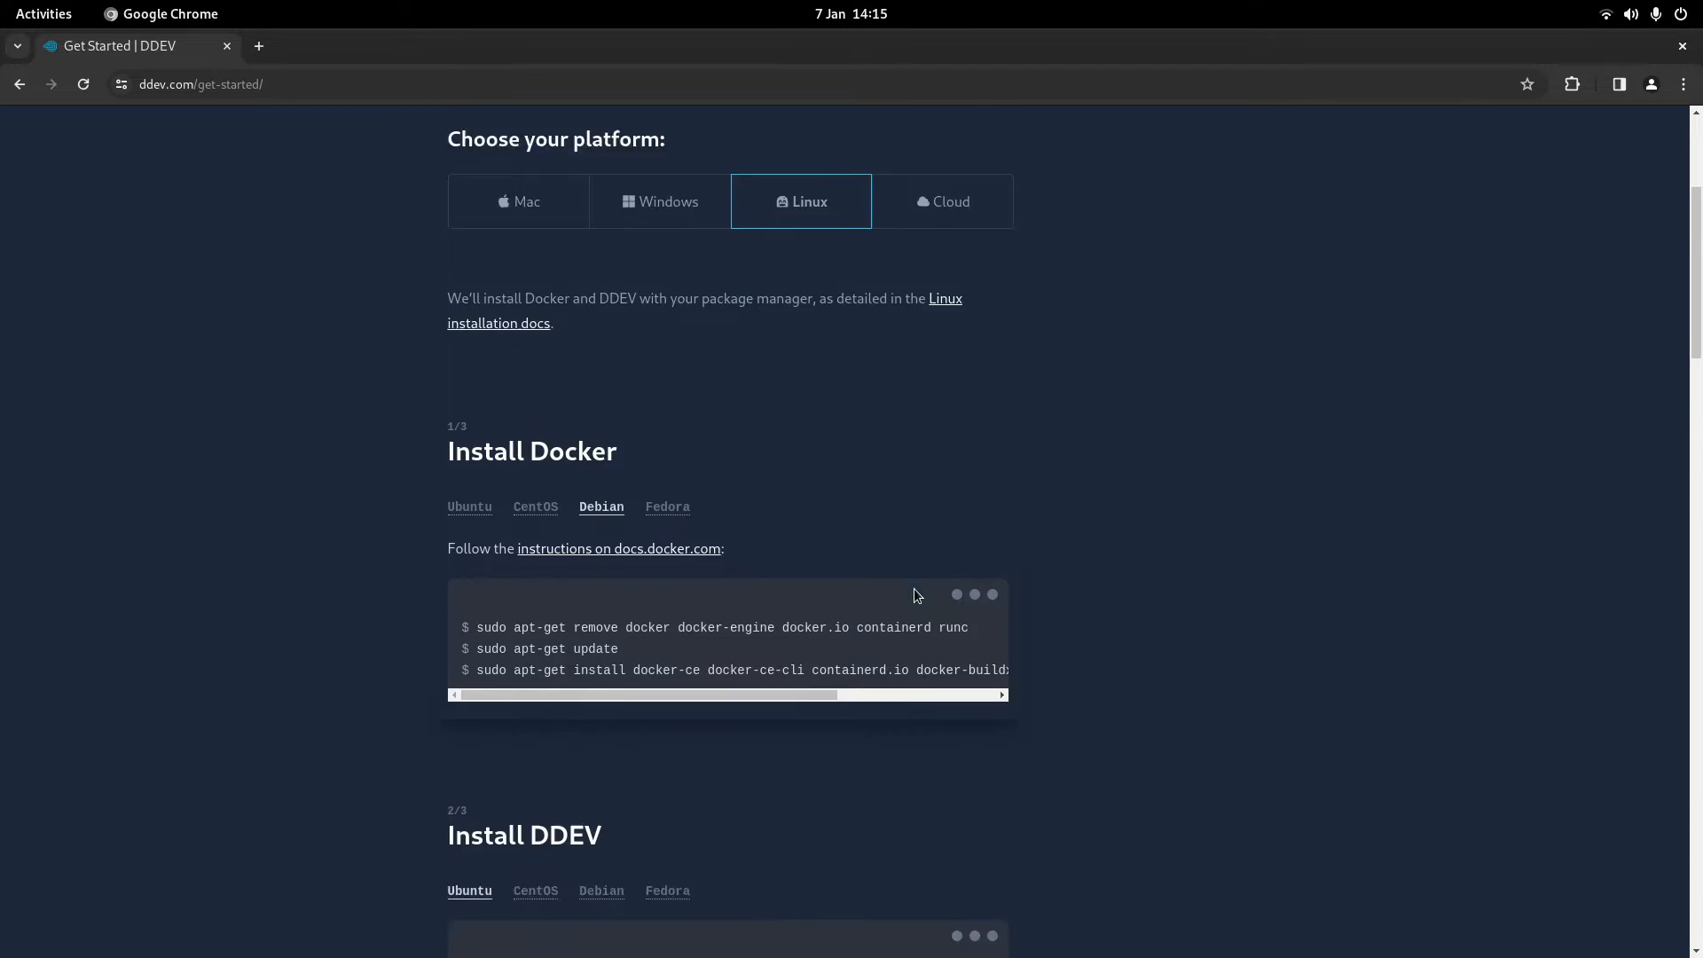
- Show the Debian commands under Install DDEV and scroll to the version check
scroll("down", 3)
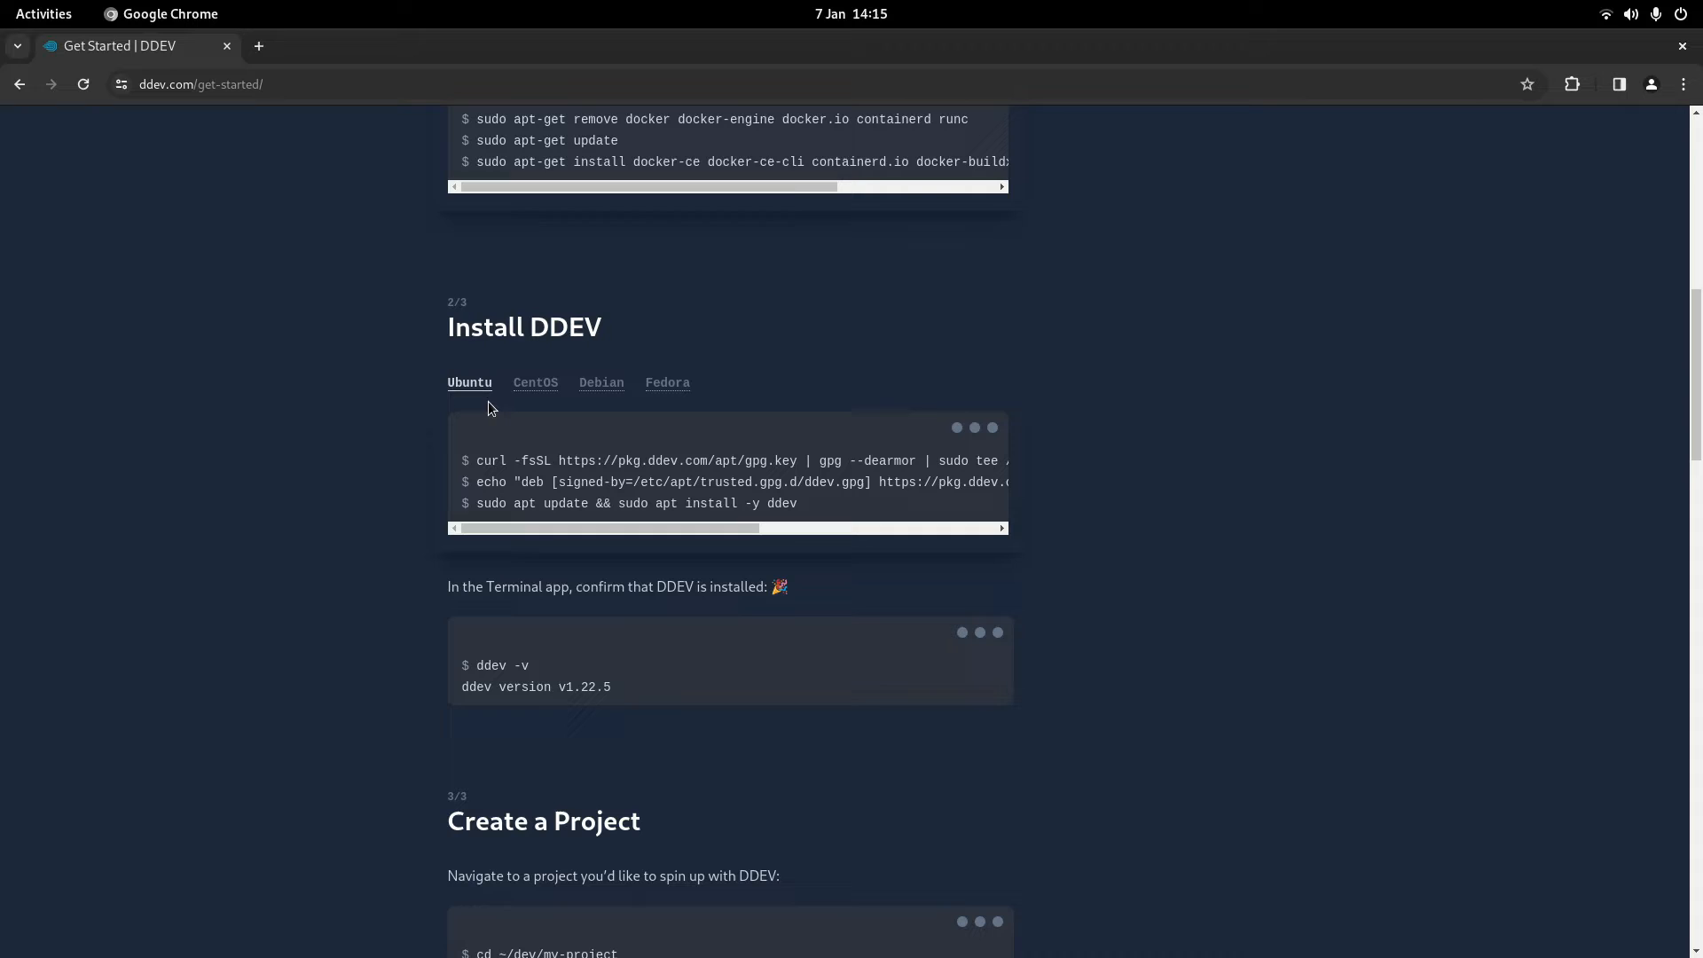
left_click(601, 382)
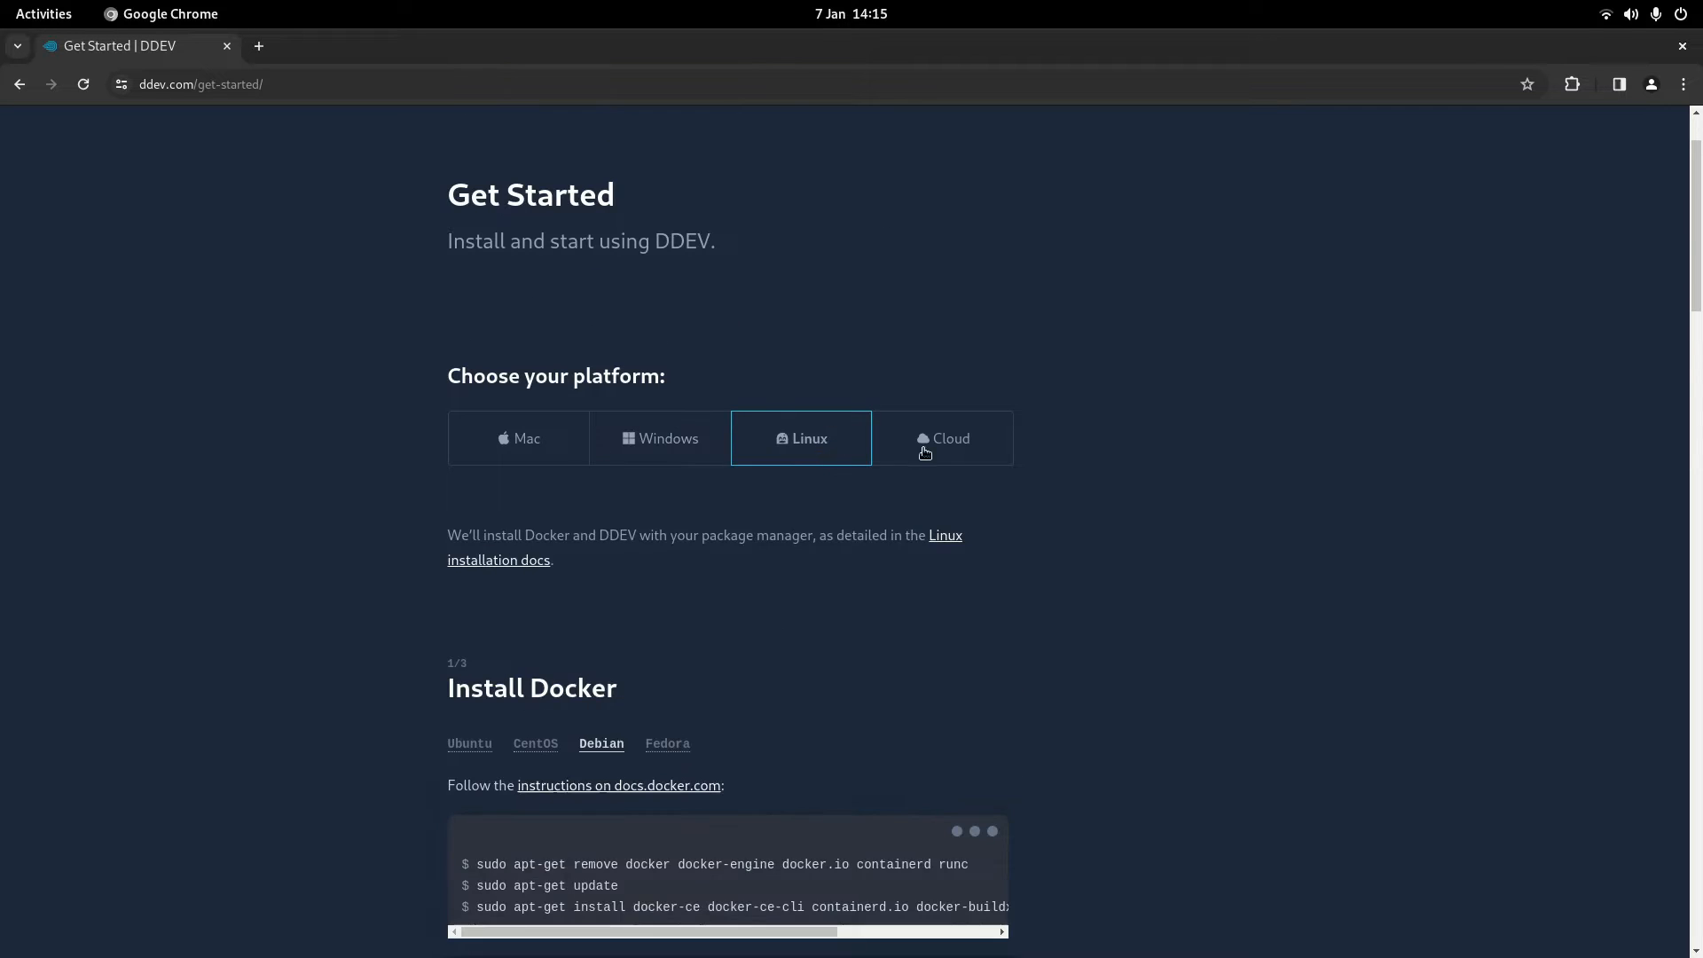
scroll("down", 3)
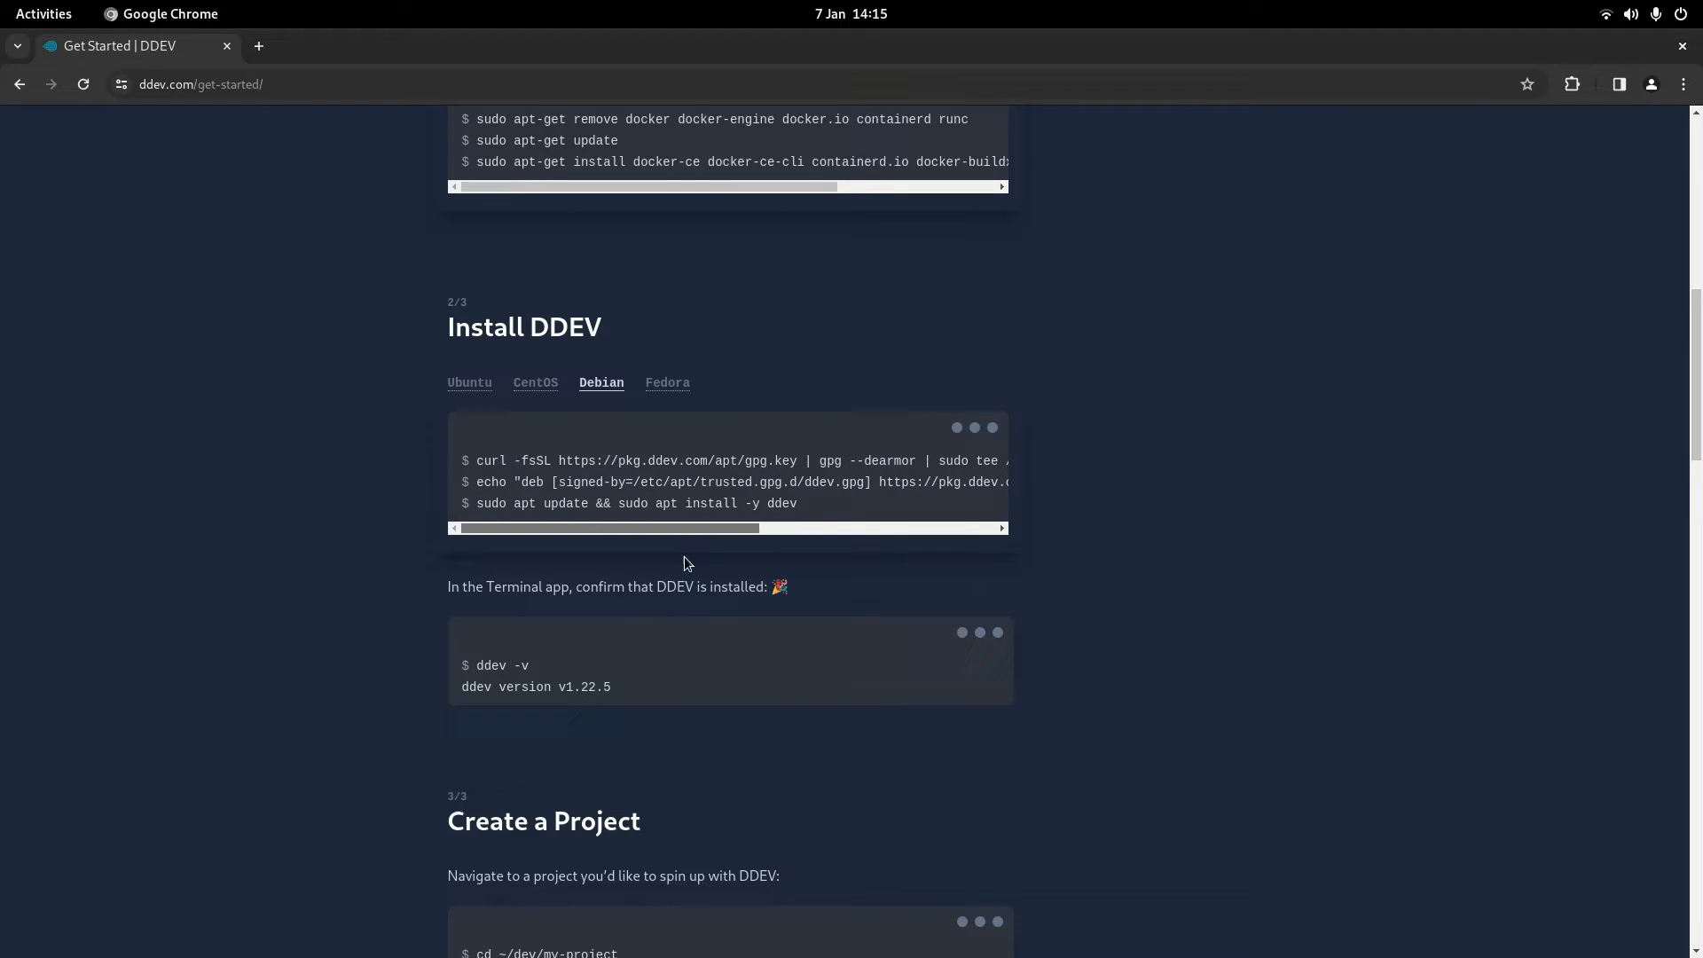
- Confirm ddev -v reports v1.22.6, then scroll the guide to Create a Project
key("alt+Tab")
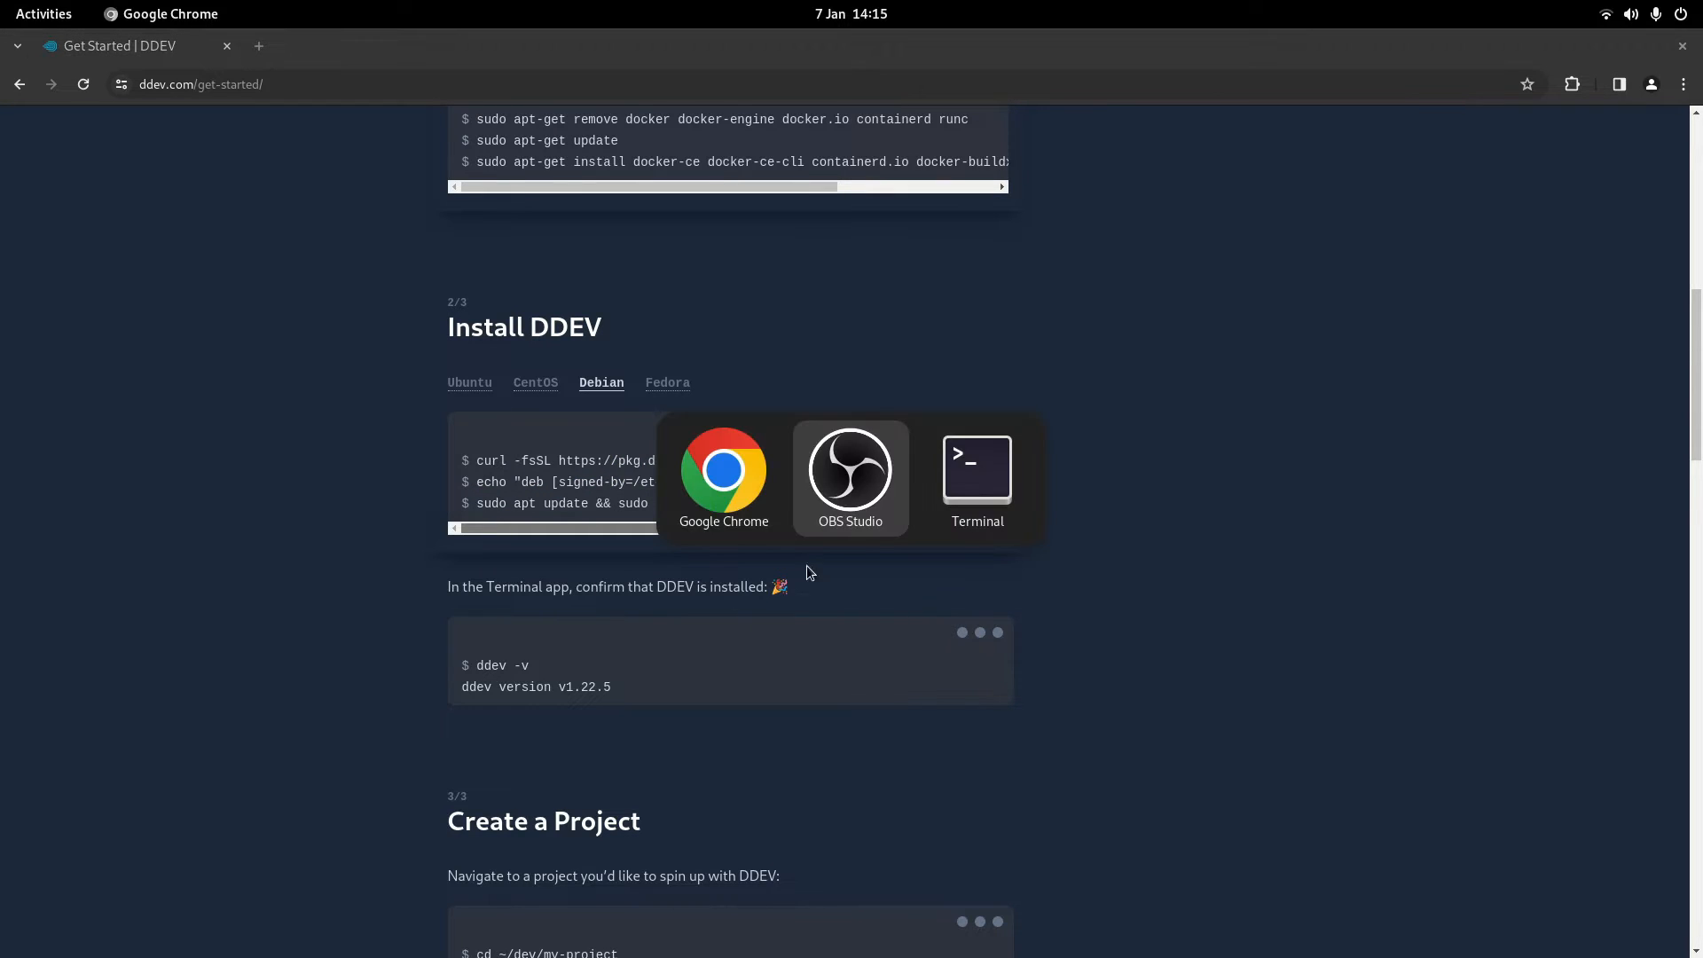
left_click(977, 471)
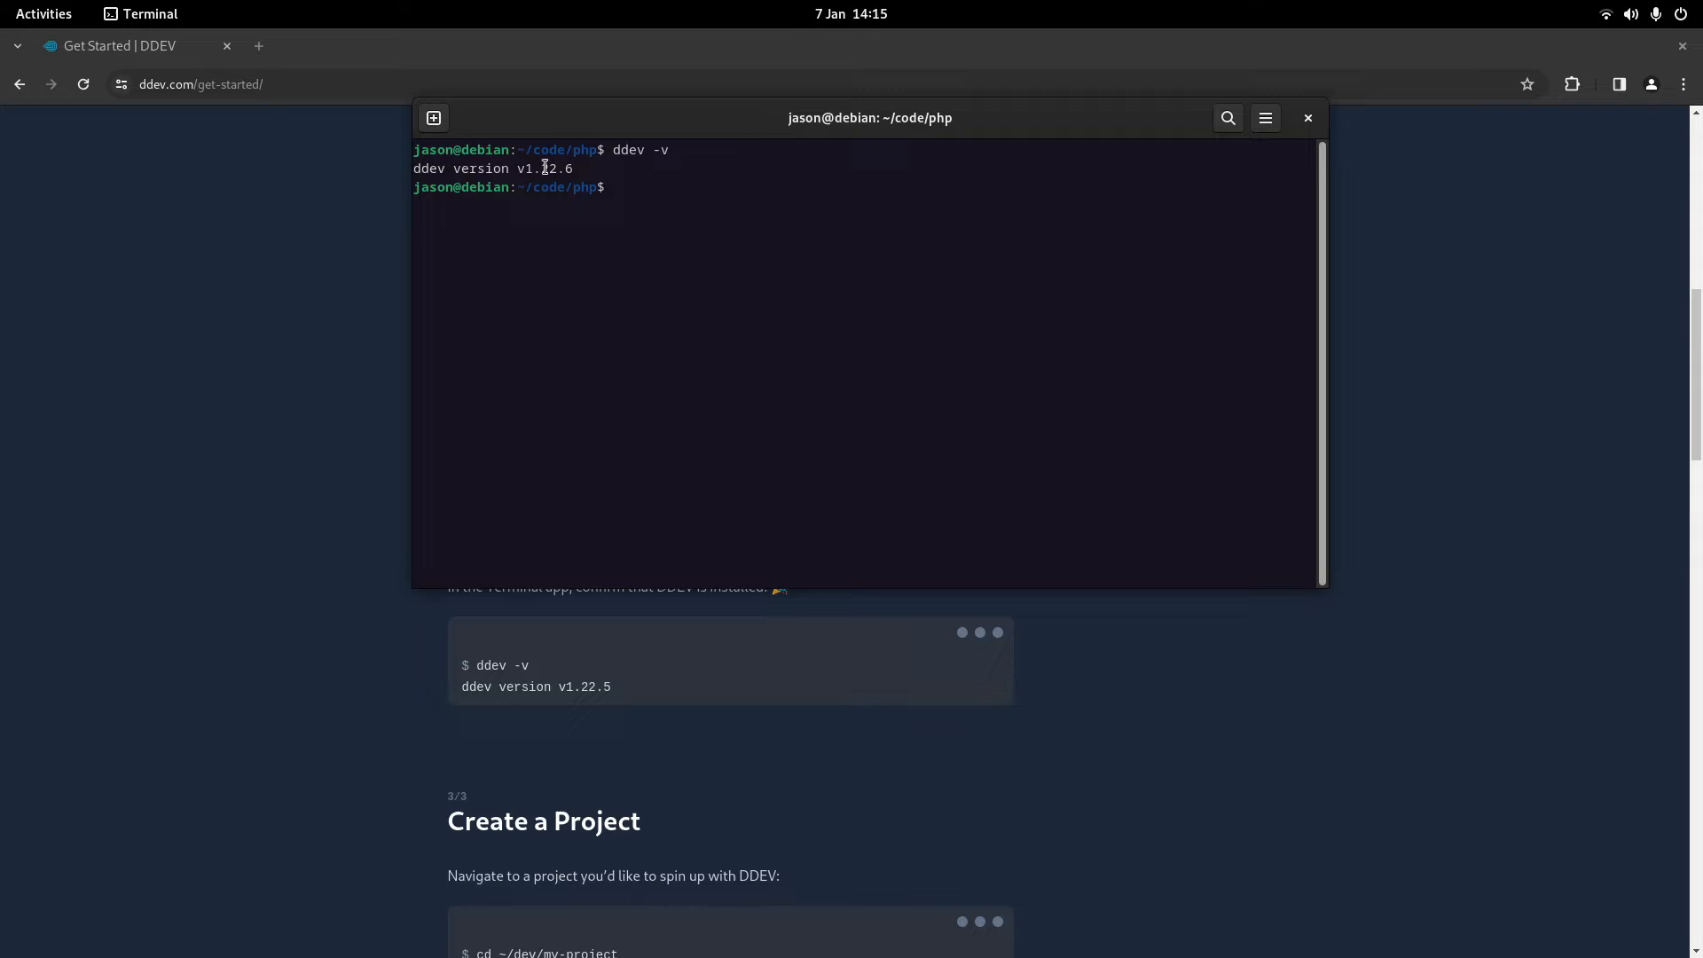
mouse_move(702, 232)
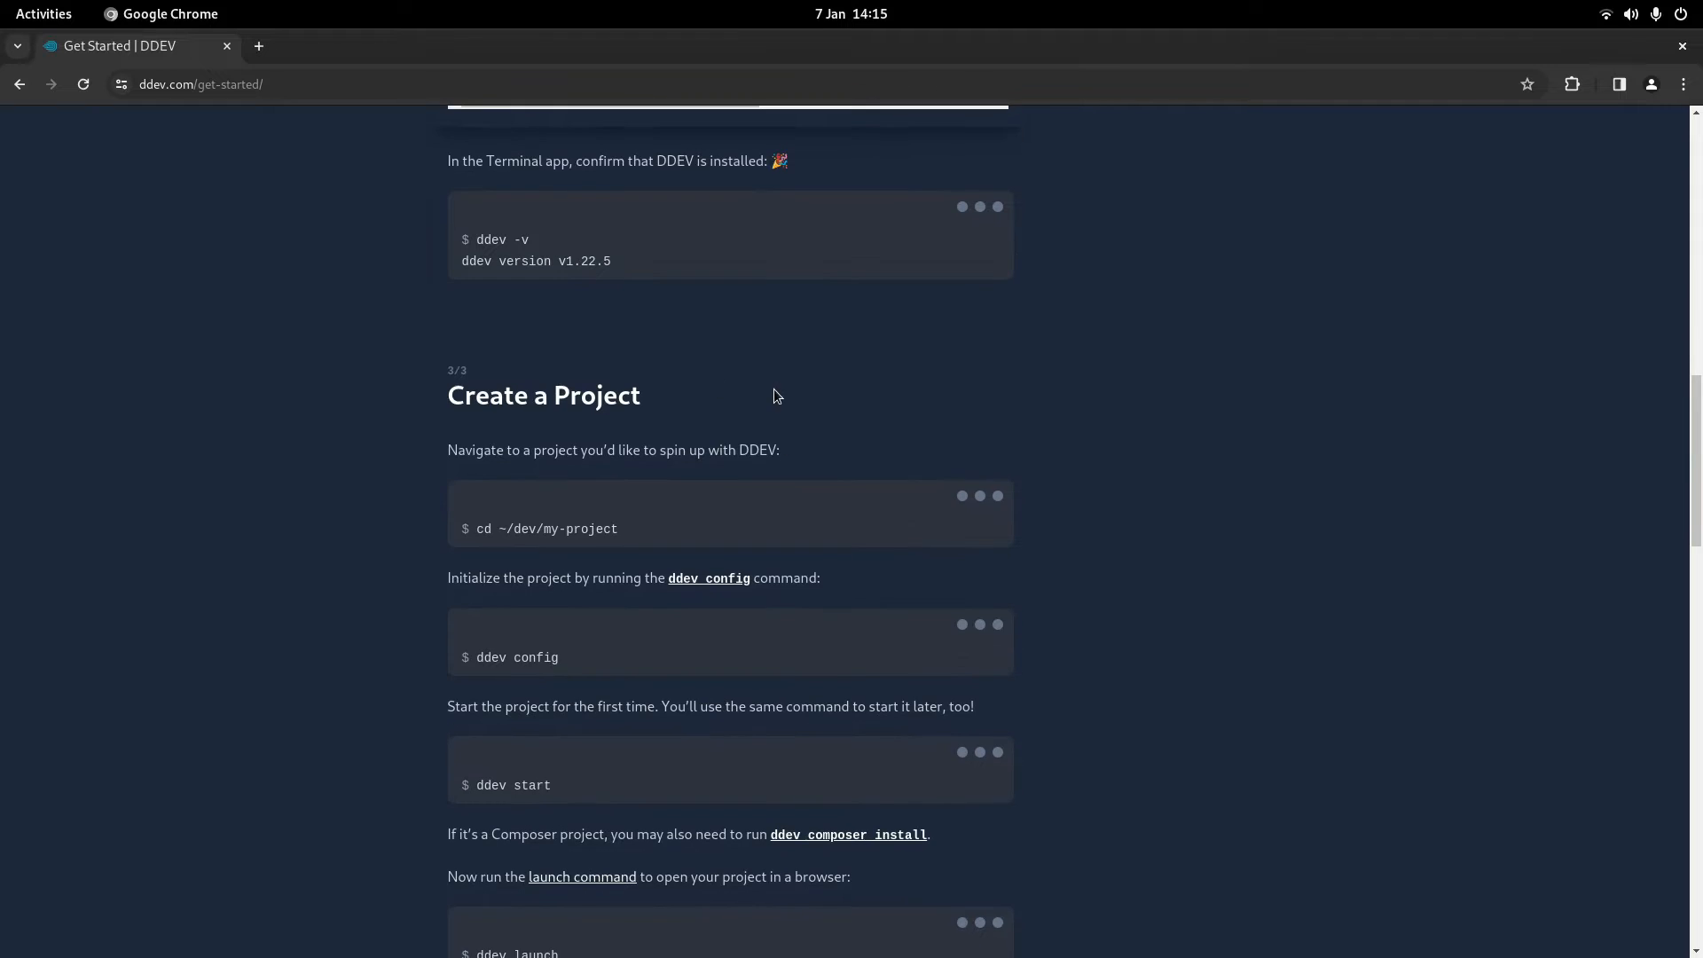
scroll("down", 3)
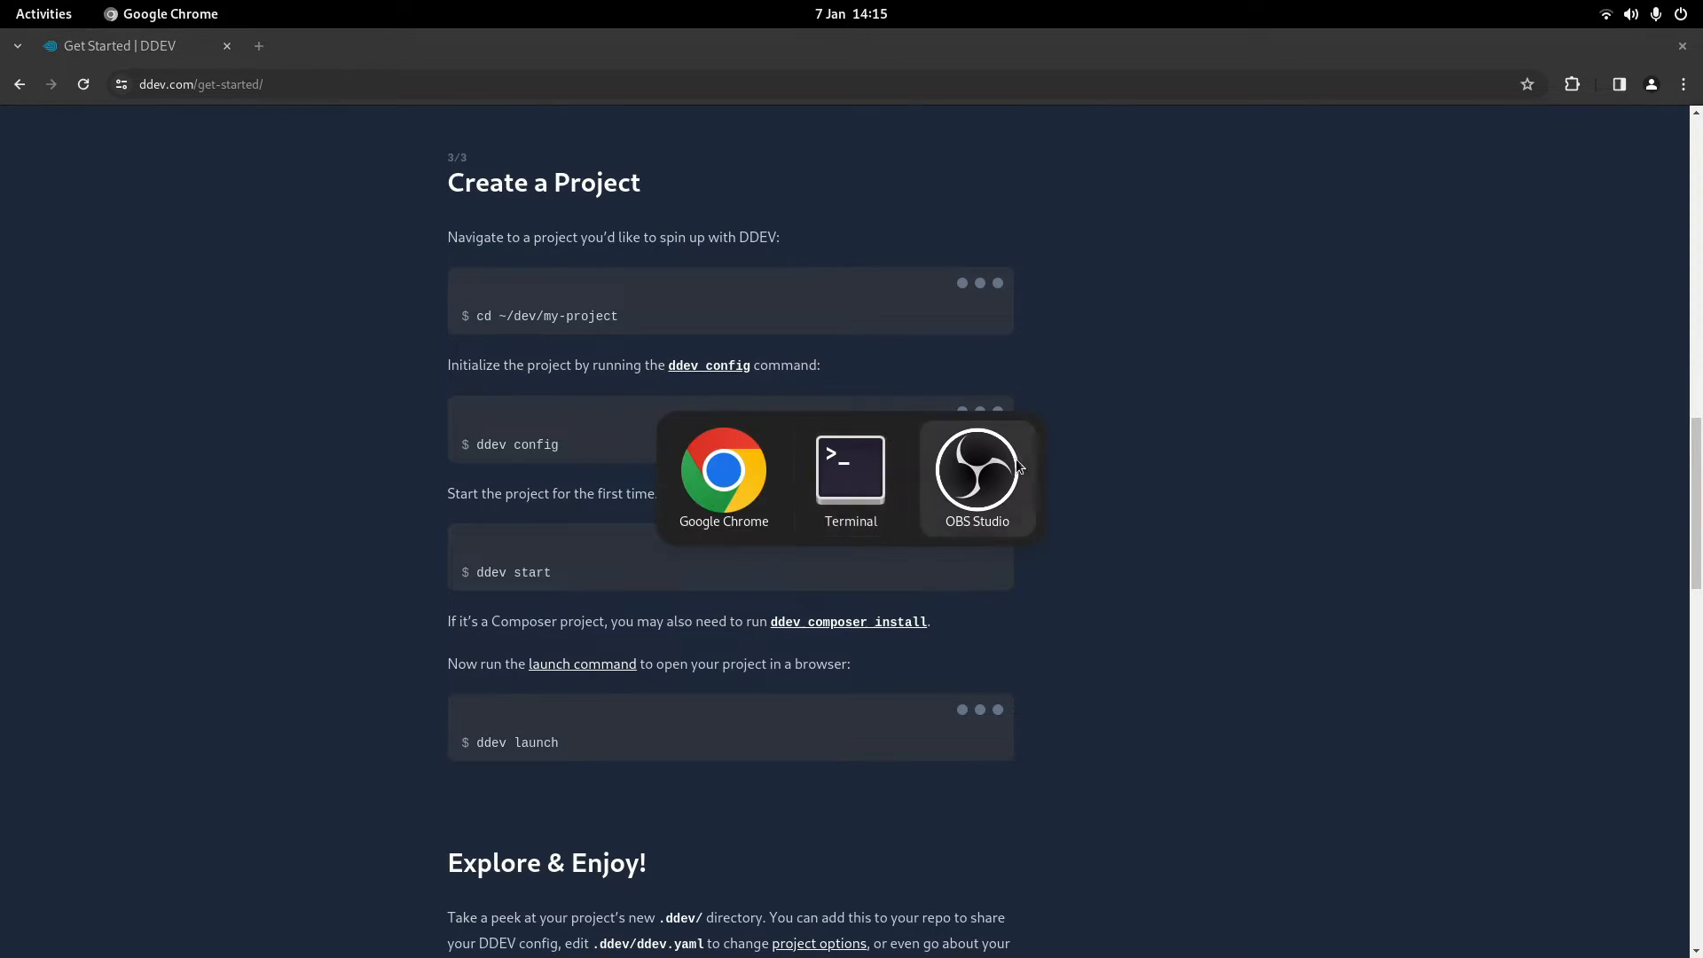
- Create and enter the php-test-project folder, then start ddev config
left_click(850, 470)
type("mkdir")
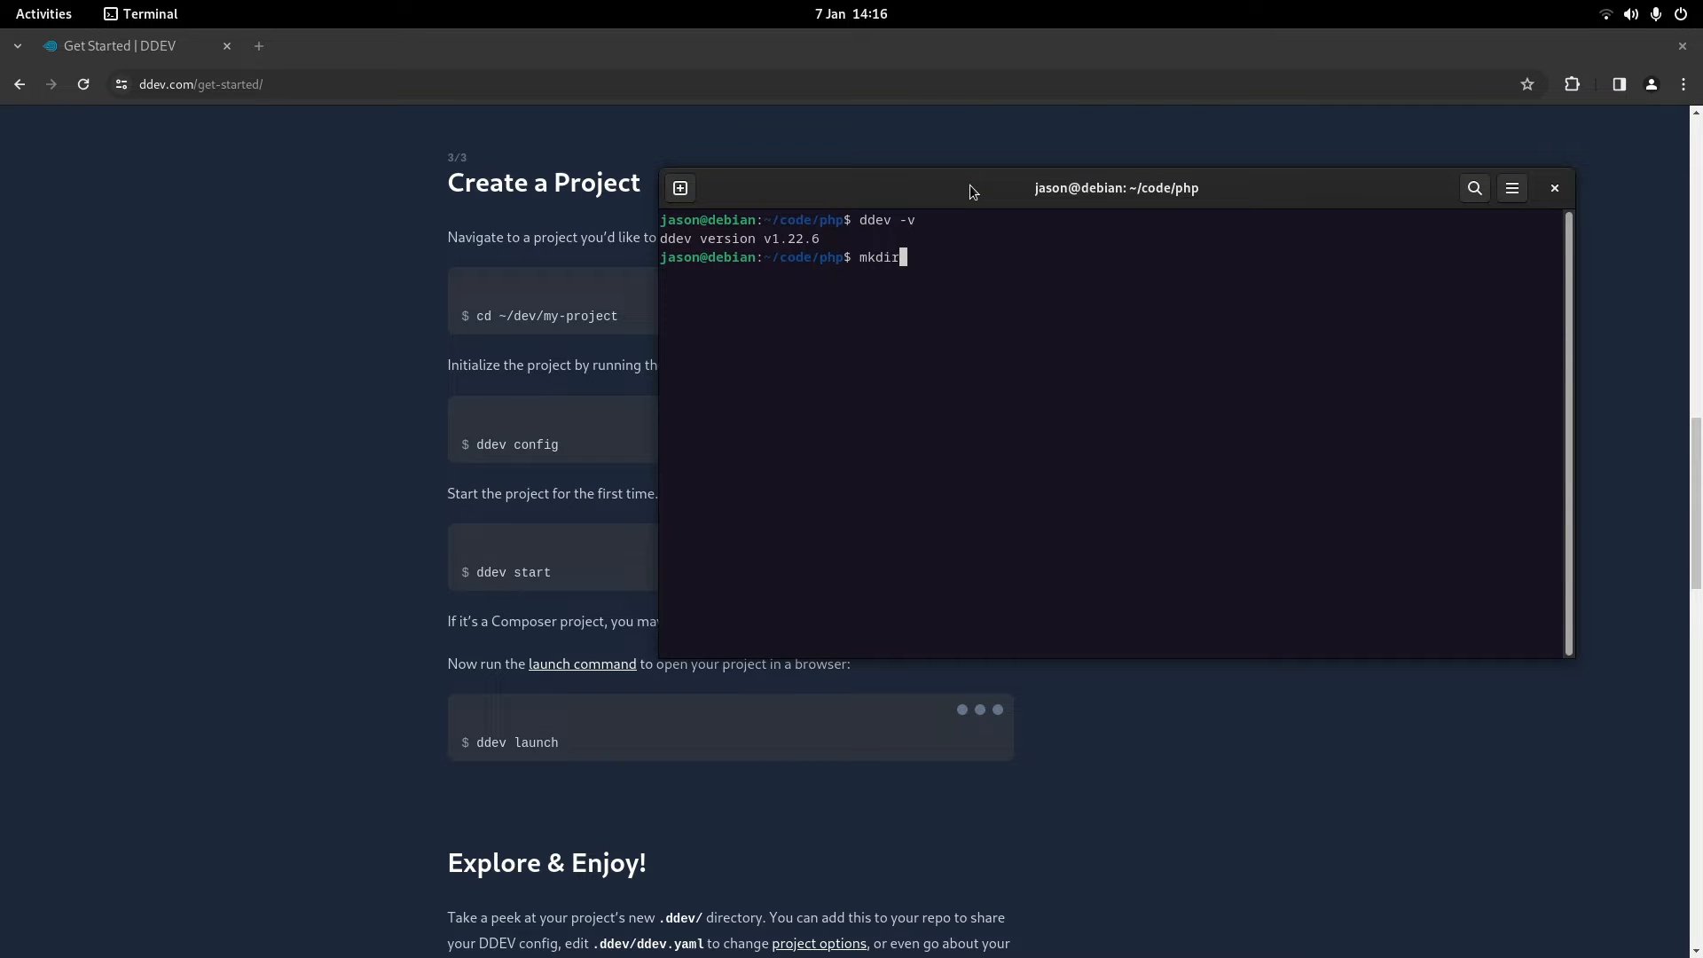
type("php-test-pr")
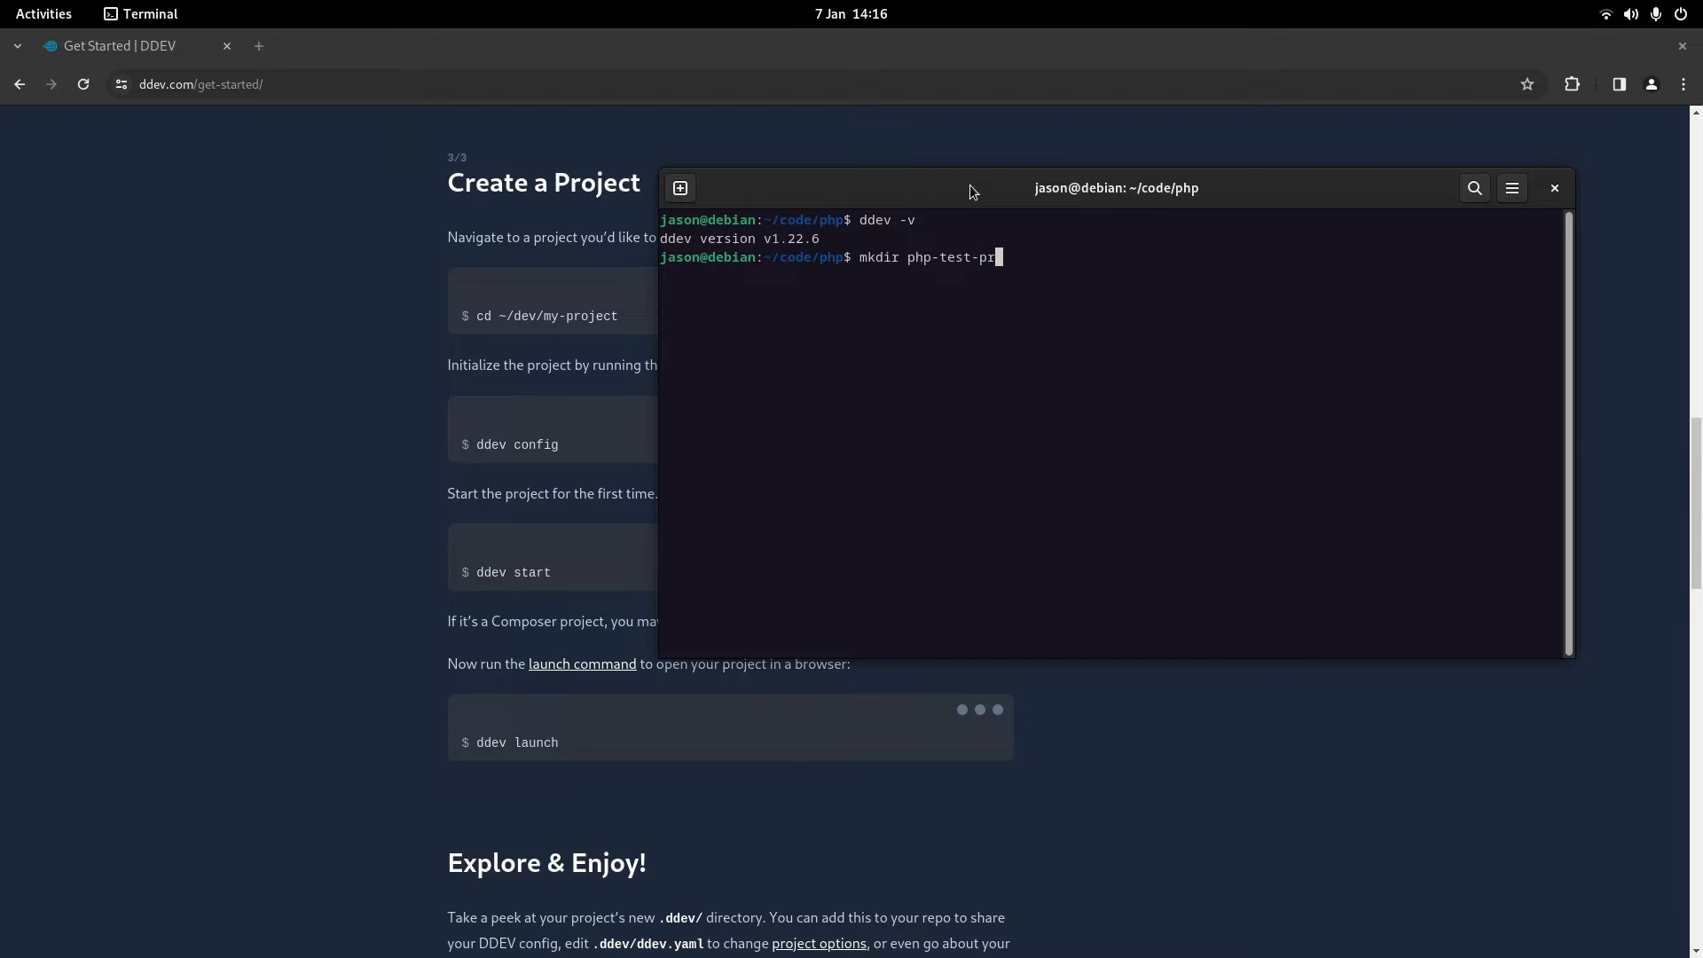
type("oject")
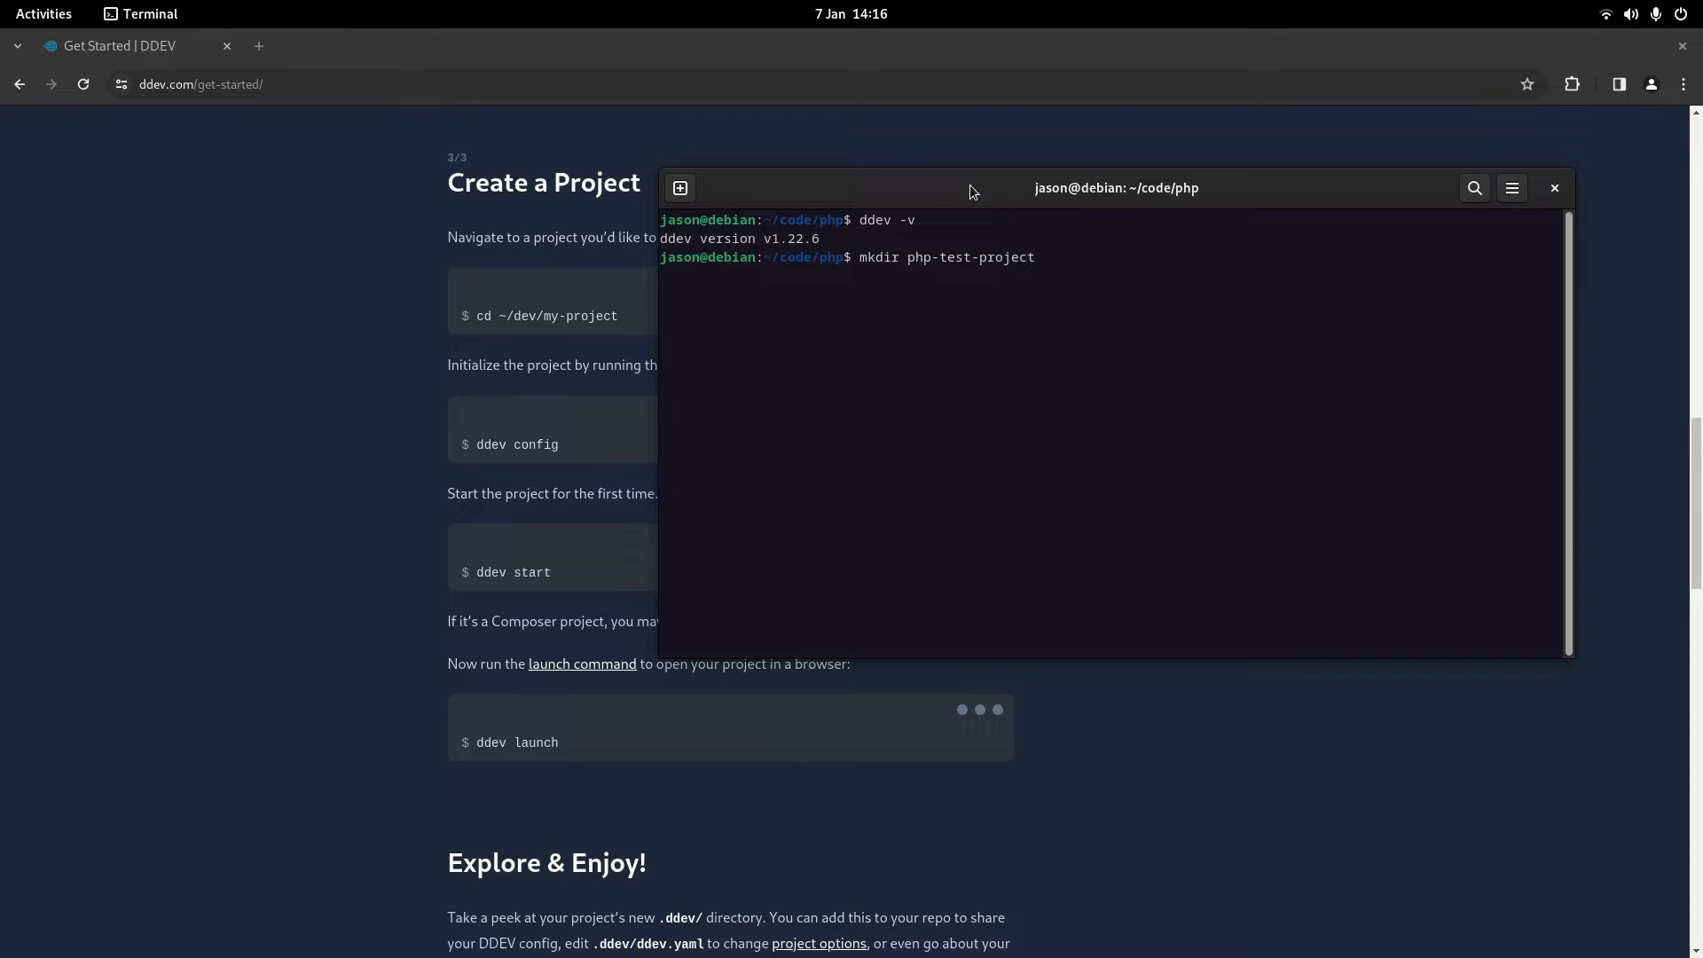
type("cd php-test-project/")
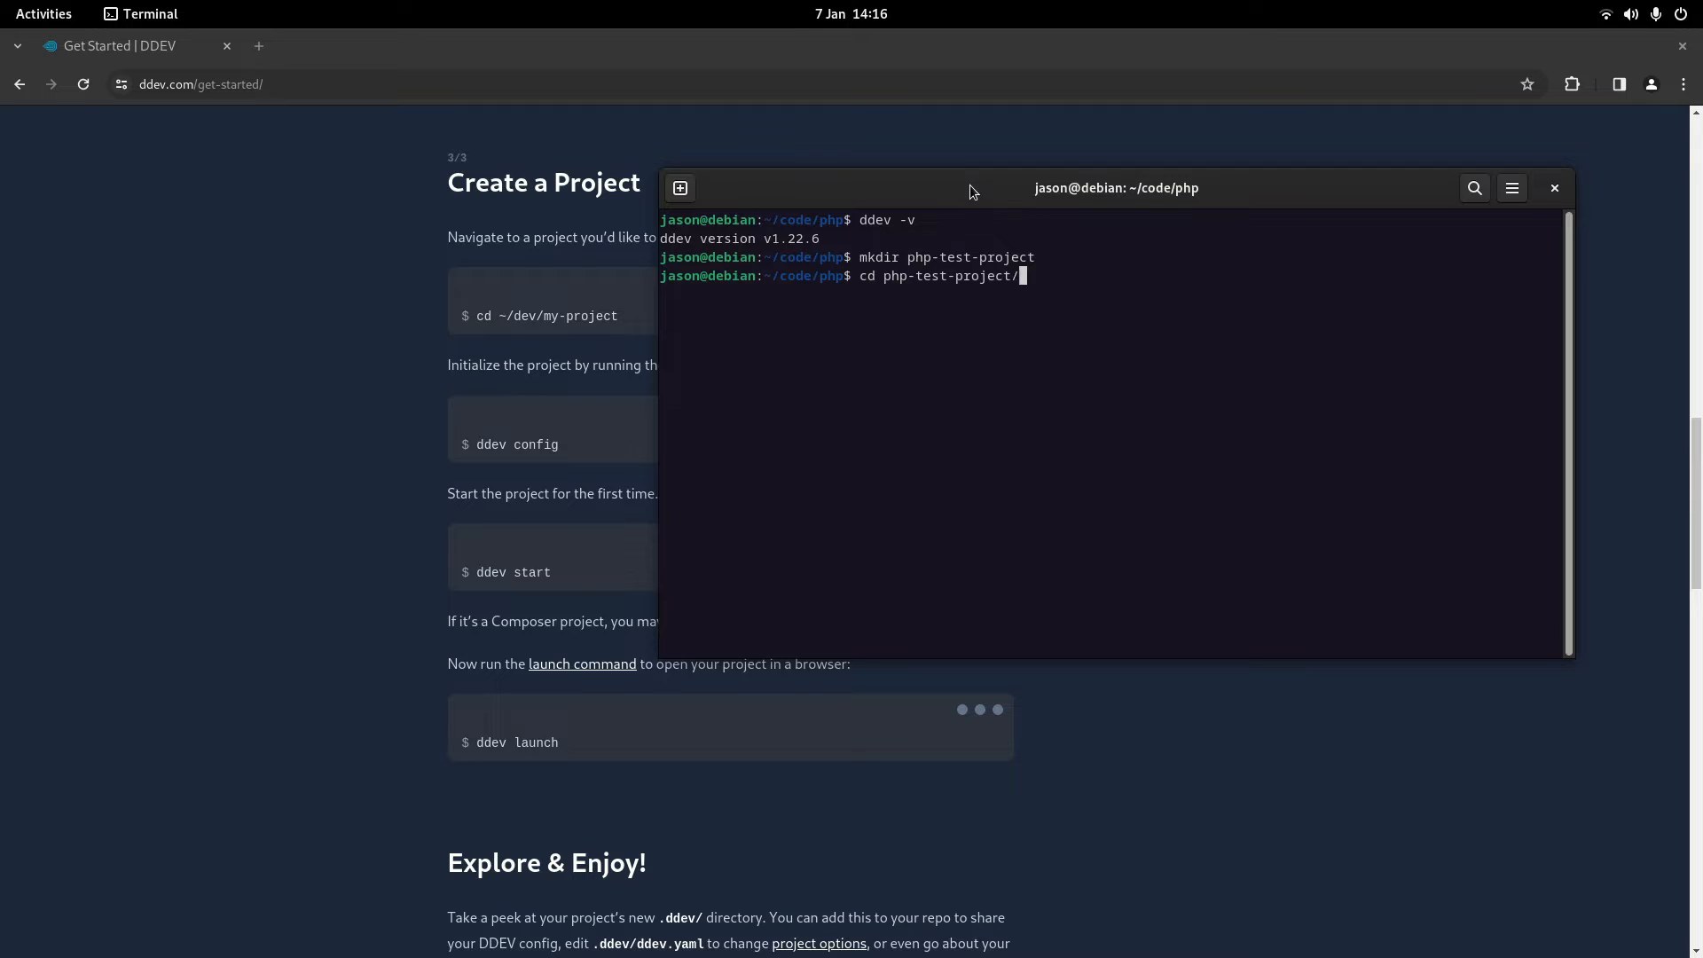
key("Return")
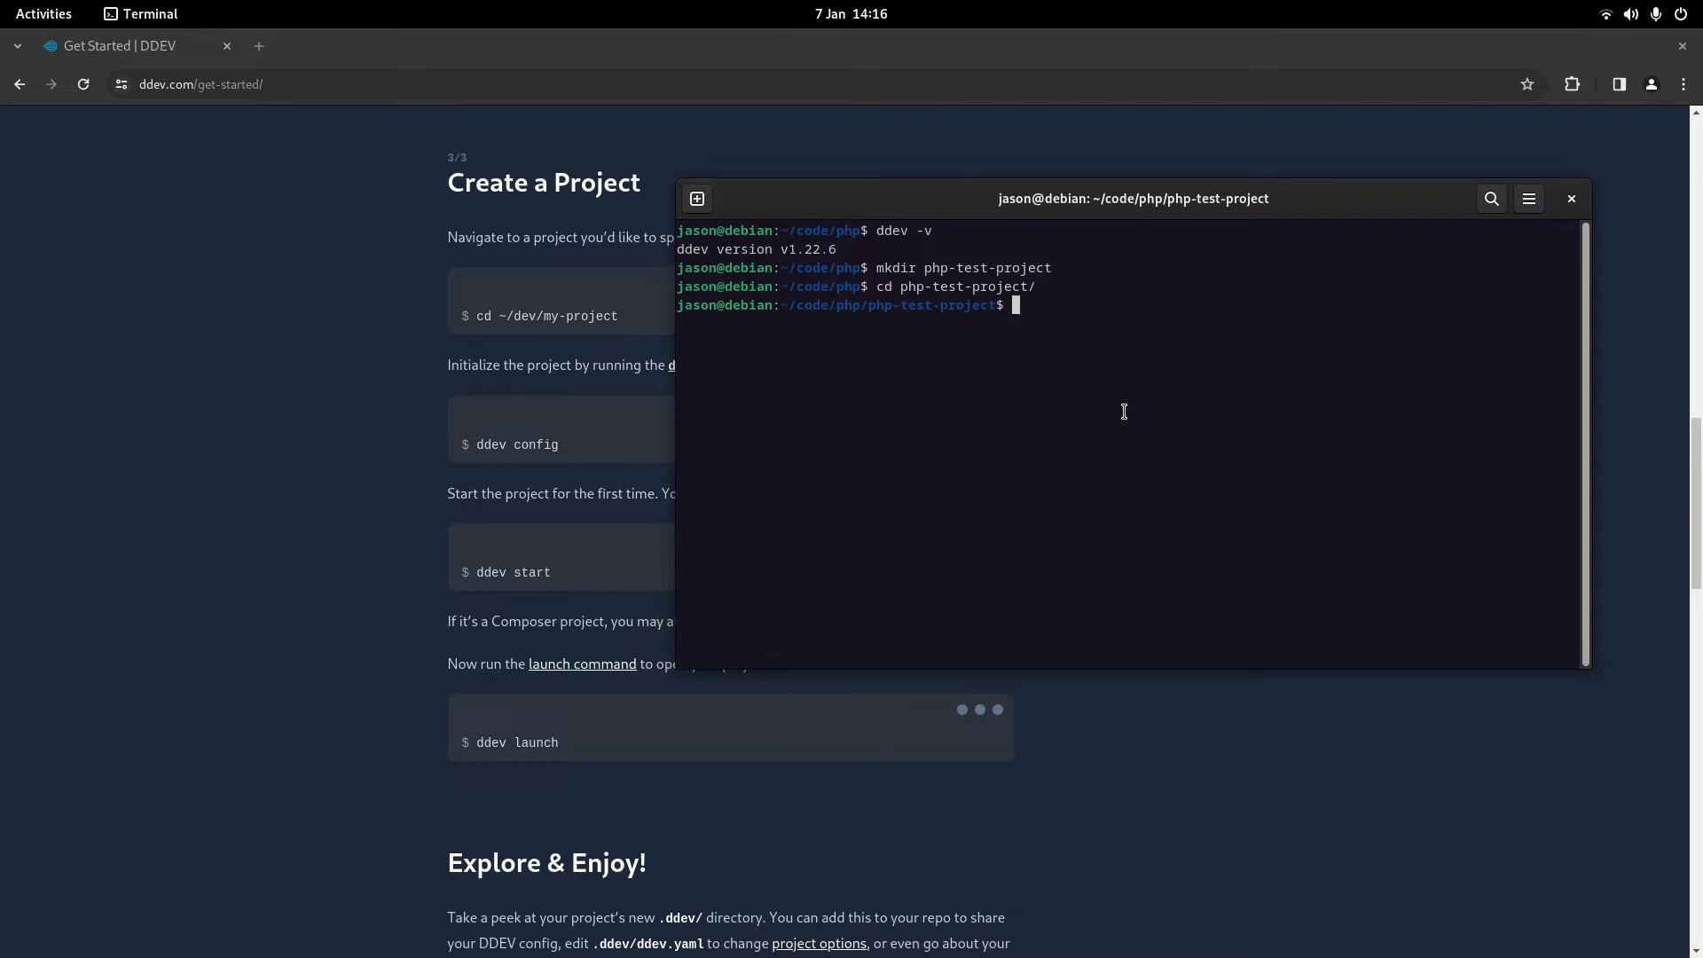
type("ddev cp")
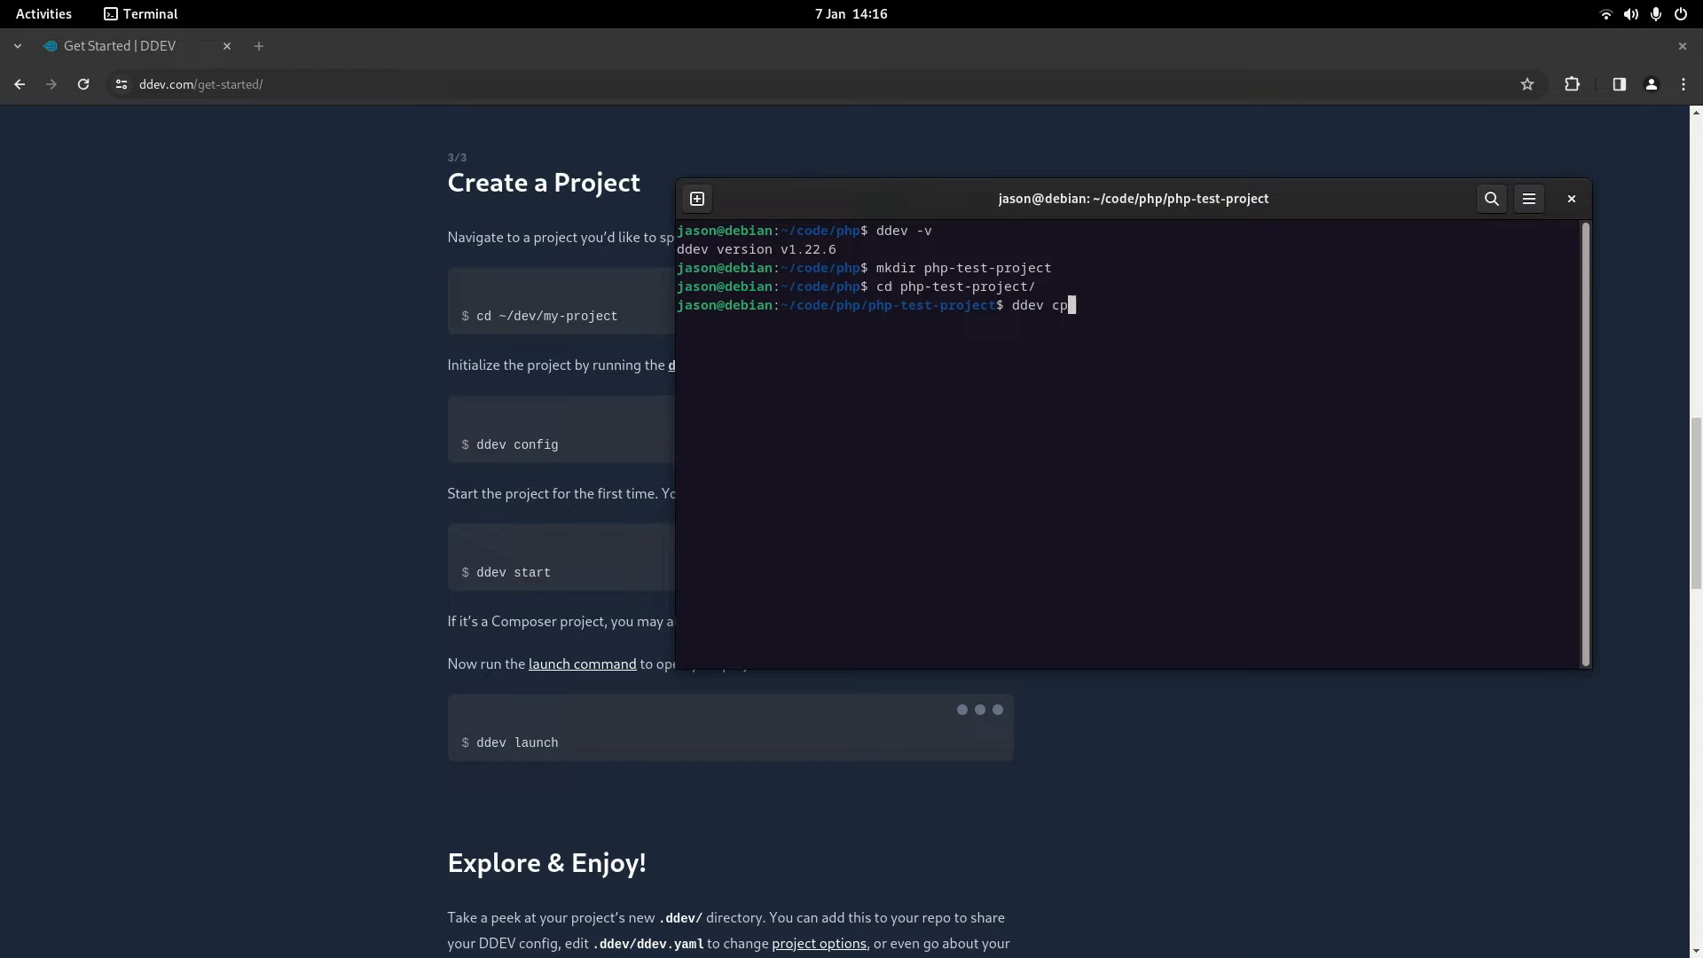
type("onfig")
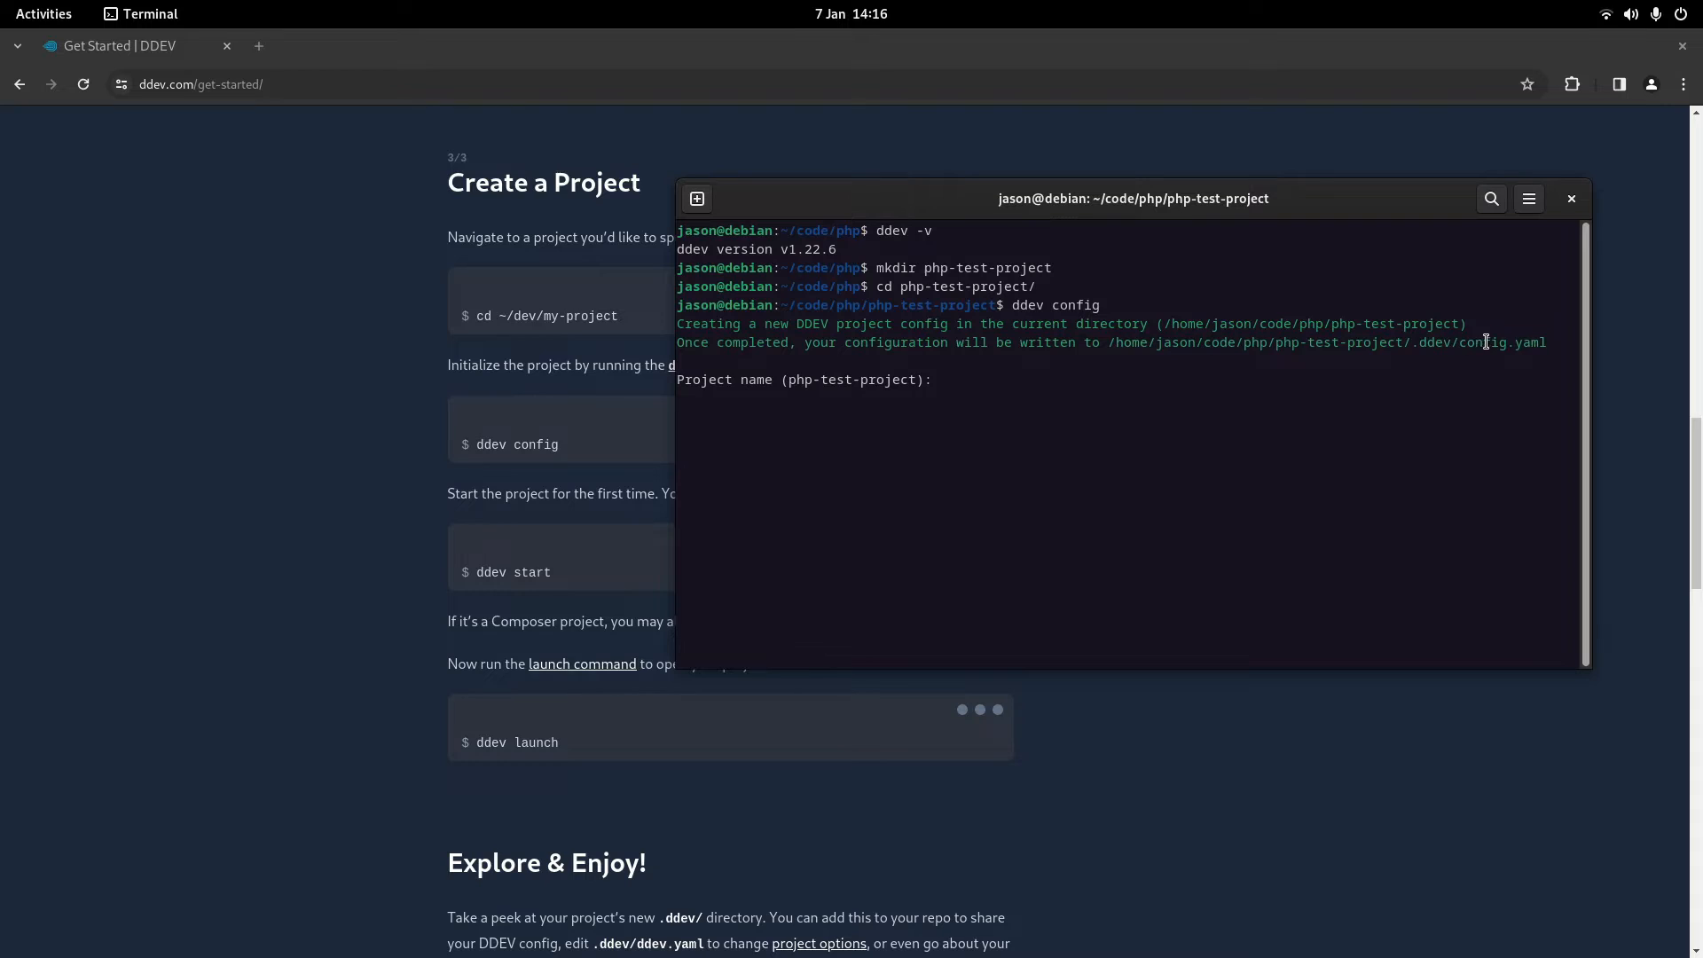
- Answer the ddev config prompts with docroot 'public', creating it, and php project type
double_click(1496, 342)
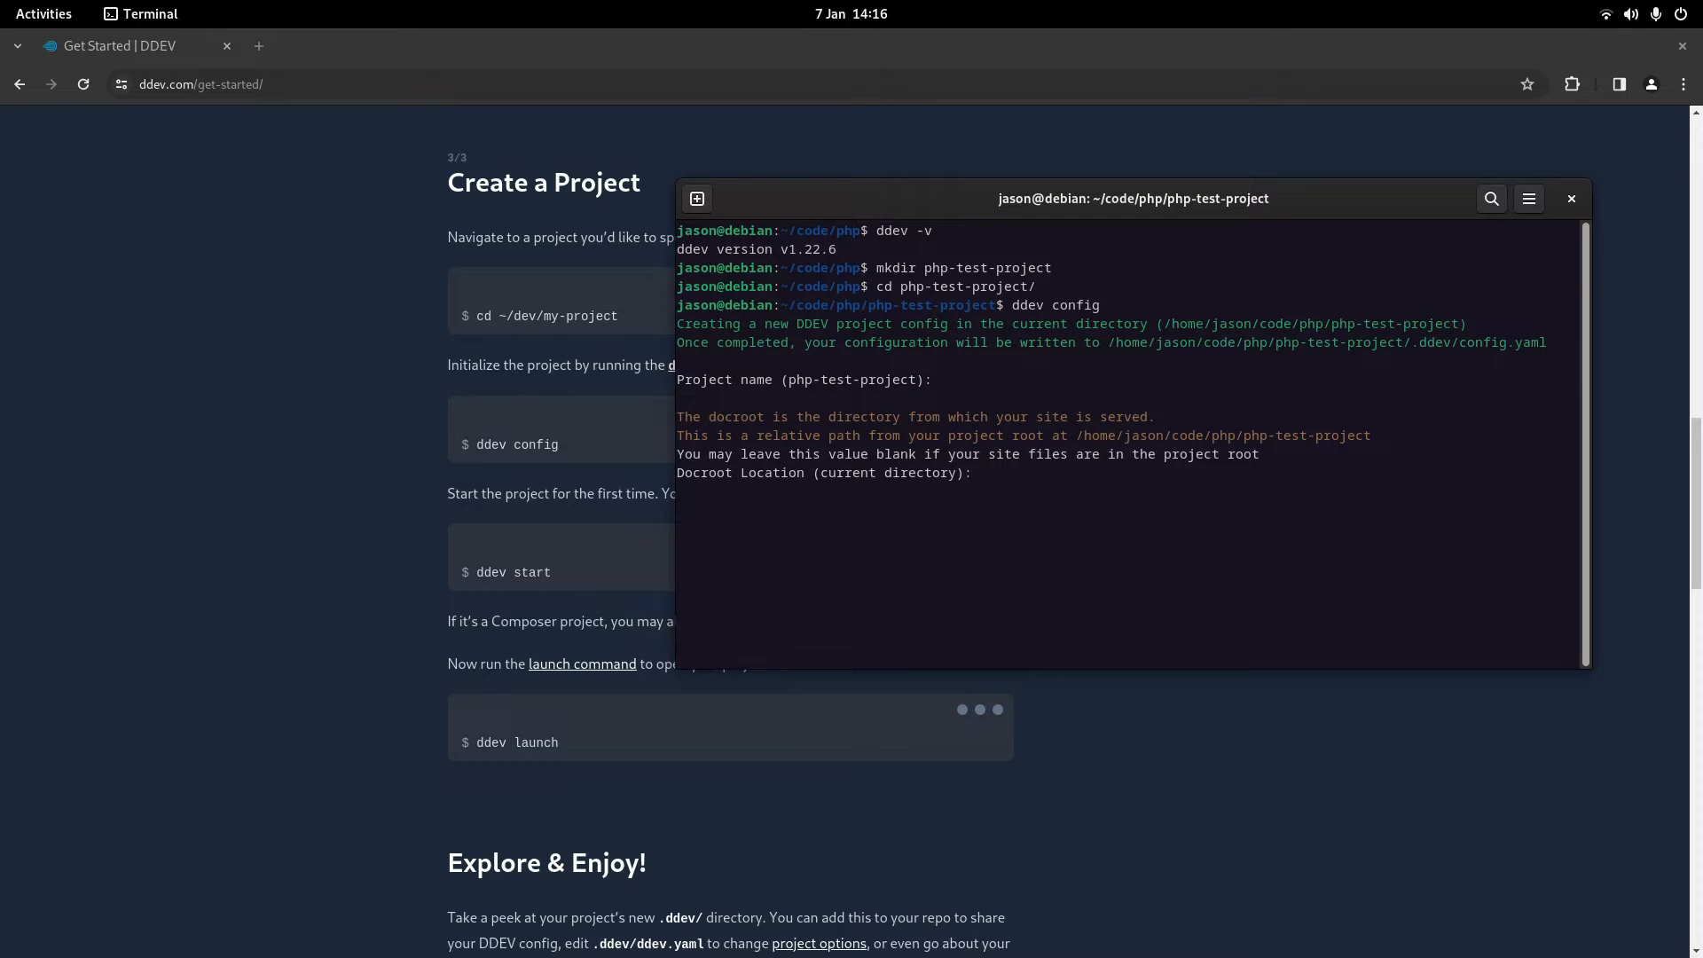
type("publiv")
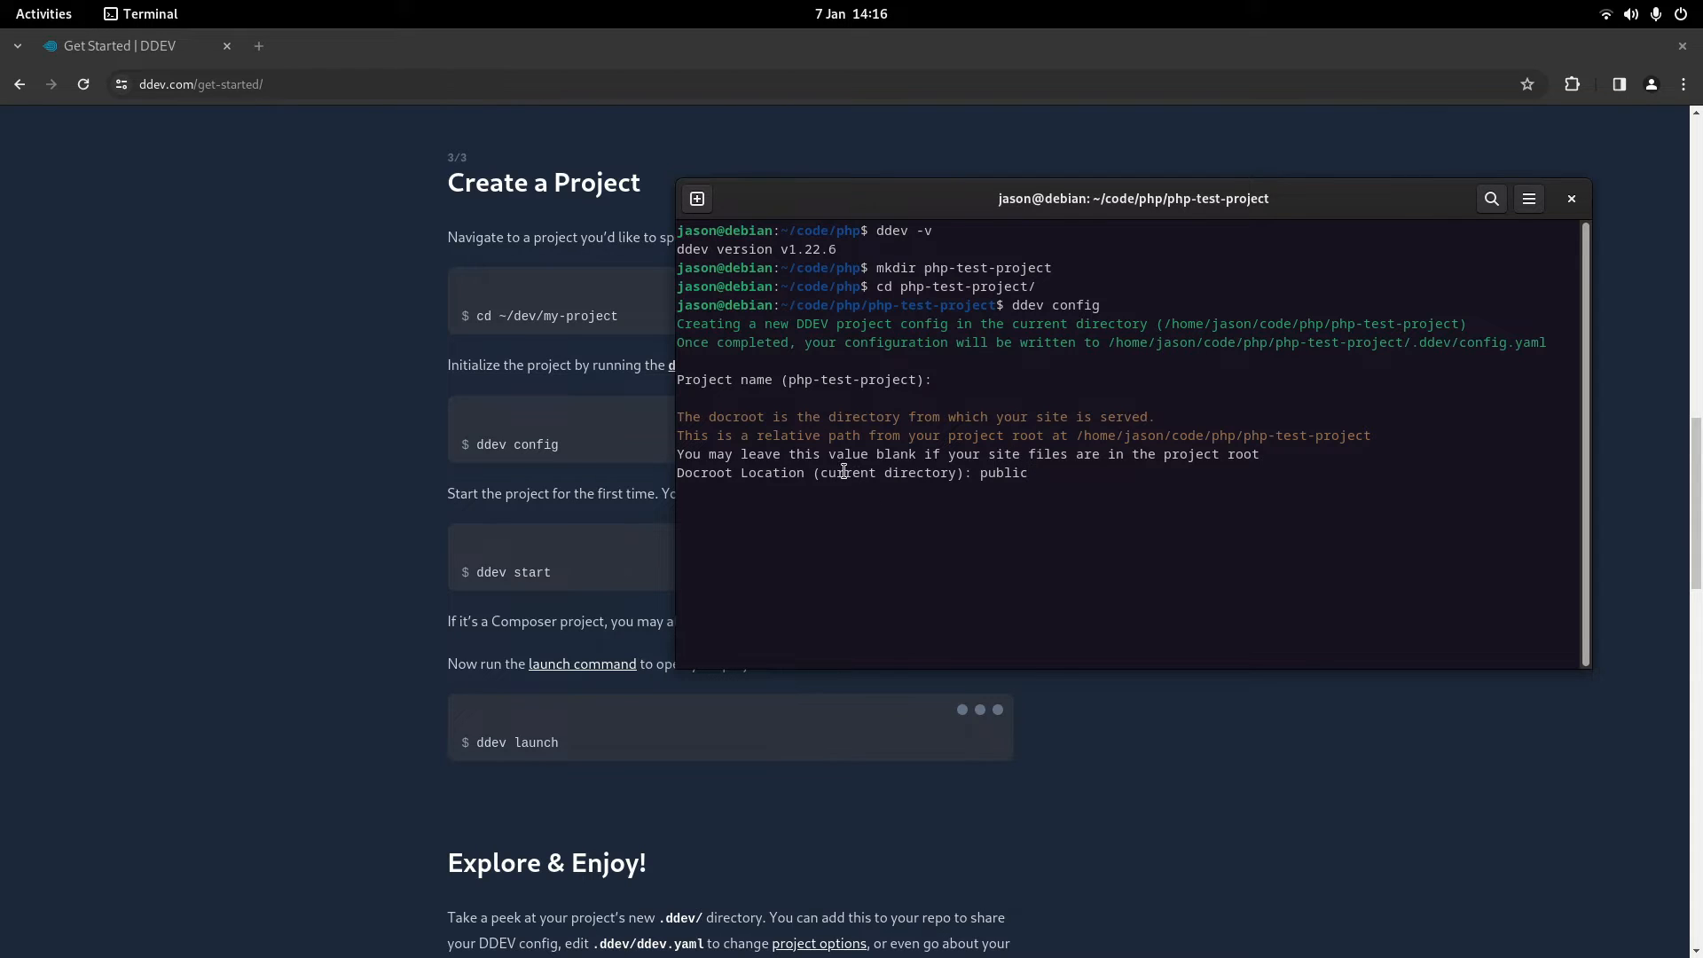
mouse_move(1142, 479)
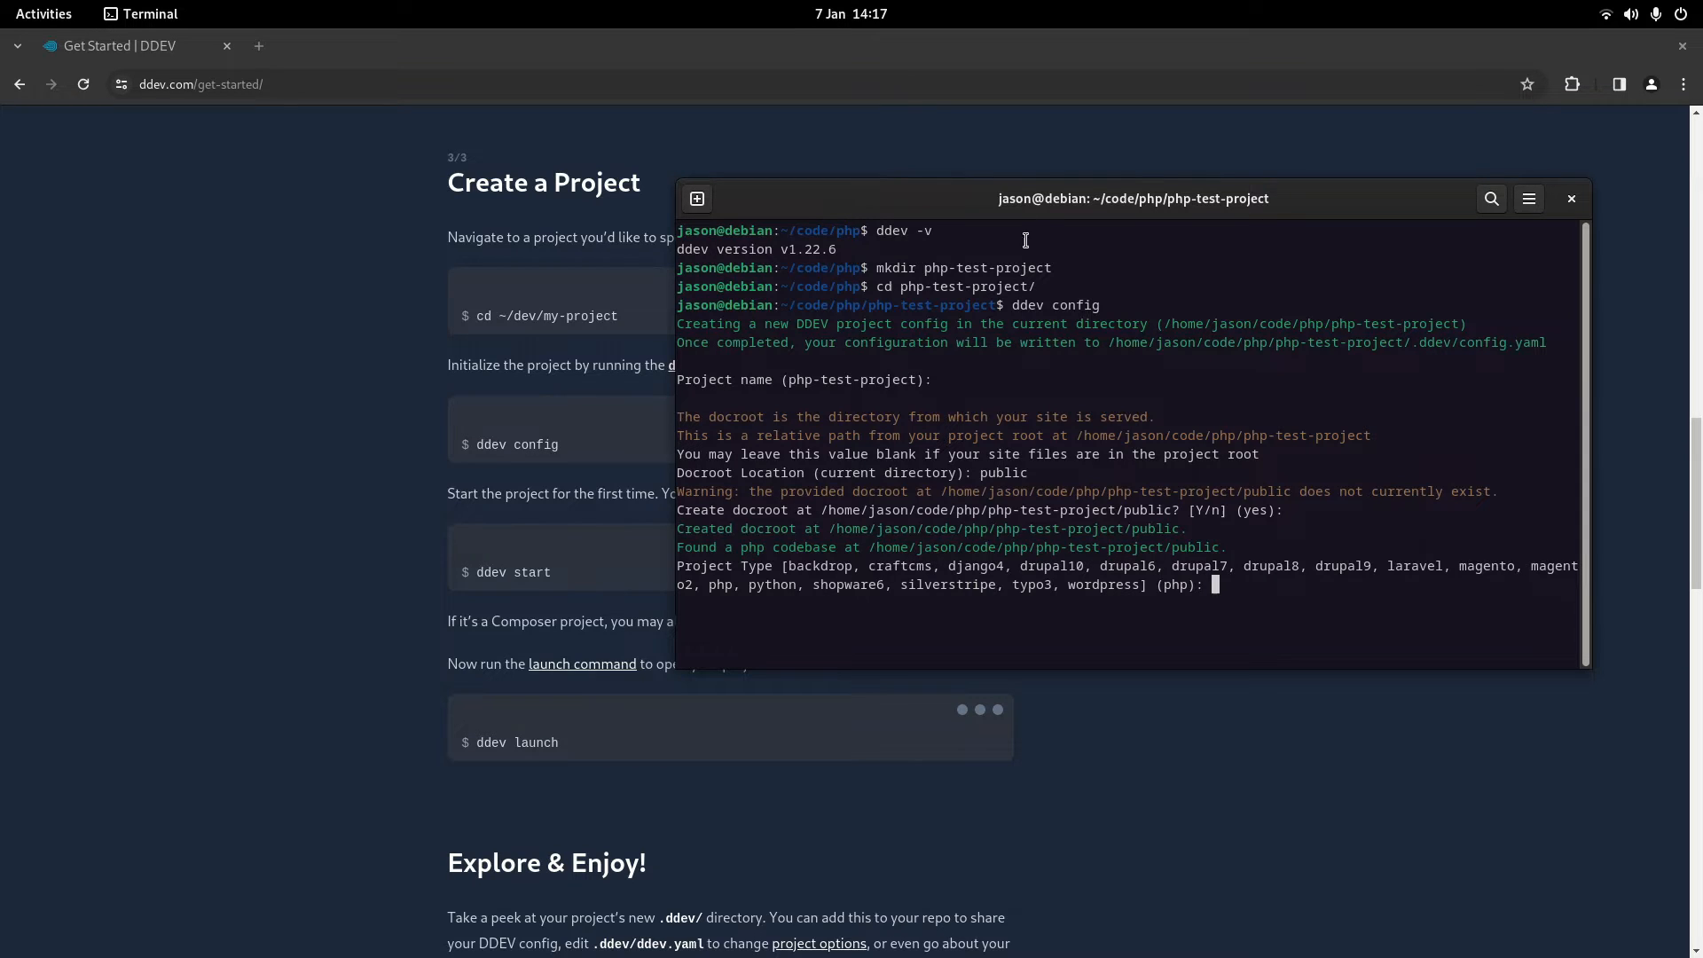
left_click_drag(1133, 198, 922, 178)
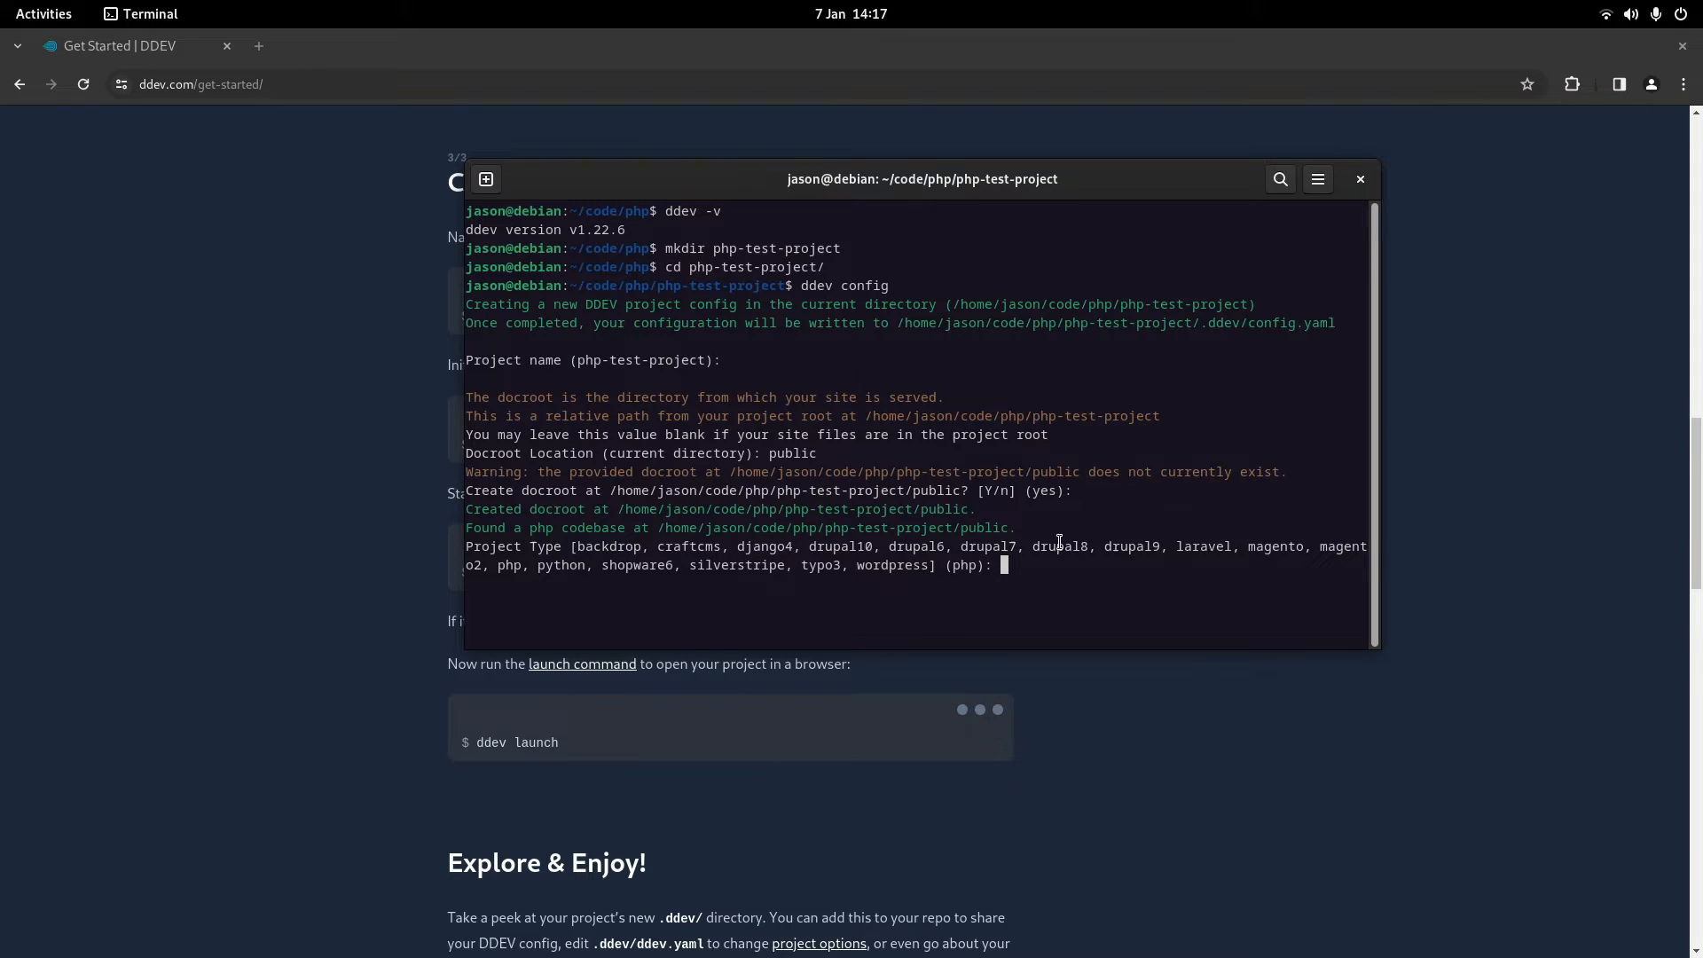
mouse_move(1044, 565)
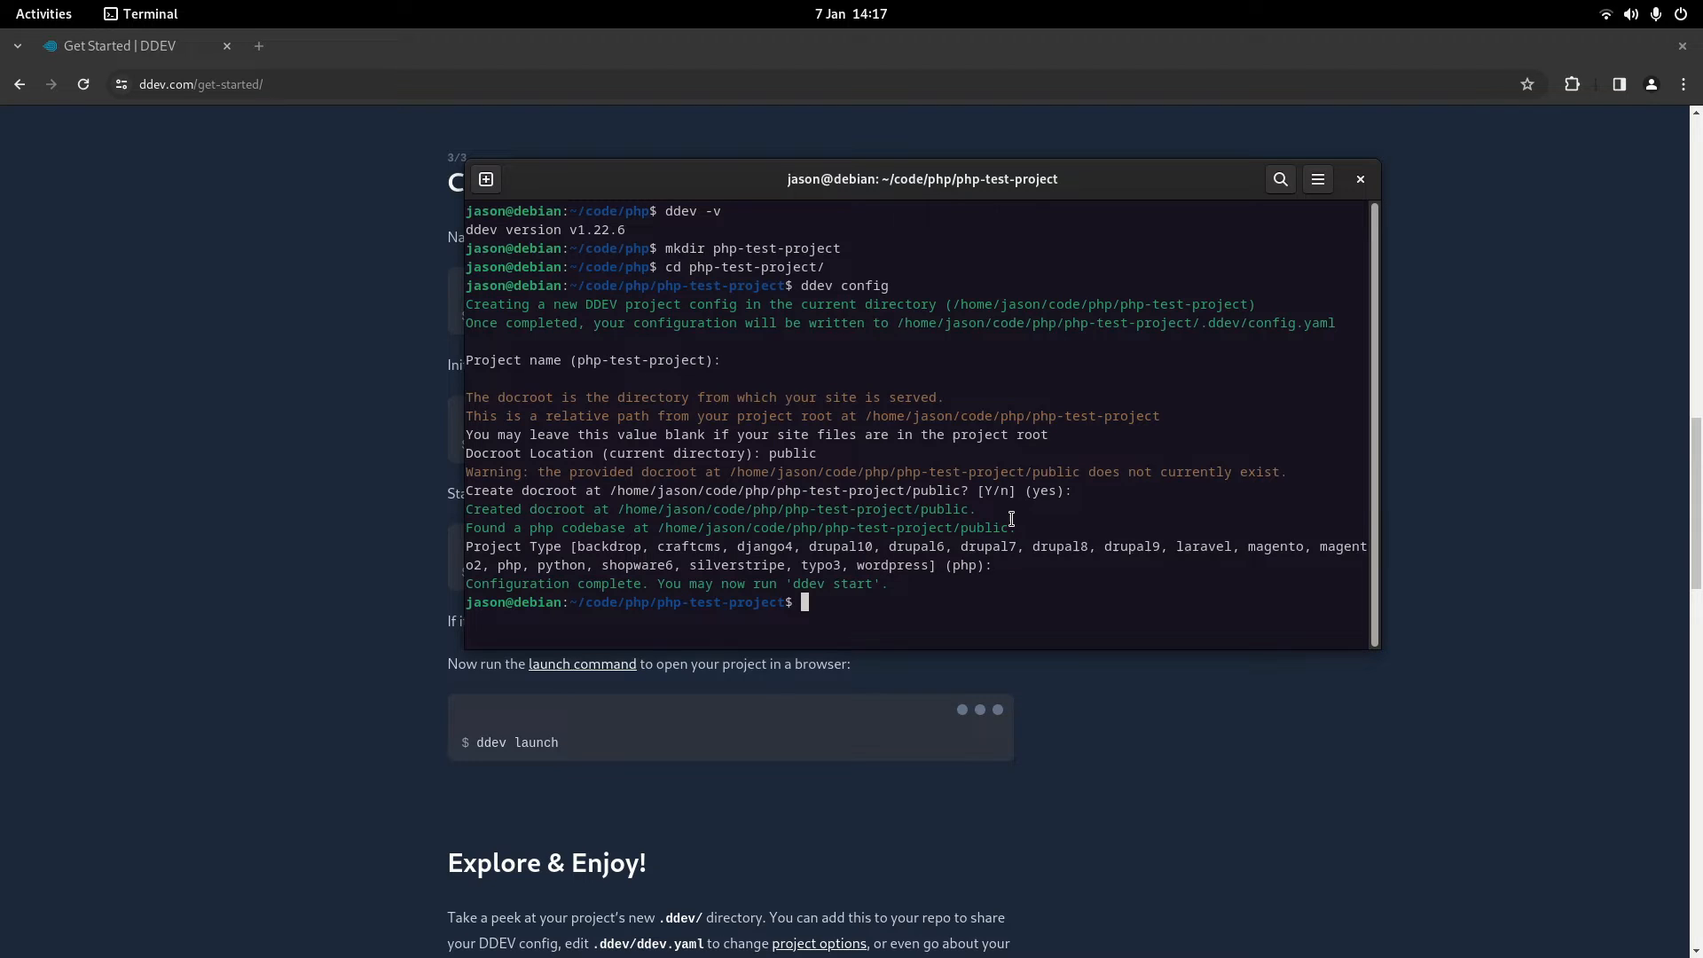
mouse_move(741, 577)
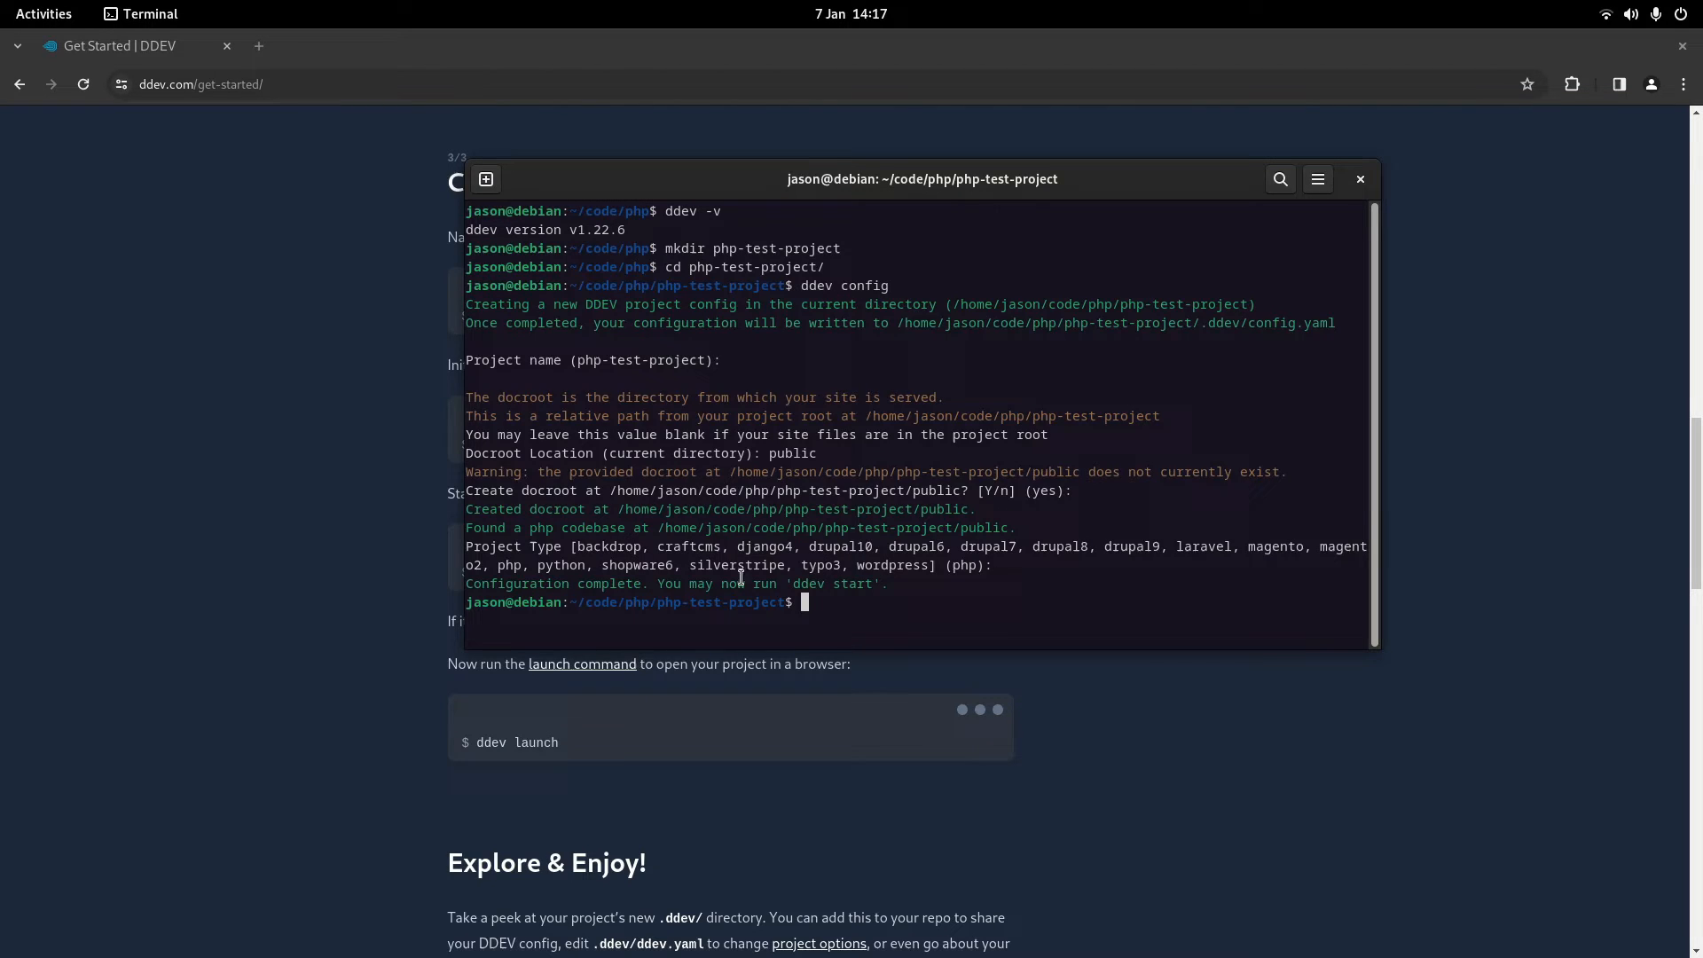
mouse_move(997, 588)
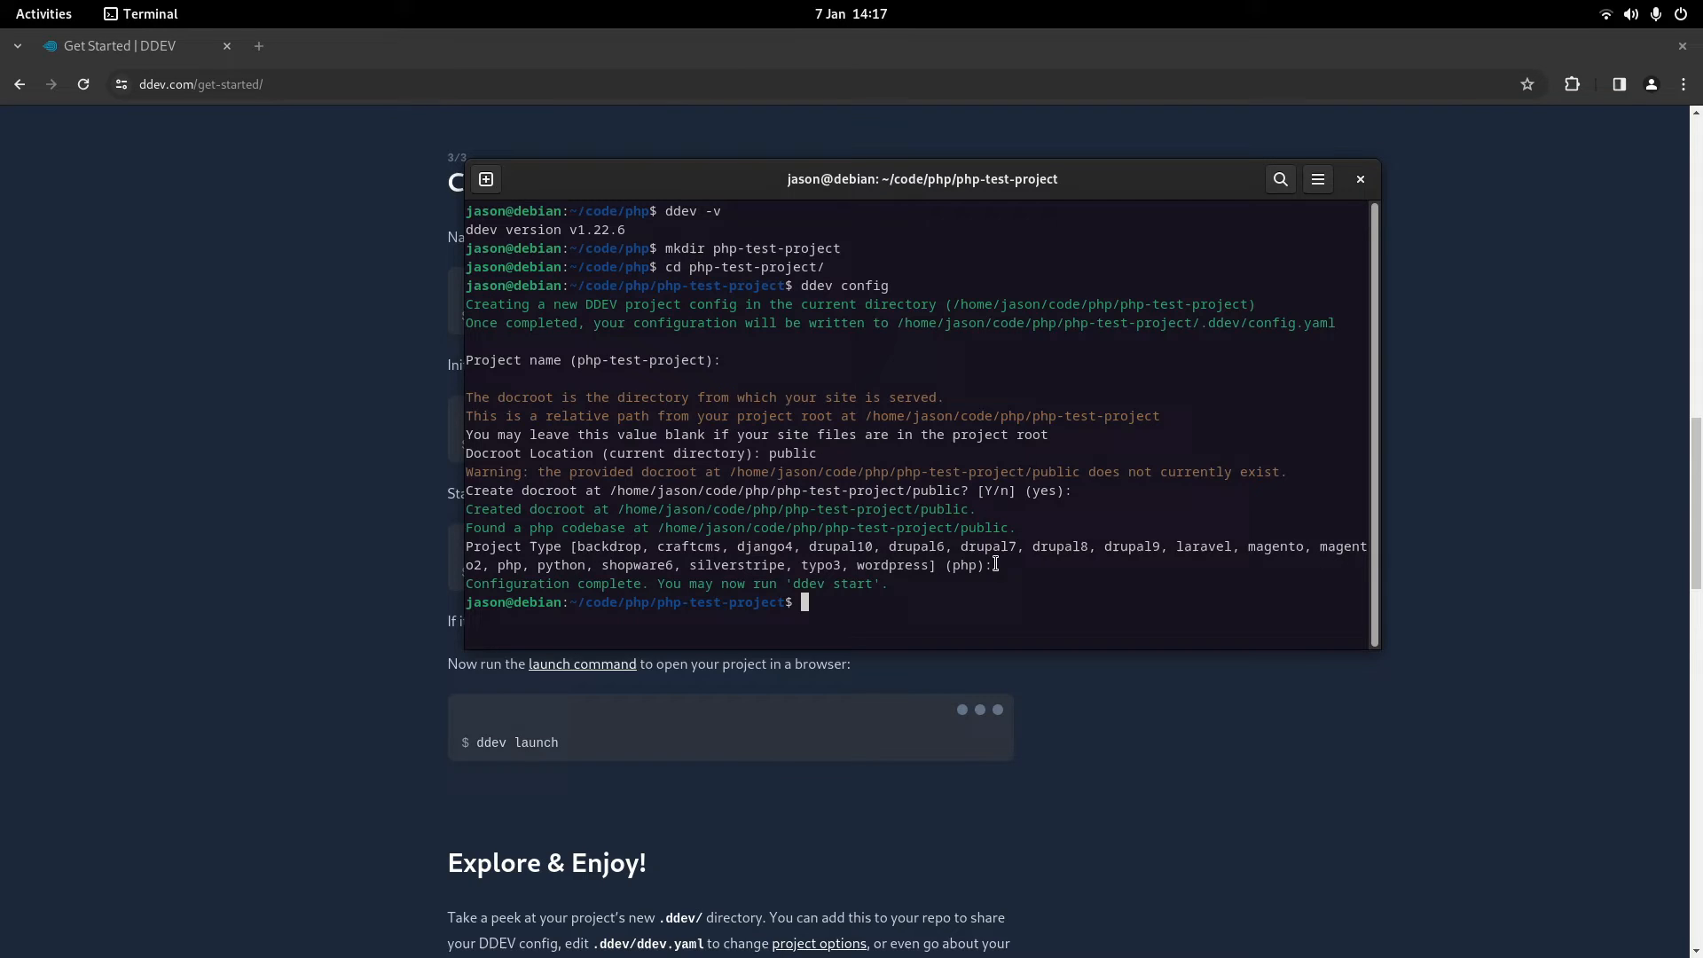
type("code")
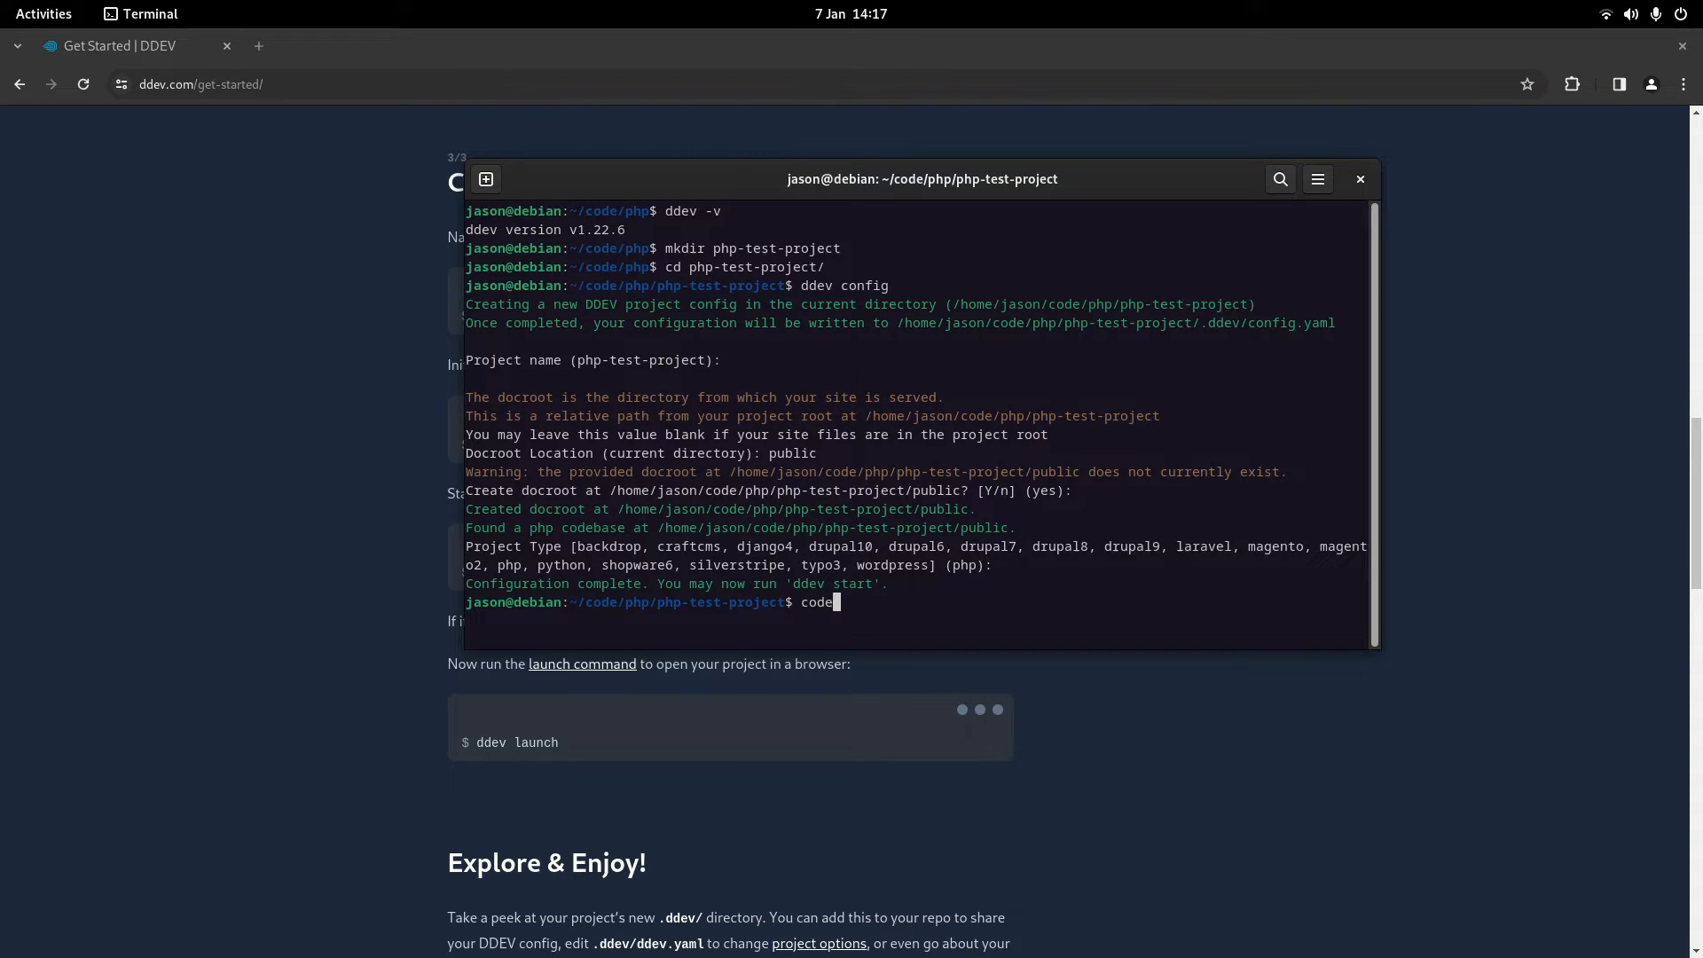
- Open php-test-project in VS Code and expand the public folder
key("Return")
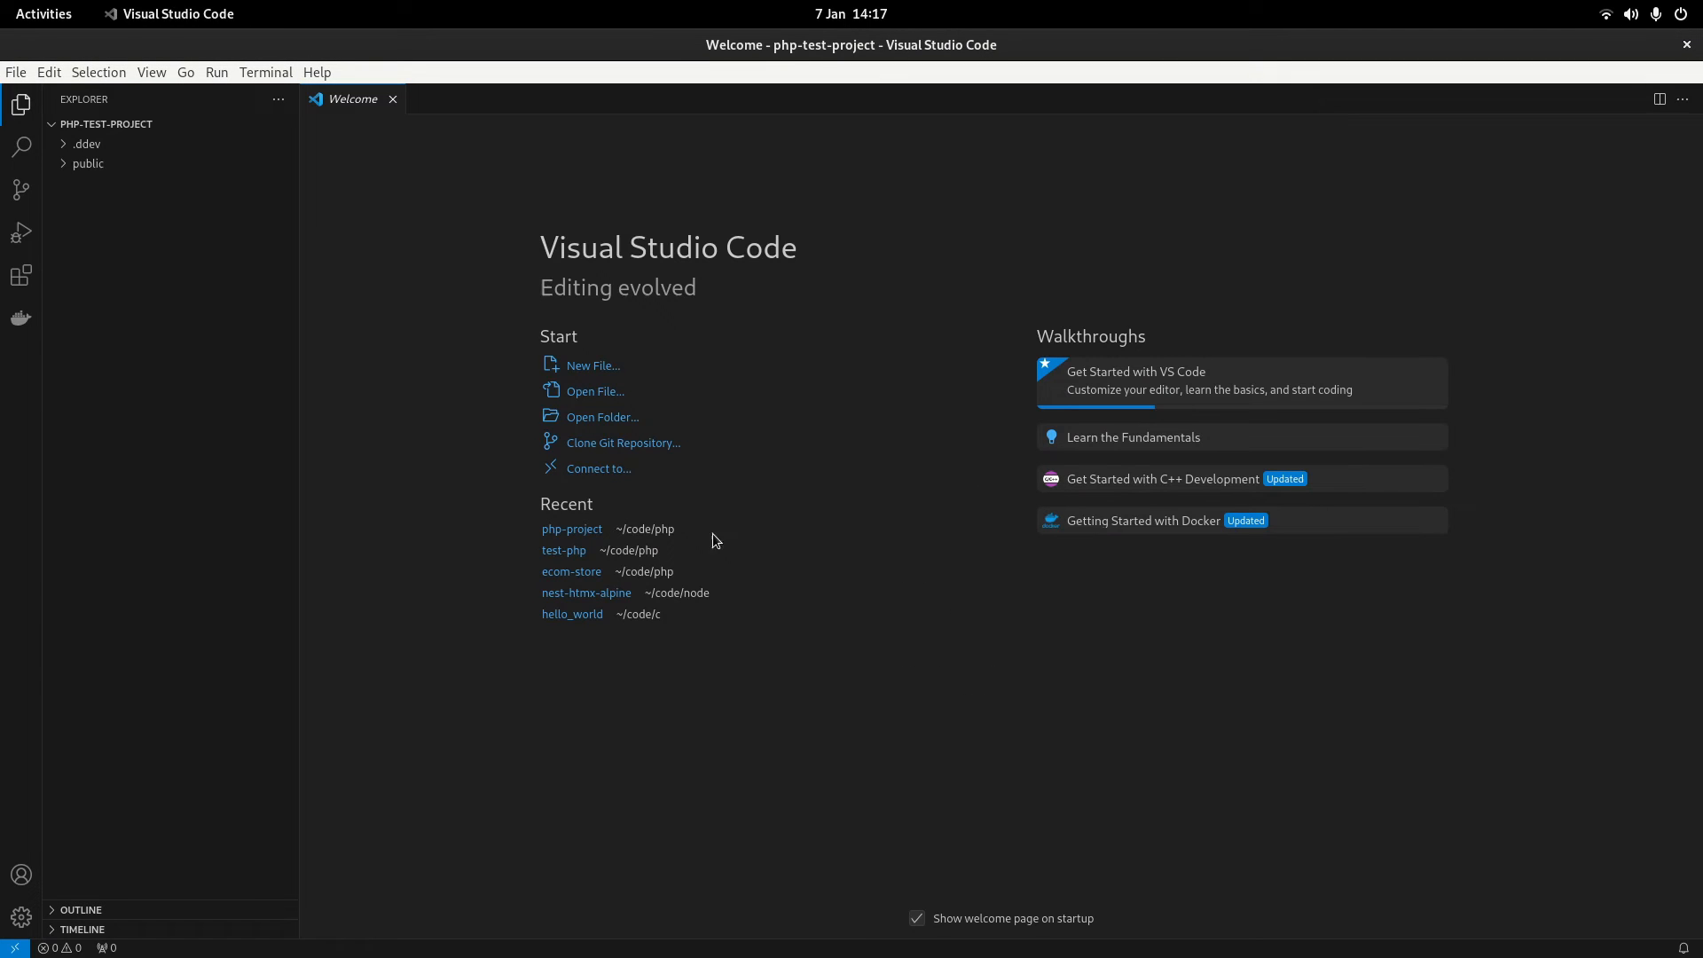
left_click(392, 98)
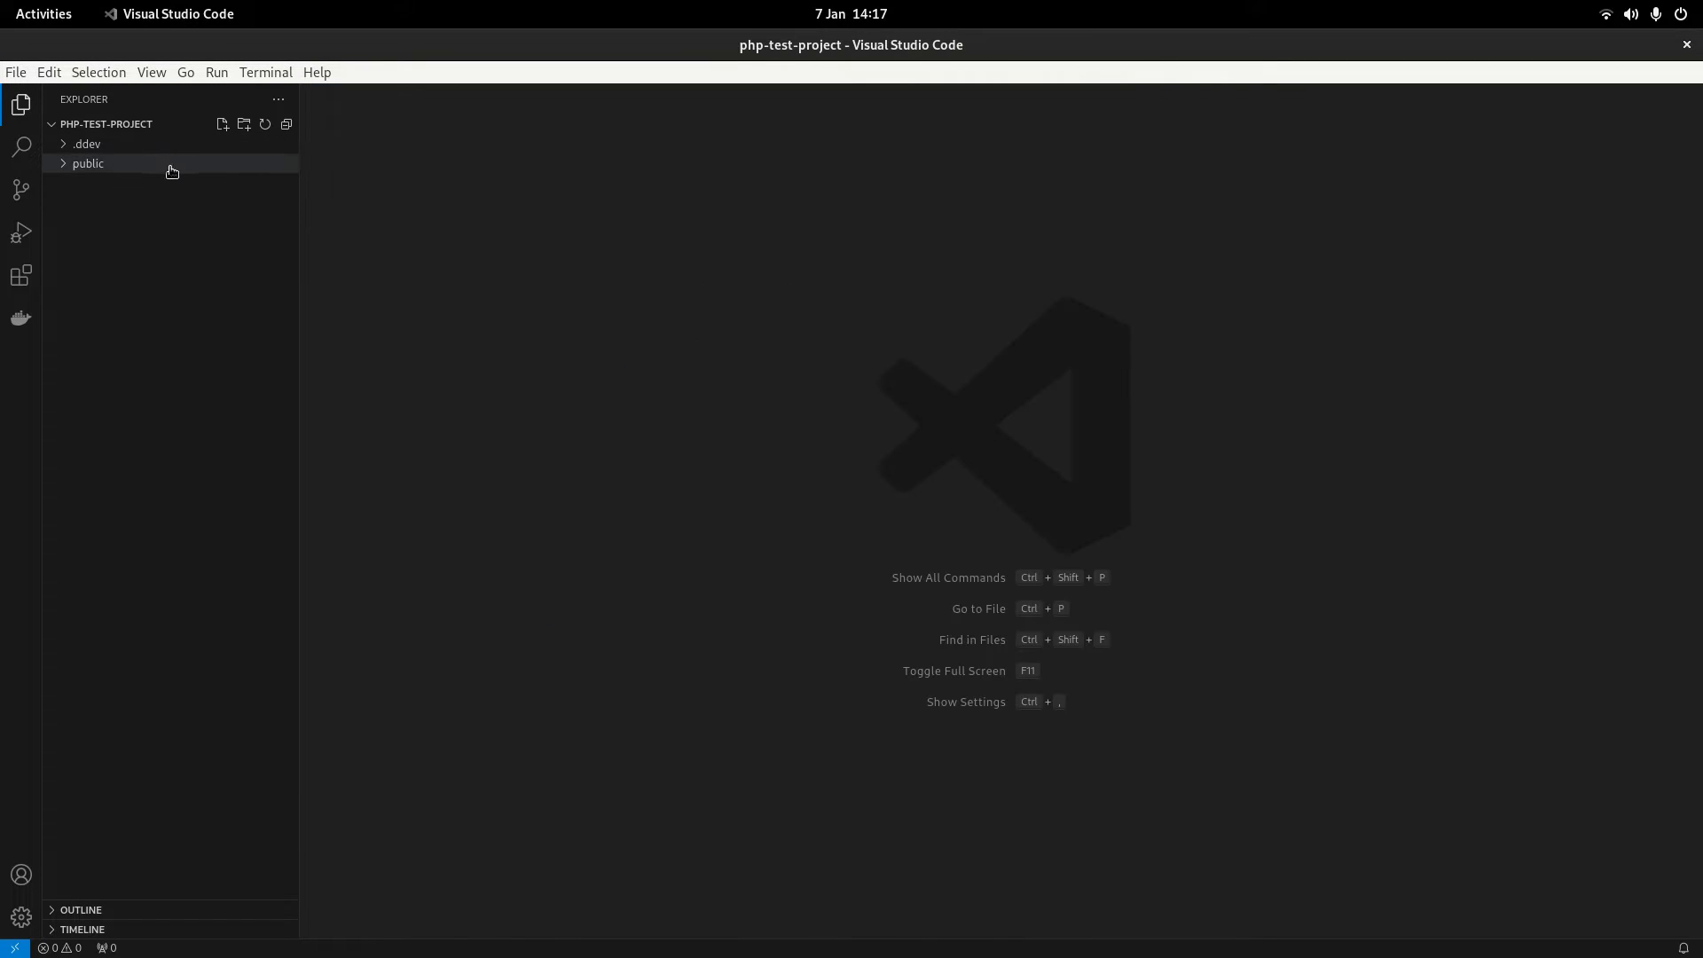
left_click(88, 163)
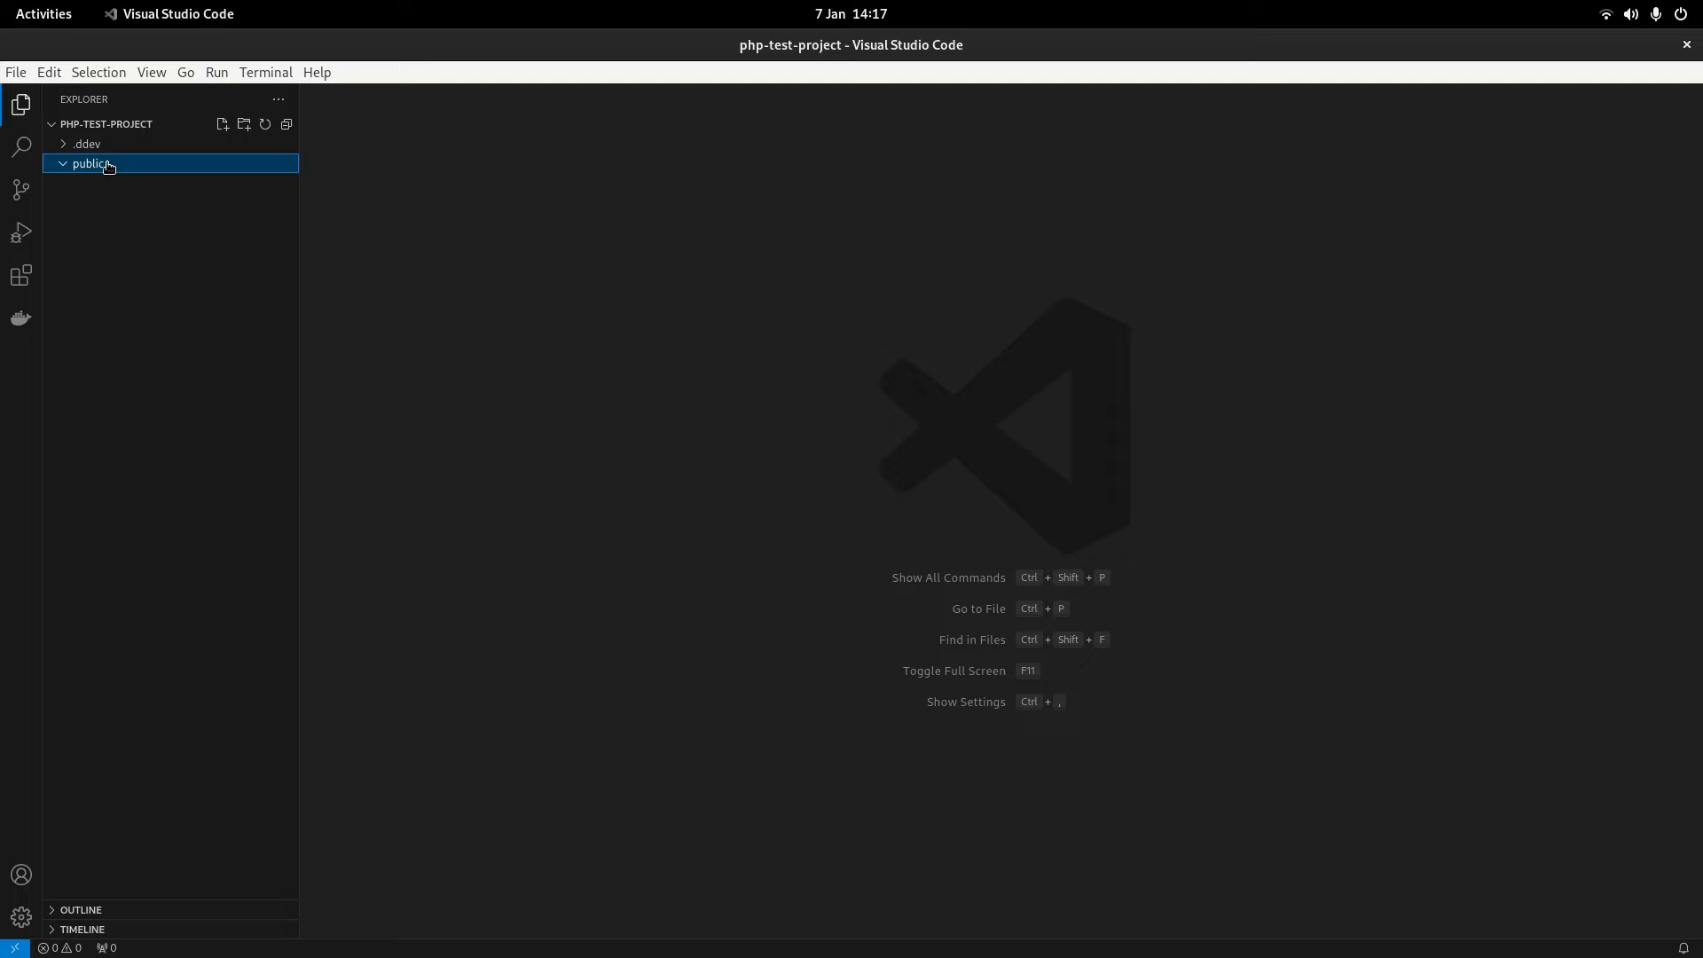
- Create public/index.php containing <?php phpinfo(); and save it
left_click(222, 125)
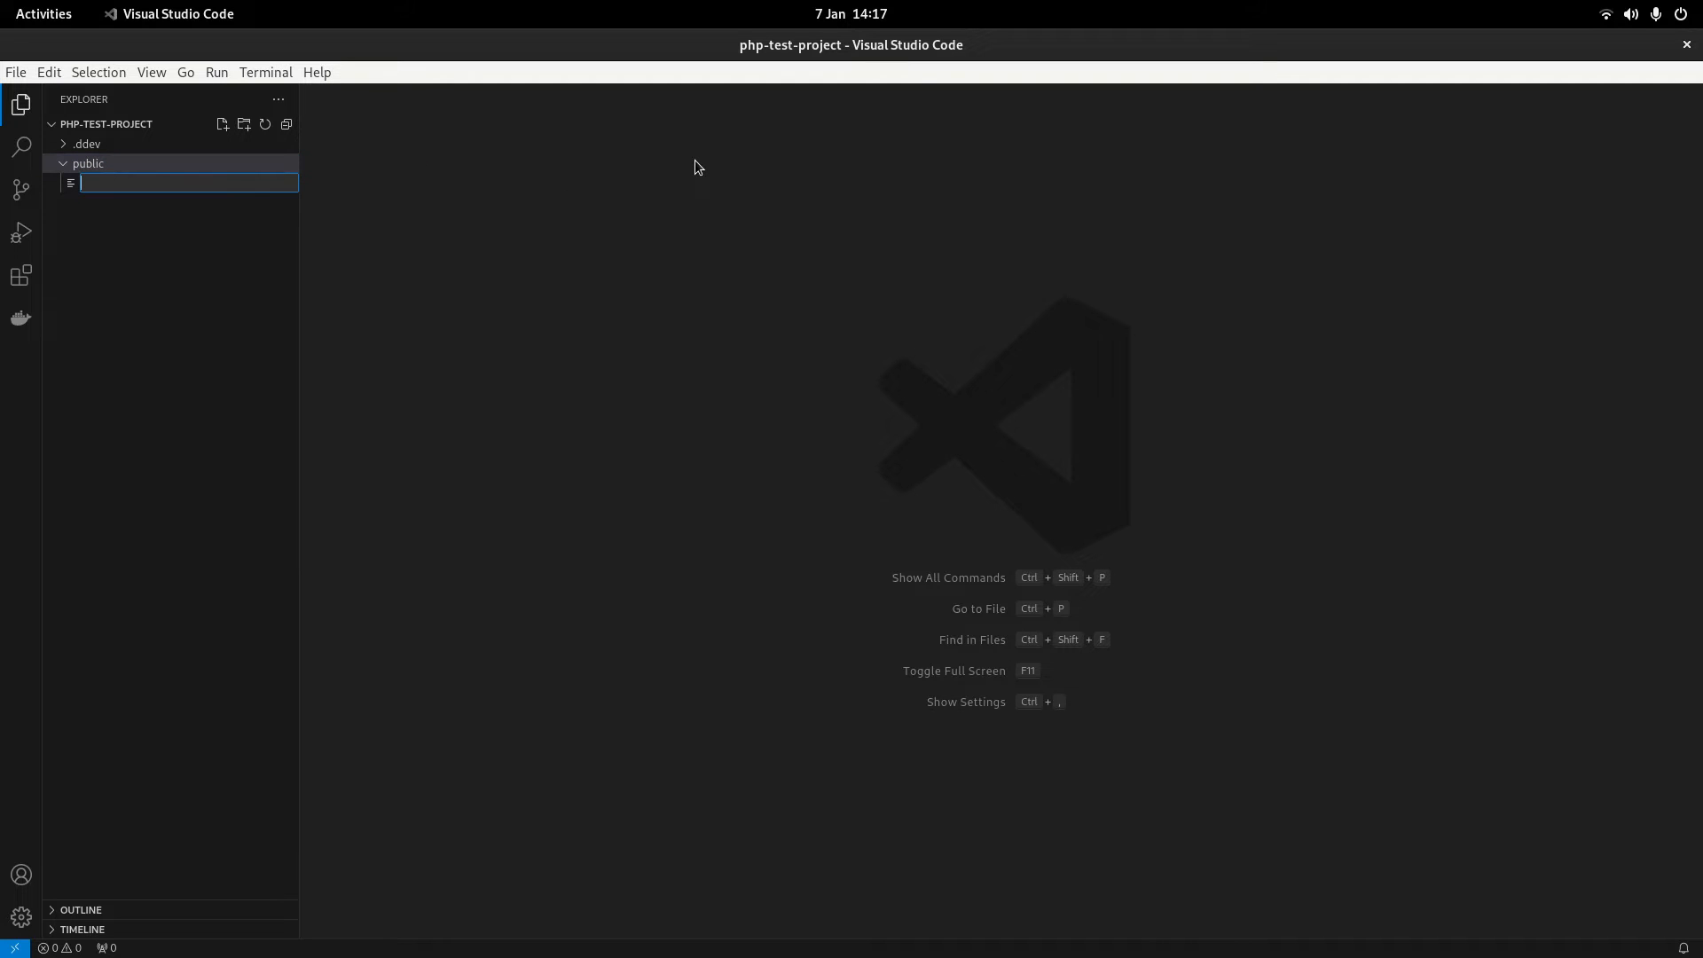
type("index.php")
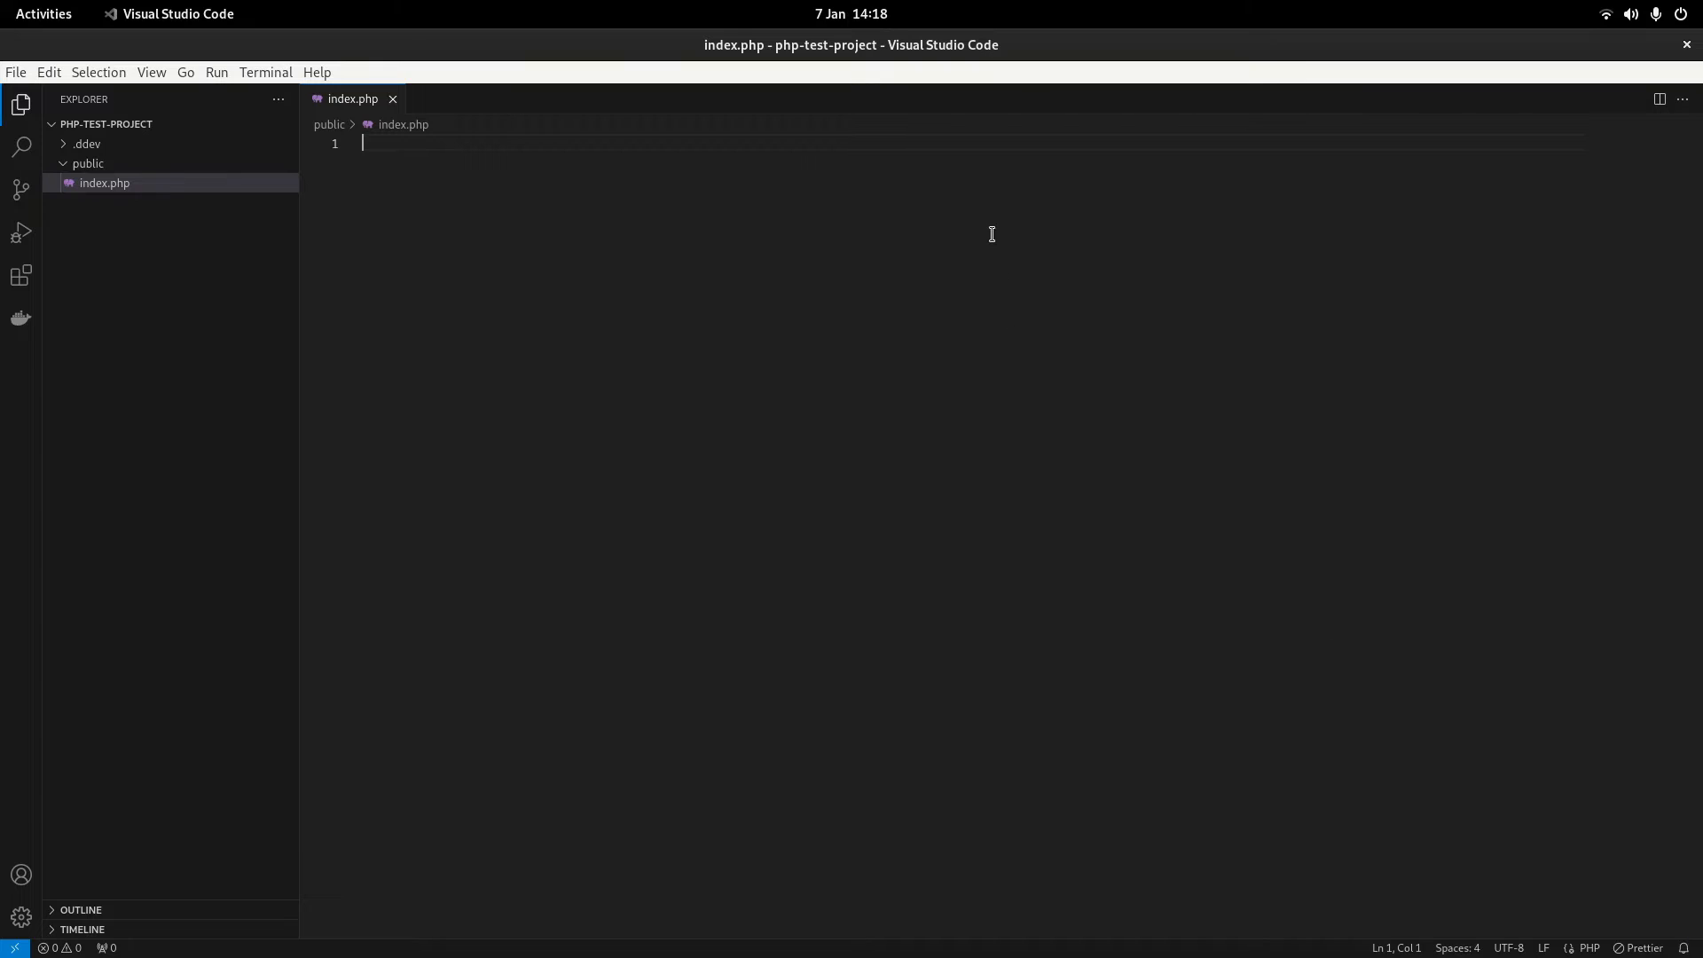
type("<?")
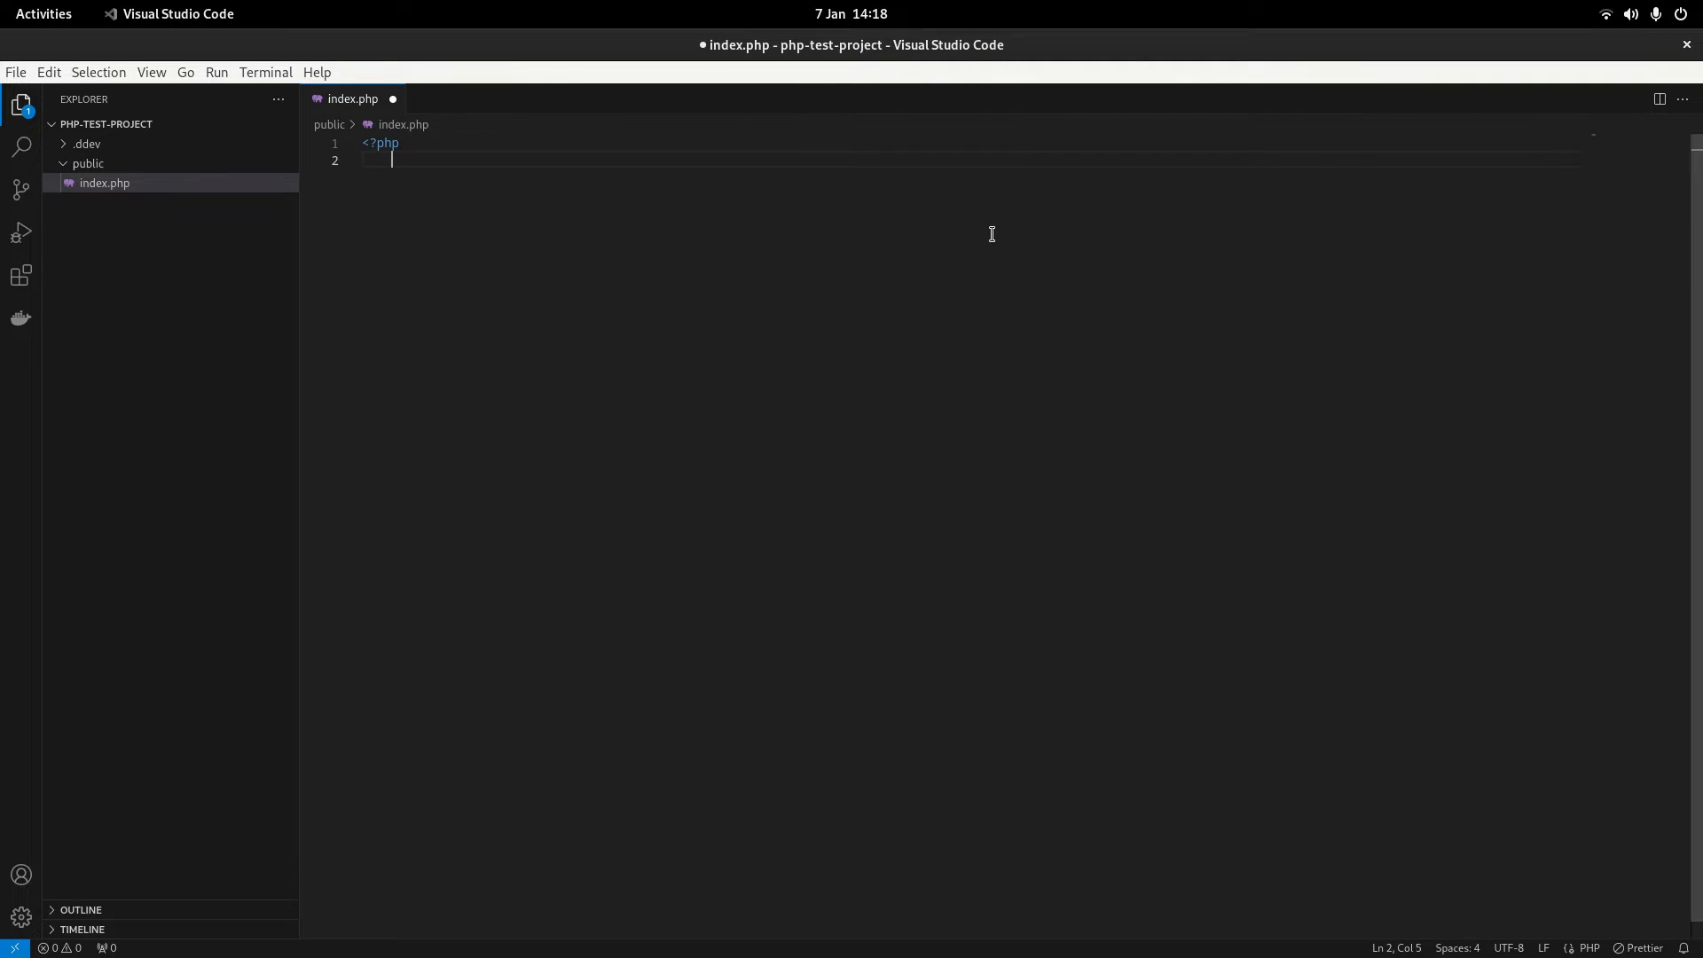
type("phpinfo(")
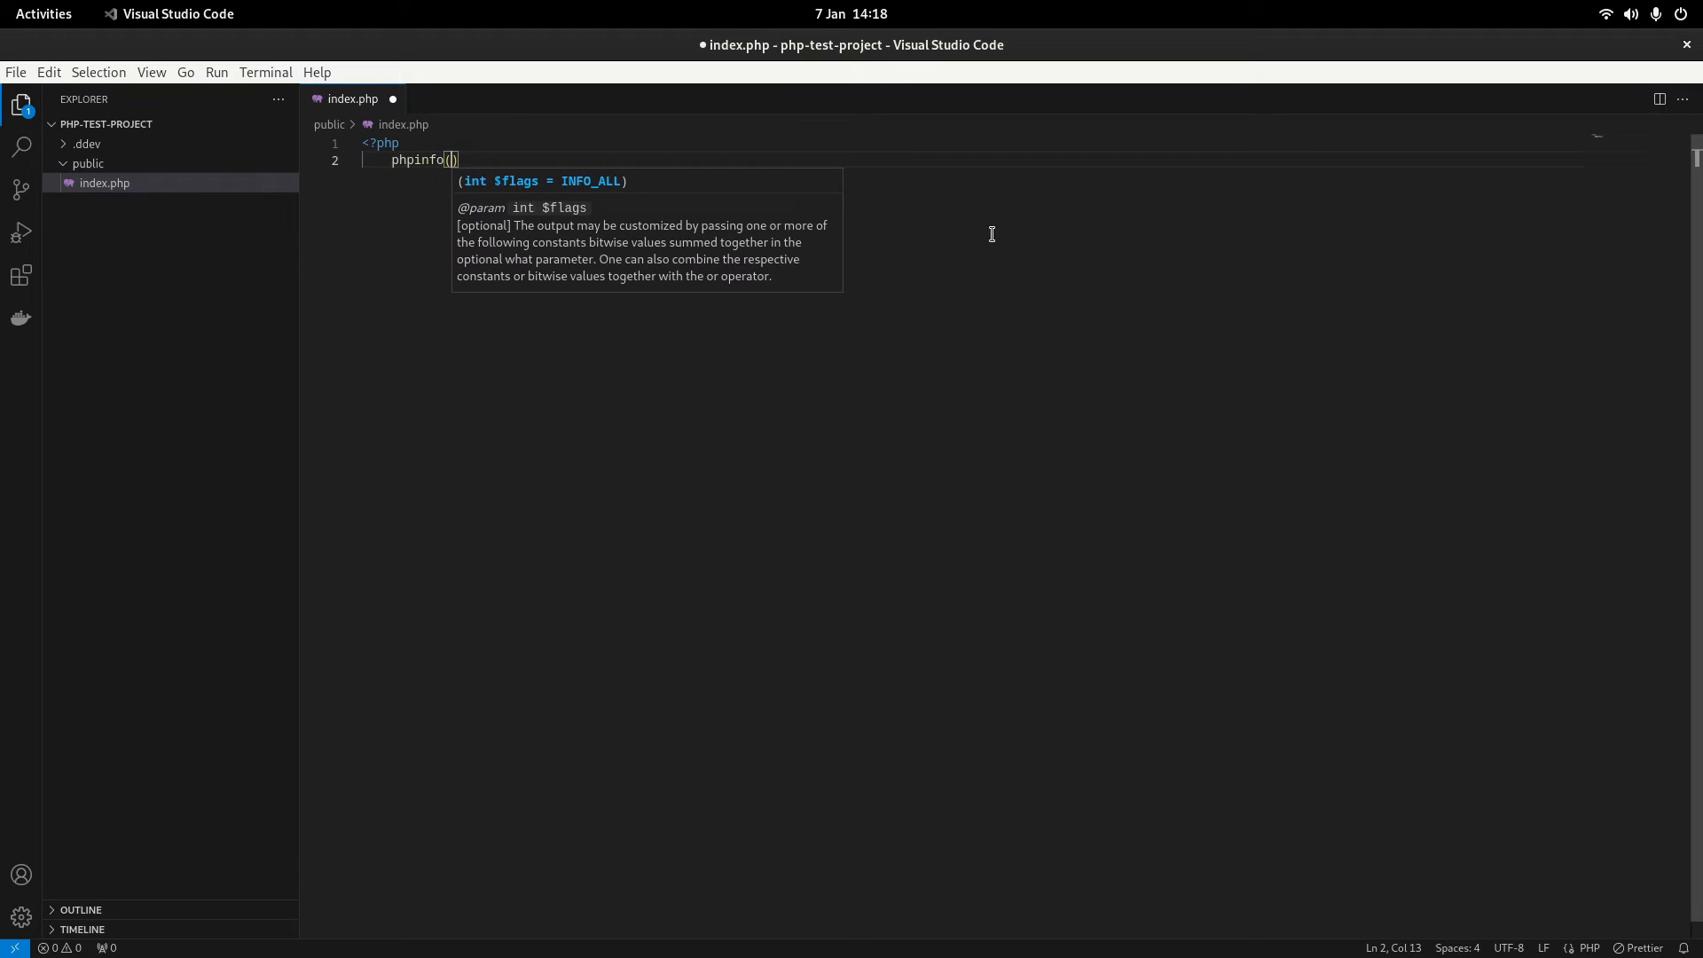
type(");")
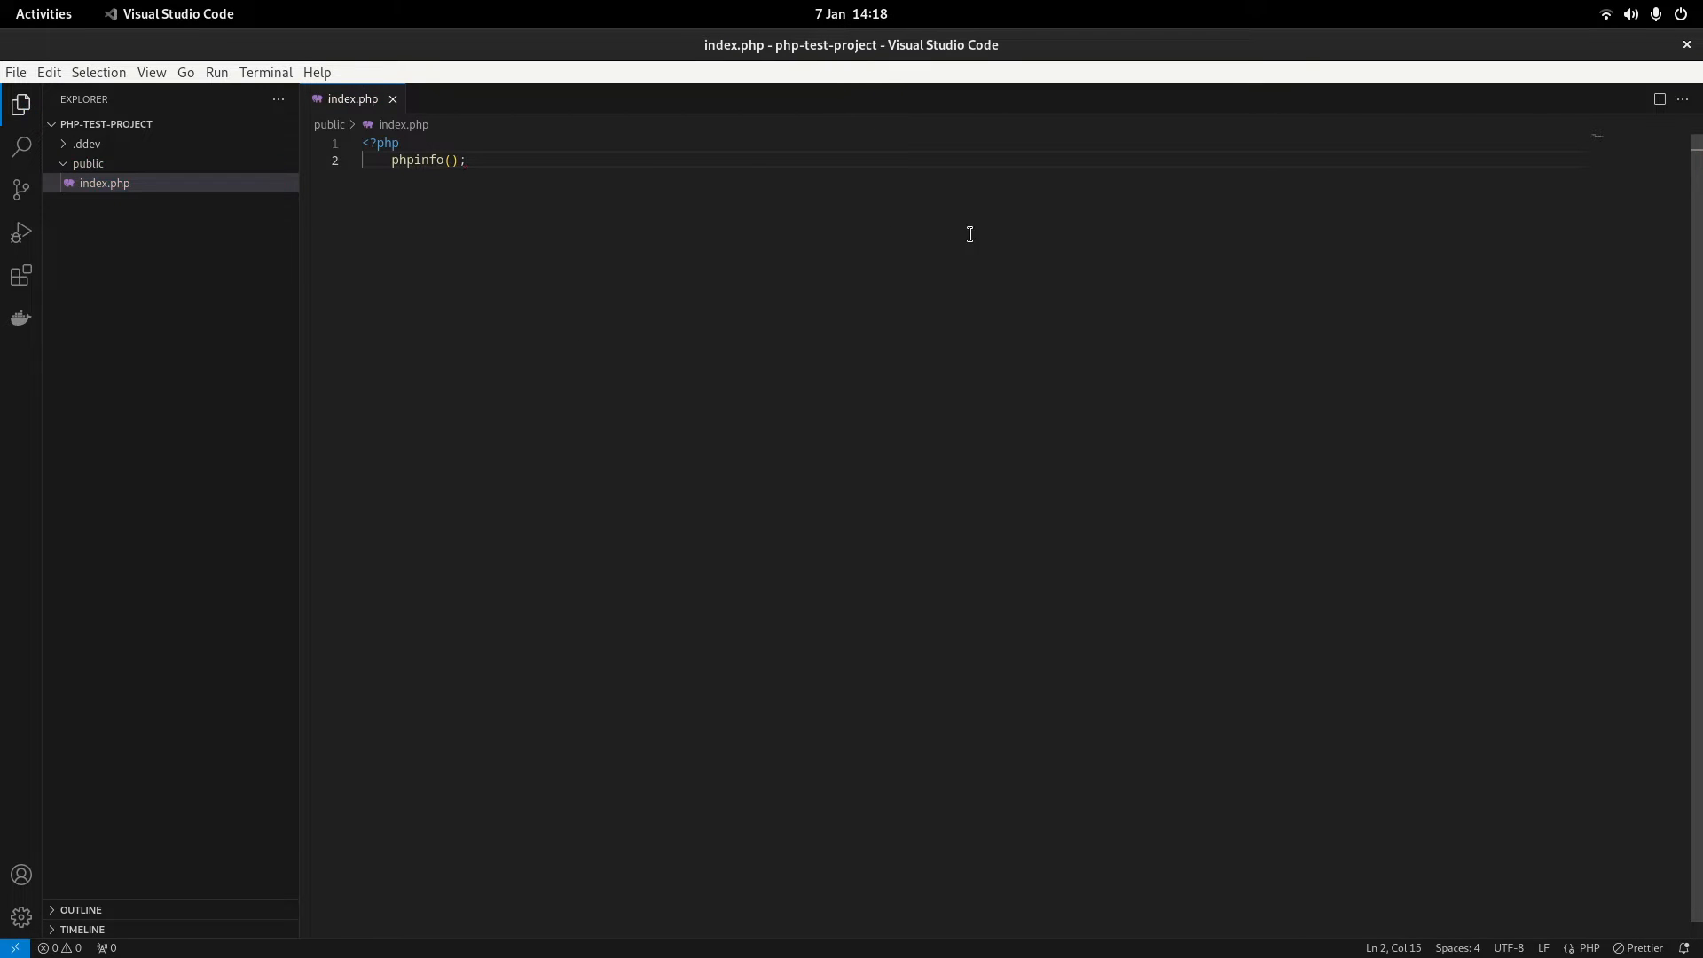
left_click(84, 143)
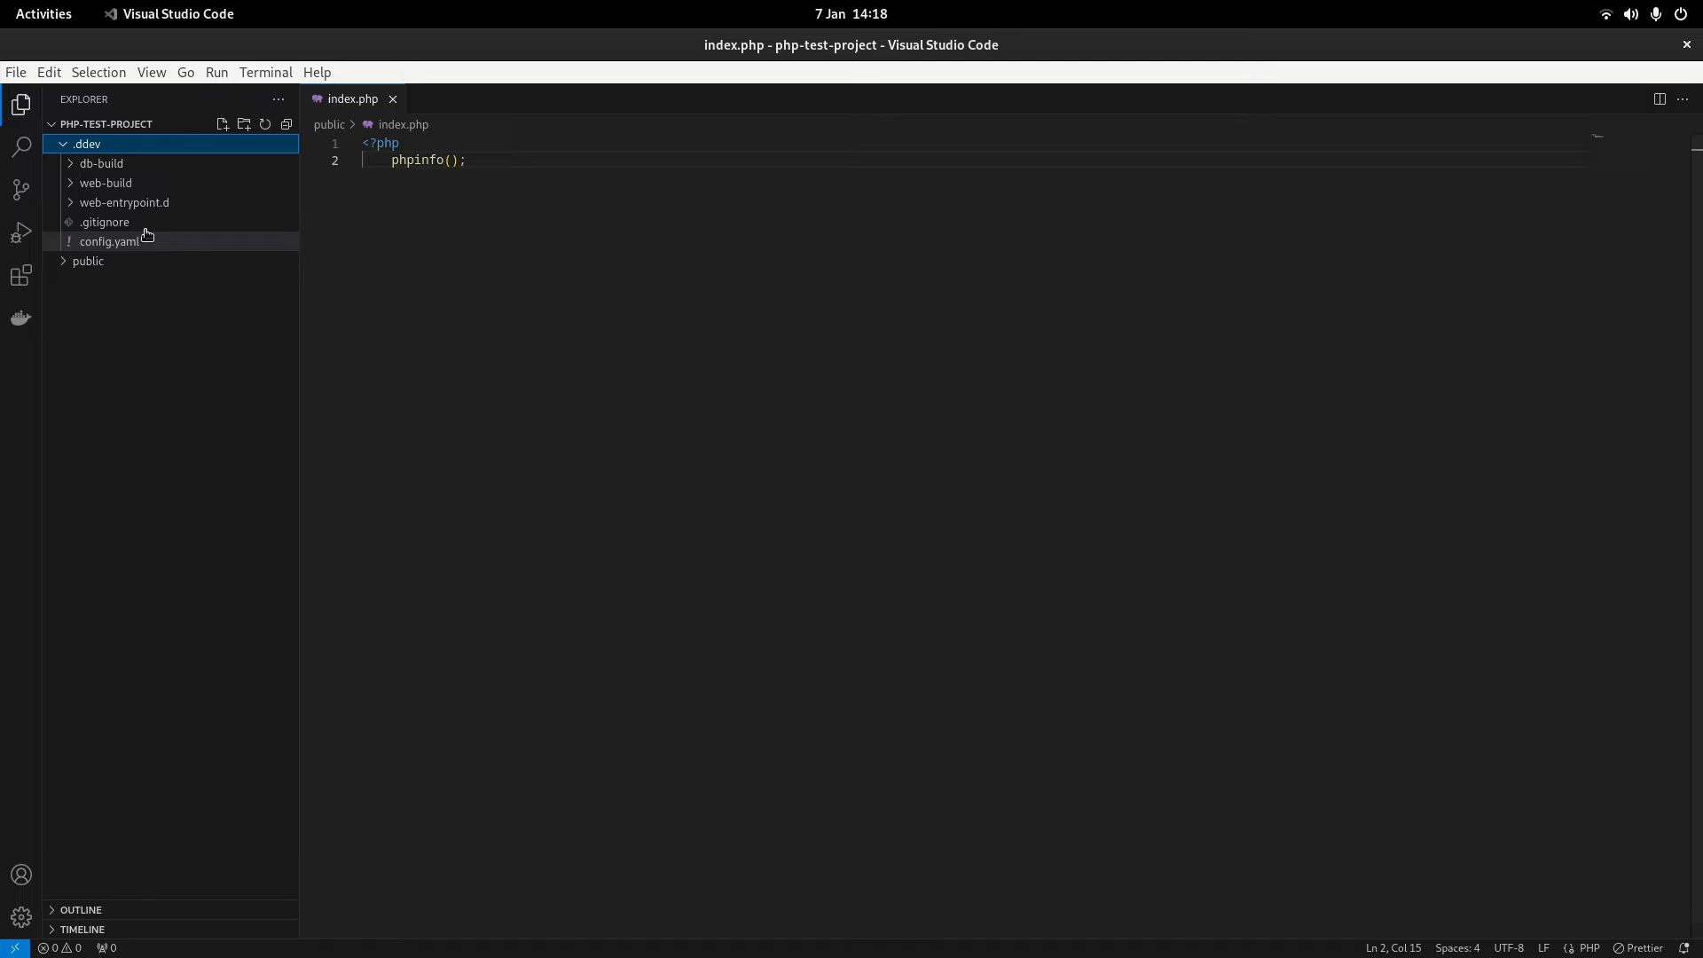
- Close index.php and inspect config.yaml's docroot 'public' and php_version values
left_click(391, 99)
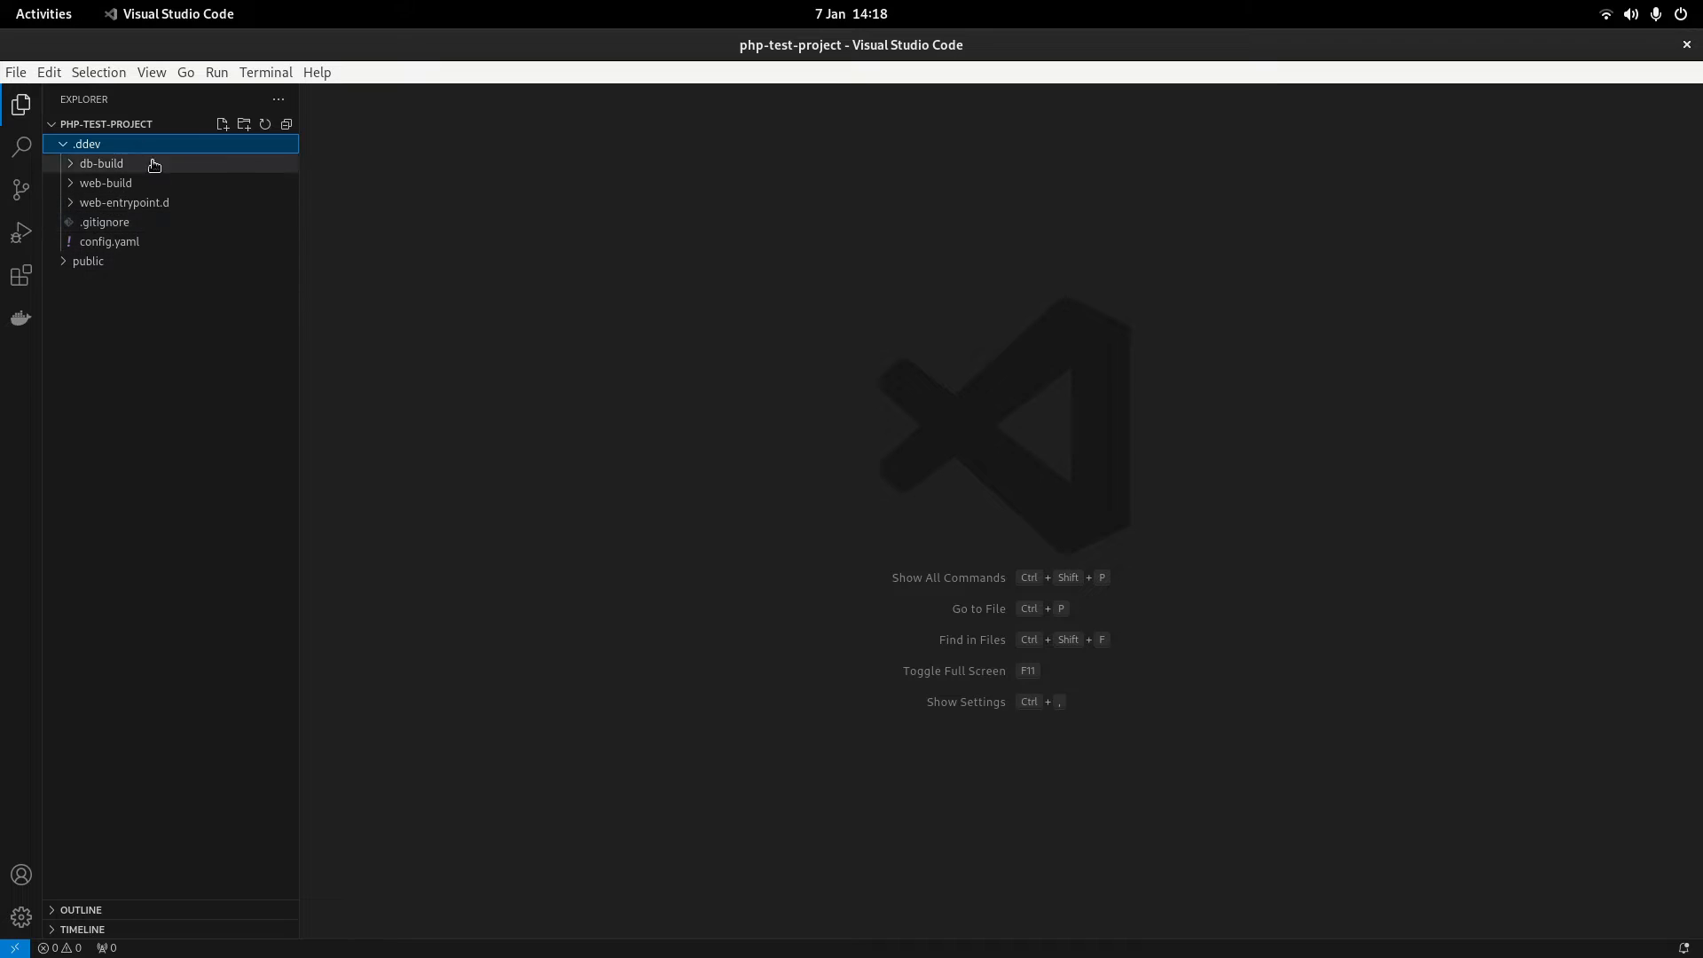
mouse_move(142, 250)
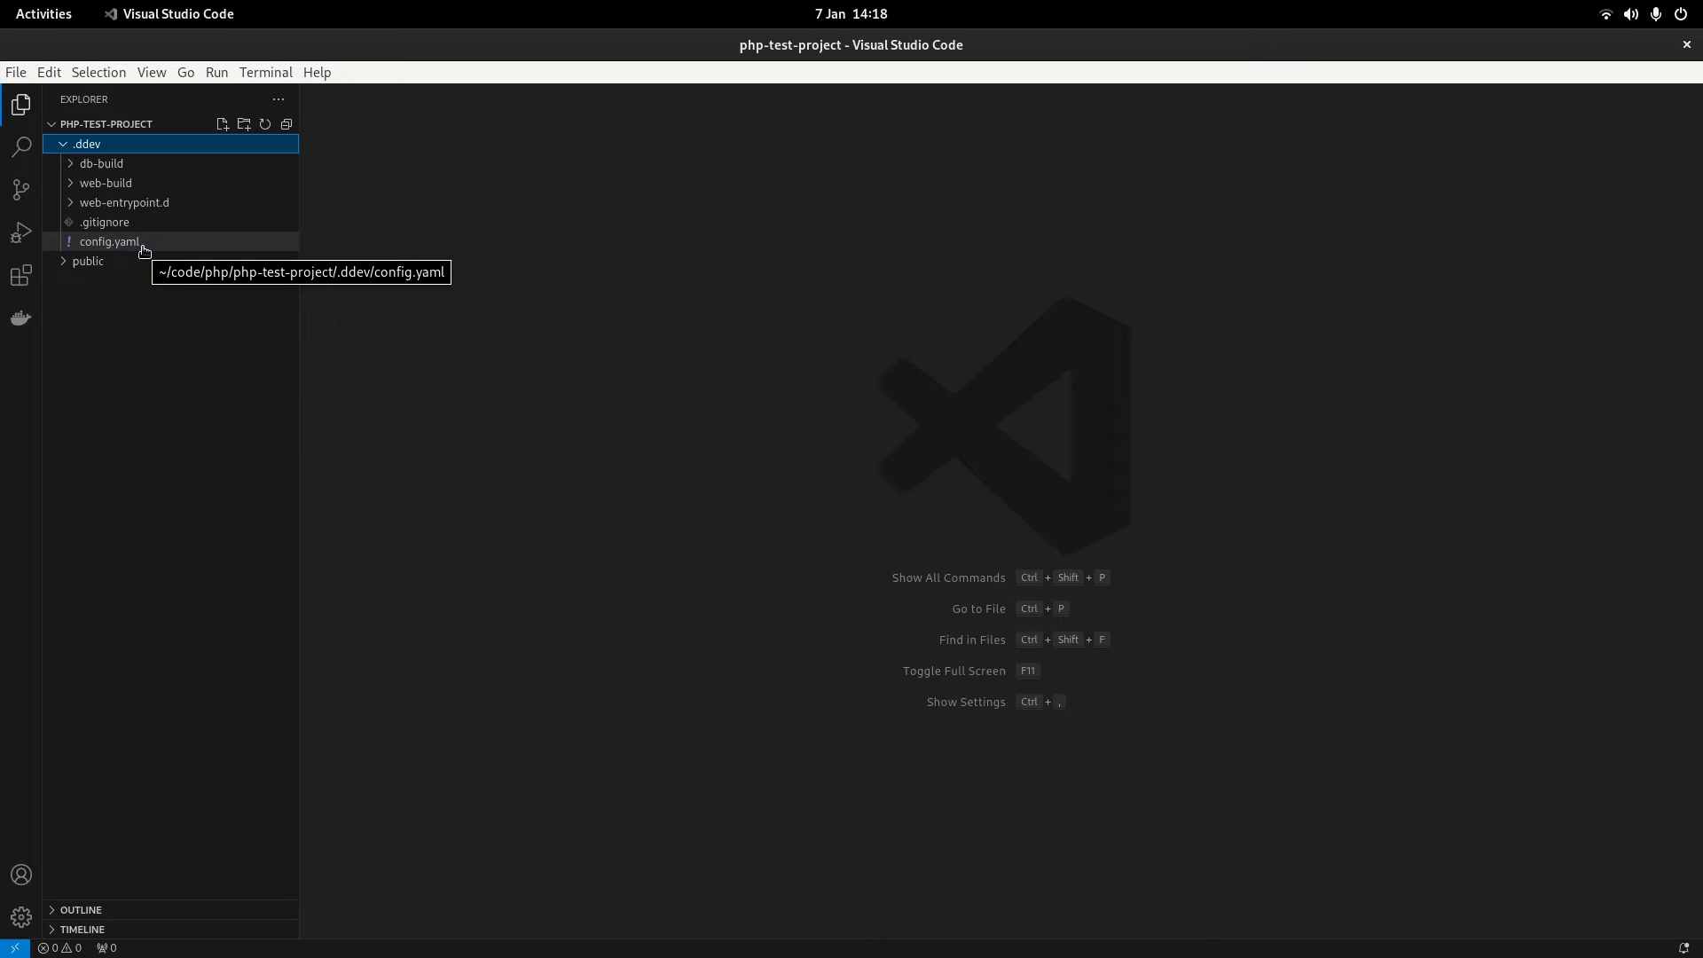
mouse_move(162, 257)
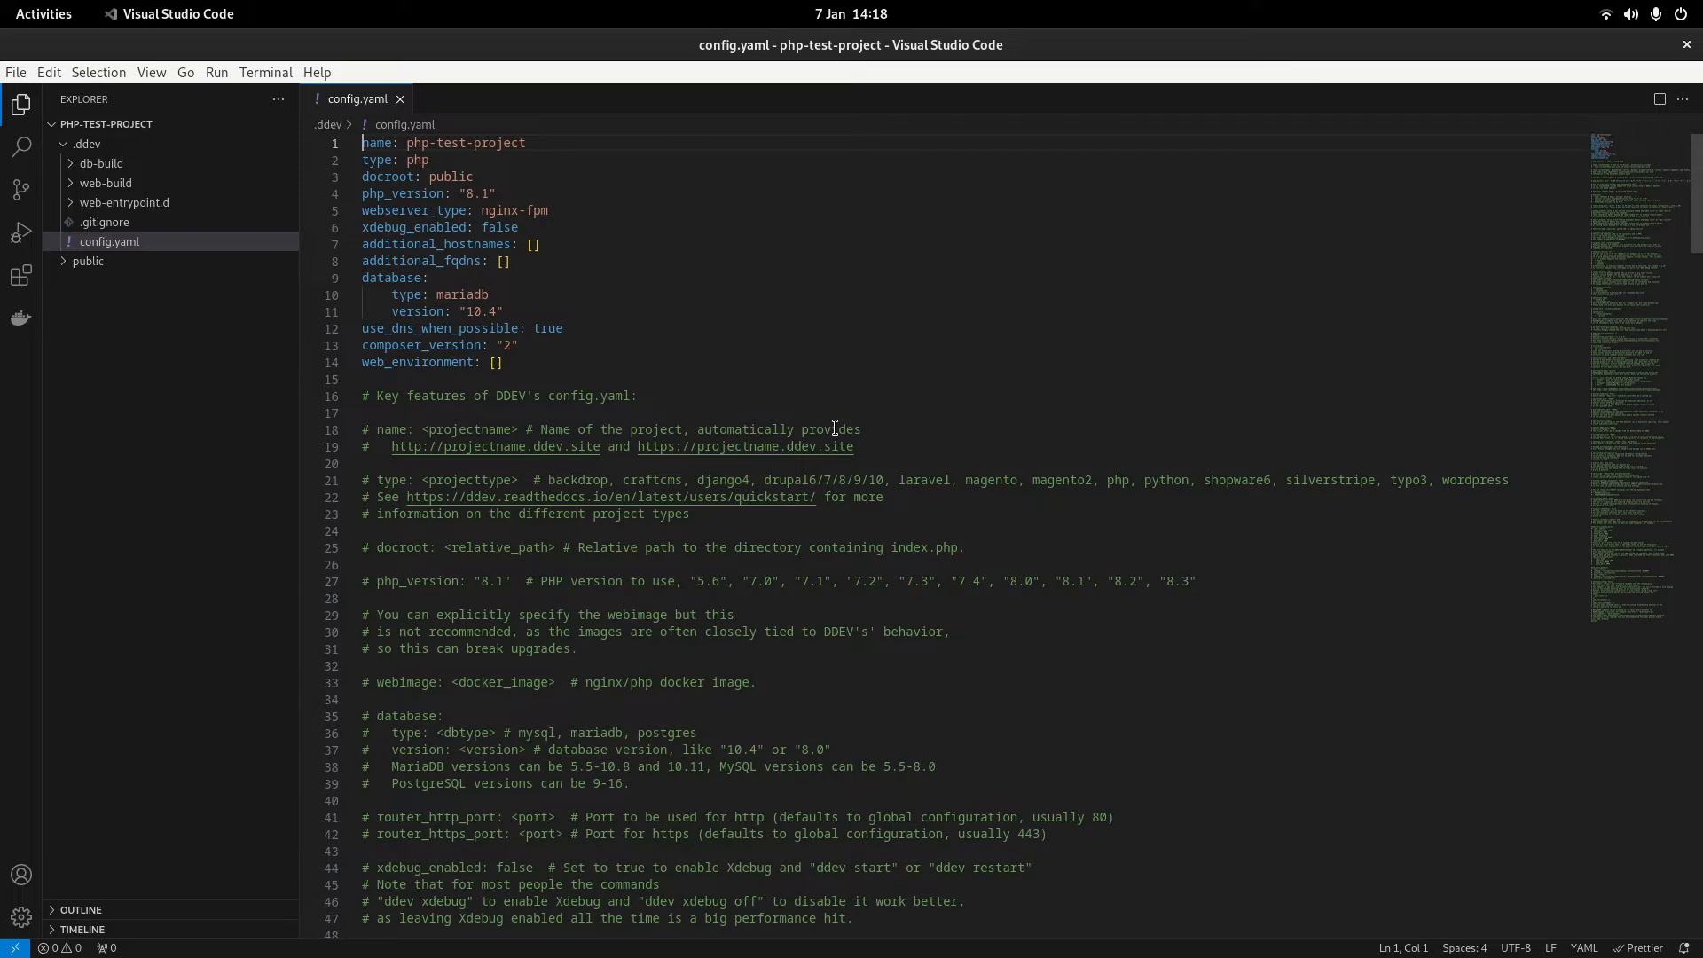
mouse_move(633, 403)
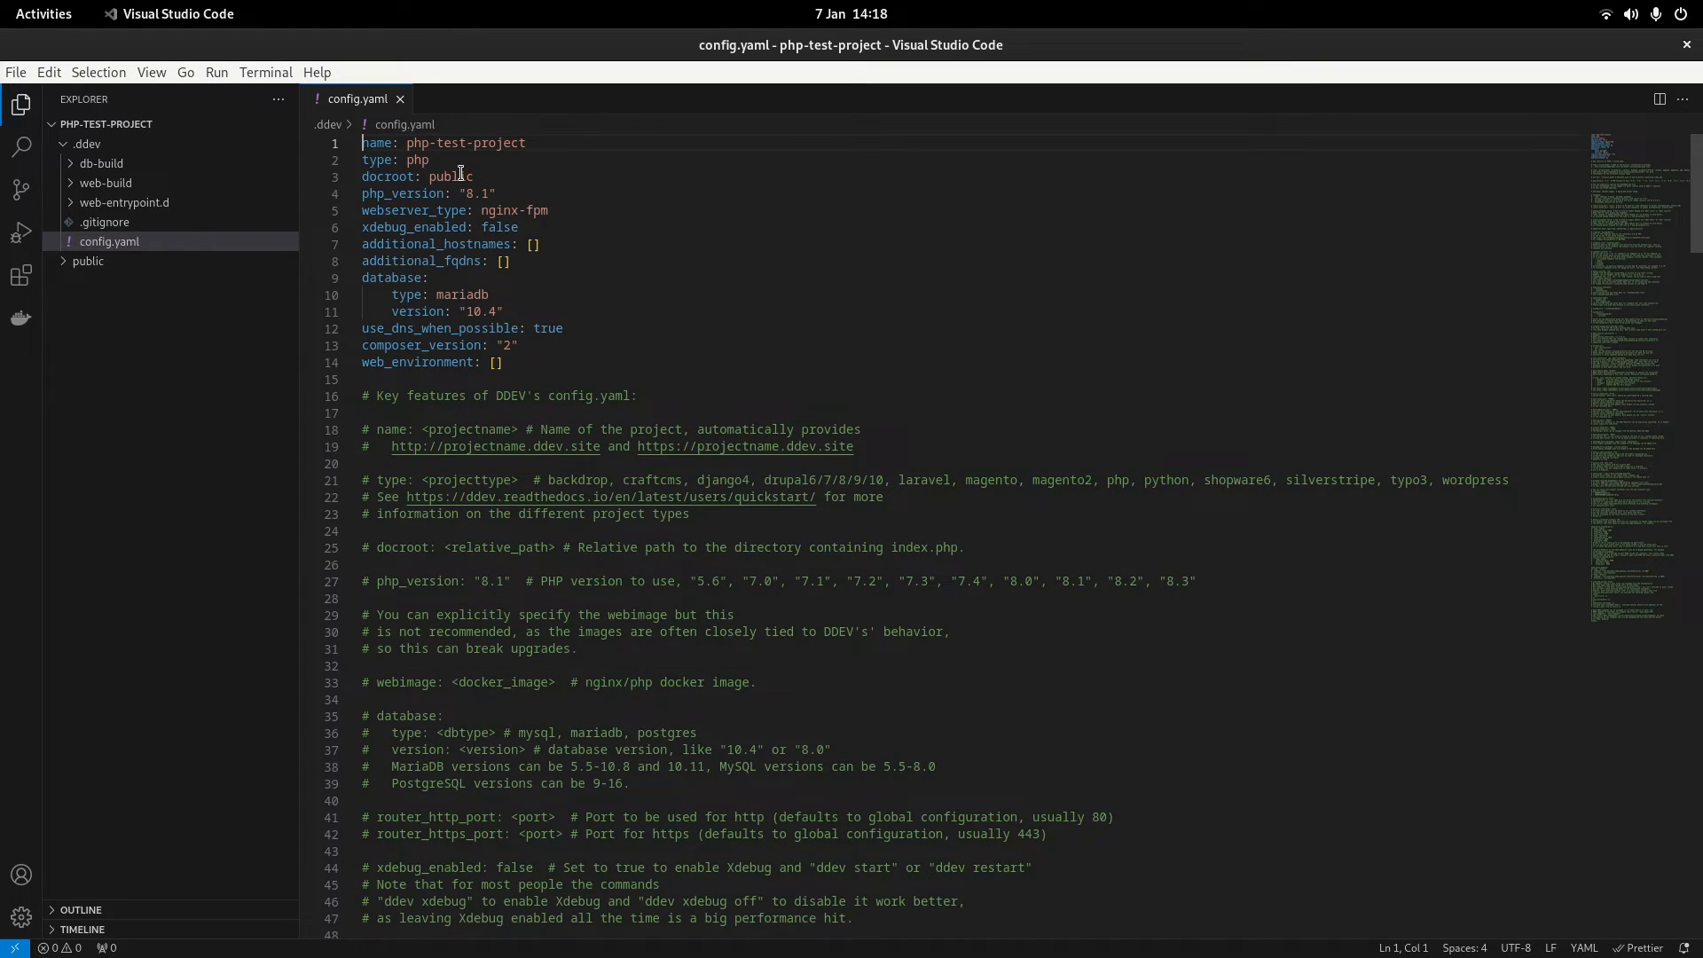
double_click(503, 142)
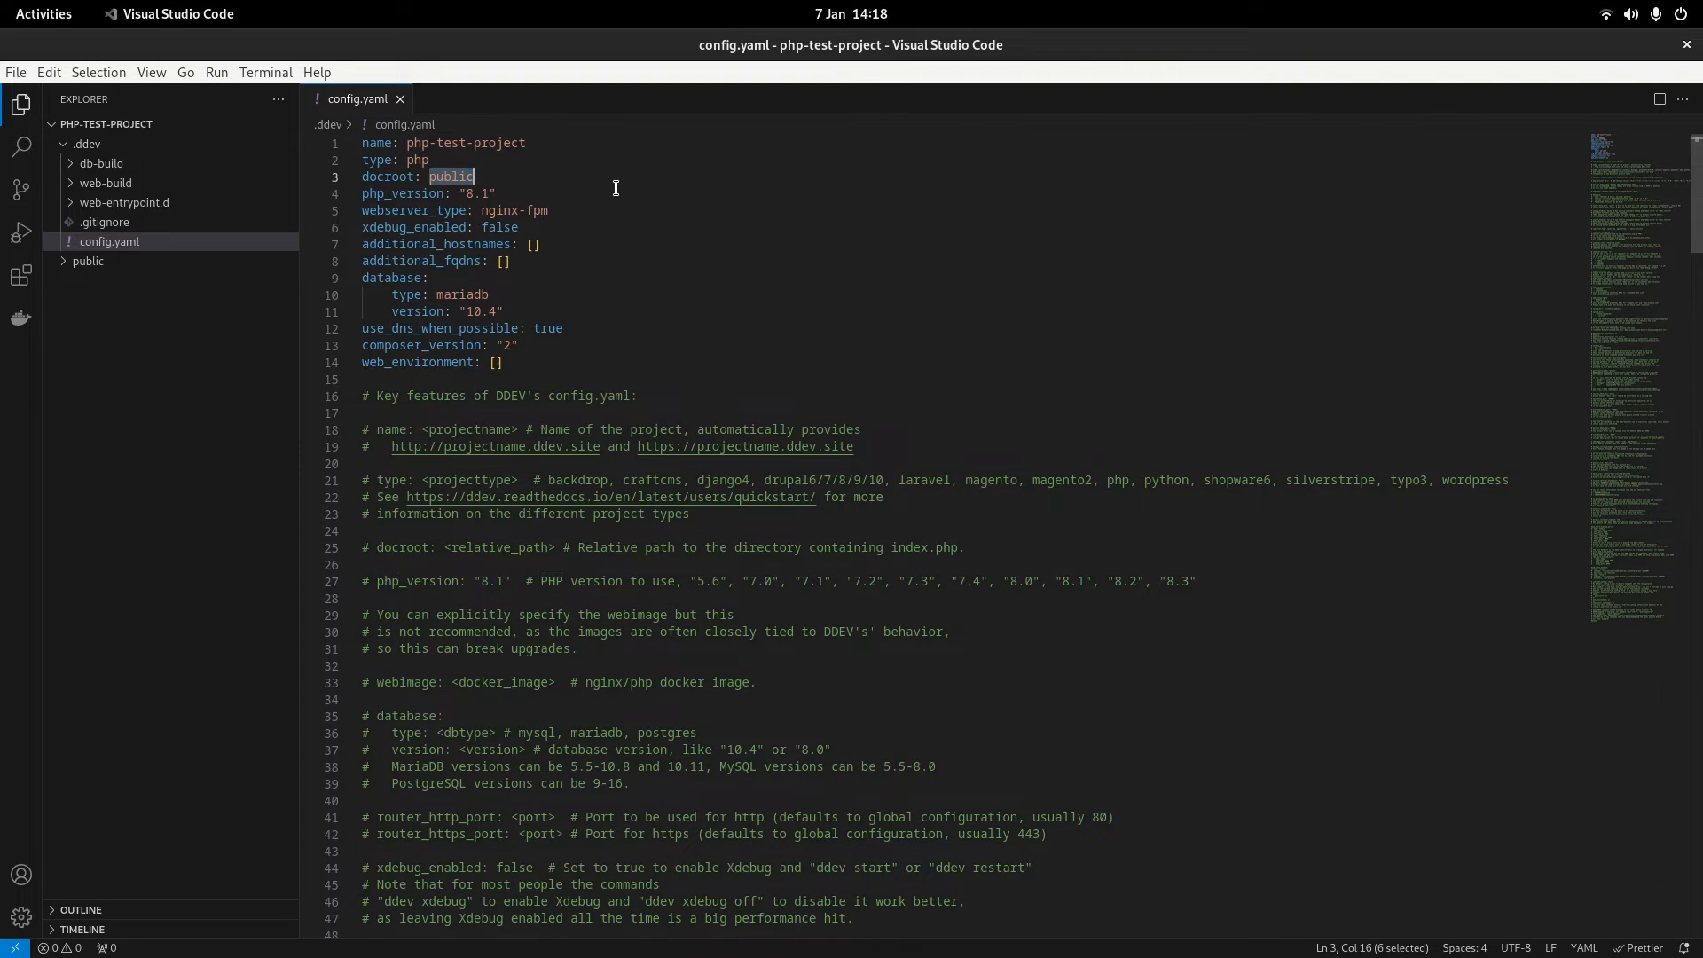
left_click(439, 143)
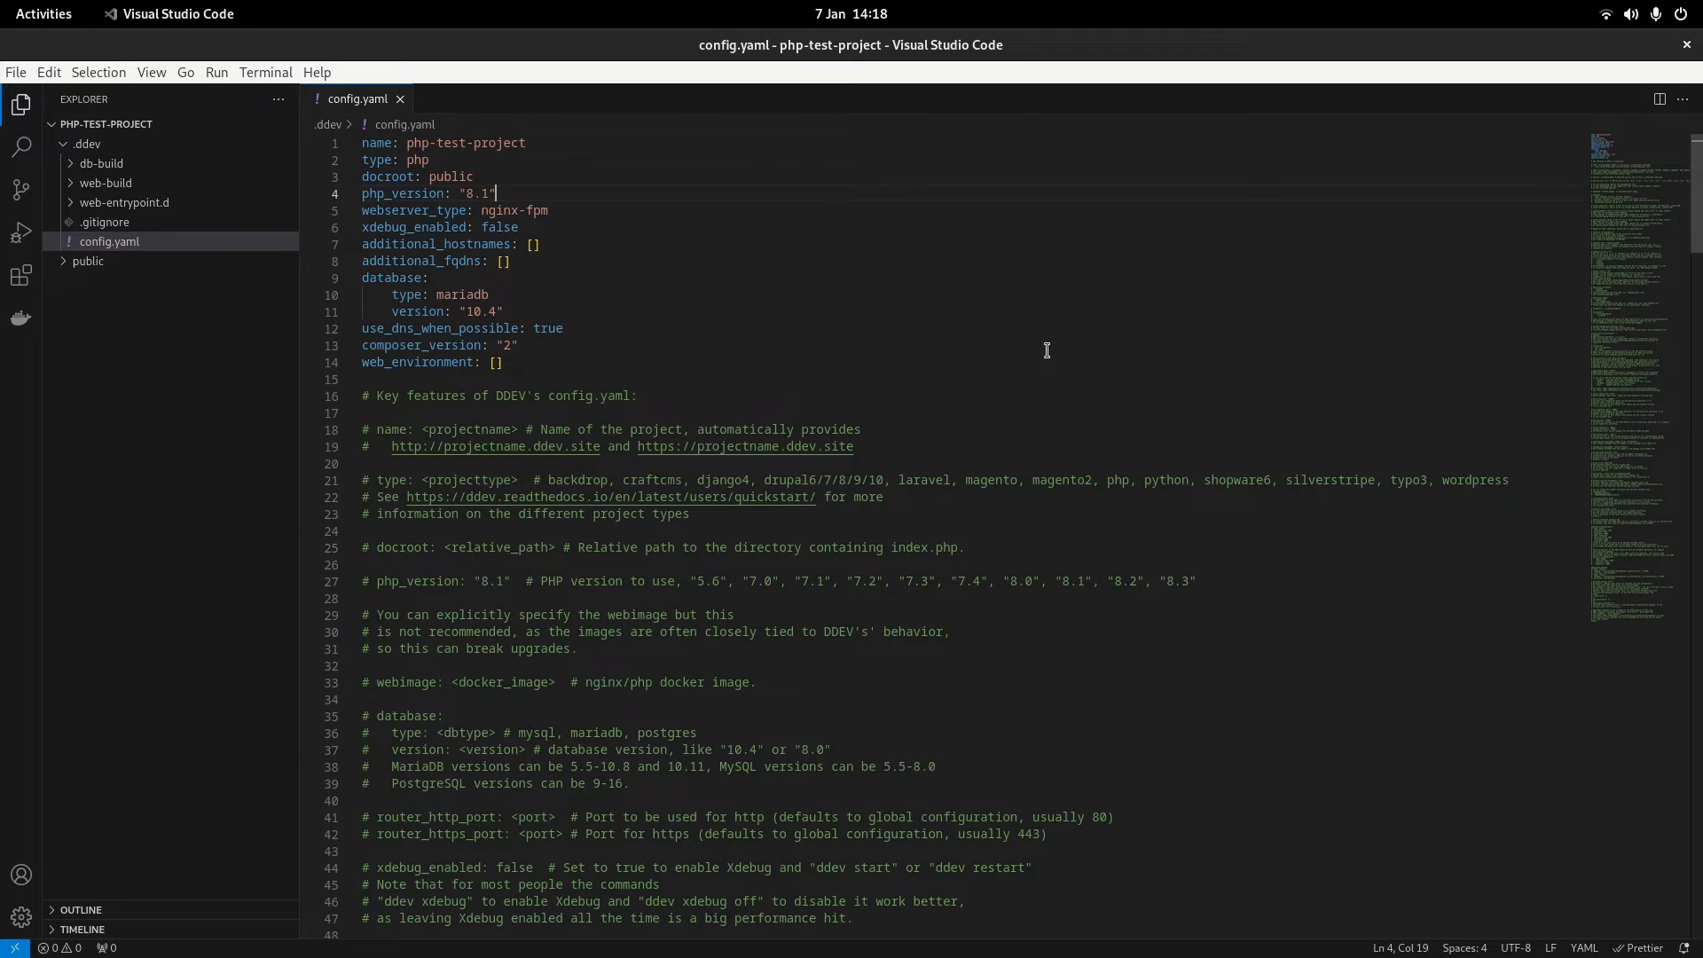
mouse_move(400, 447)
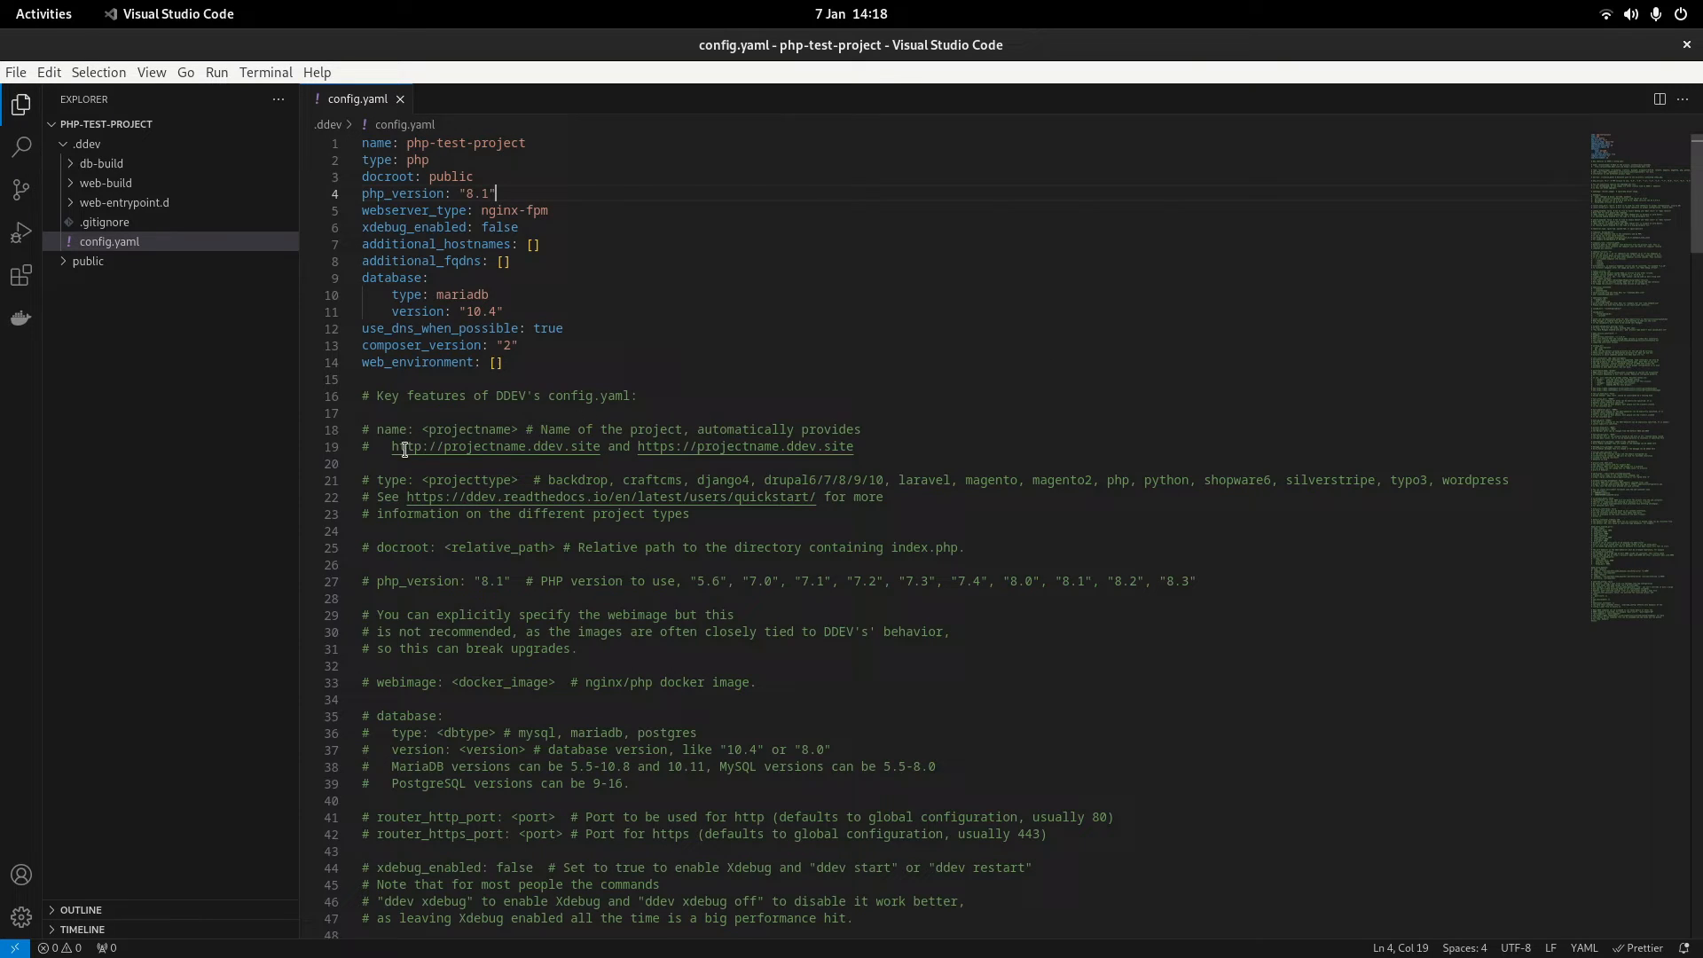
double_click(588, 446)
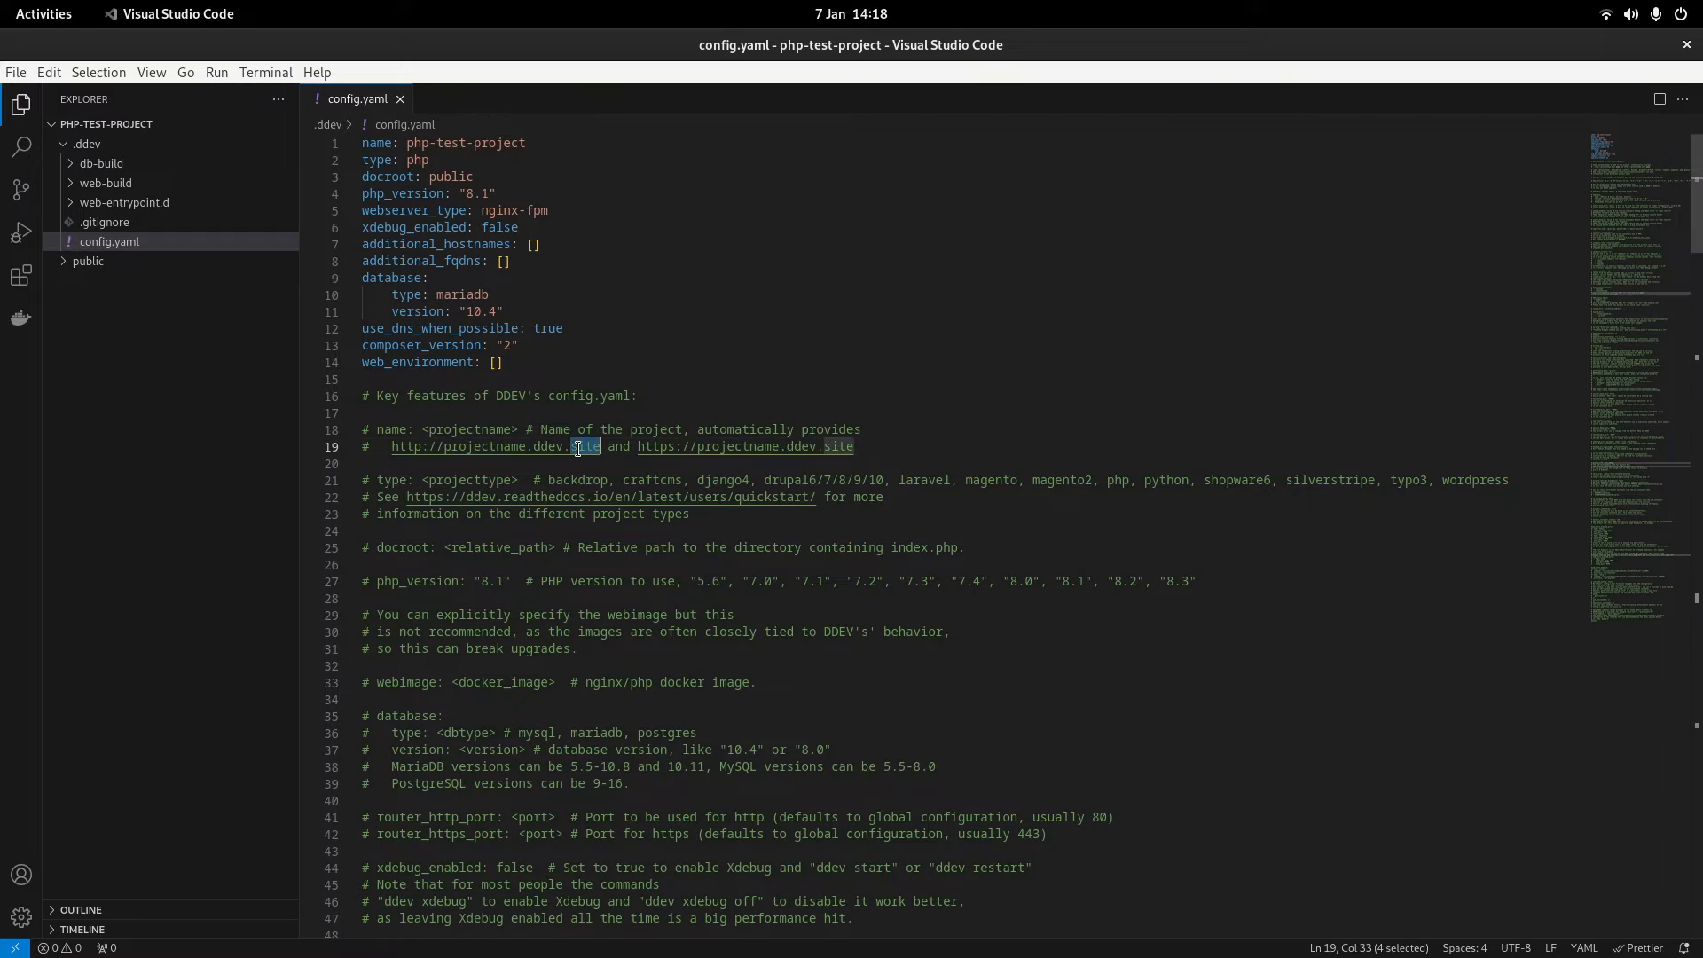
mouse_move(491, 446)
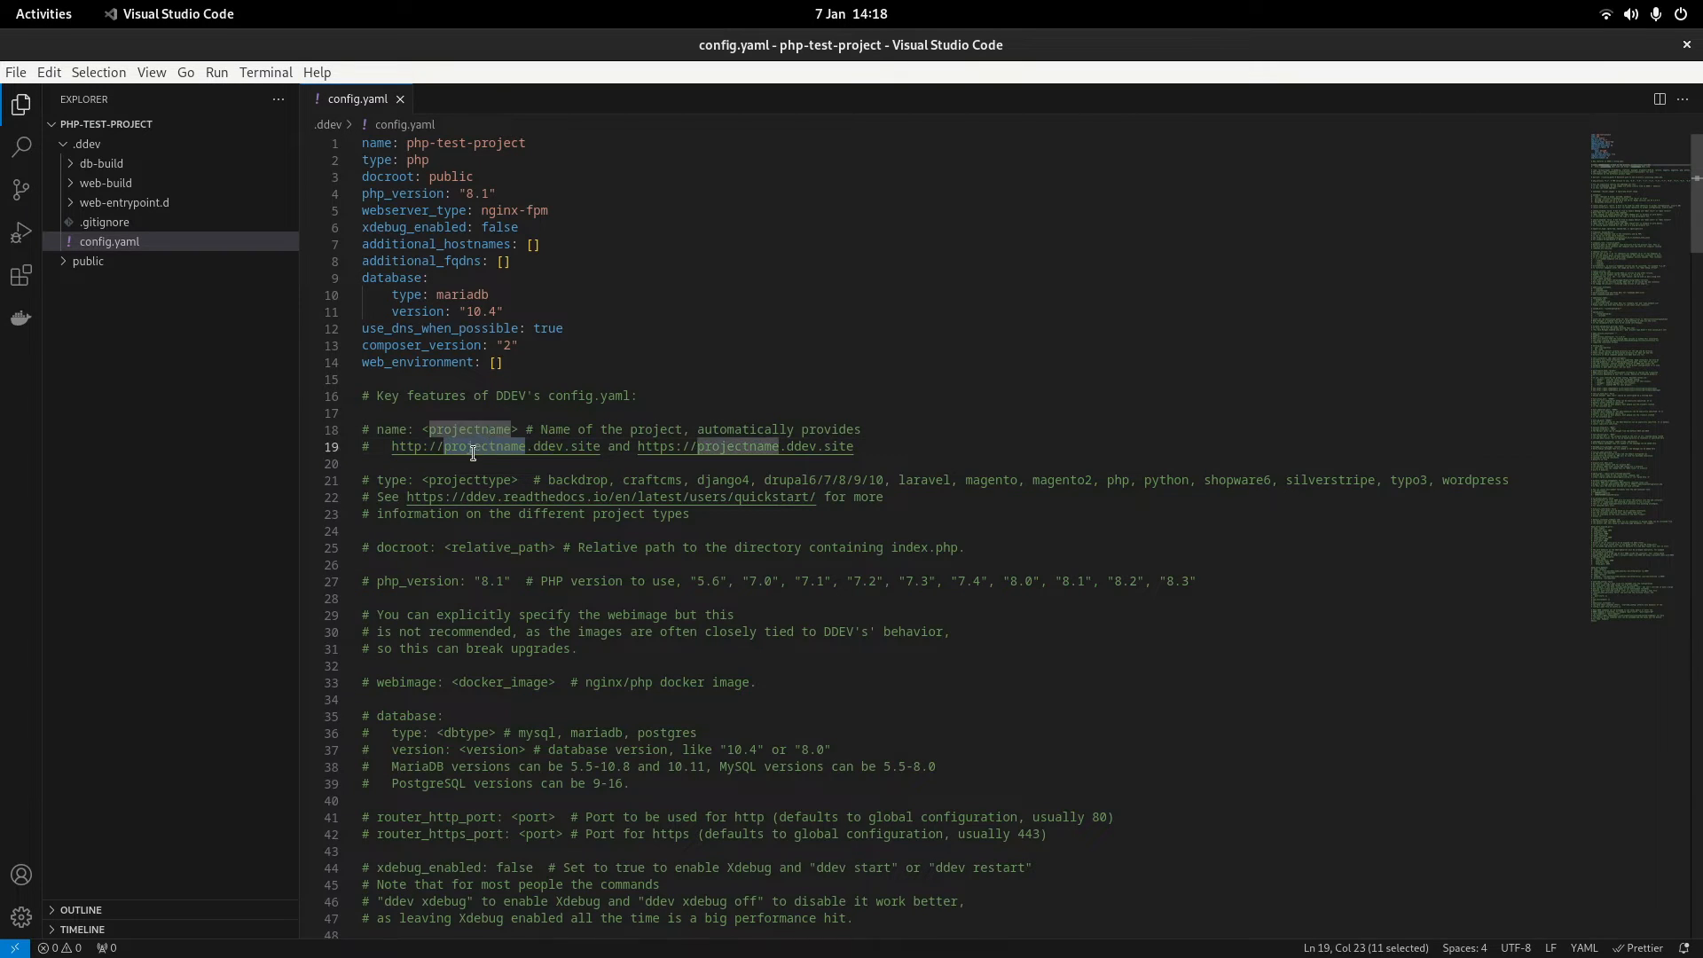
mouse_move(635, 309)
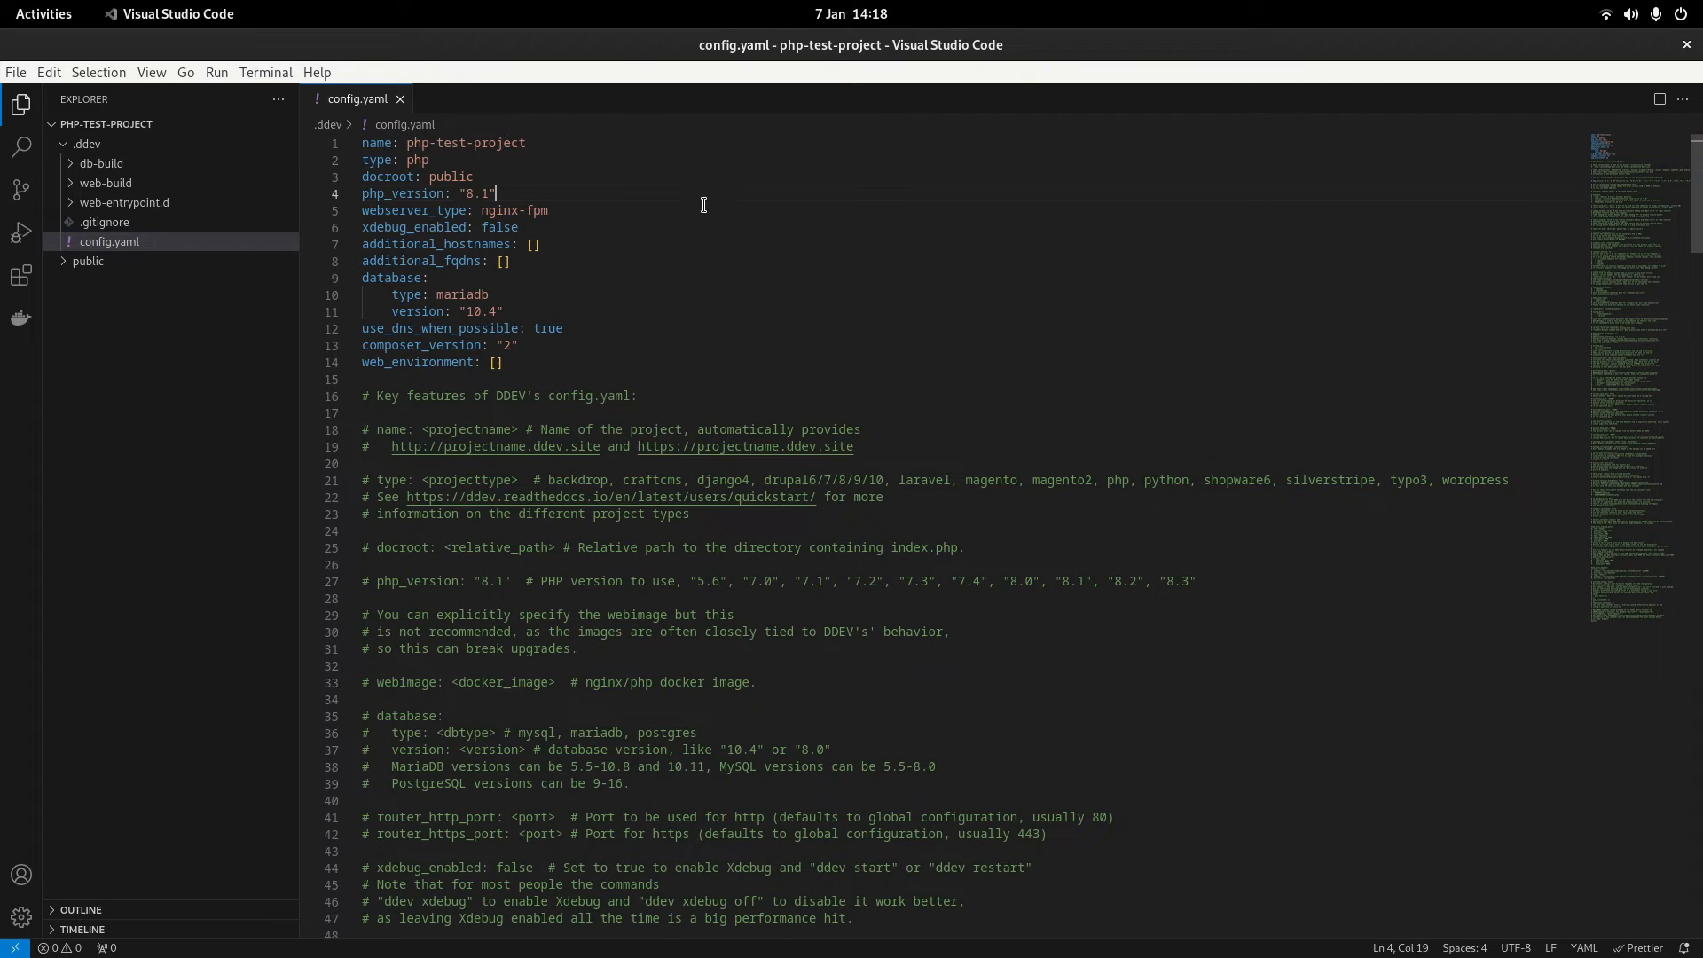
- Change php_version in config.yaml from 8.1 to 8.3
double_click(403, 194)
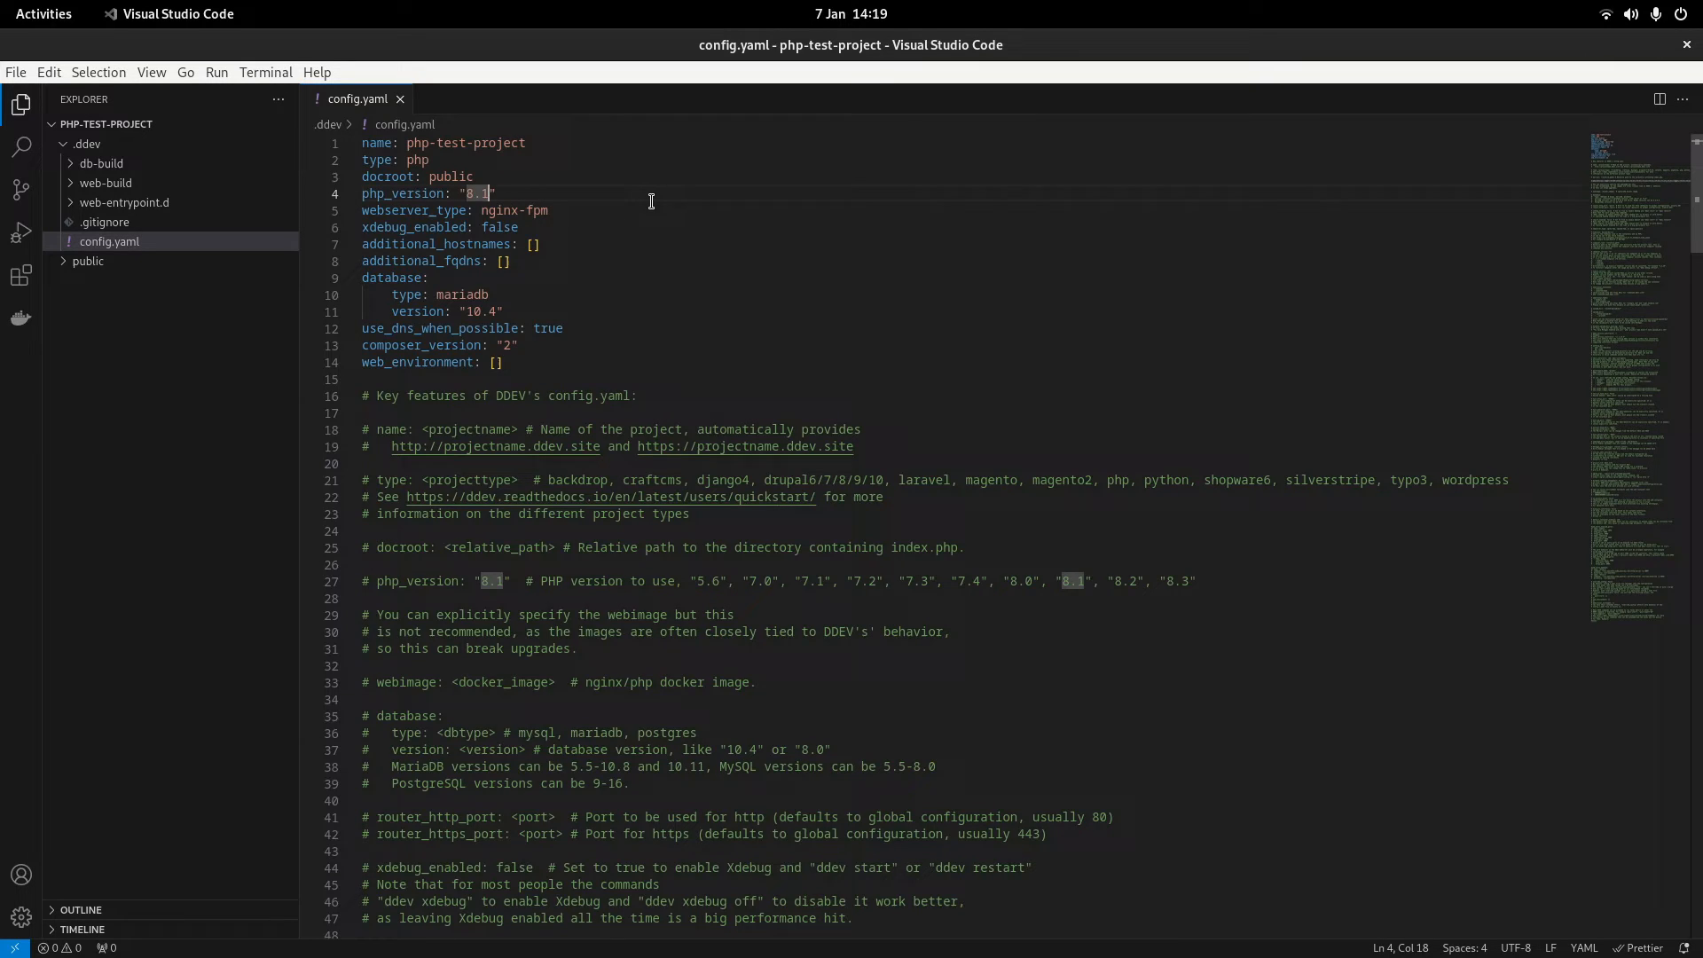
type("8.3")
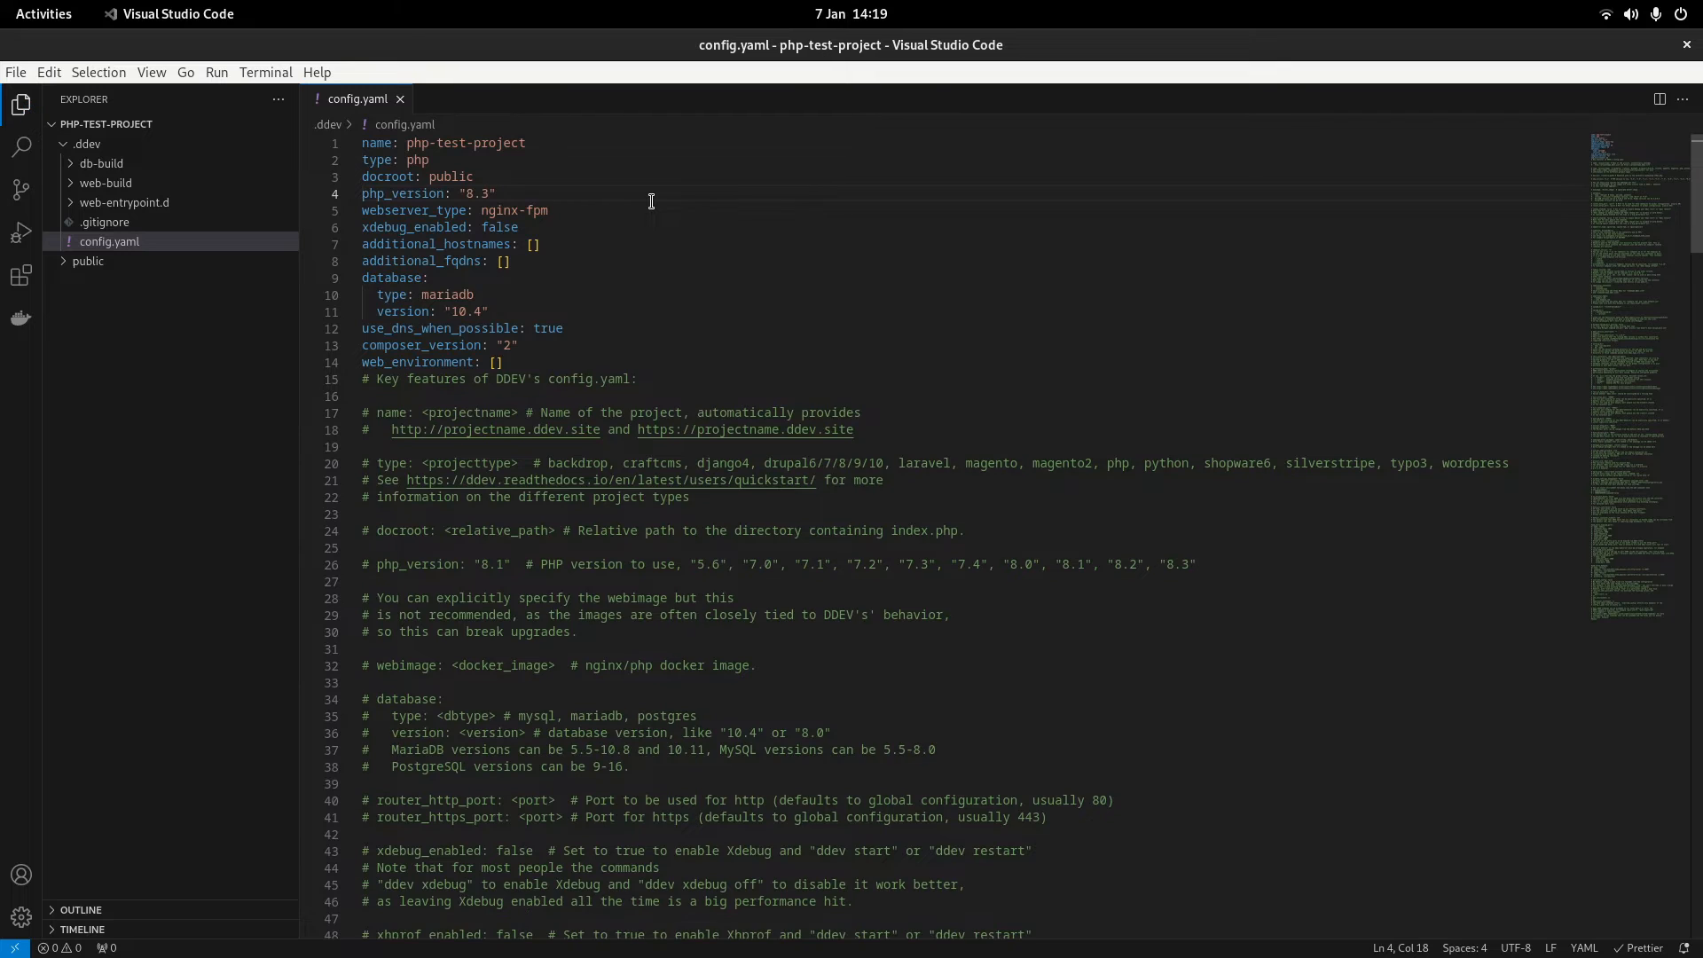
double_click(499, 227)
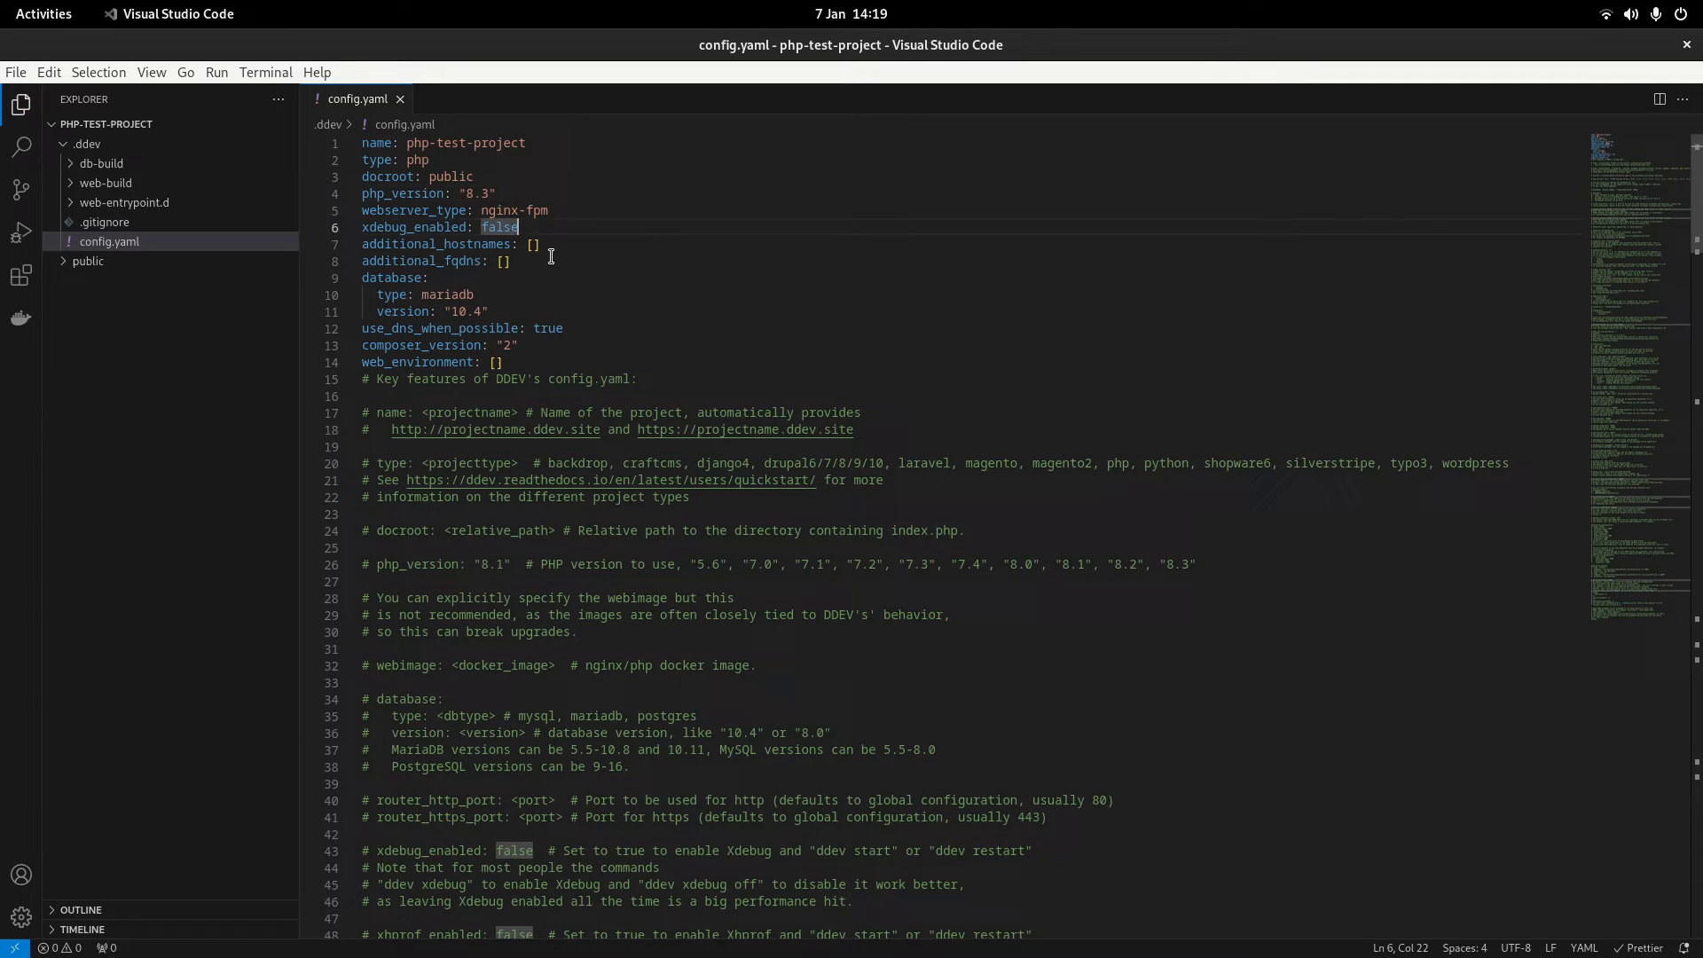
left_click_drag(362, 209, 510, 261)
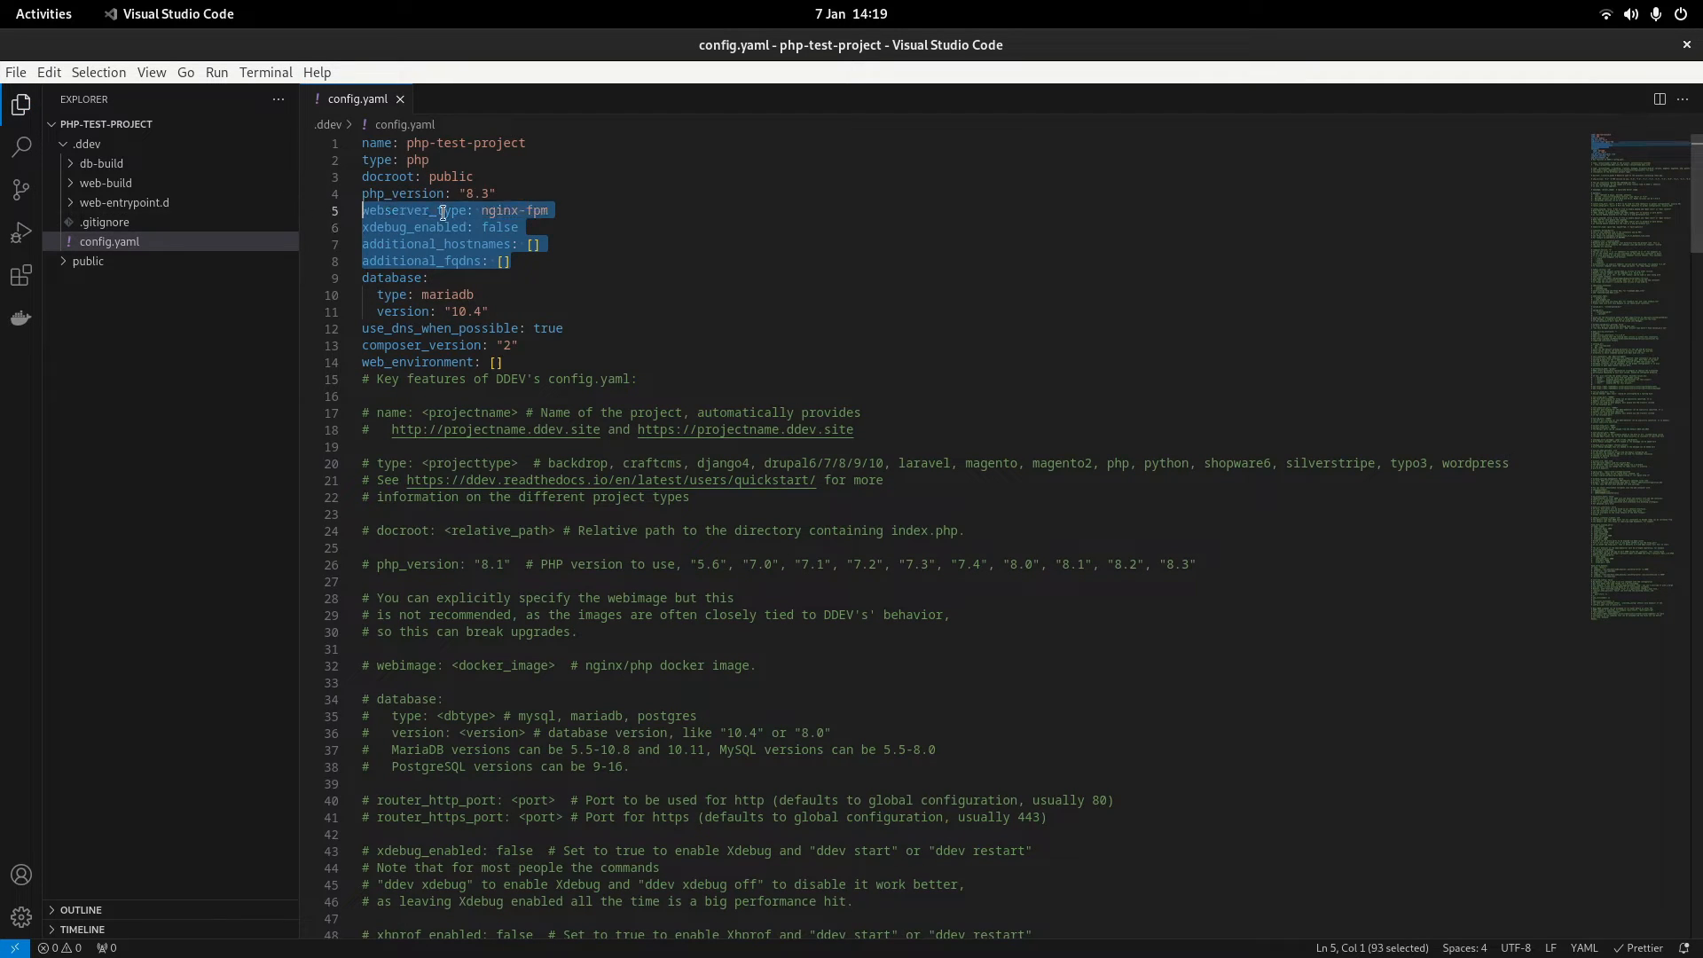
double_click(515, 210)
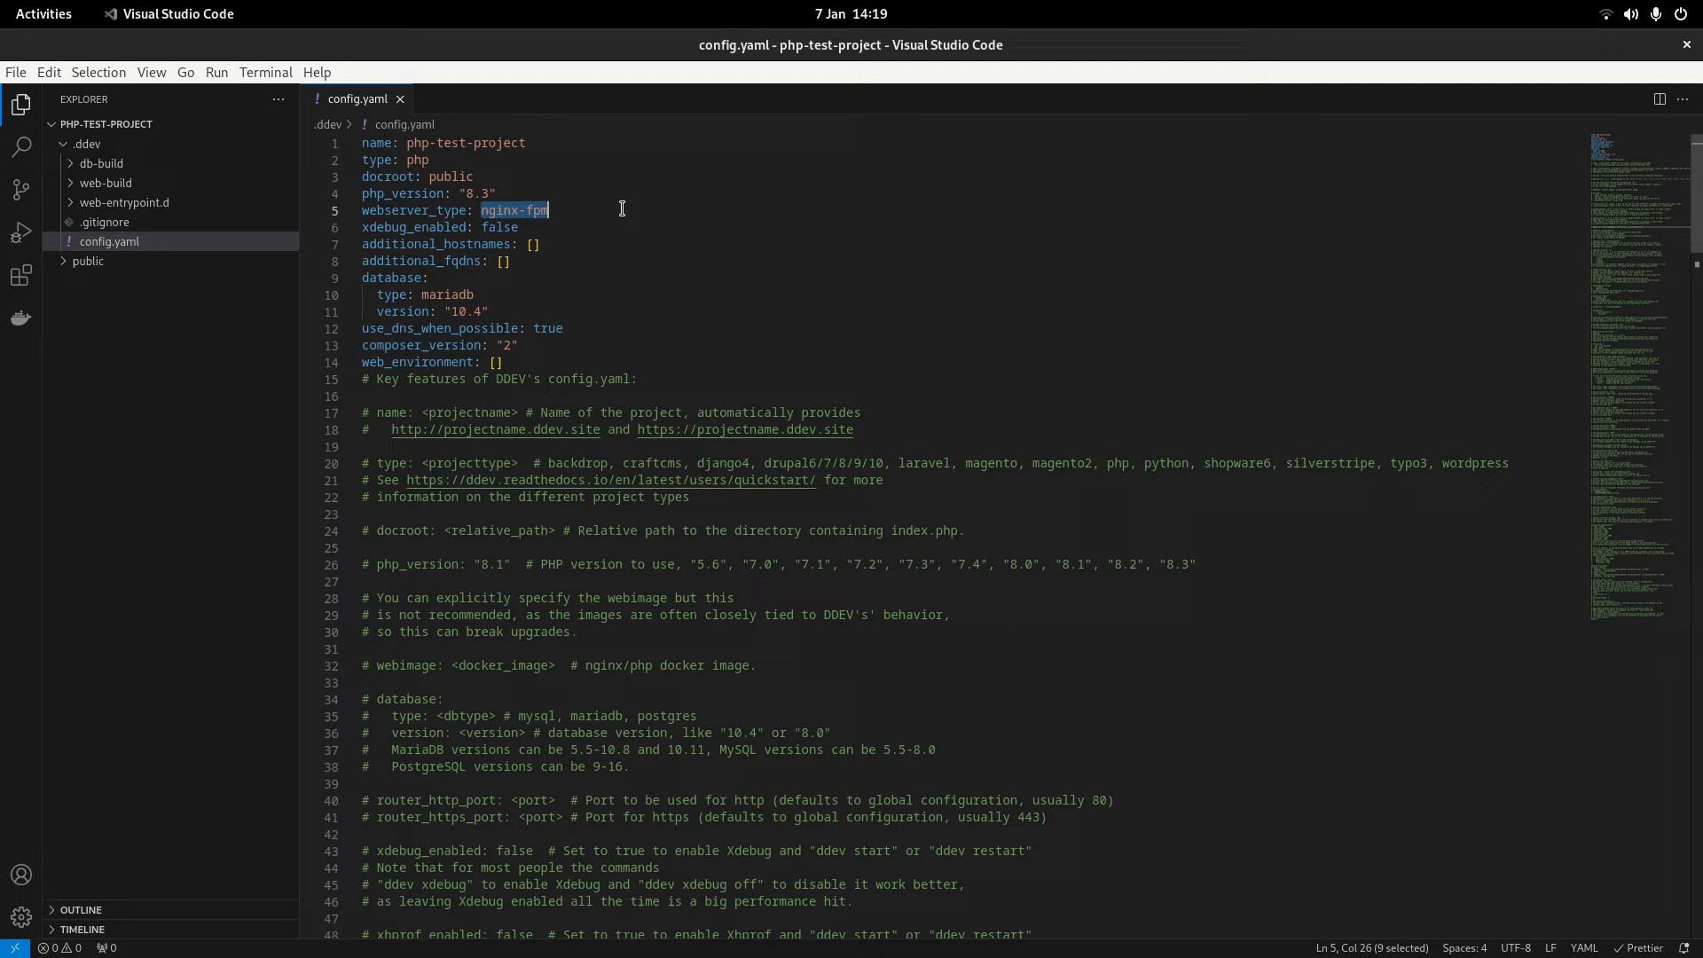
- Replace database type mariadb with postgres and set its version to 16
double_click(448, 294)
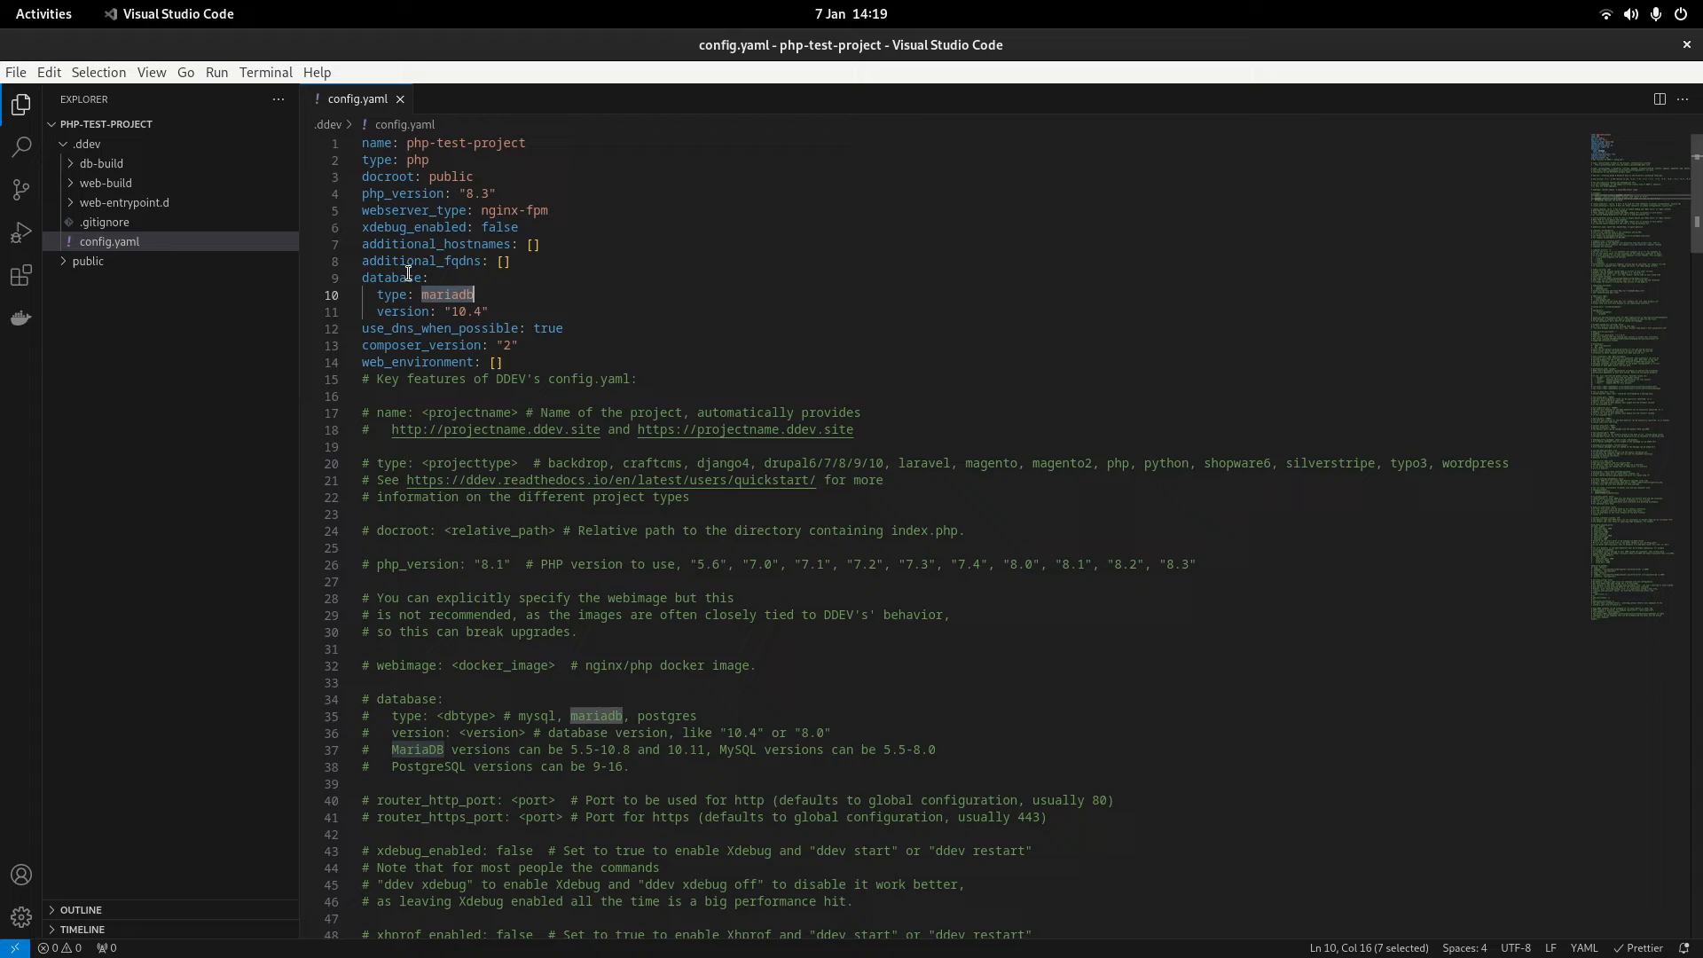
mouse_move(717, 322)
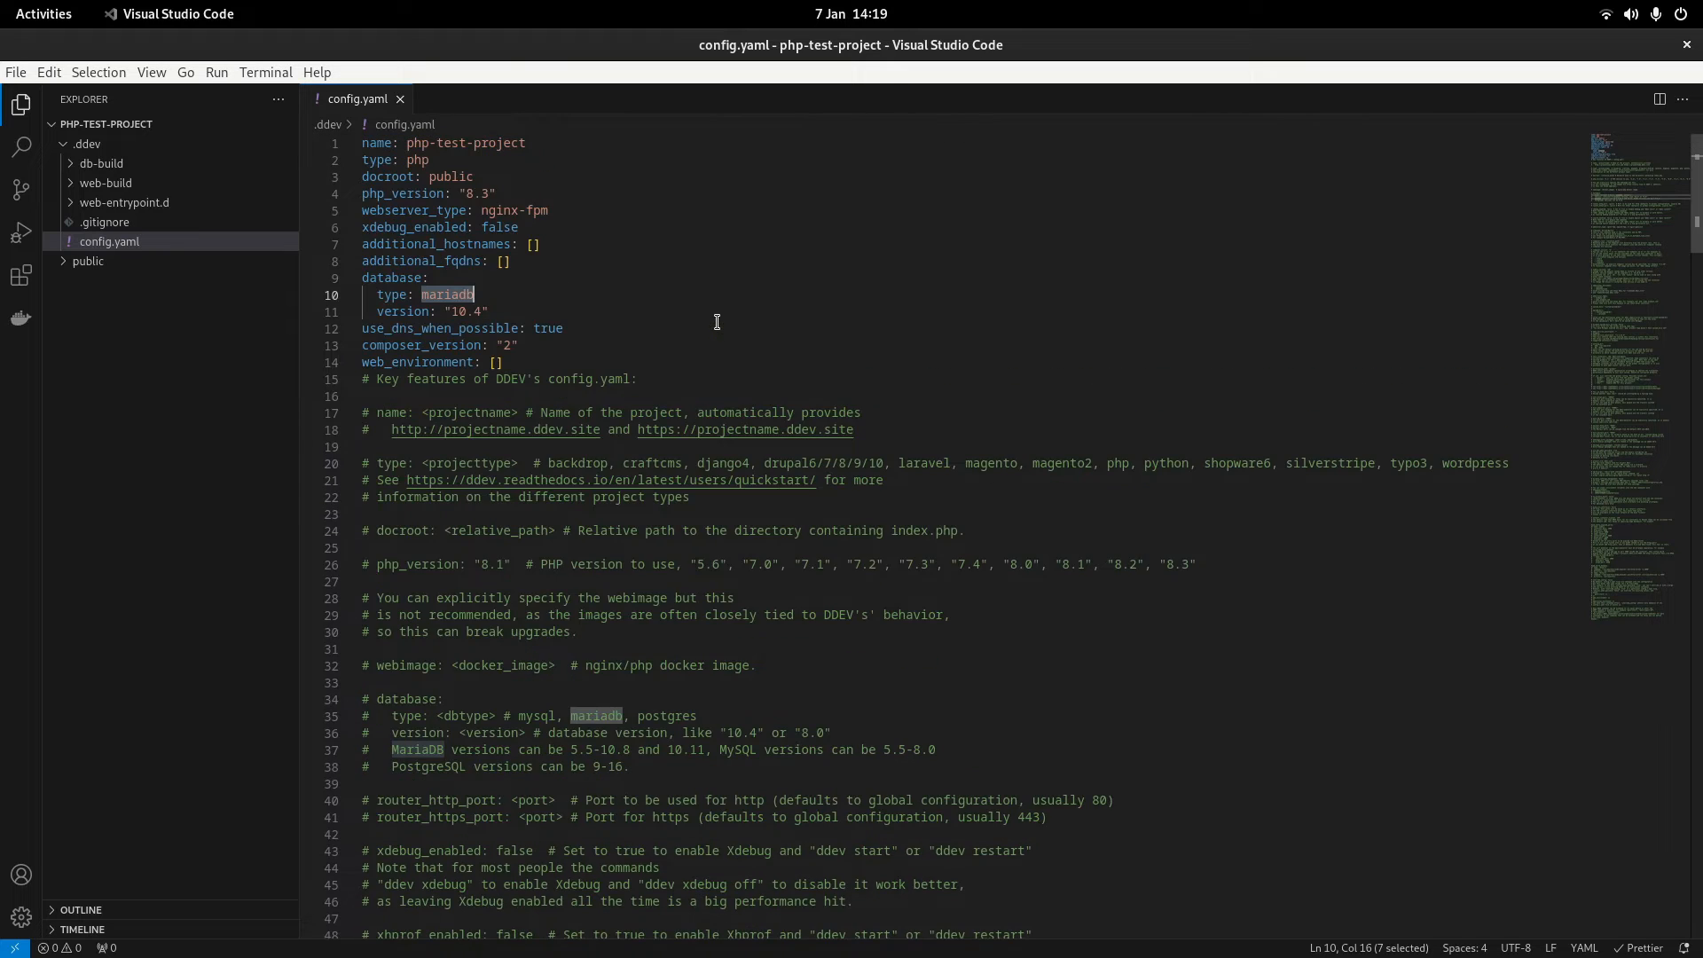
double_click(536, 716)
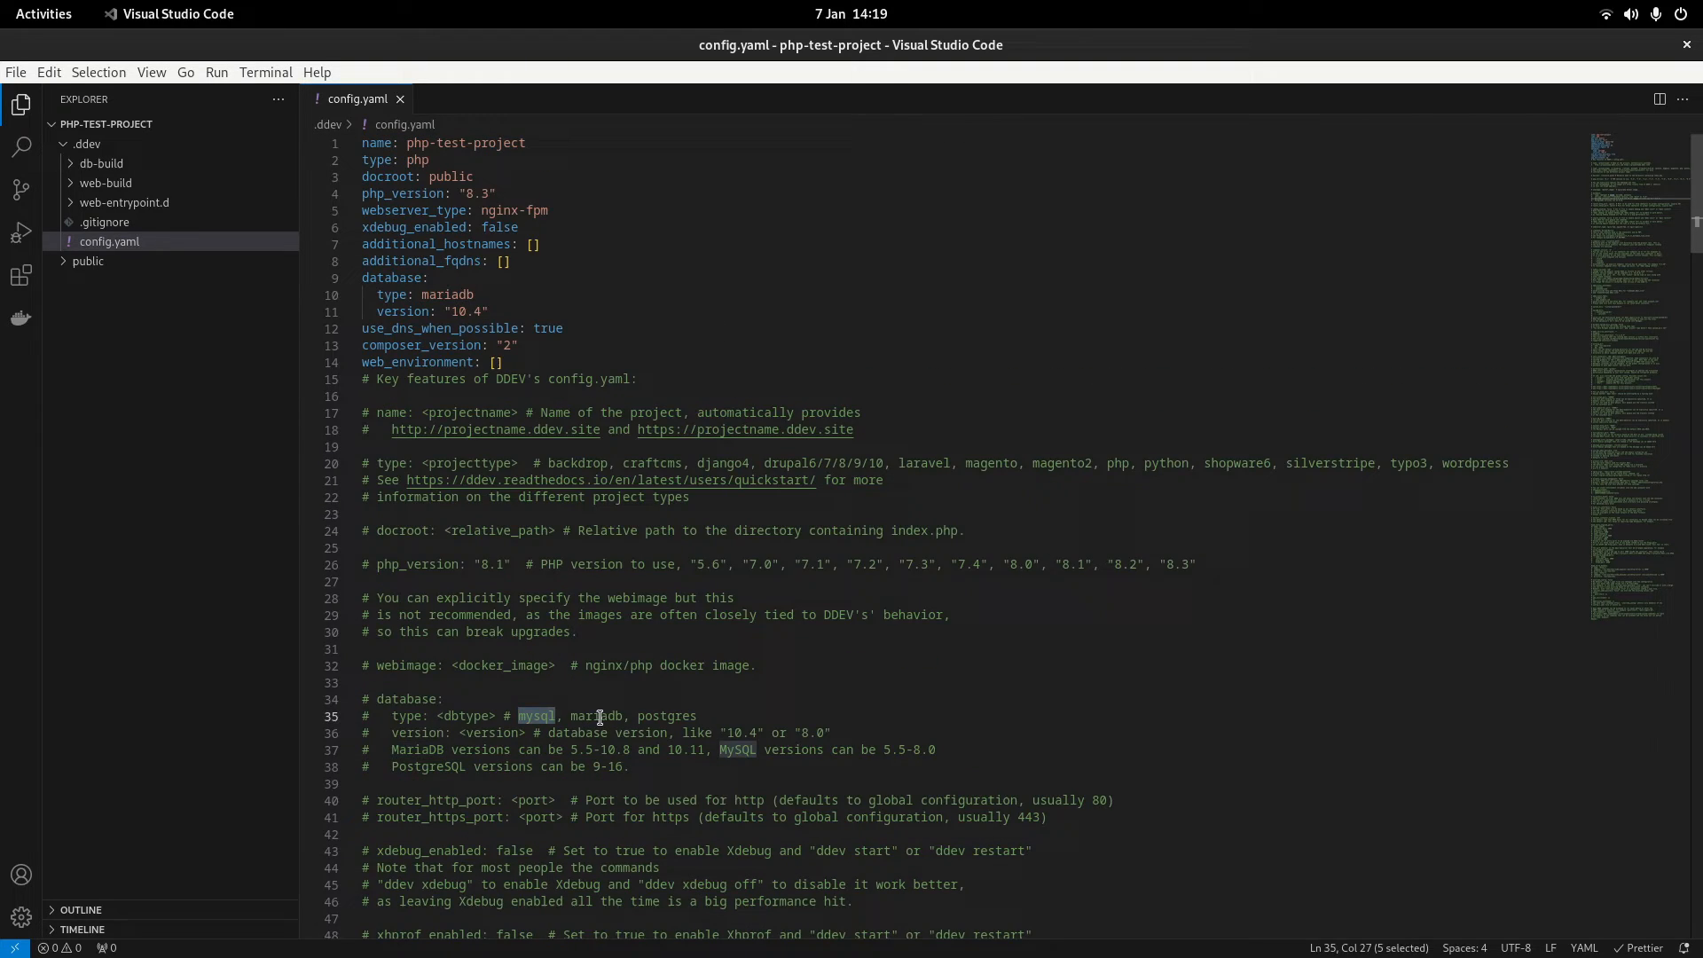
double_click(665, 716)
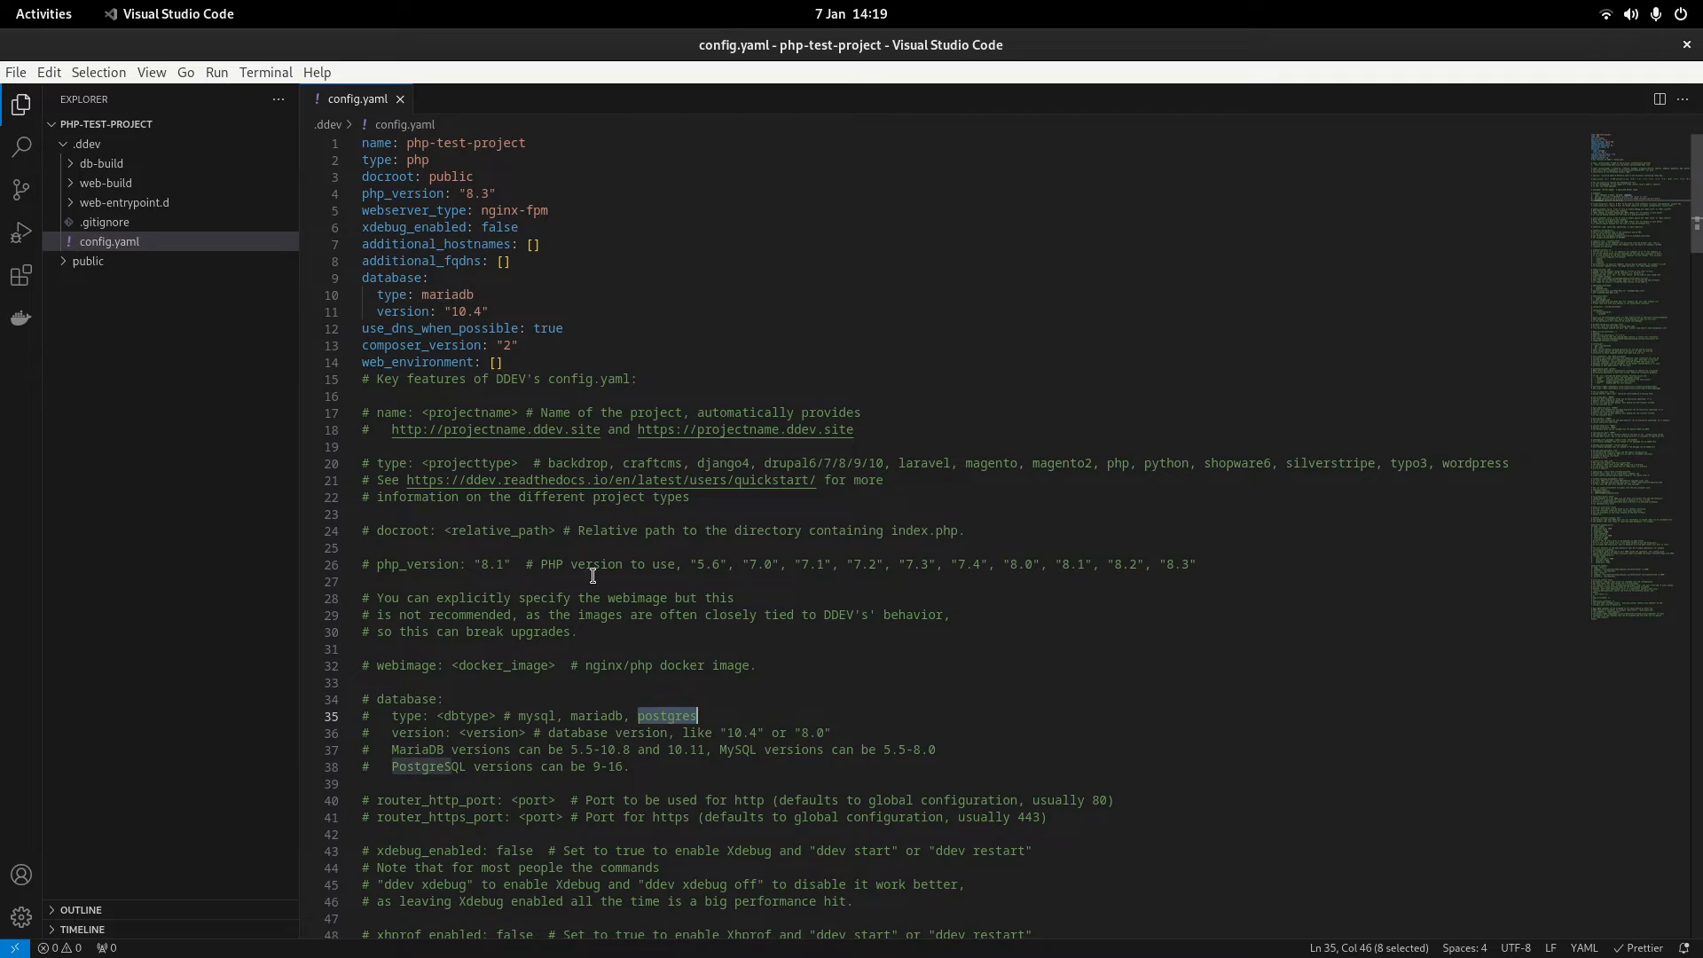
type("post")
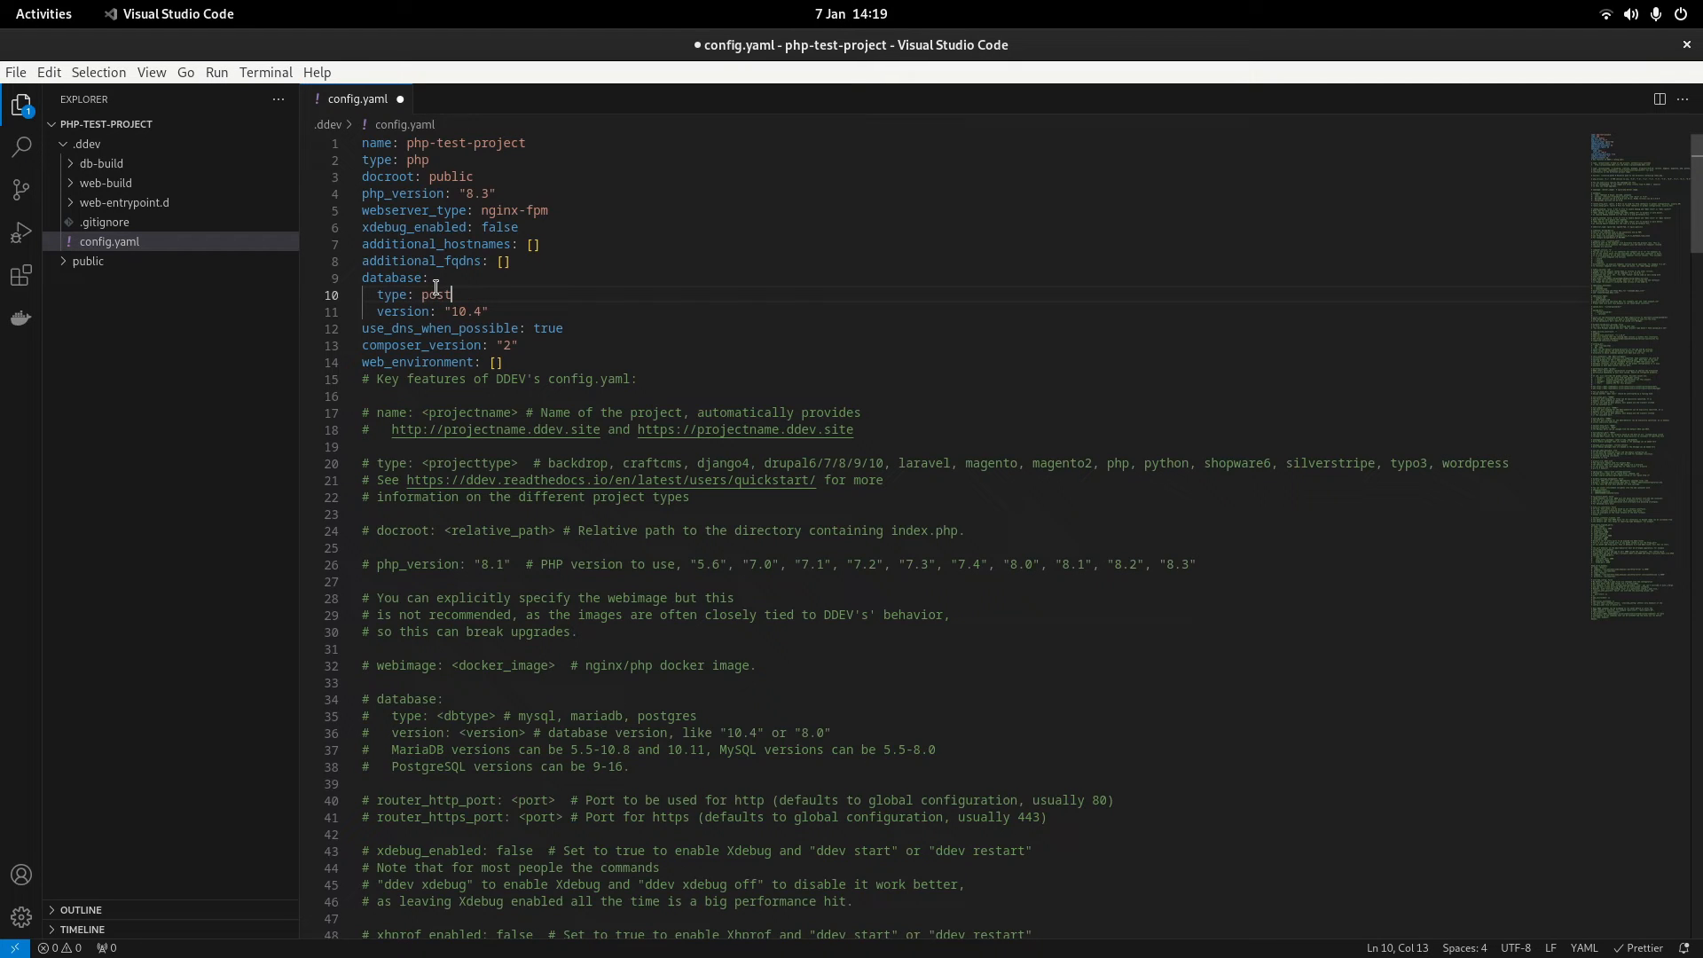
type("gres")
left_click(971, 310)
type("6")
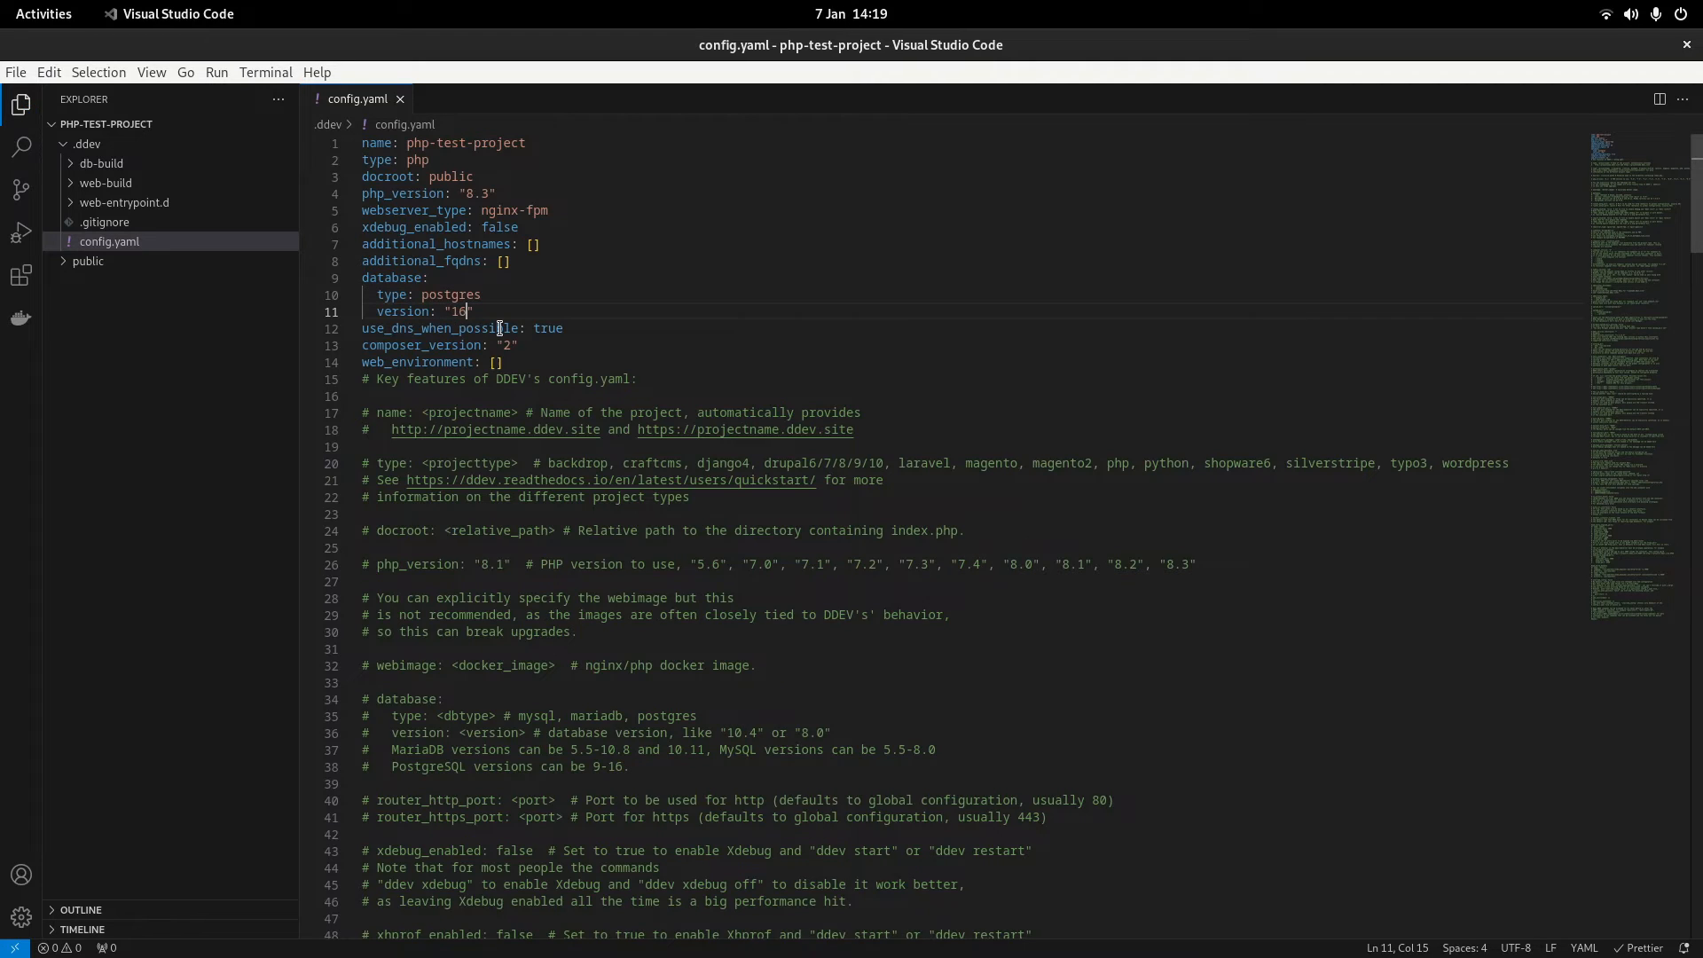
double_click(571, 749)
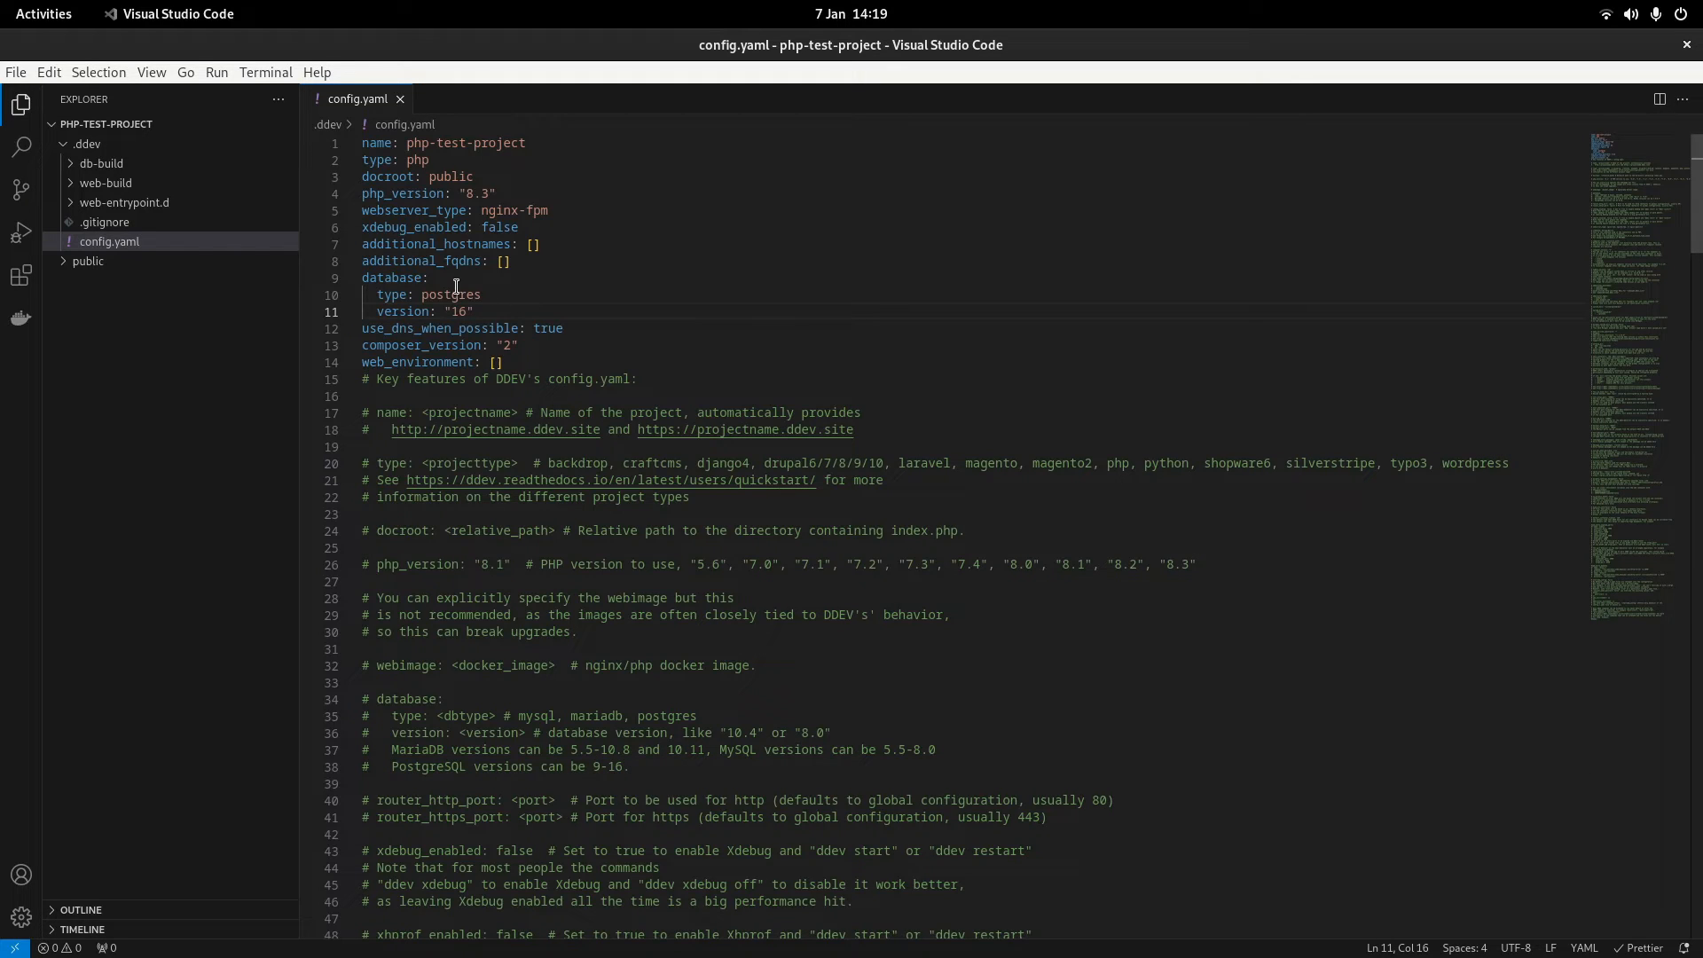
mouse_move(480, 294)
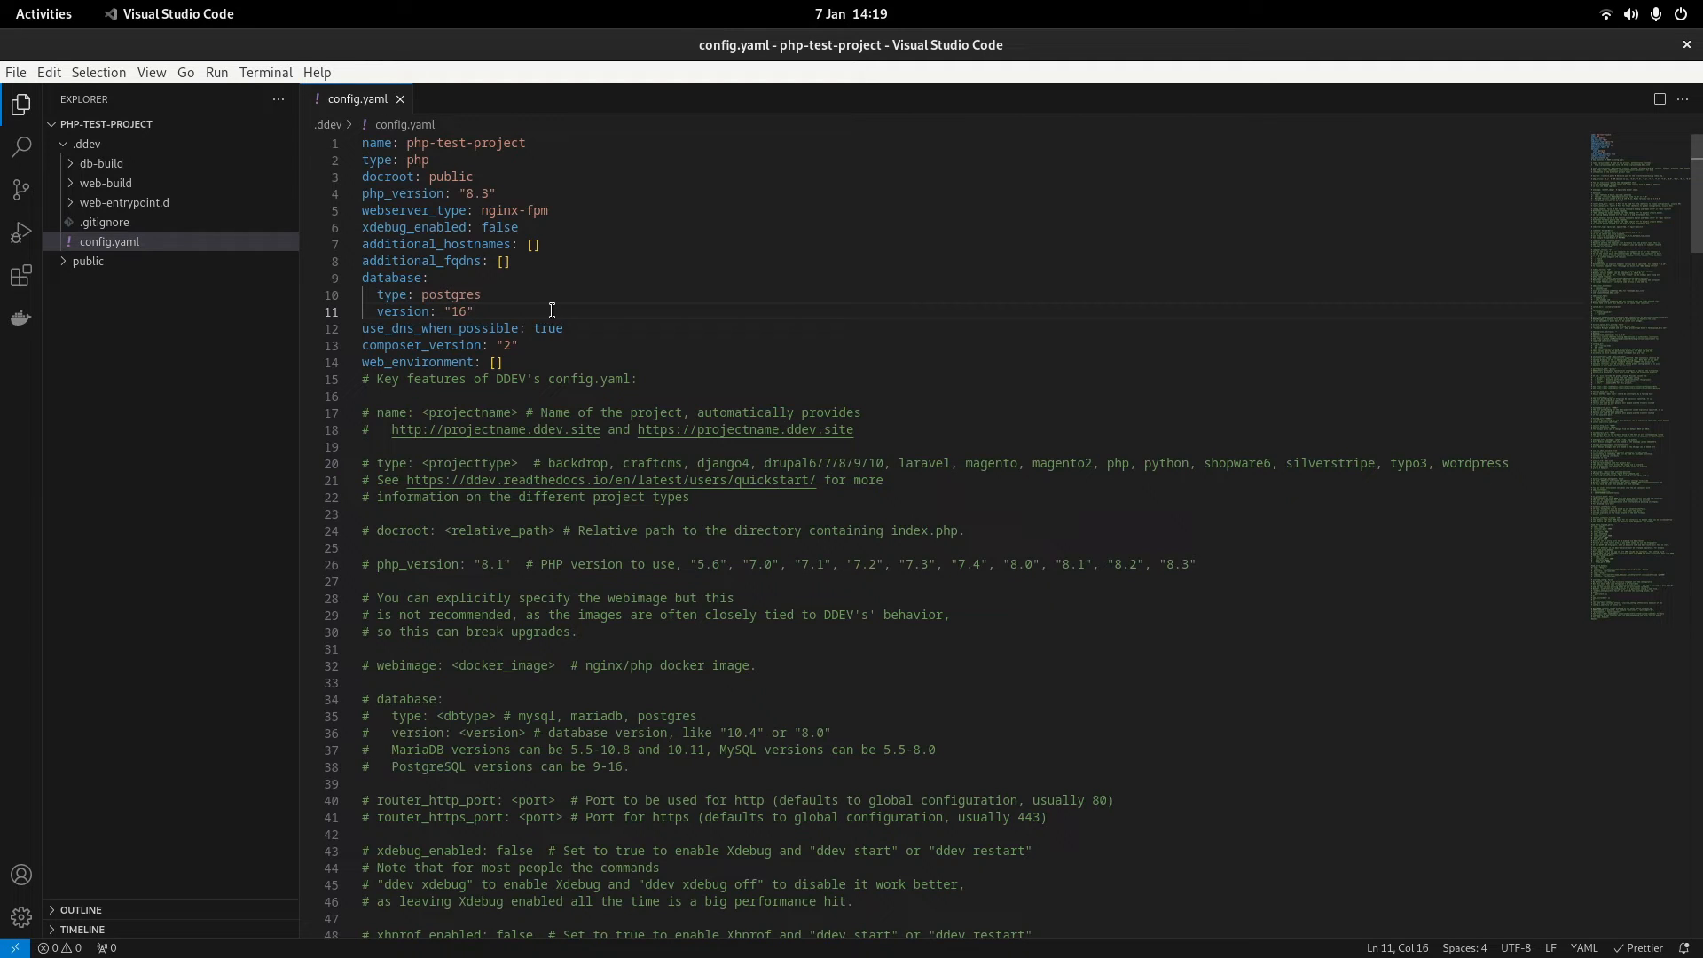
- Run ddev start in Terminal for php-test-project
left_click(87, 144)
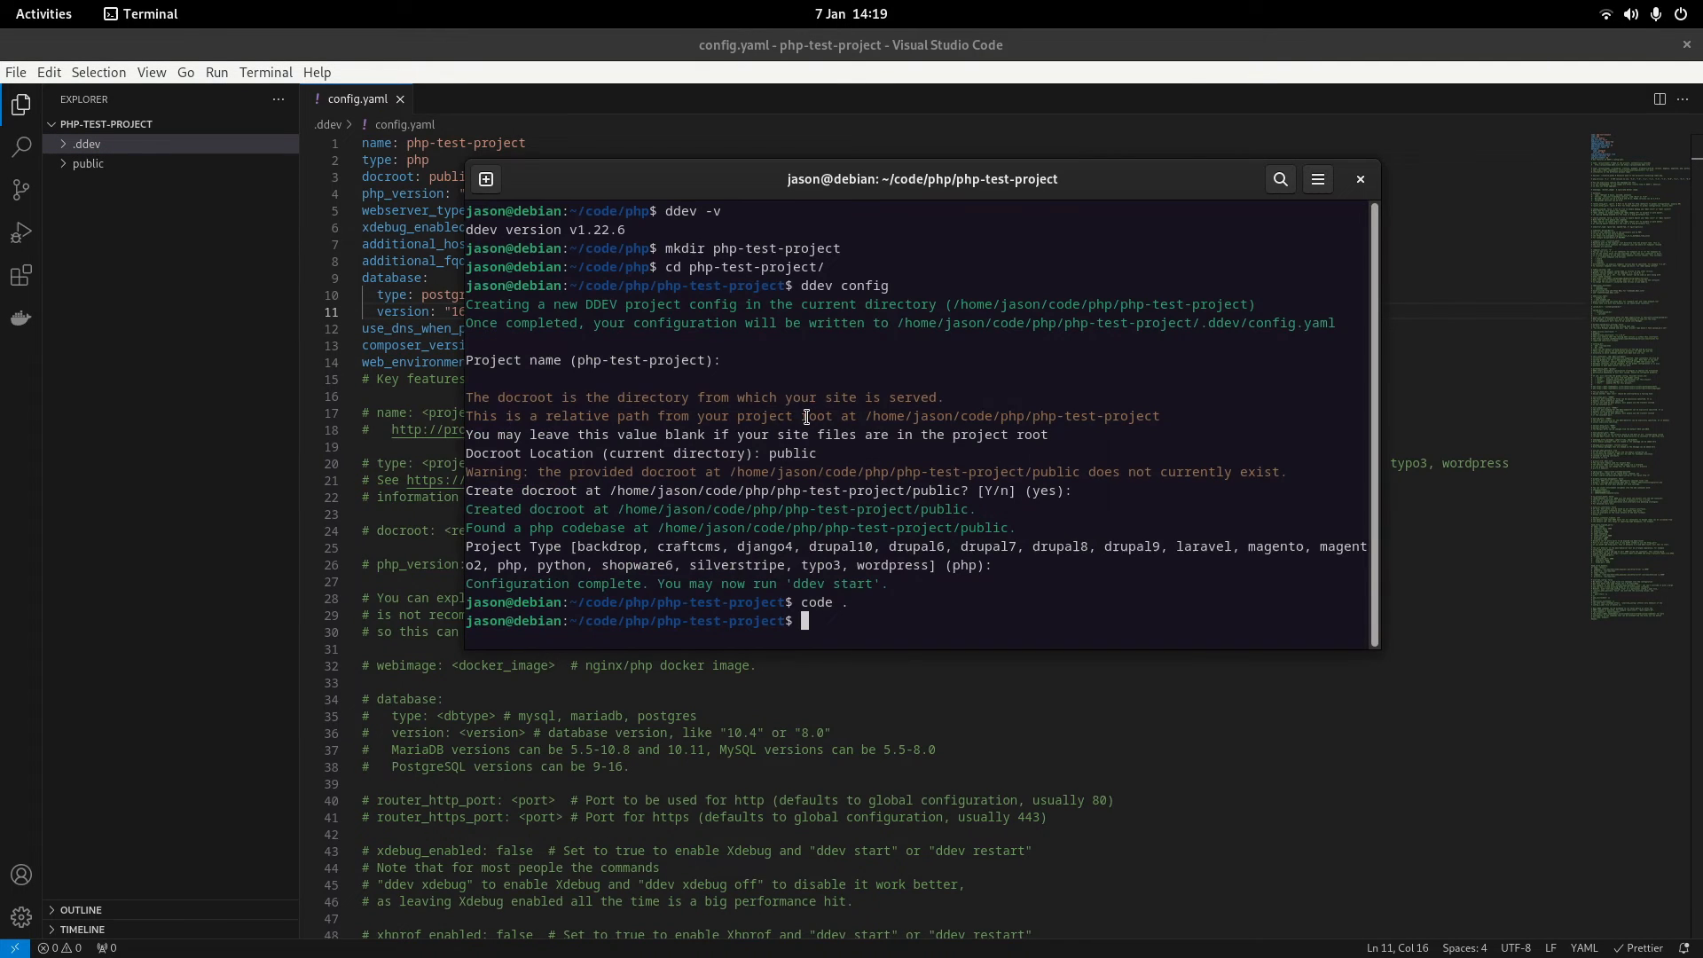
type("ddev start")
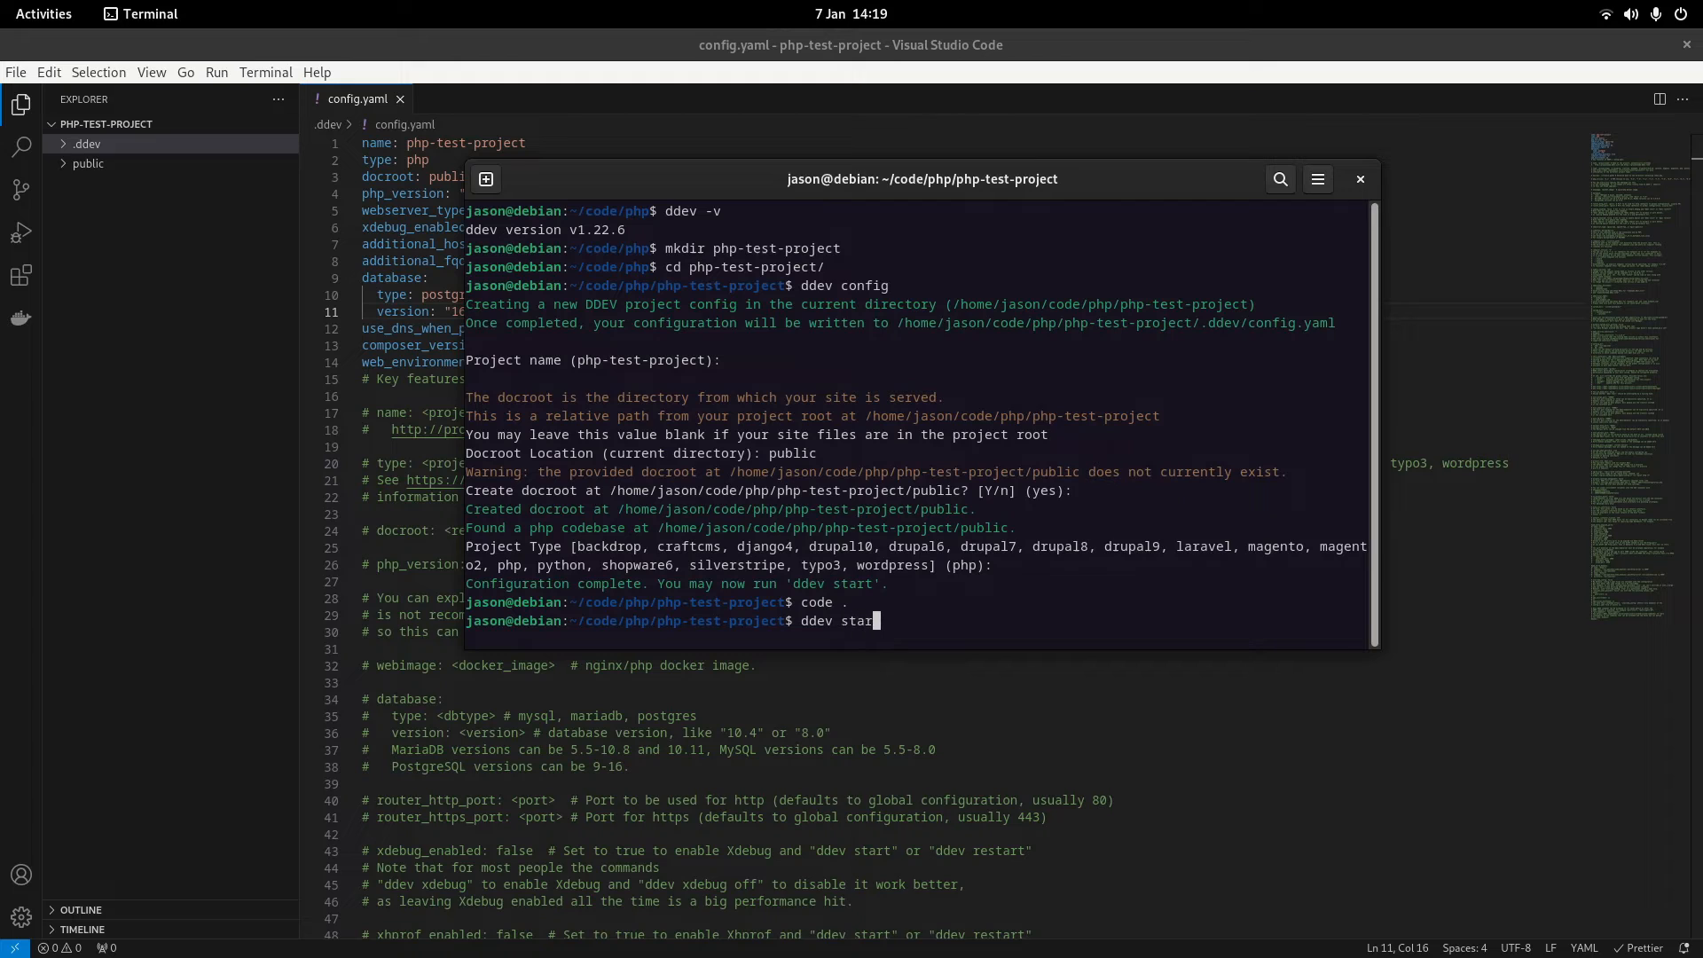
key("Return")
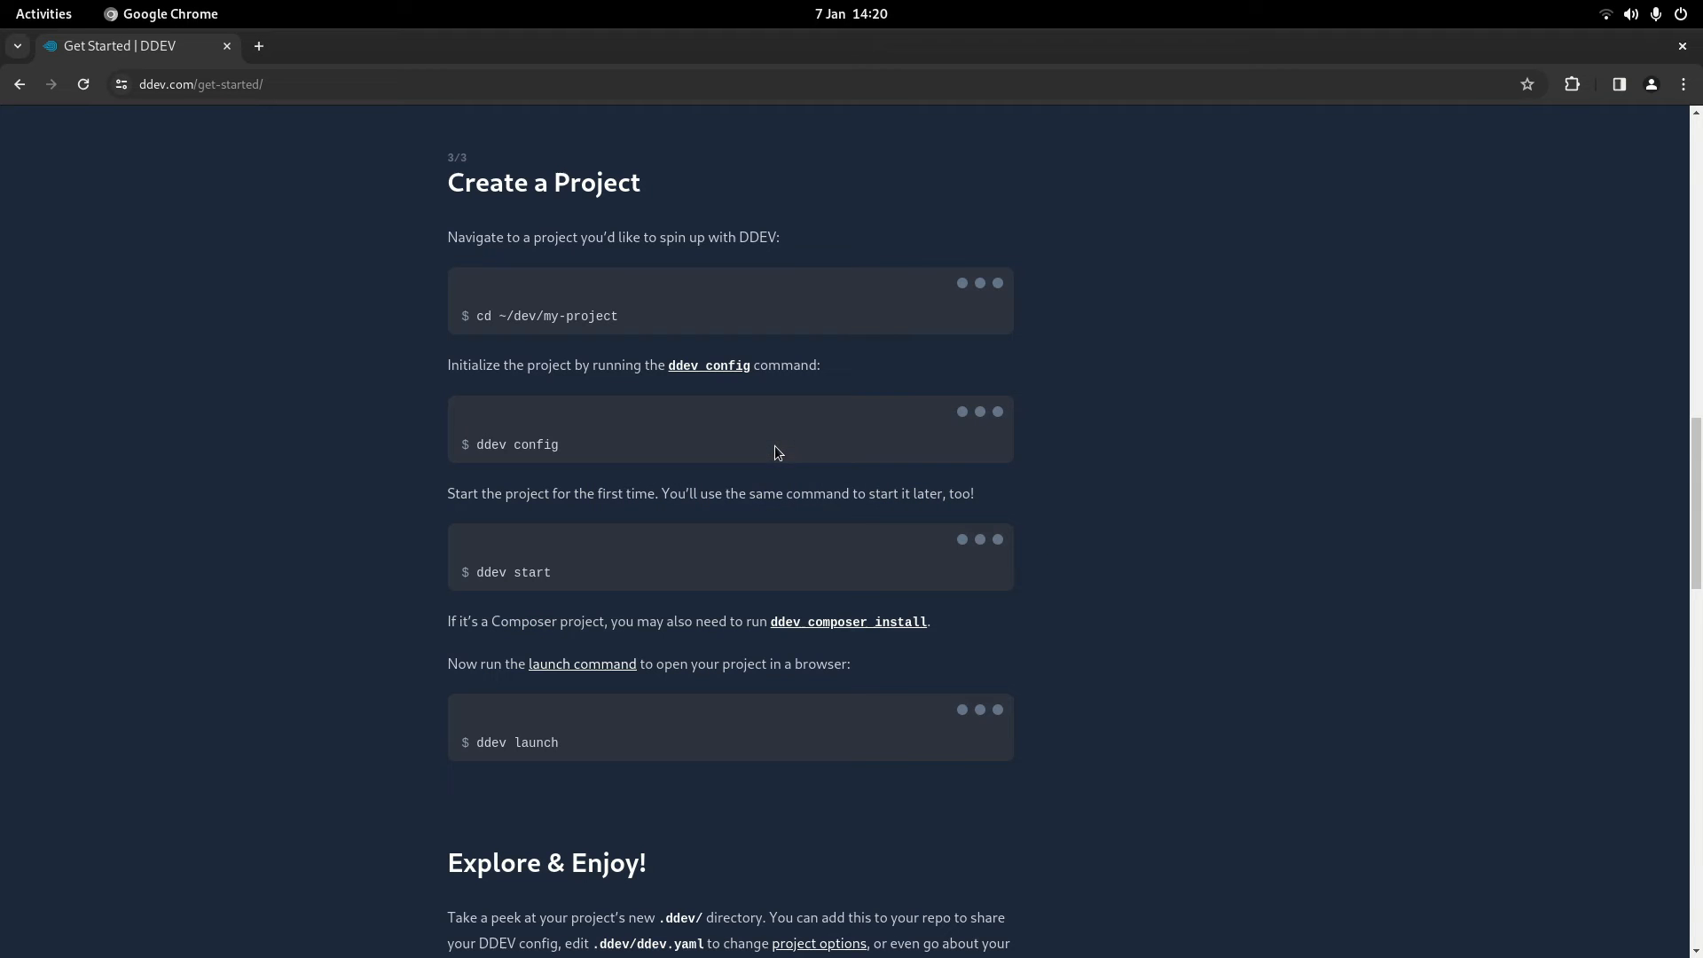
- Scroll the guide to the ddev launch step and show the Activities overview
scroll("down", 3)
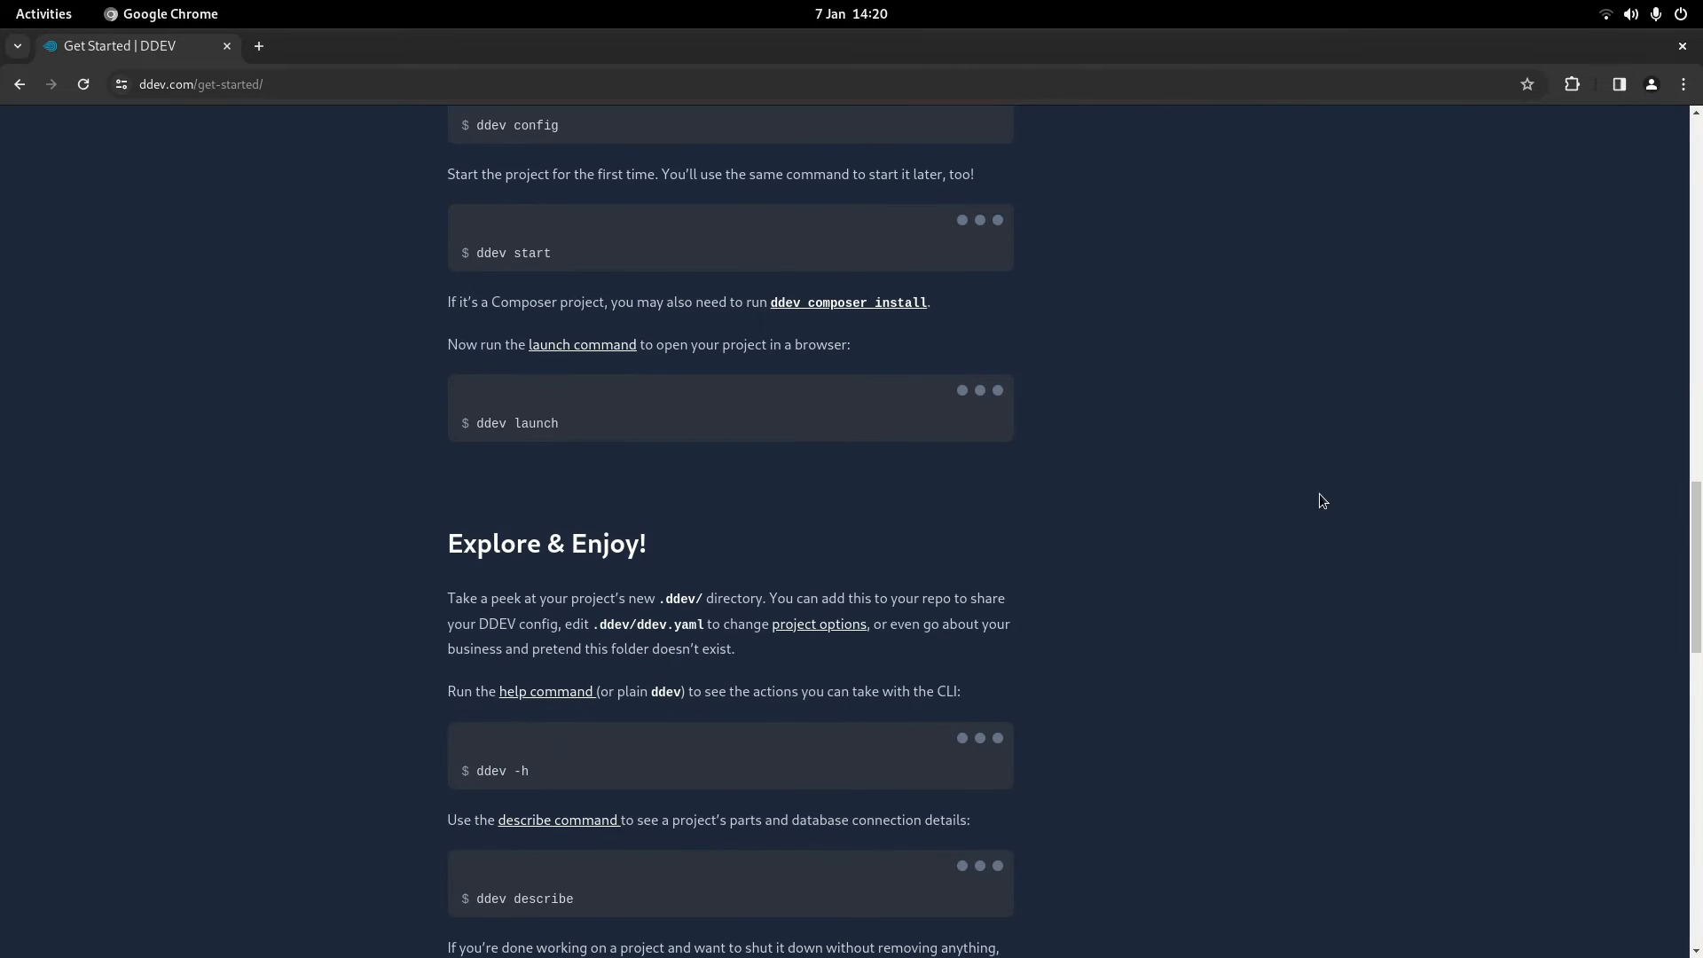
mouse_move(698, 483)
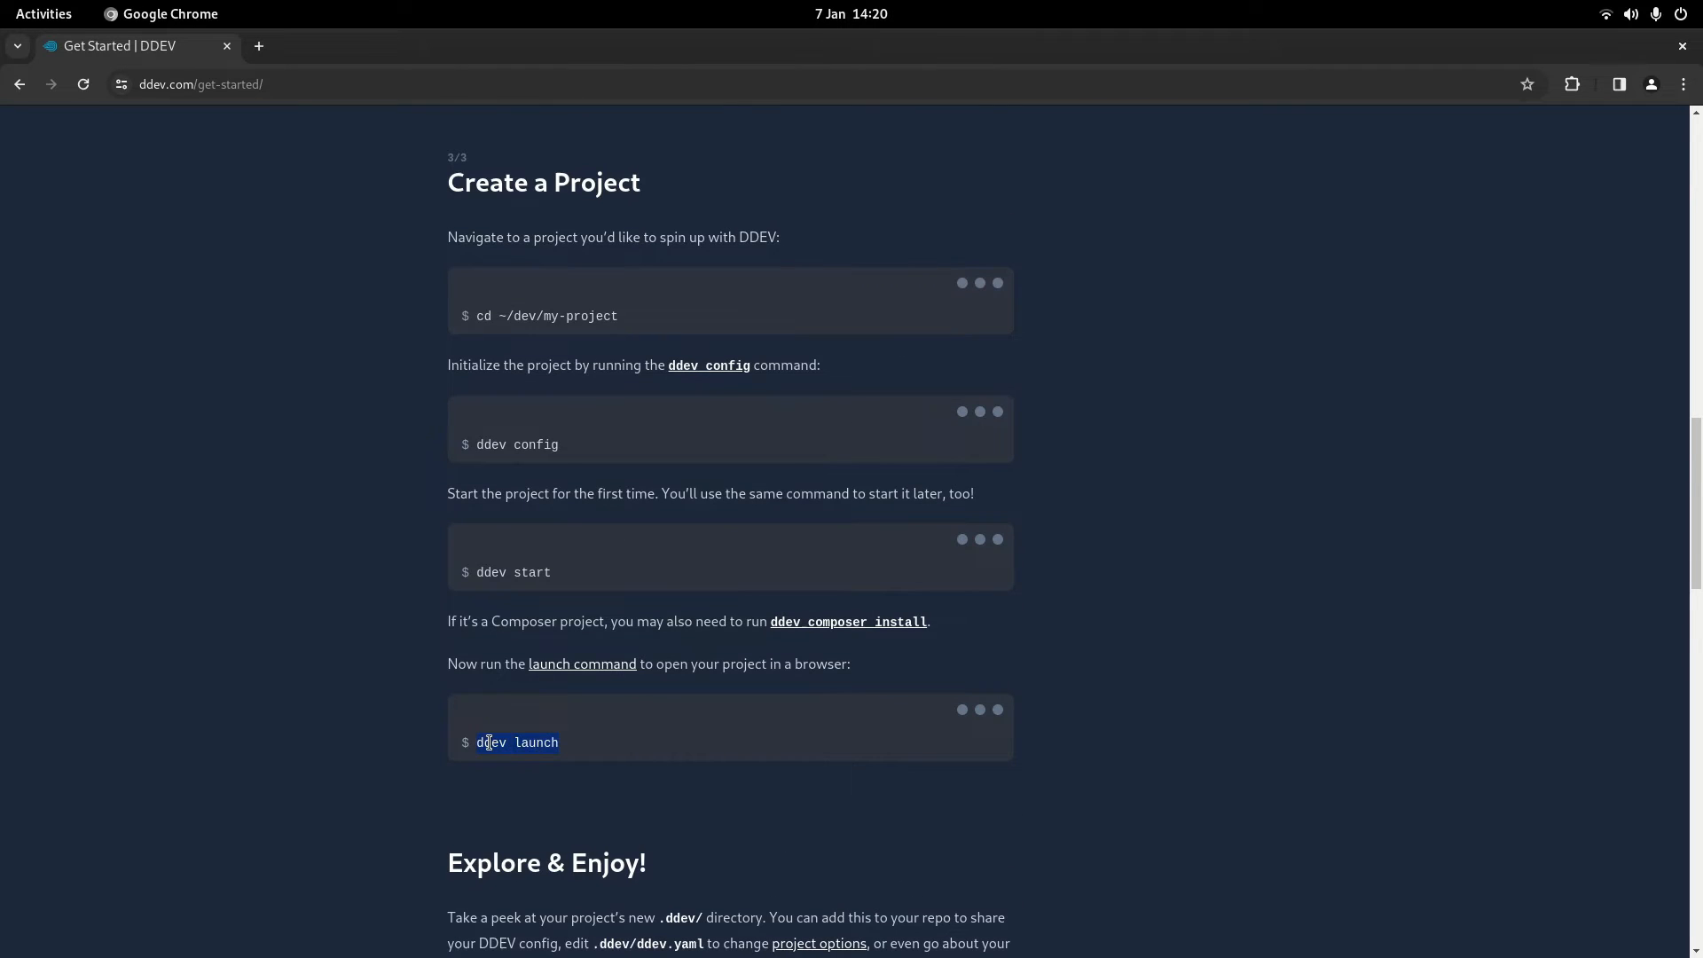
left_click(44, 14)
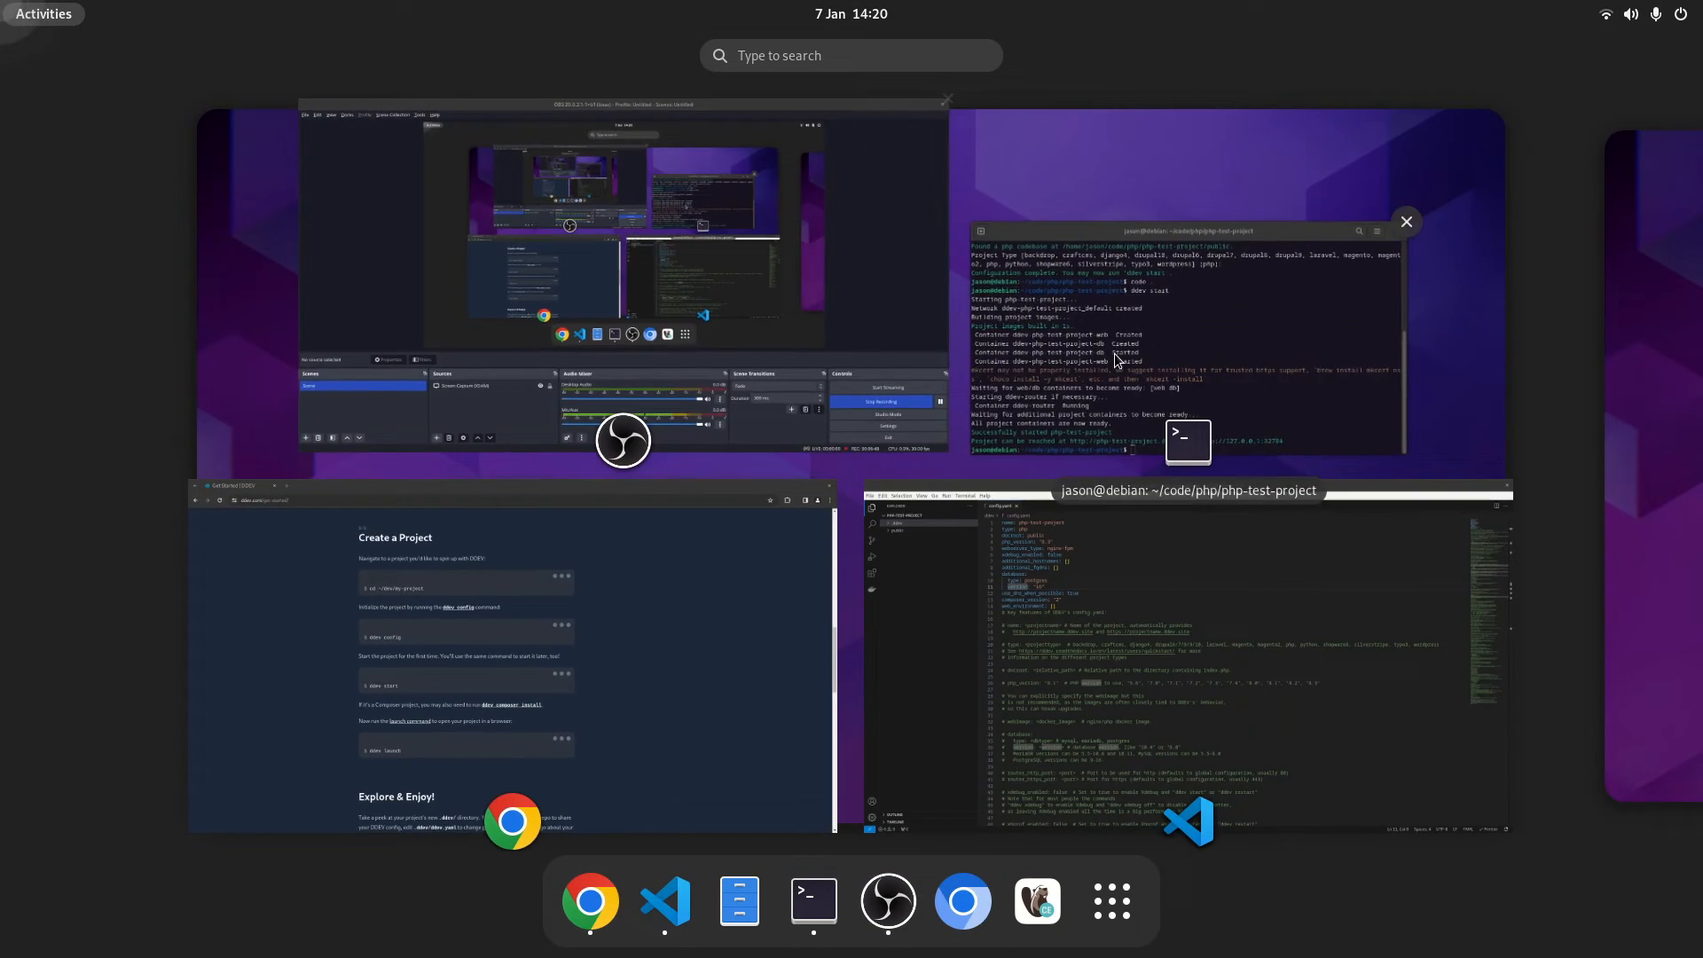
- Run ddev launch, then briefly open and close public/index.php in the editor
left_click(1187, 441)
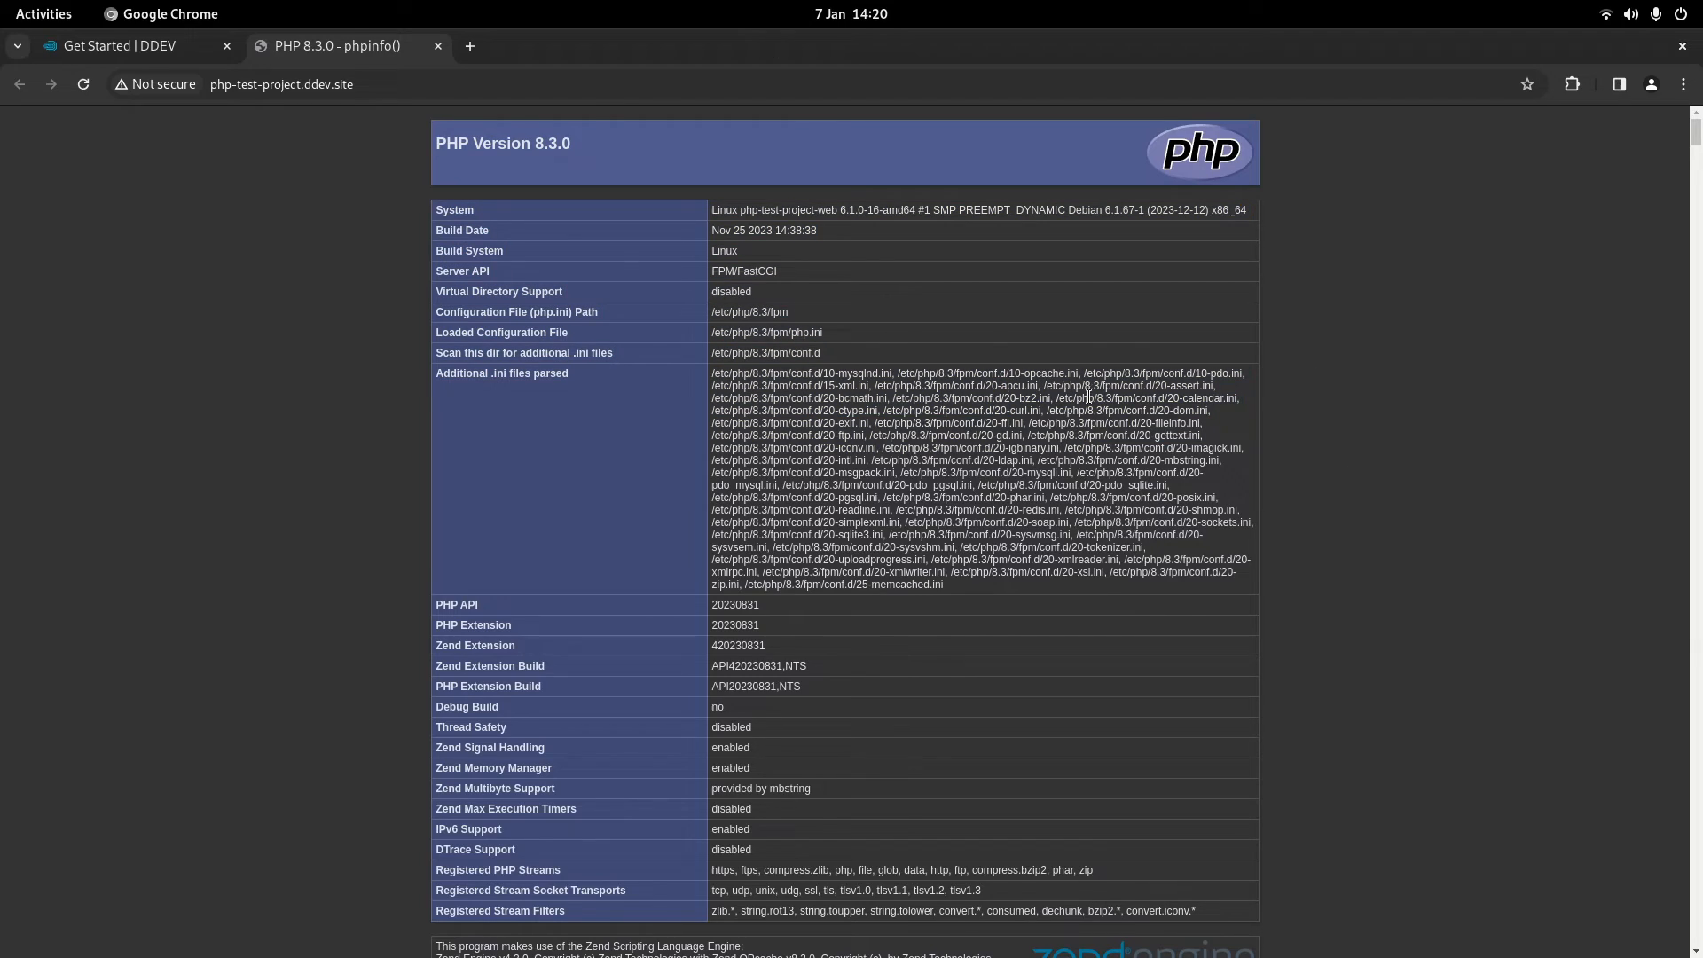
left_click(43, 14)
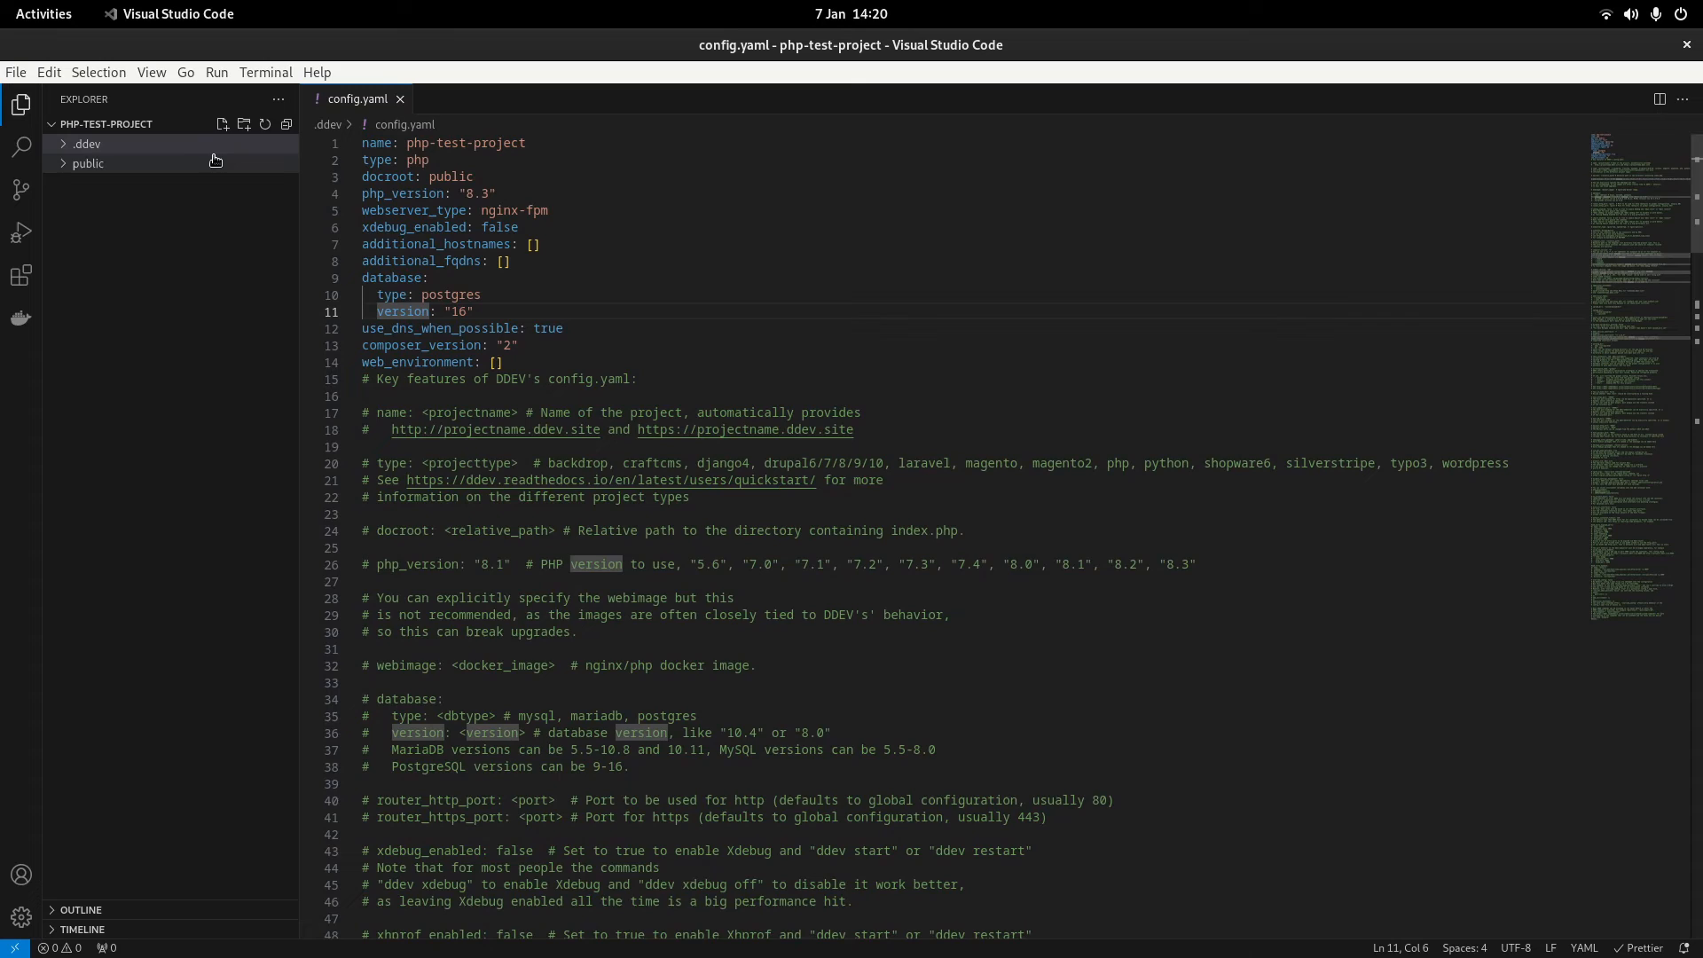
left_click(88, 163)
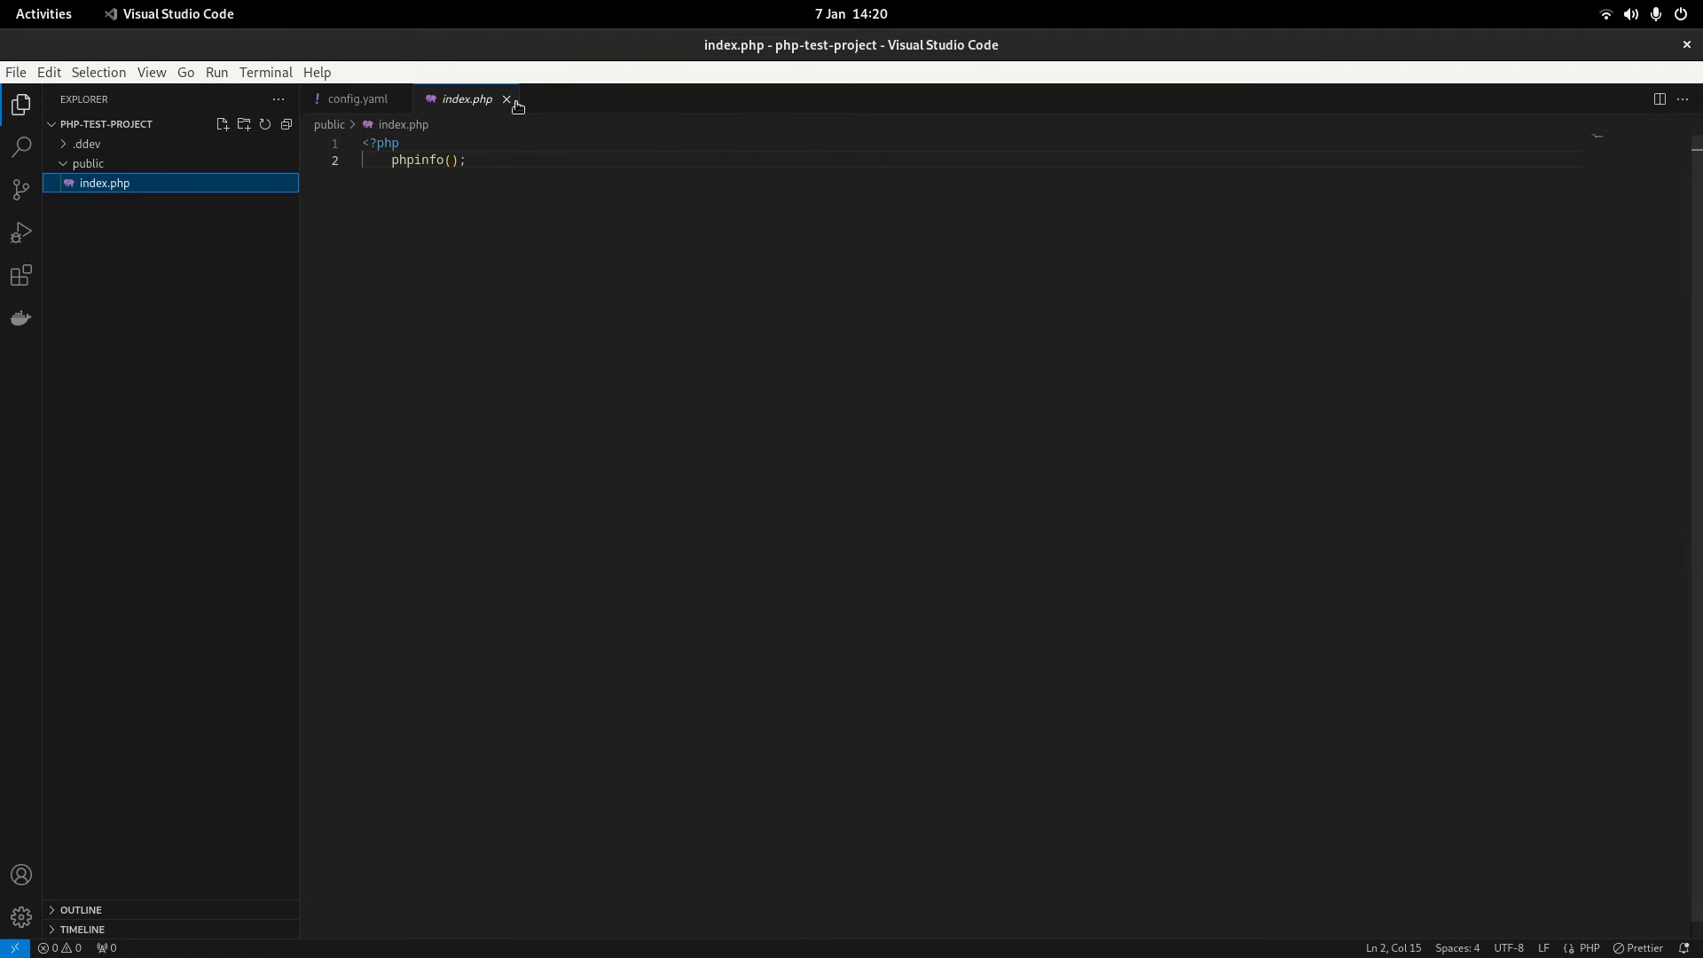
left_click(355, 99)
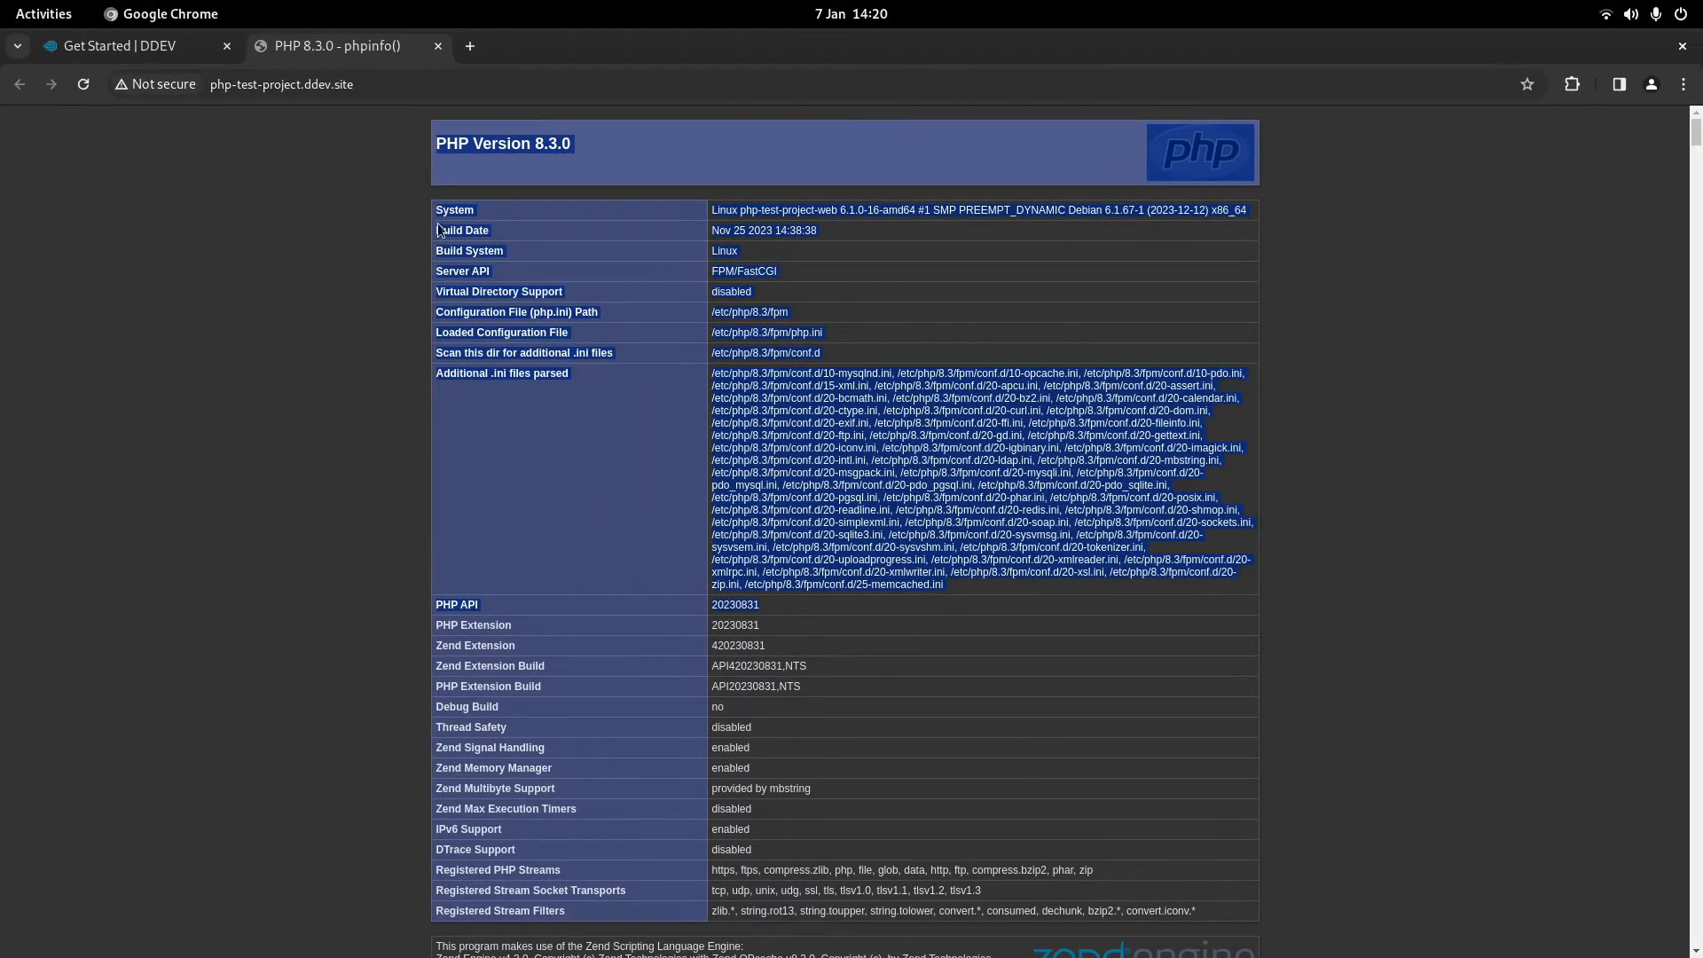
- Return to the 'Get Started | DDEV' tab and scroll to the Explore & Enjoy section
left_click(116, 45)
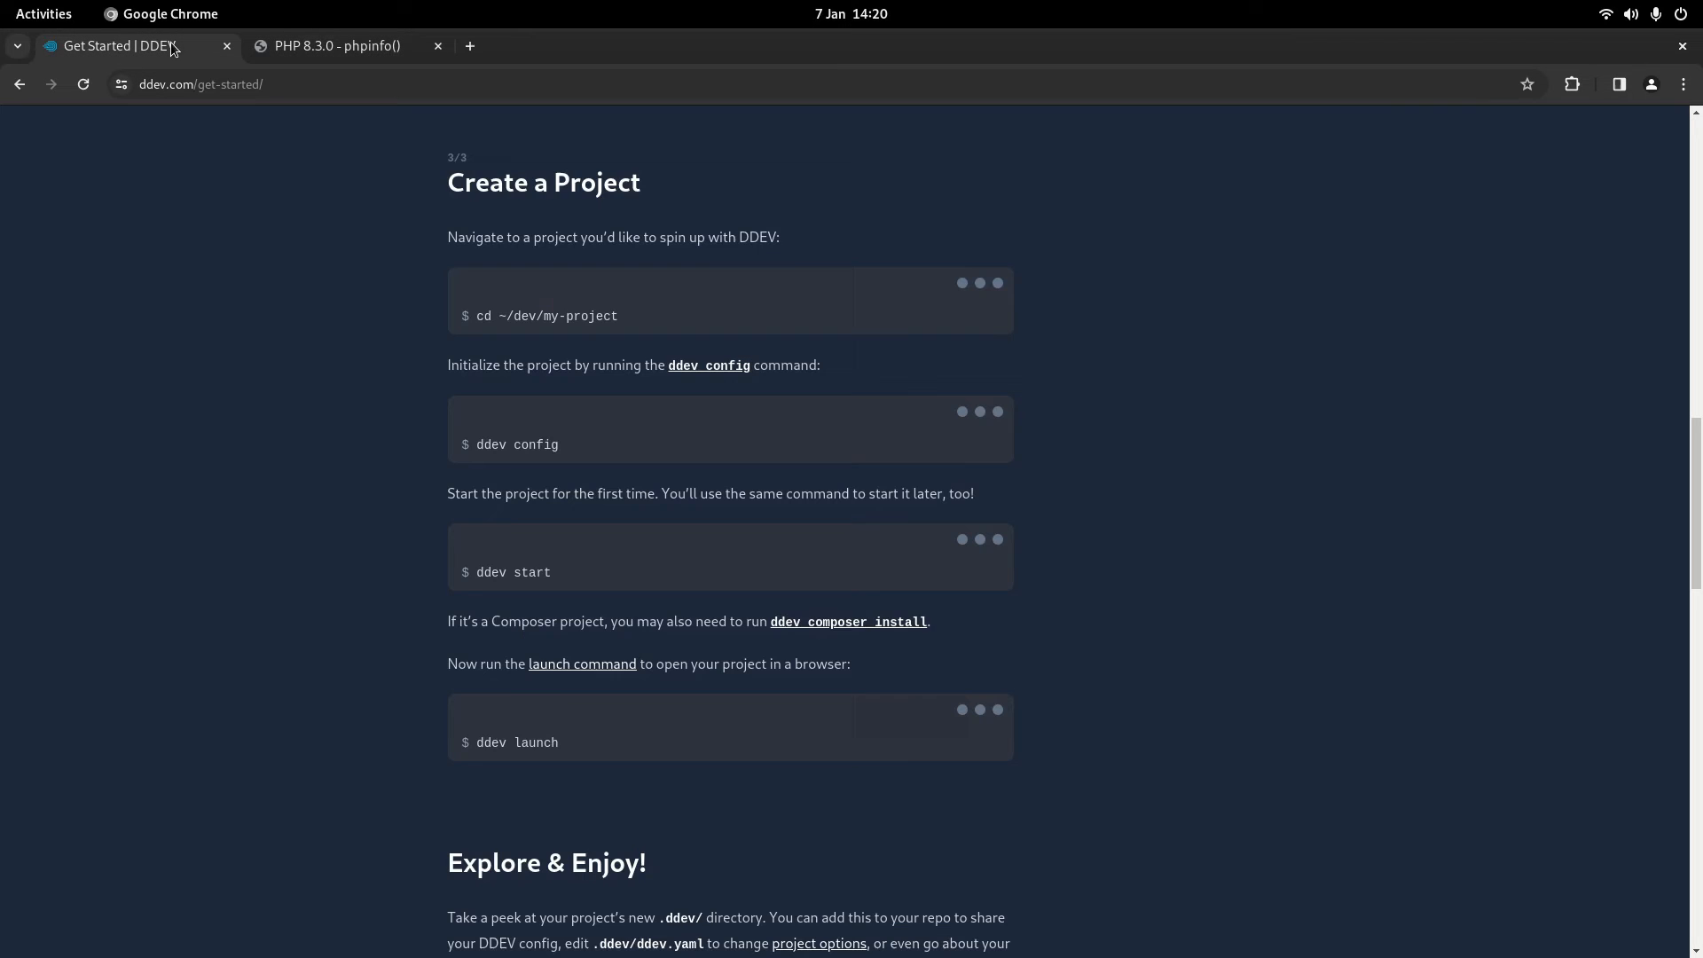
scroll("down", 3)
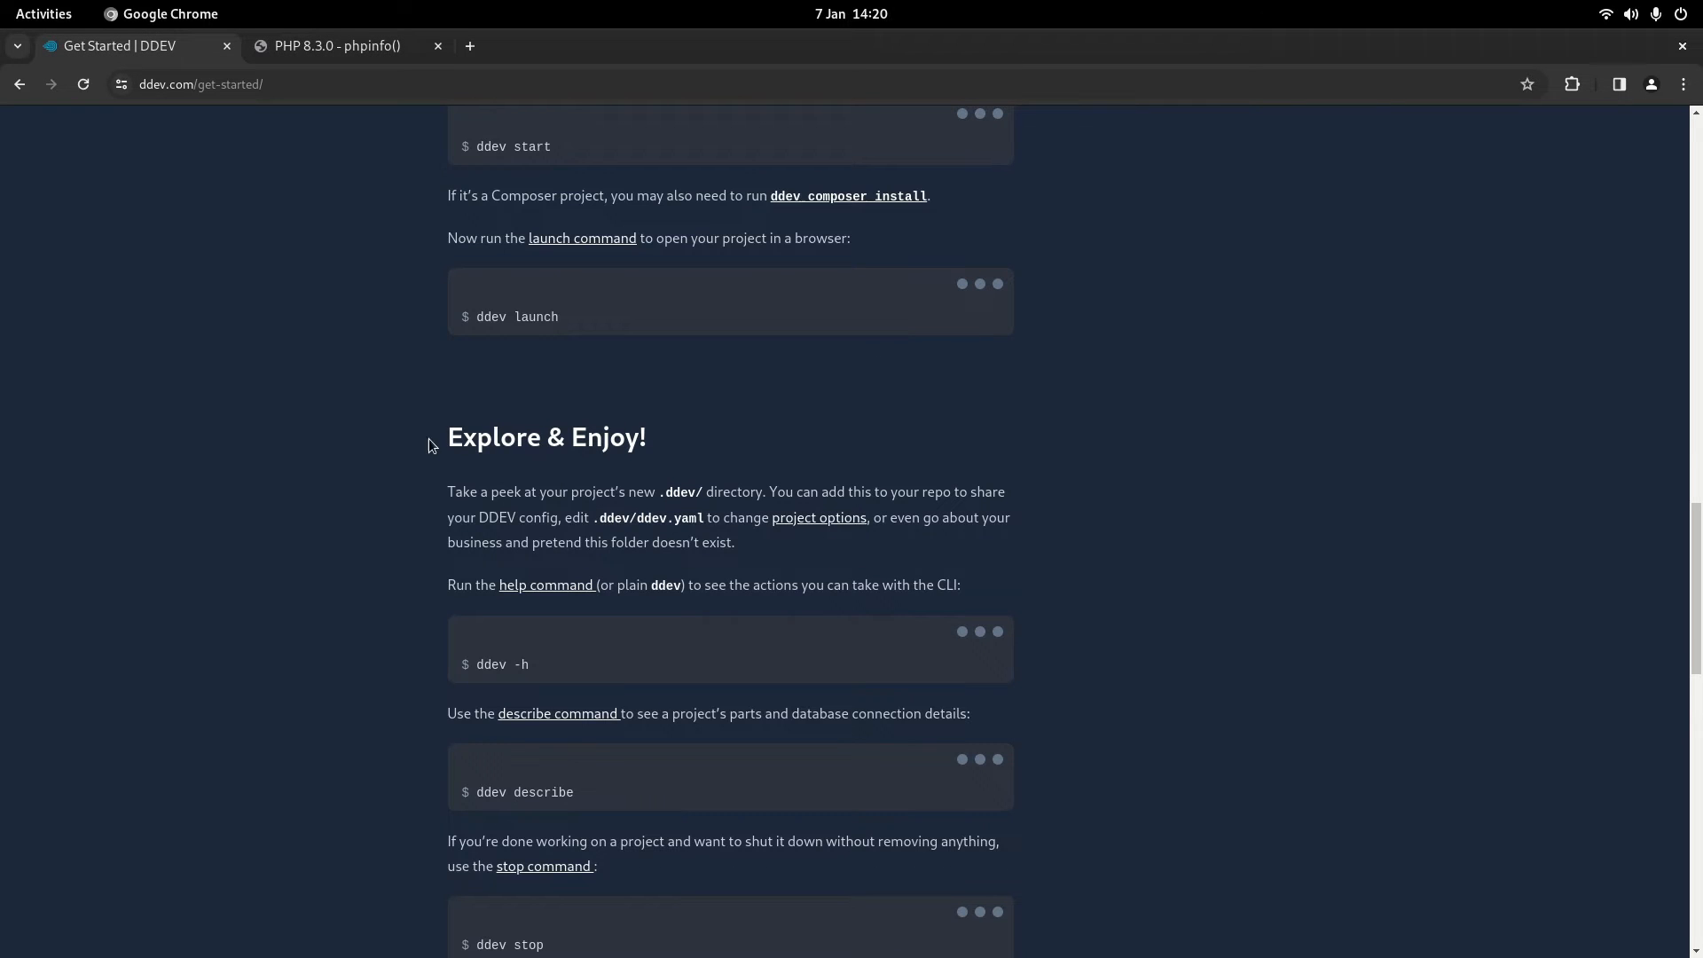
scroll("down", 3)
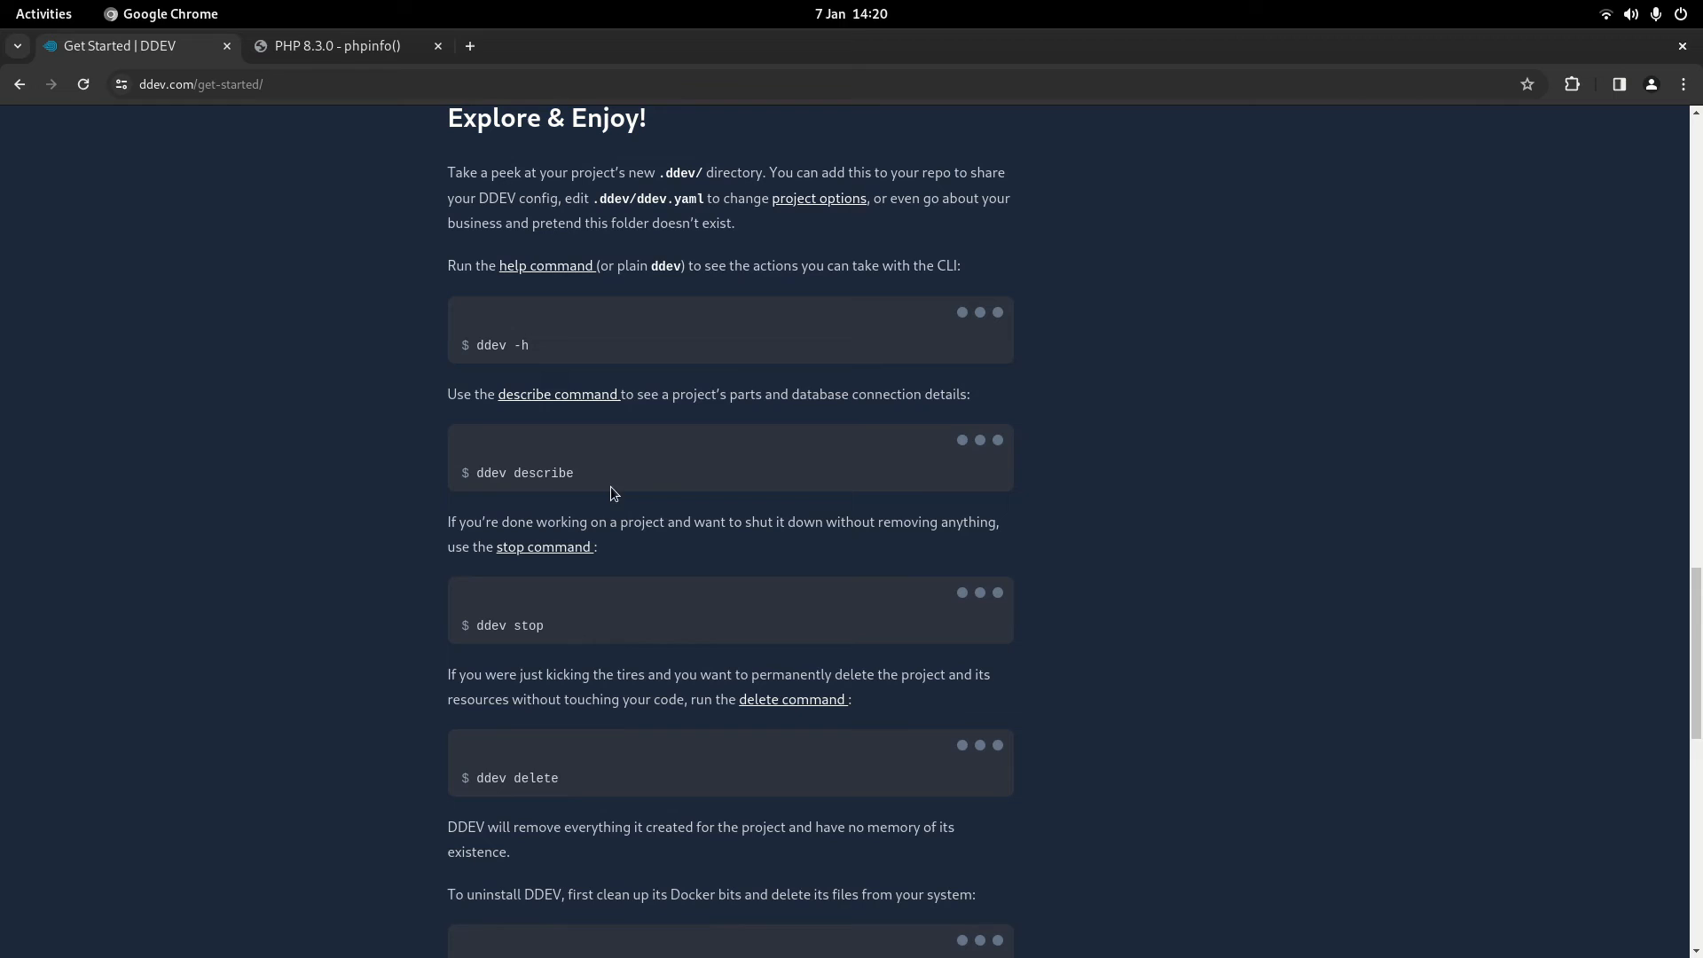
mouse_move(854, 487)
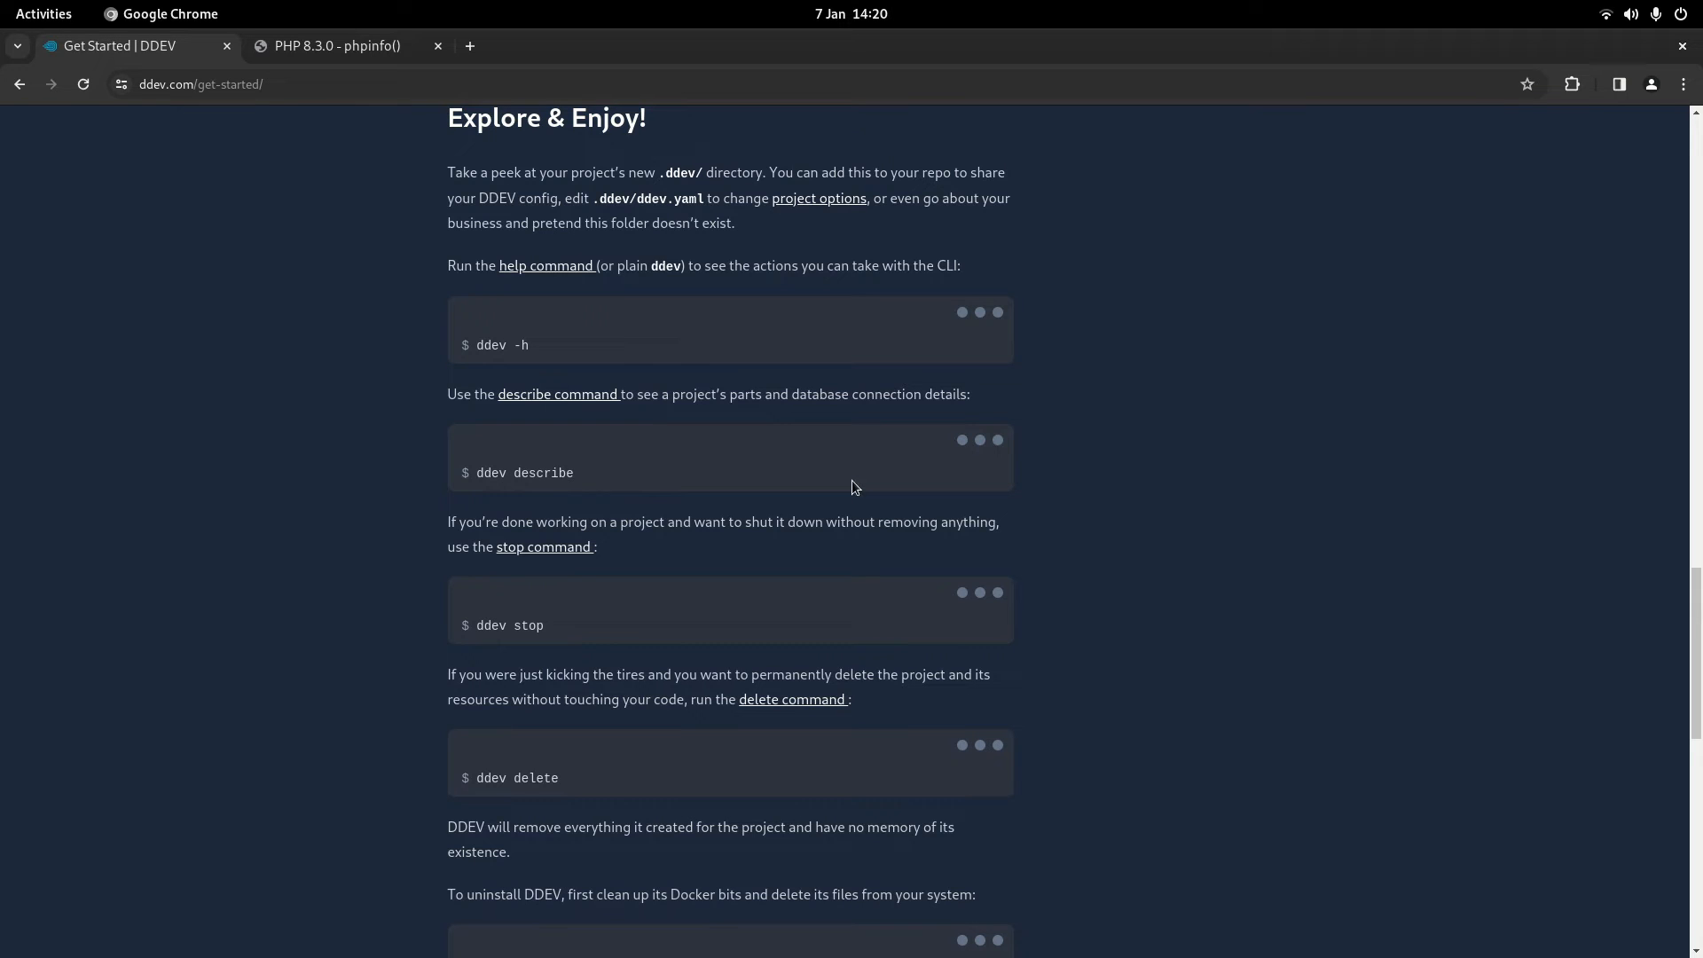
mouse_move(882, 513)
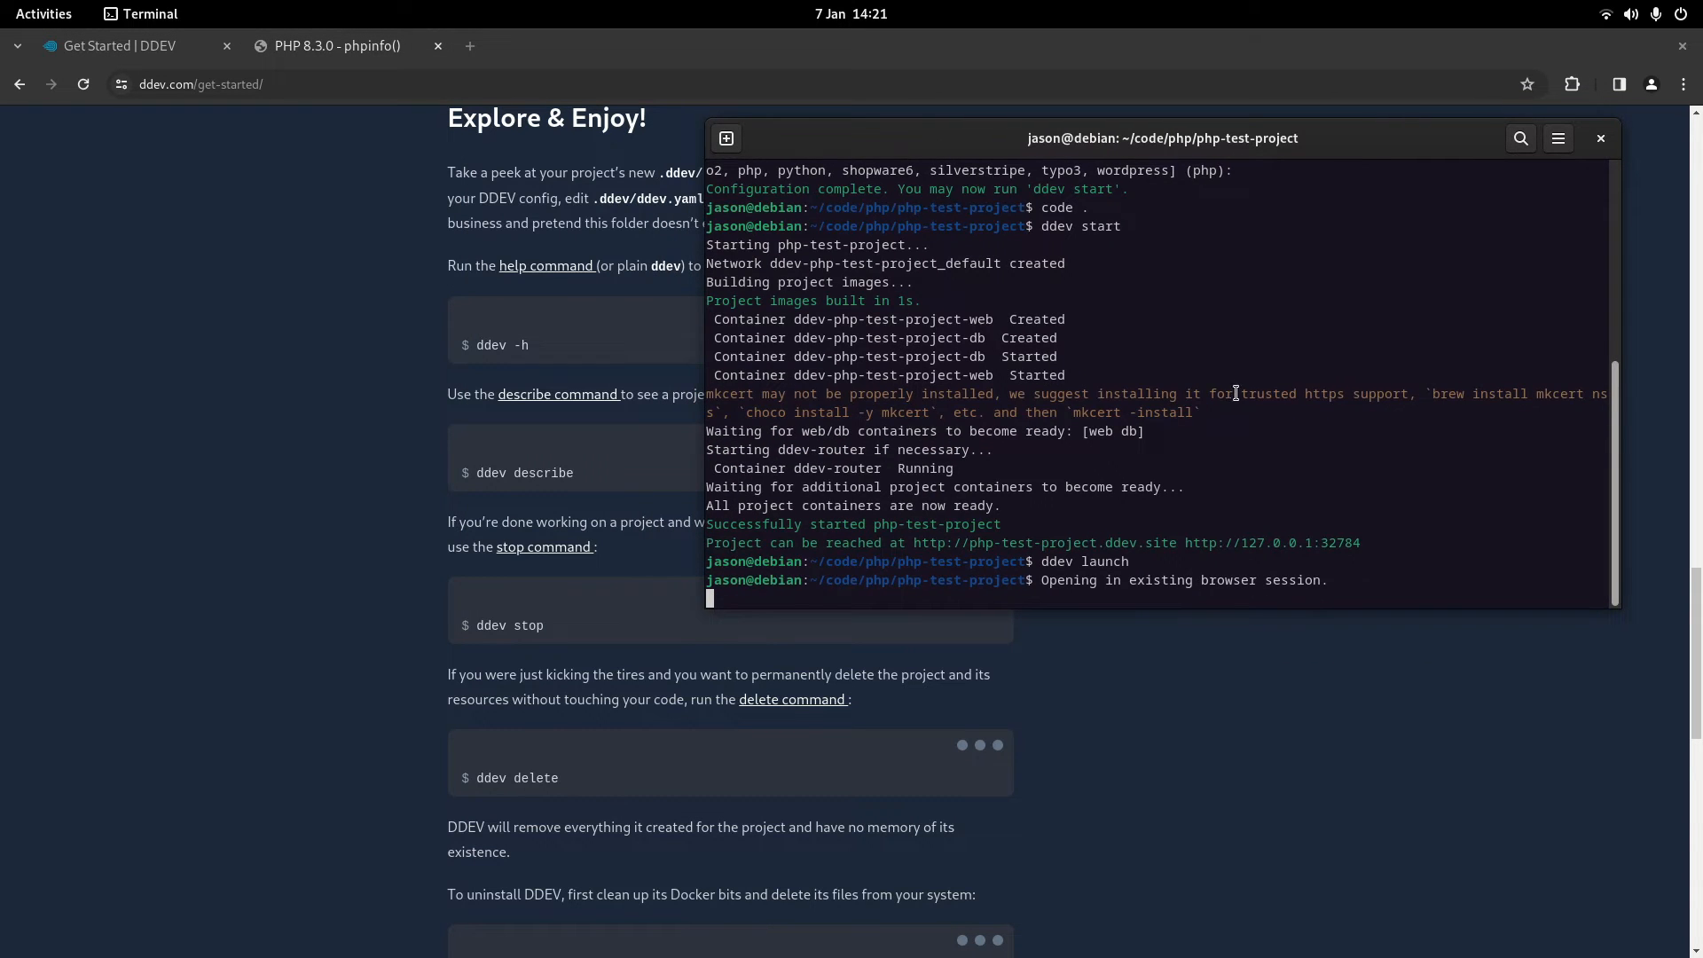
- Run ddev describe and review its services table, selecting the NodeJS version
type("ddev describe")
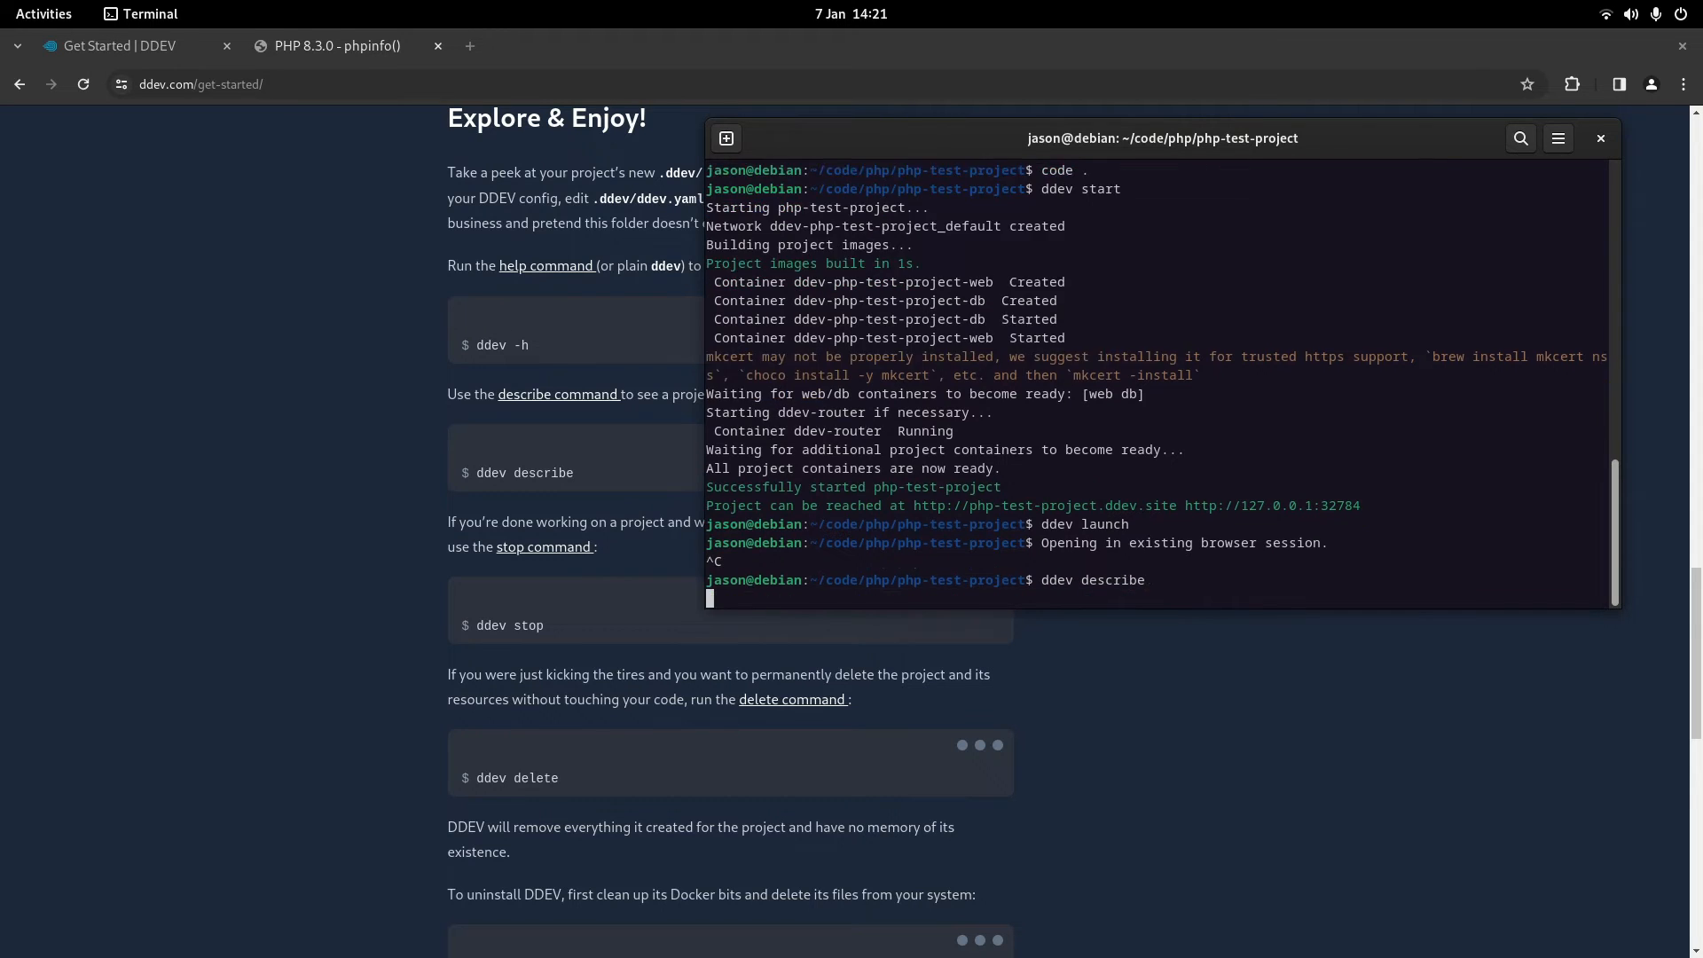
key("Return")
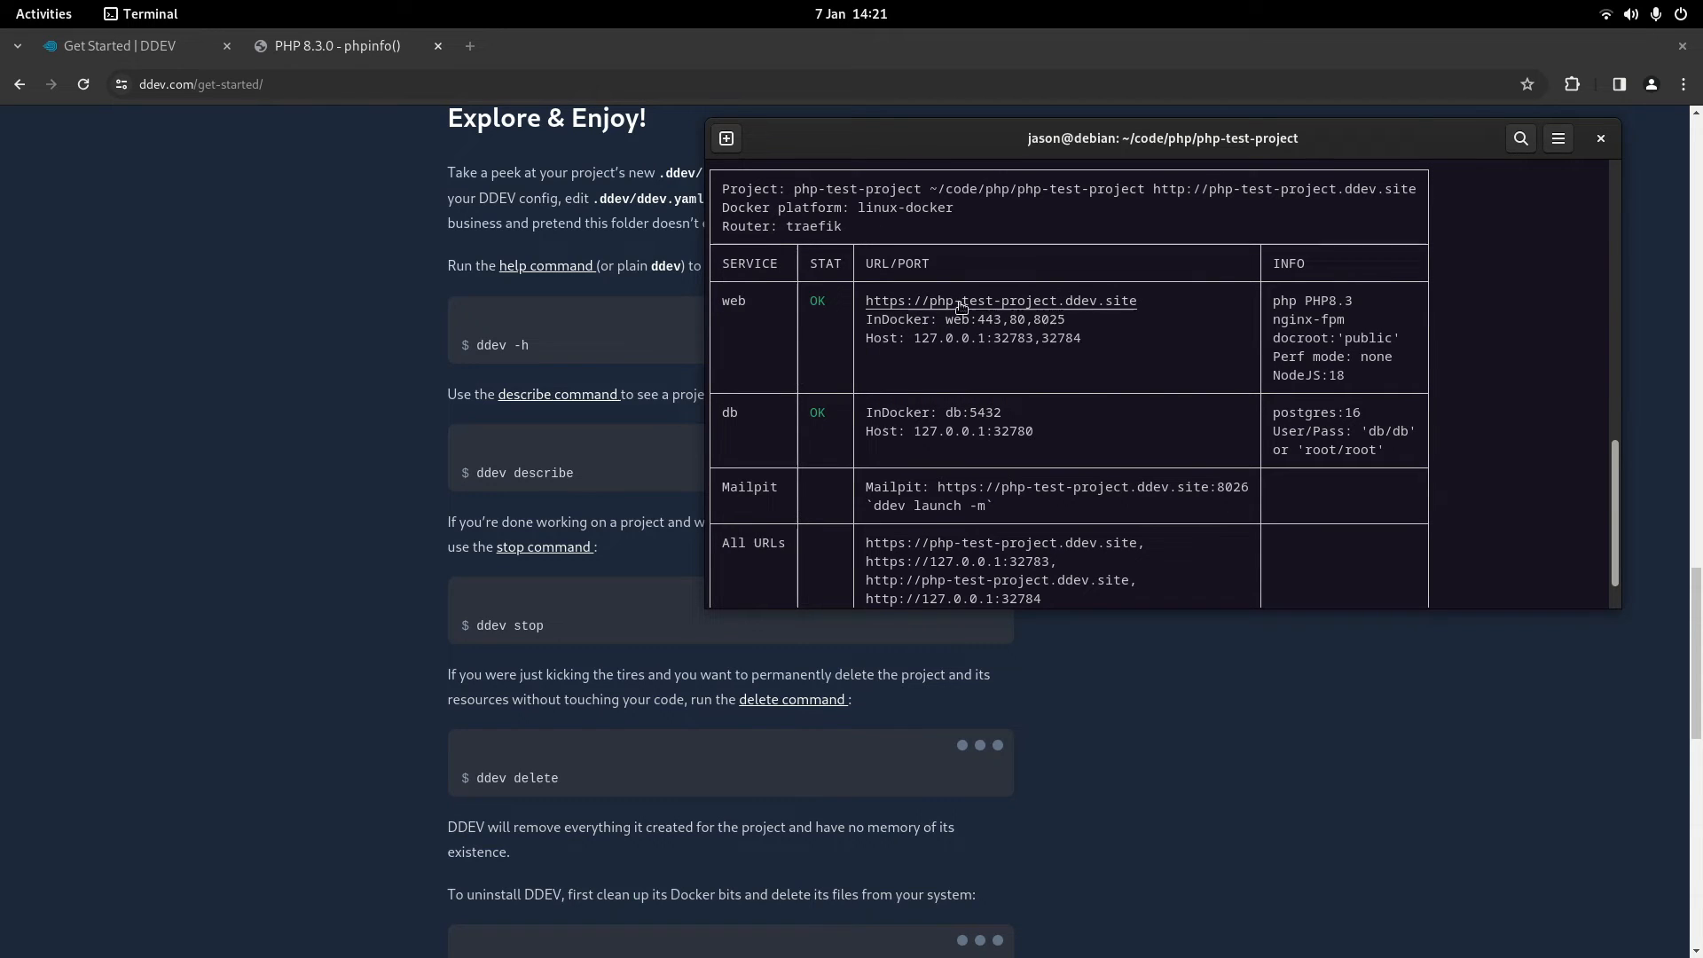
scroll("down", 3)
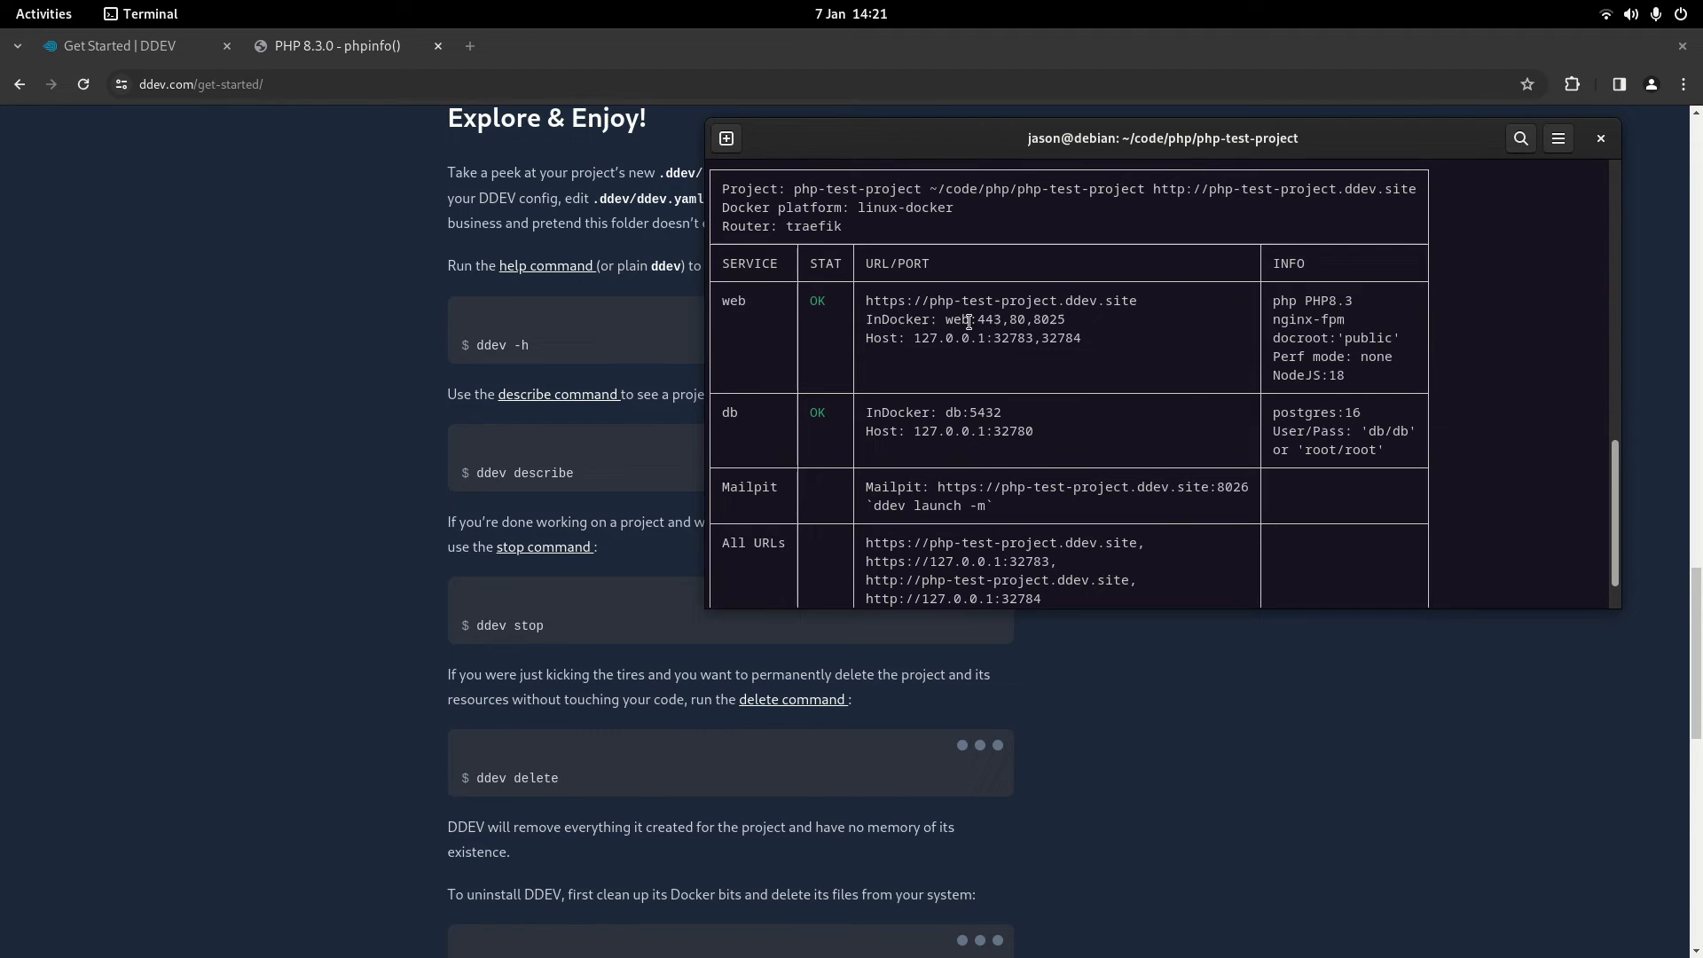
mouse_move(913, 338)
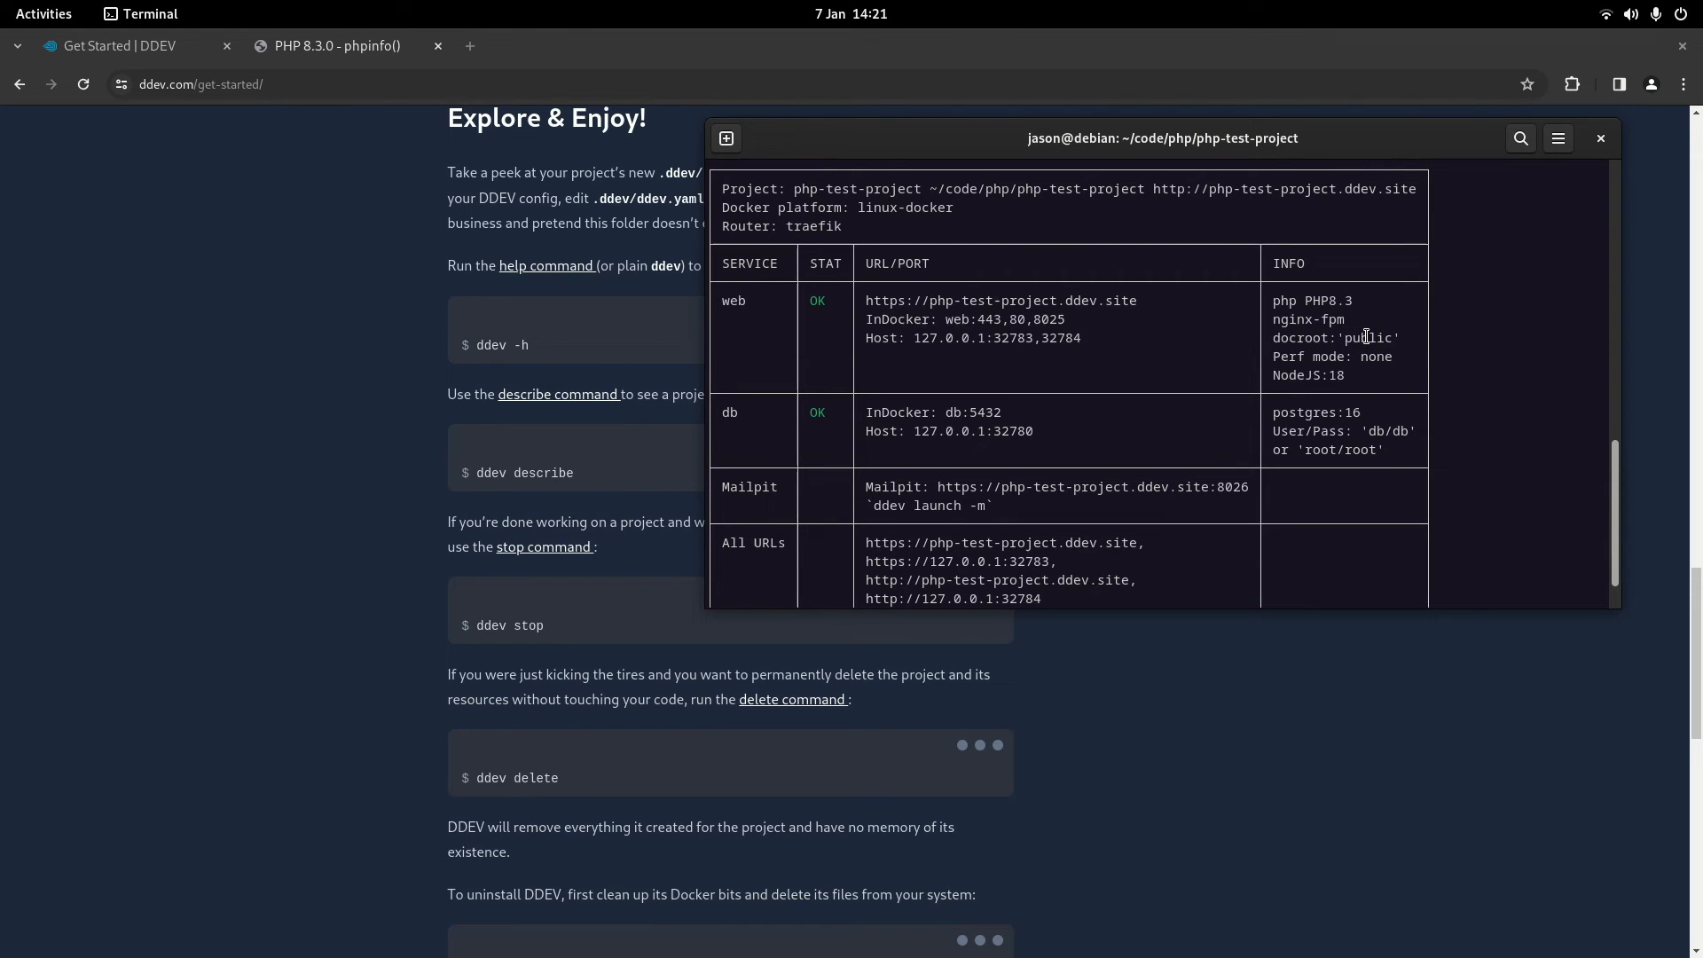
double_click(1308, 375)
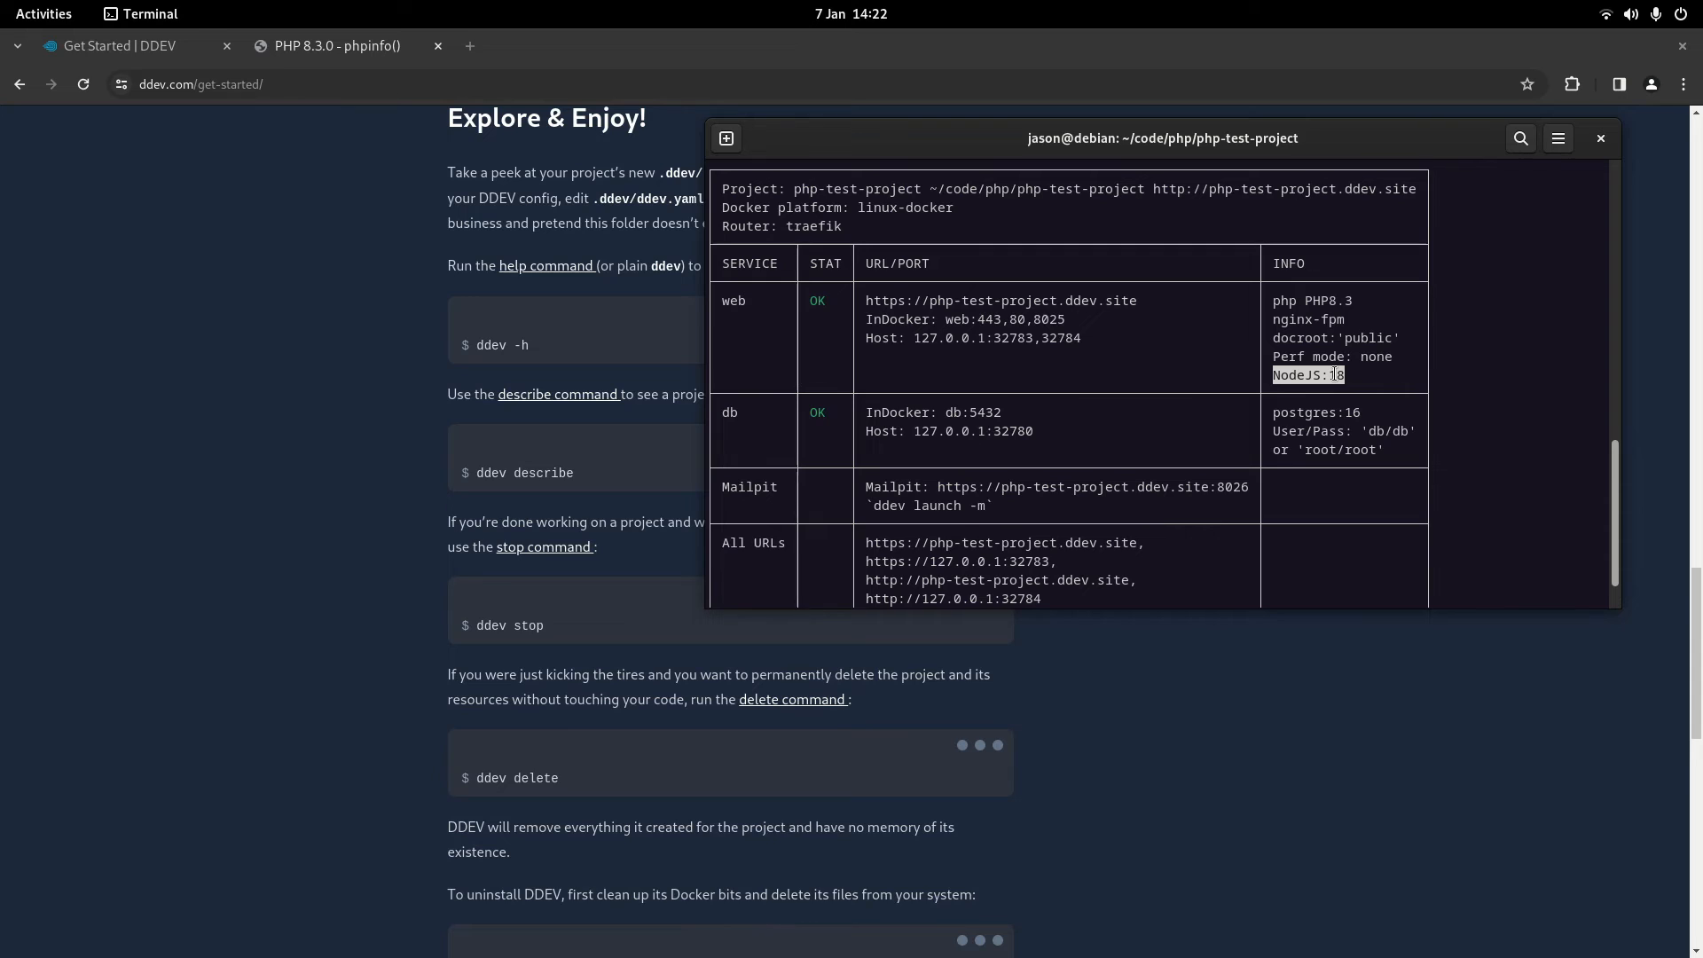
mouse_move(1296, 361)
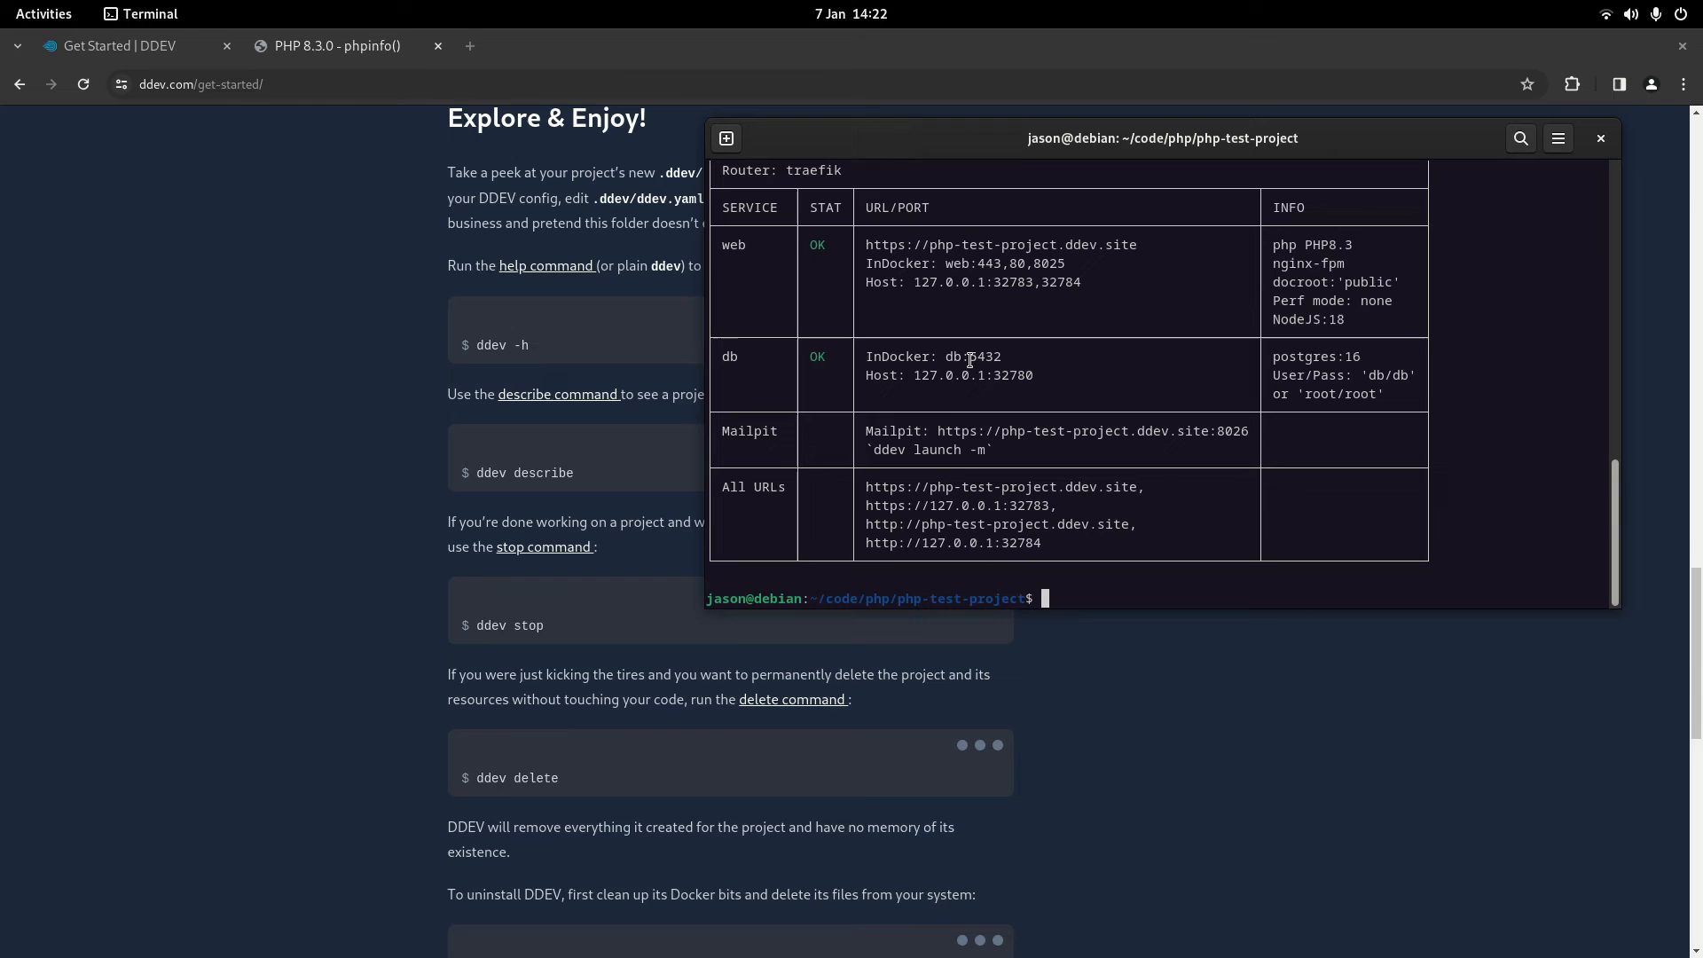
mouse_move(1067, 381)
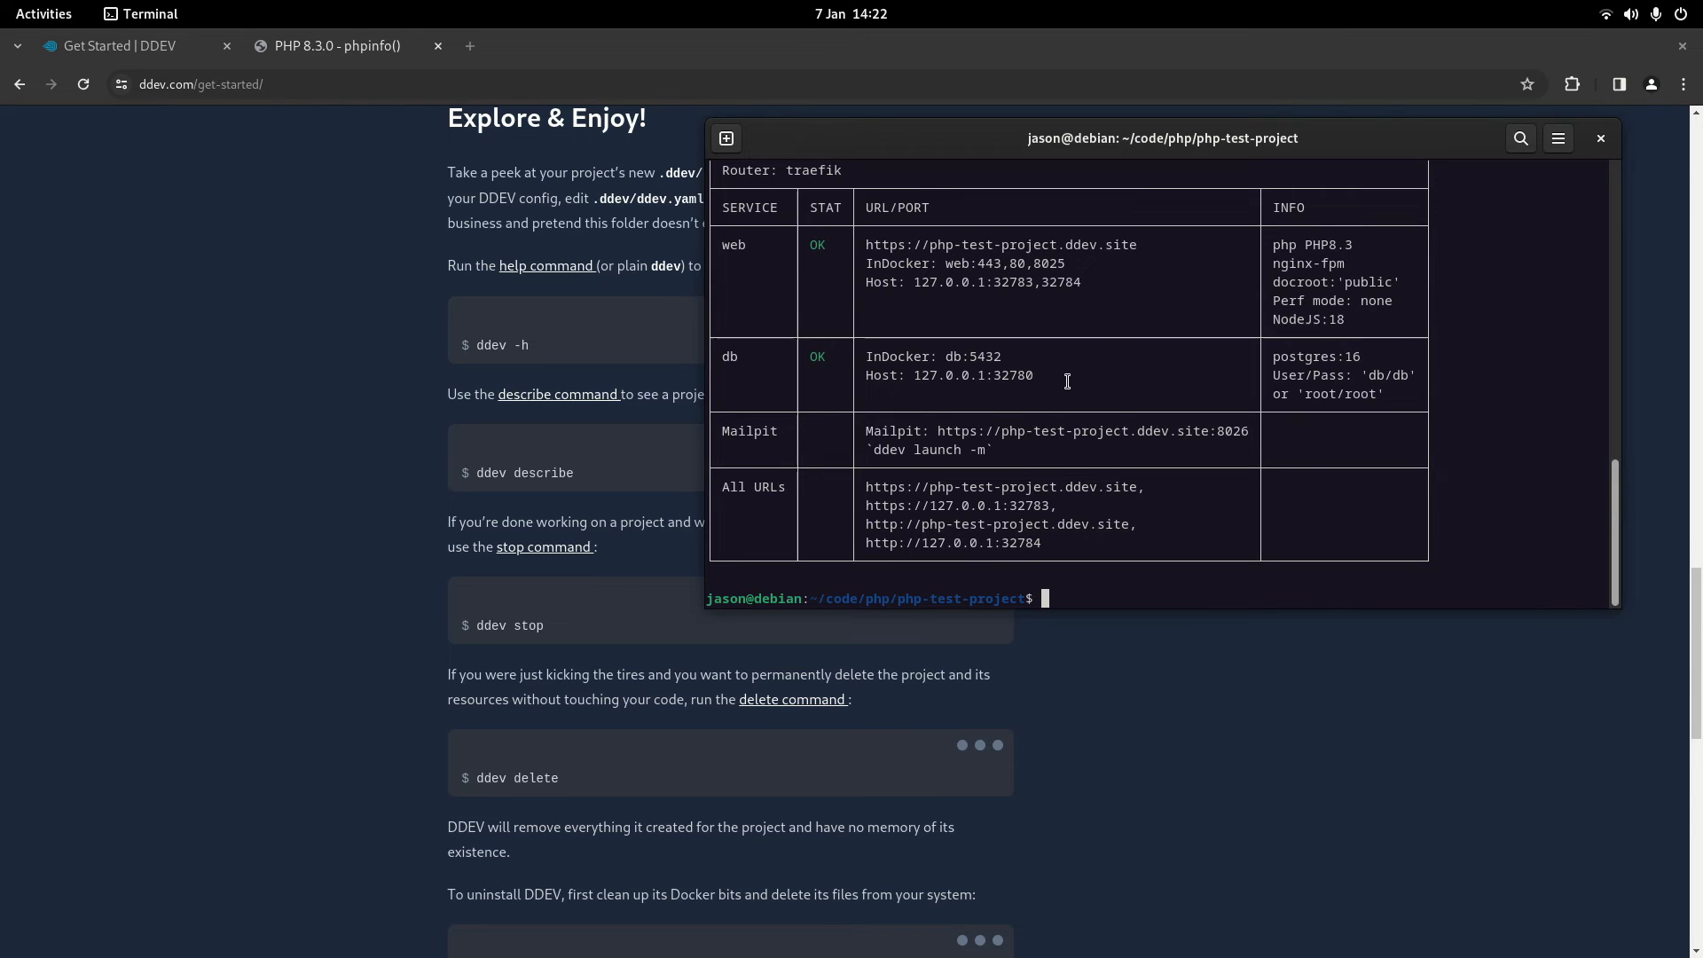
mouse_move(1336, 356)
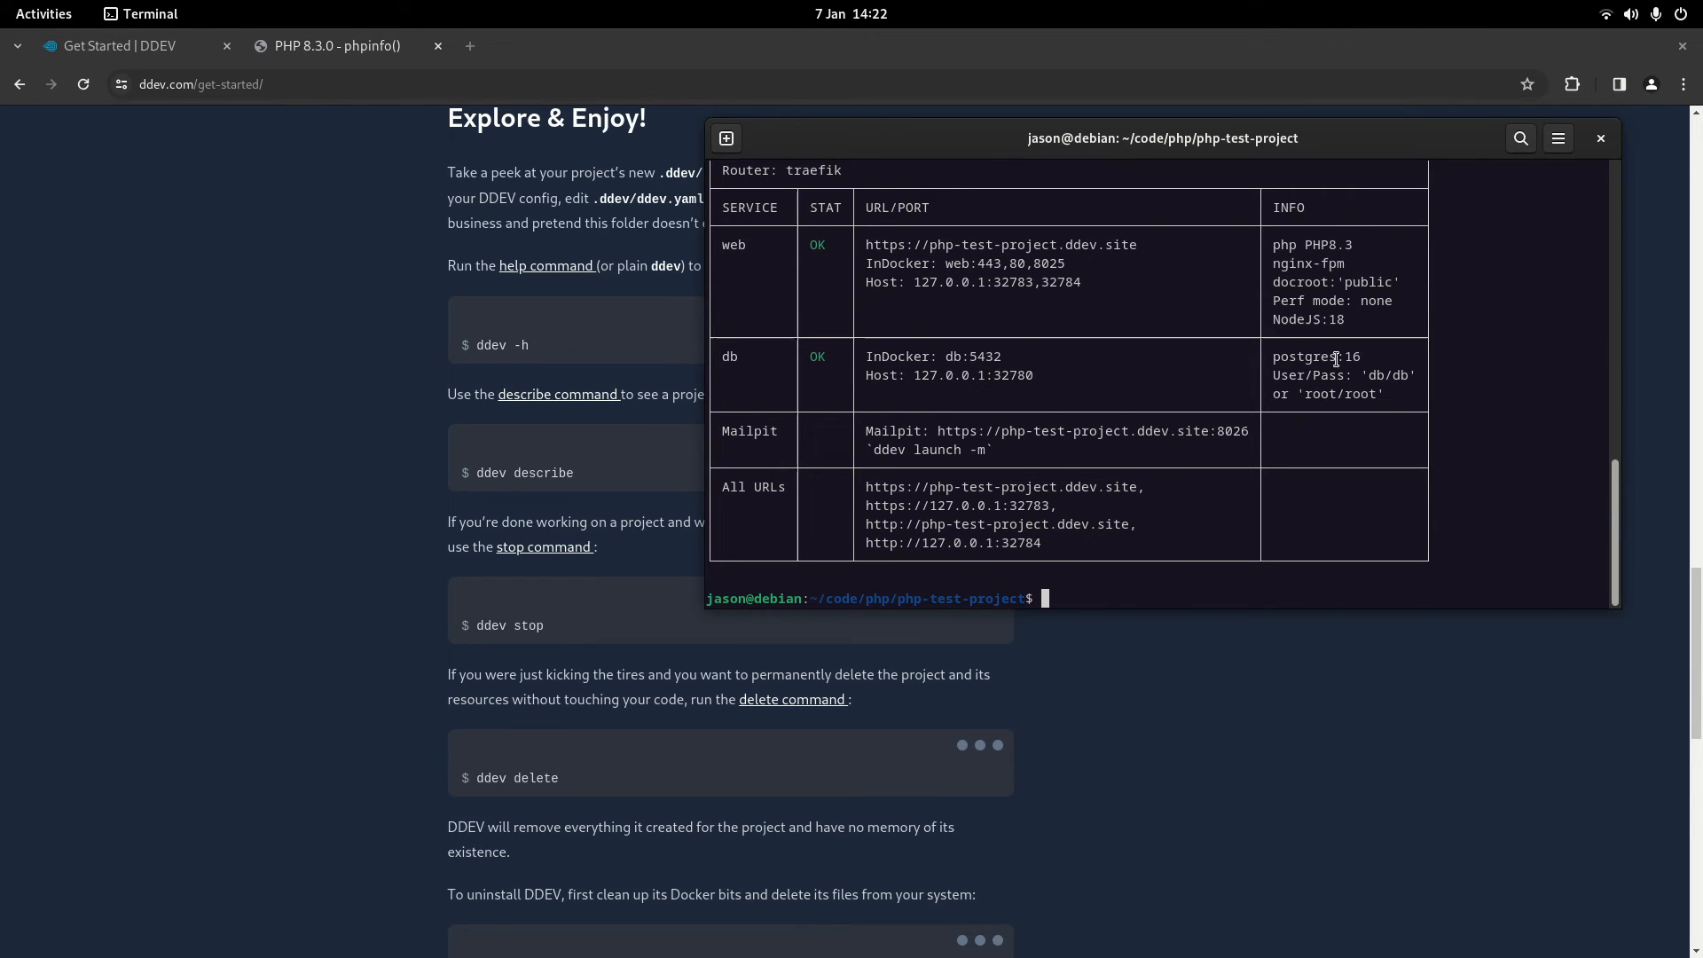
double_click(1302, 356)
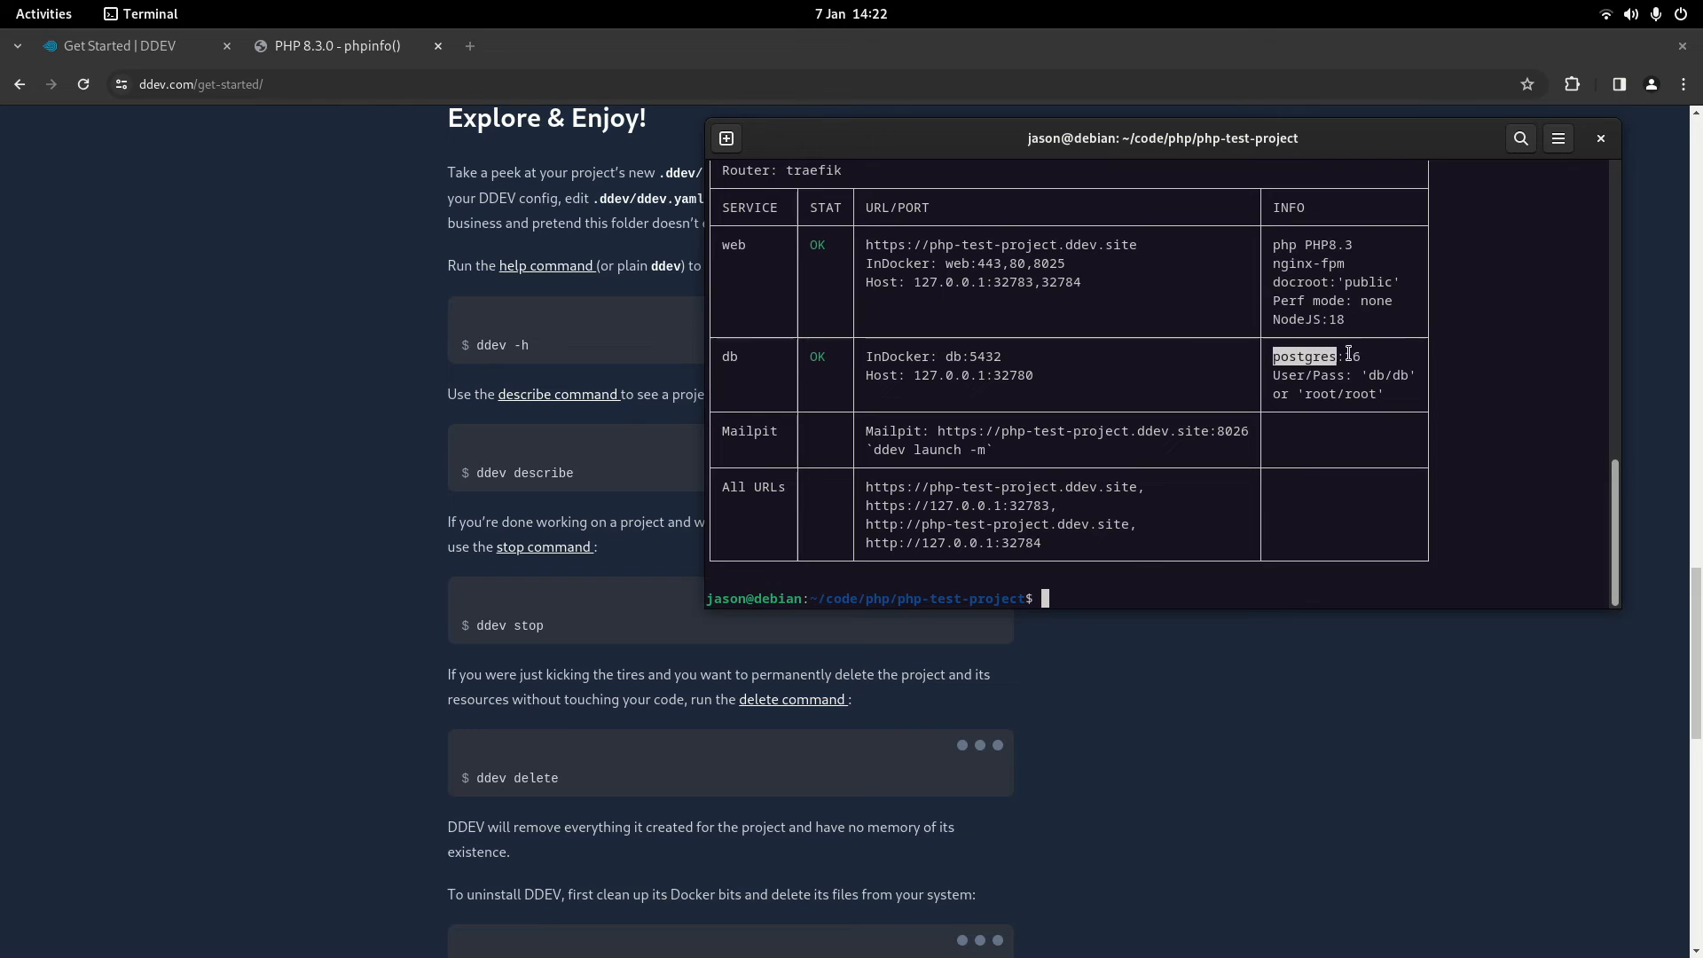
left_click(1274, 376)
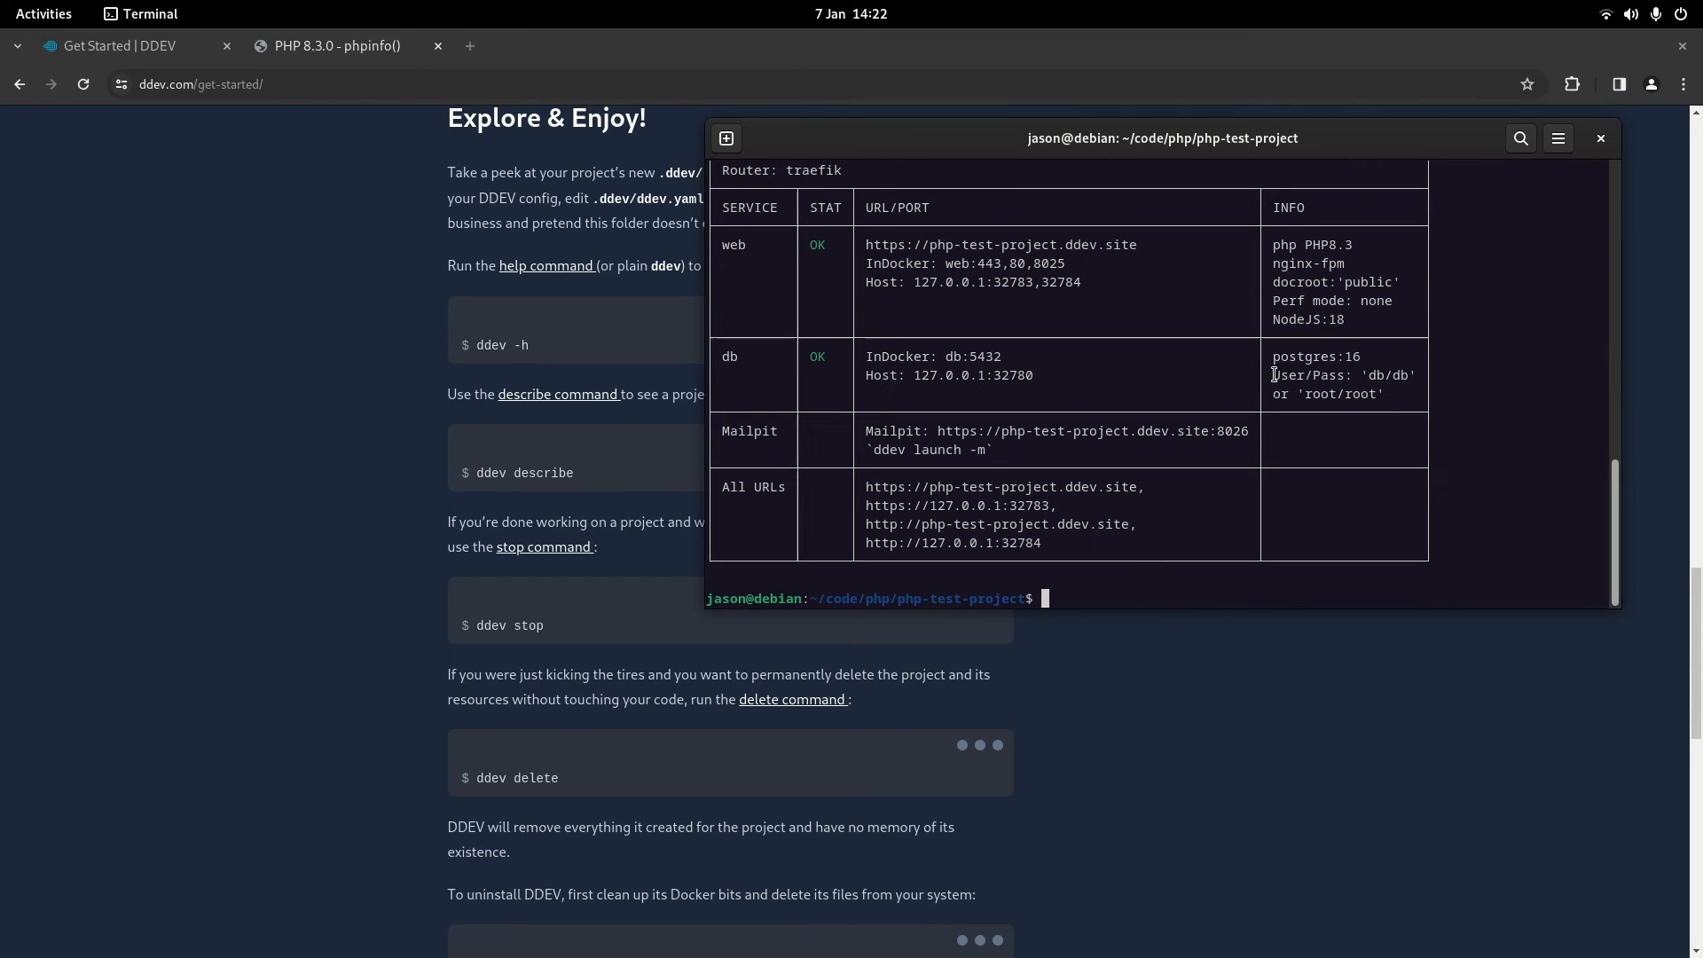
mouse_move(1396, 375)
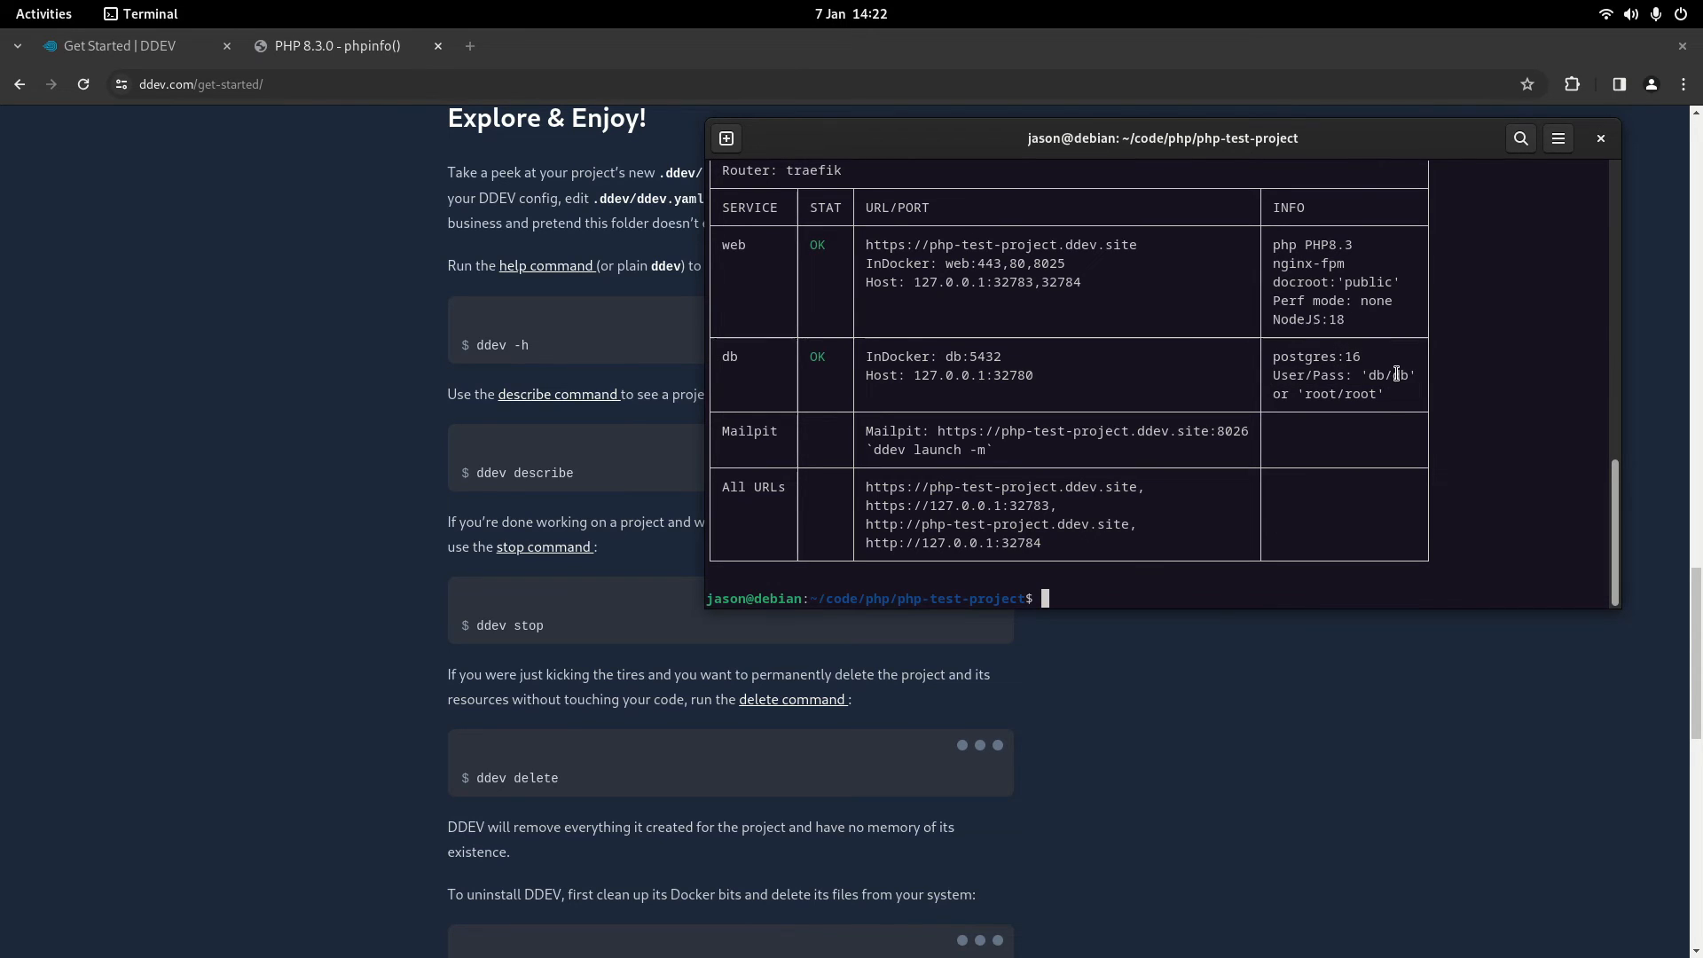
mouse_move(1294, 440)
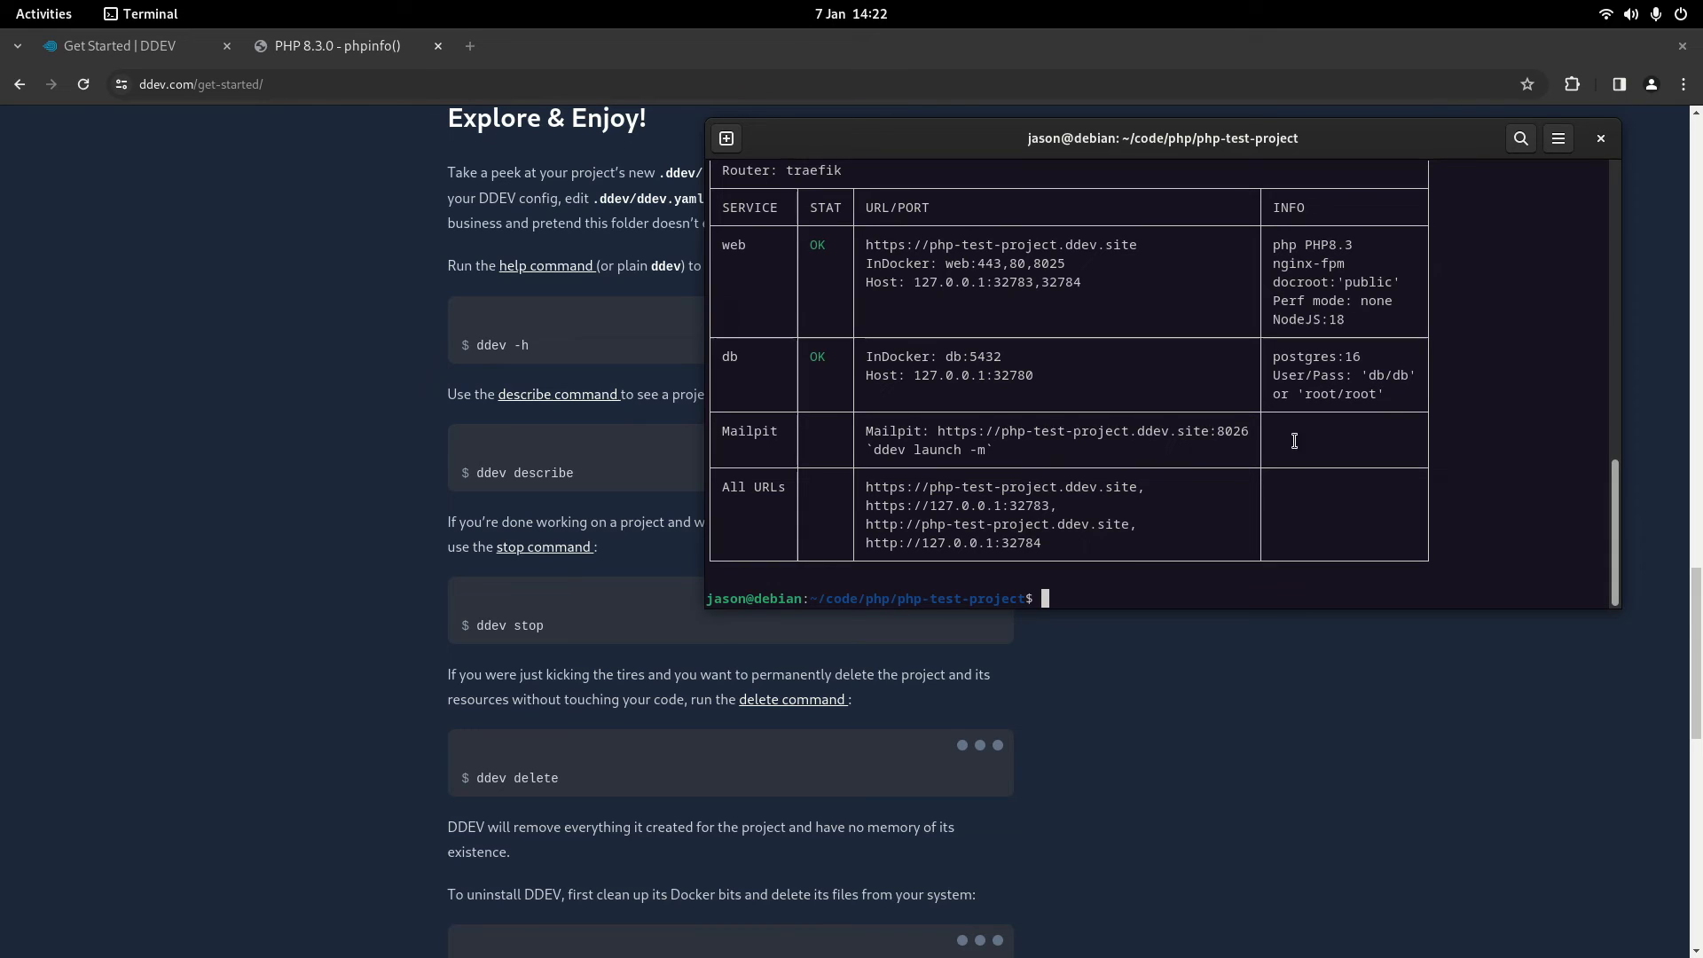
double_click(749, 430)
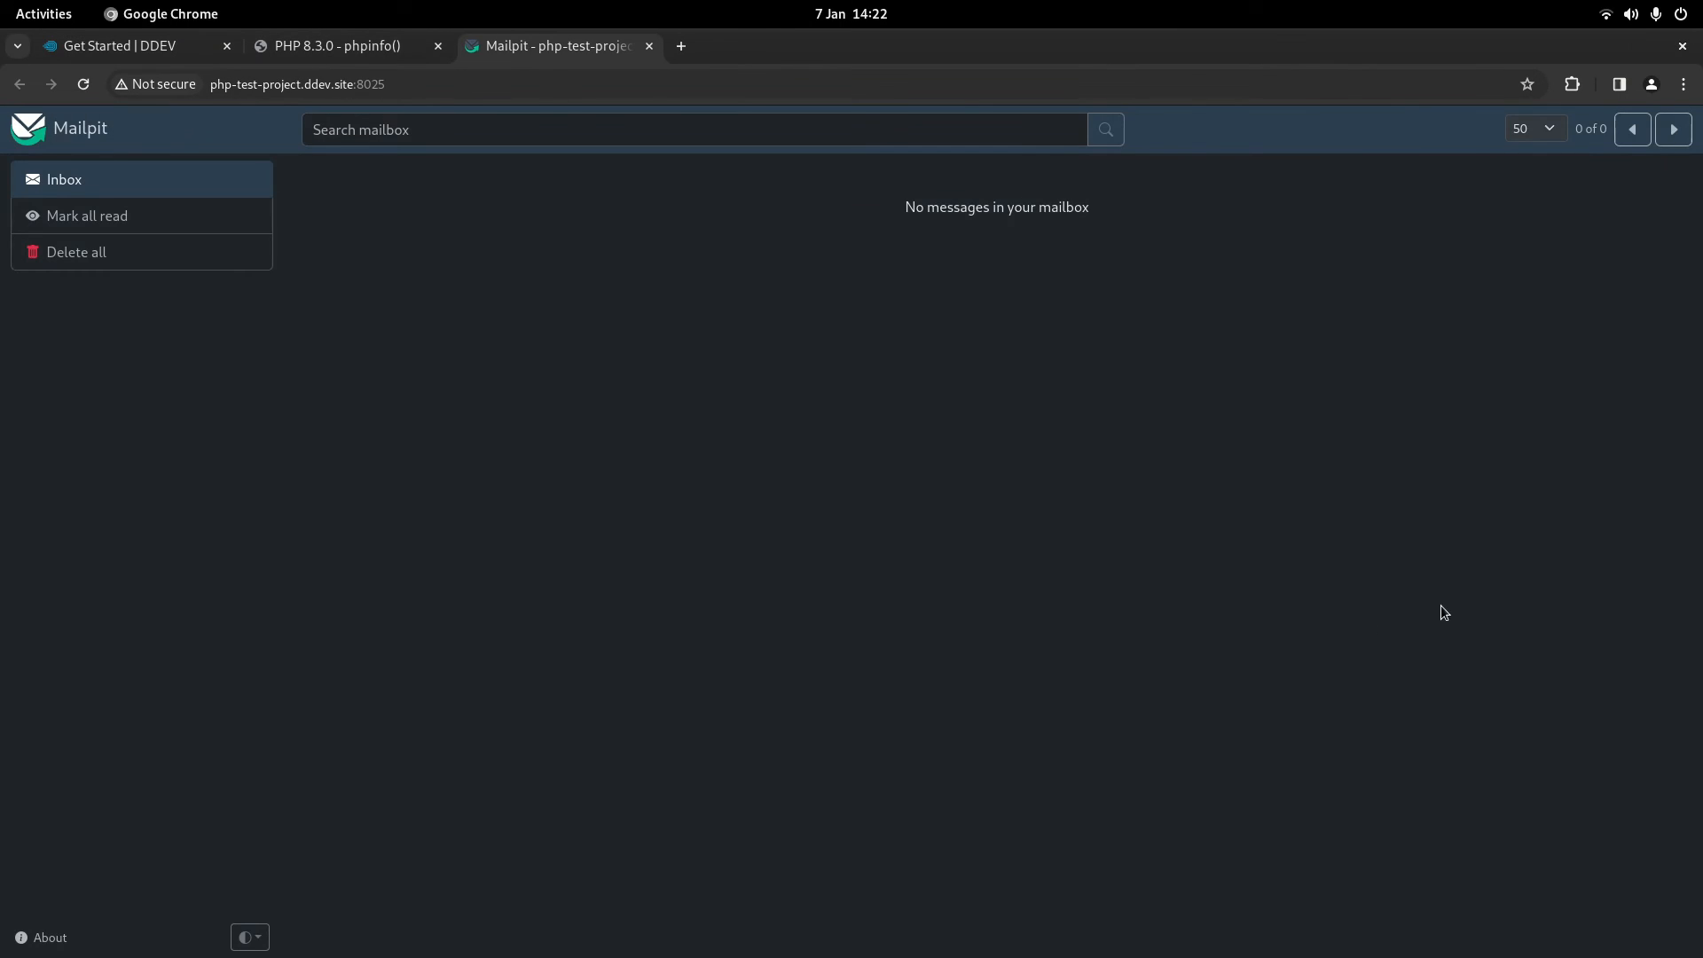
mouse_move(1339, 384)
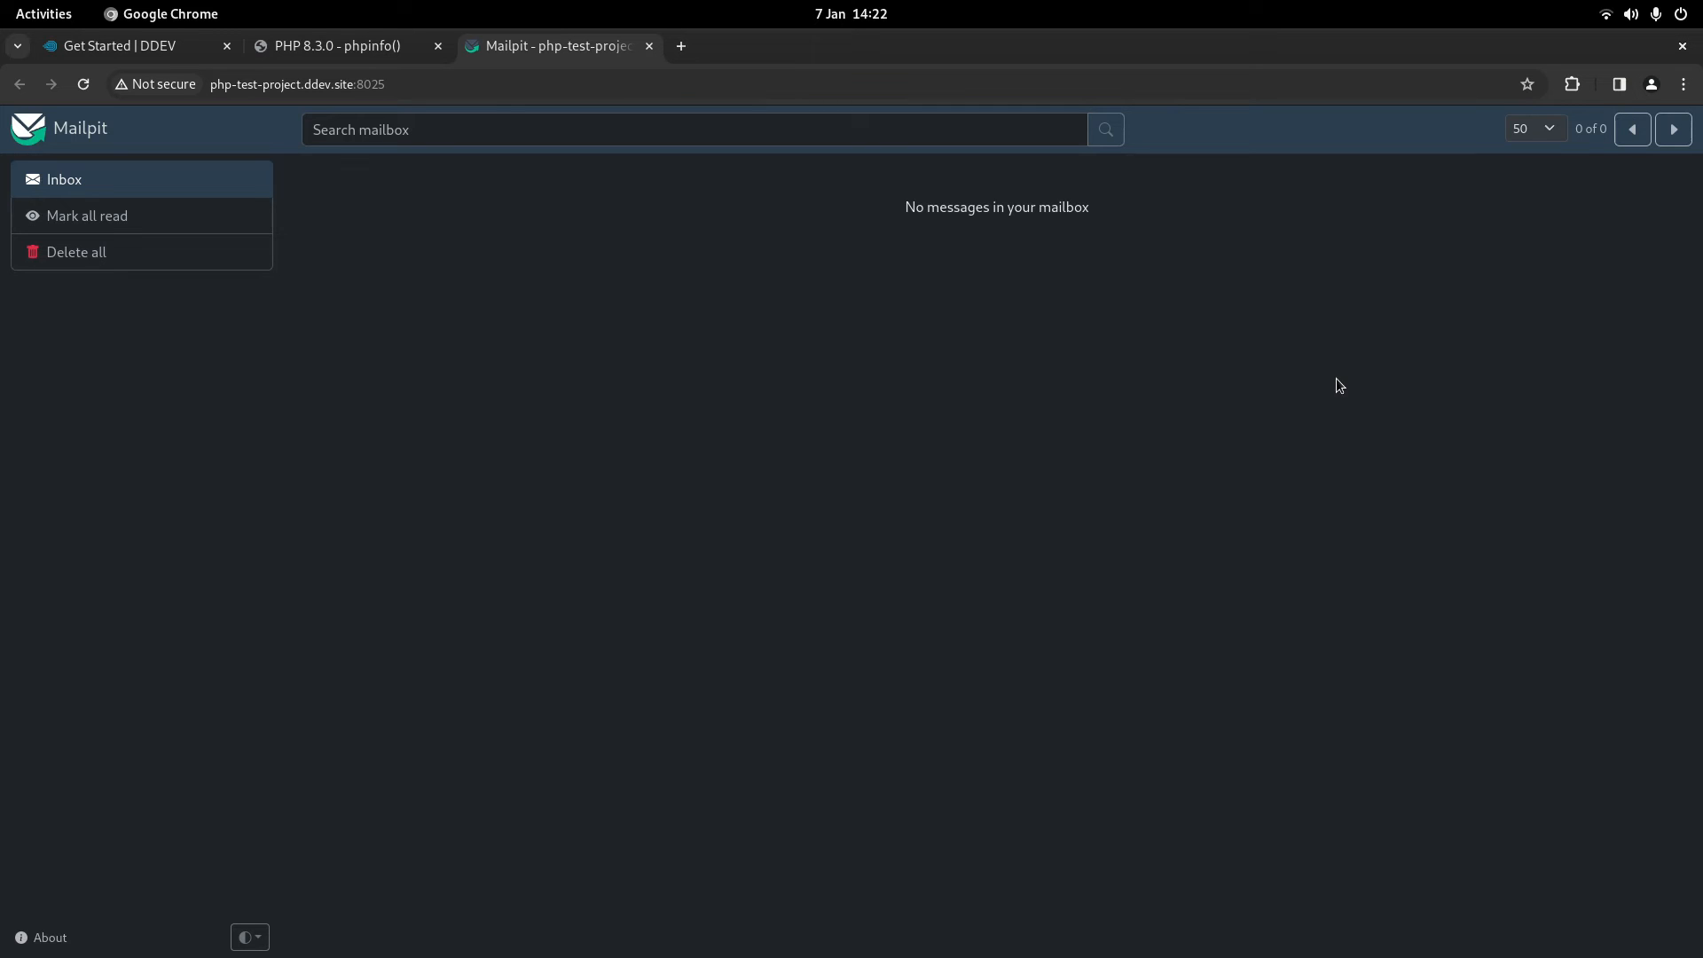
mouse_move(1029, 355)
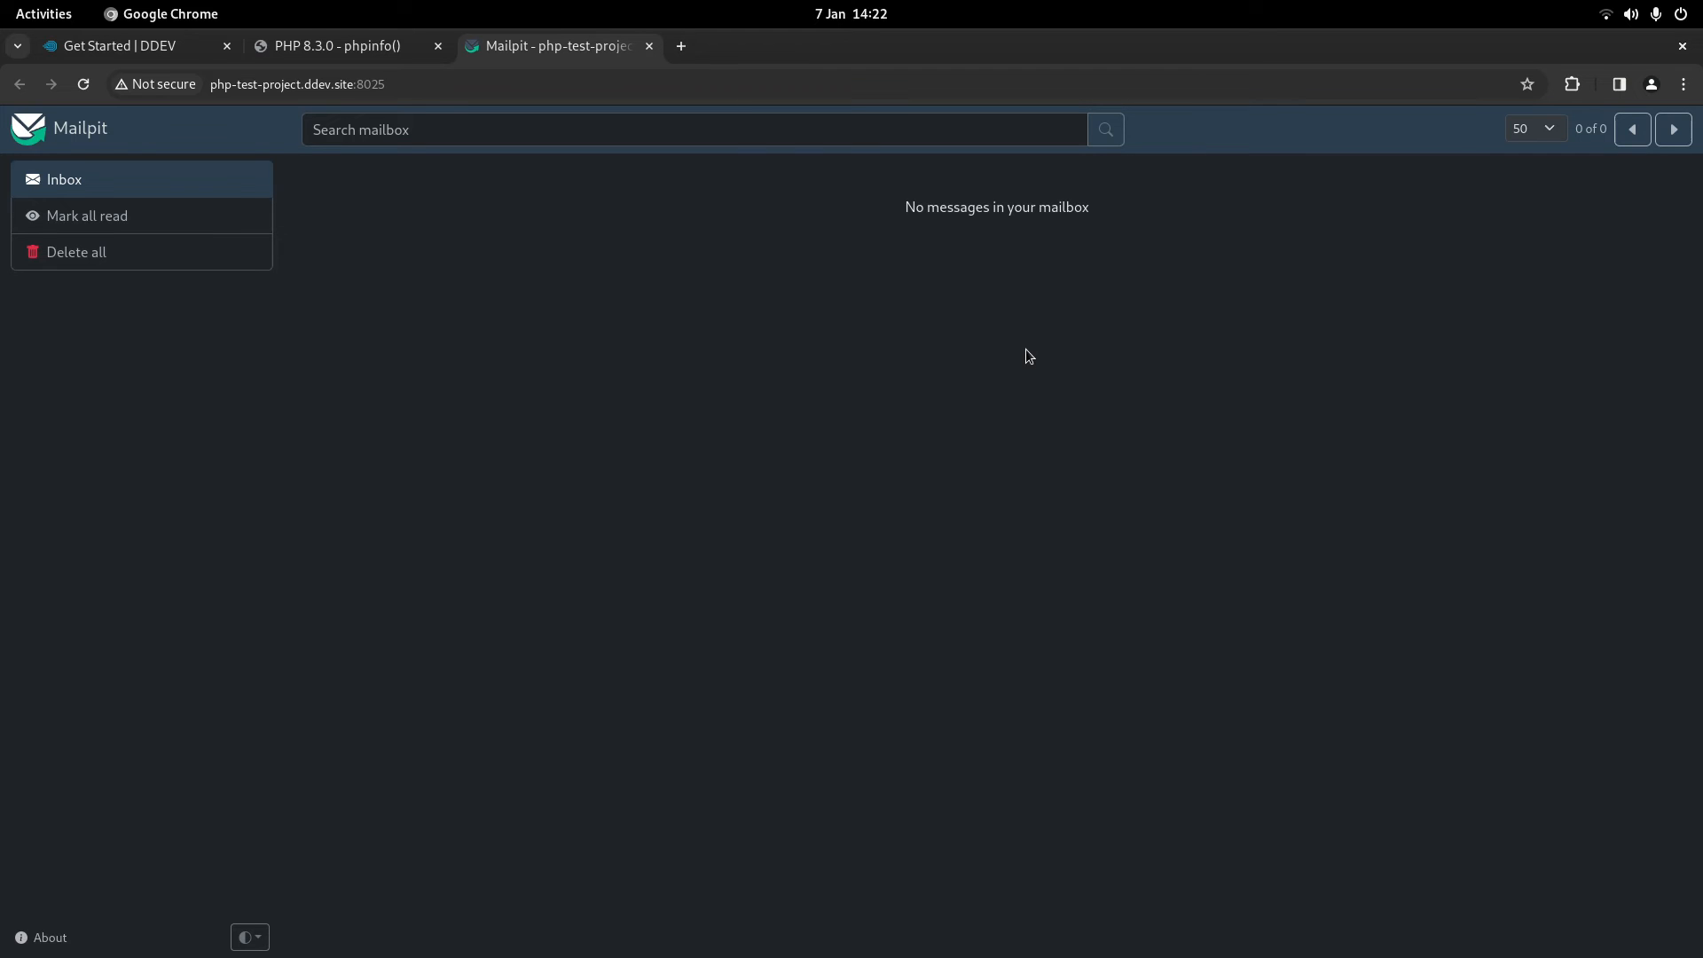
mouse_move(1019, 300)
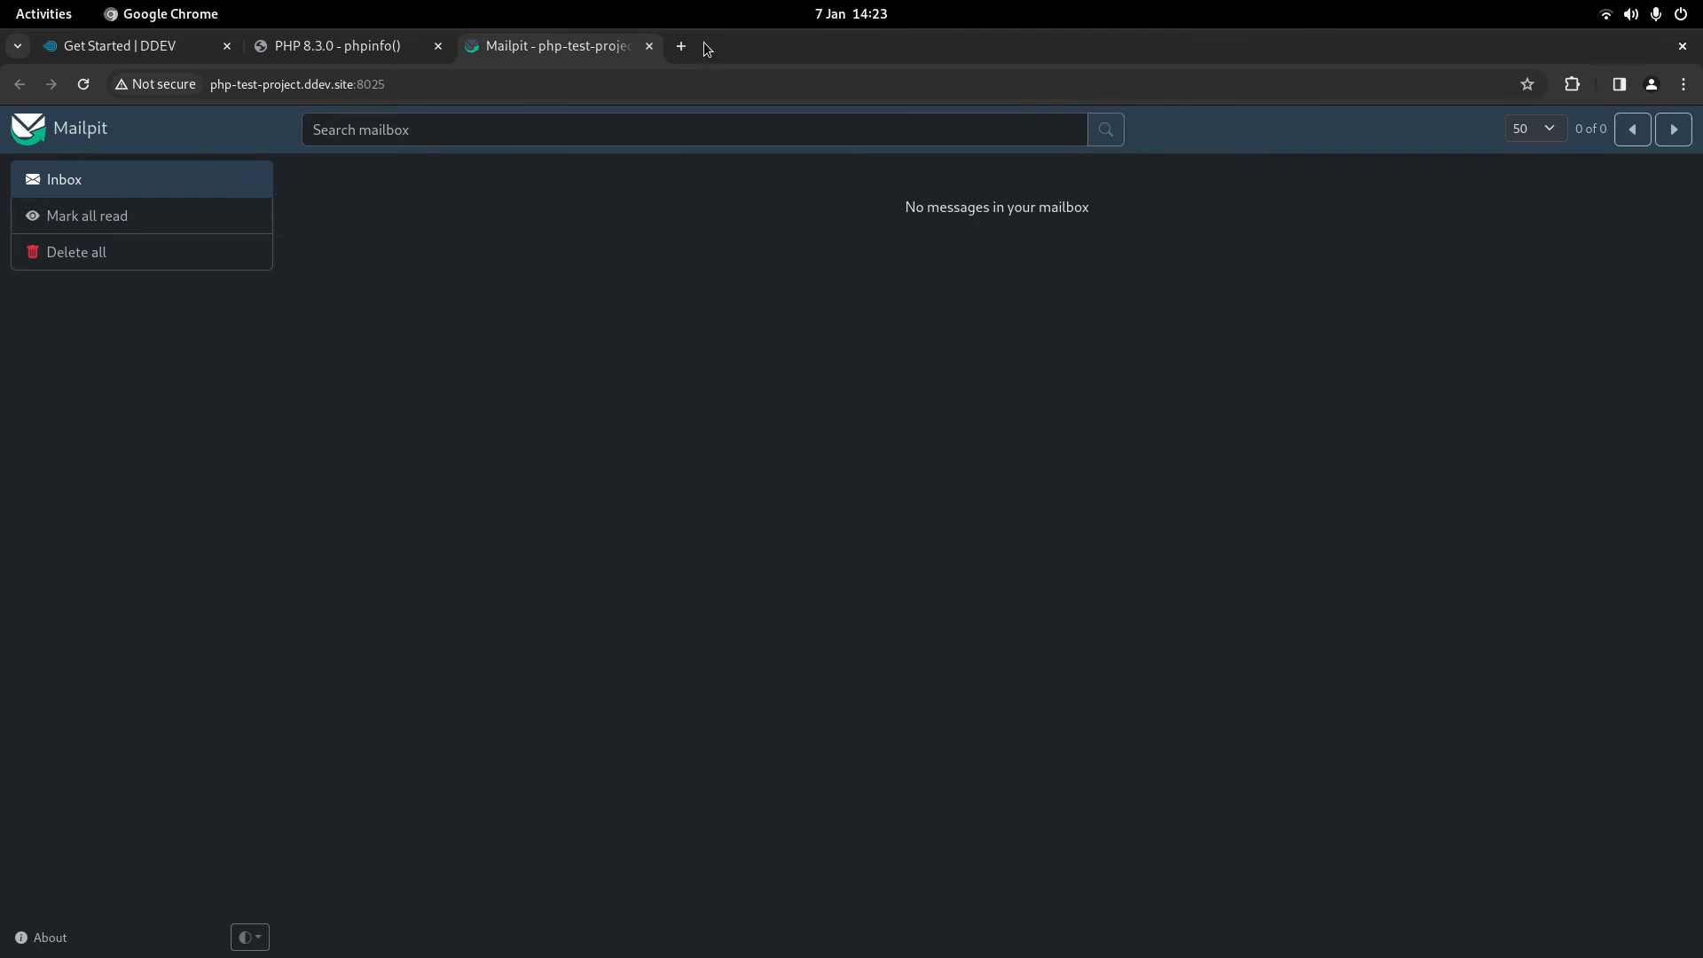
mouse_move(571, 45)
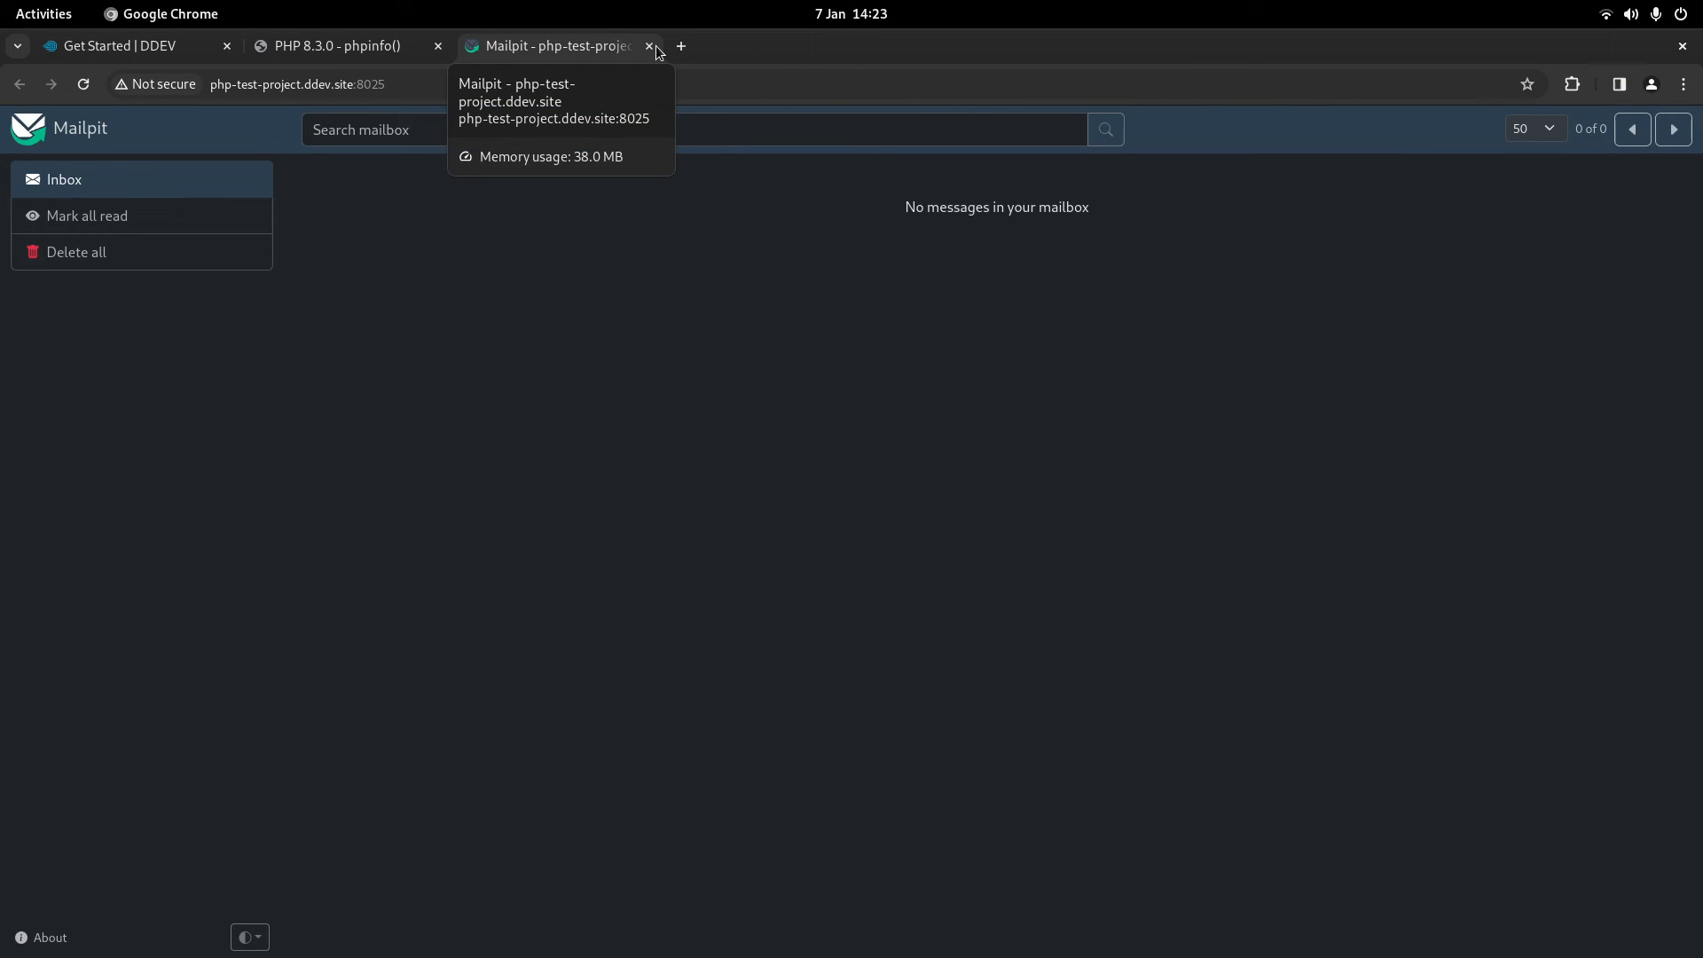
mouse_move(988, 299)
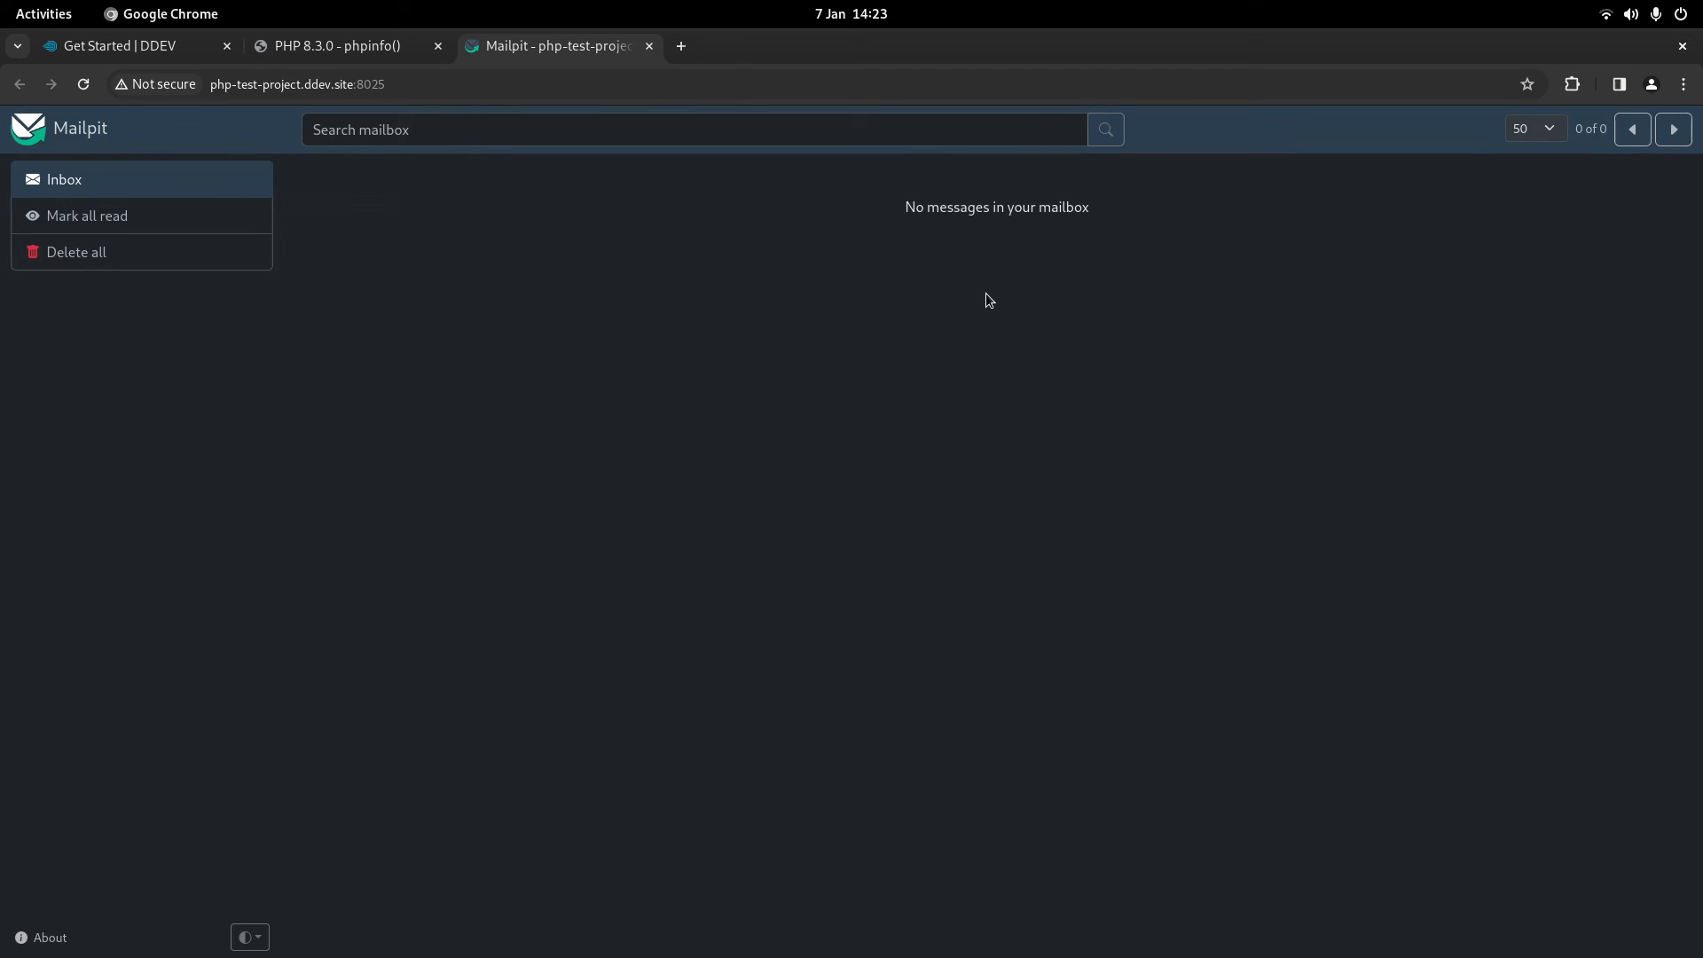
- Switch from the empty Mailpit inbox to the 'Get Started | DDEV' tab
left_click(119, 45)
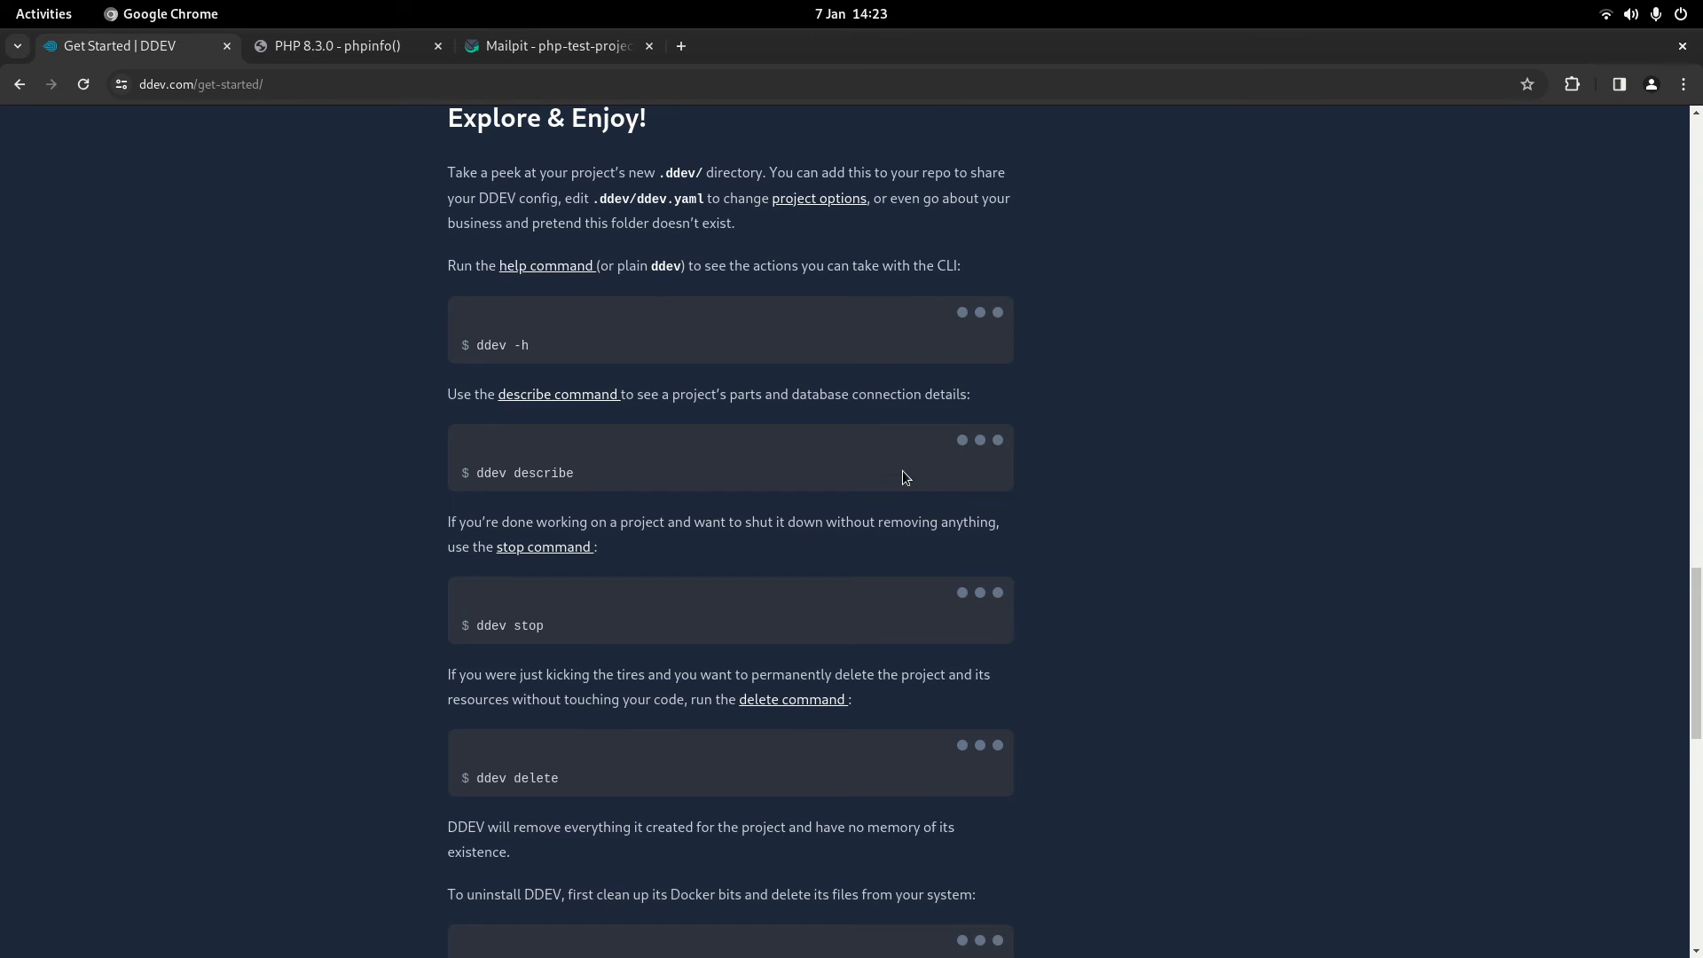
- Interrupt the stuck 'ddev launch -m' command with Ctrl+C in the terminal
left_click(42, 13)
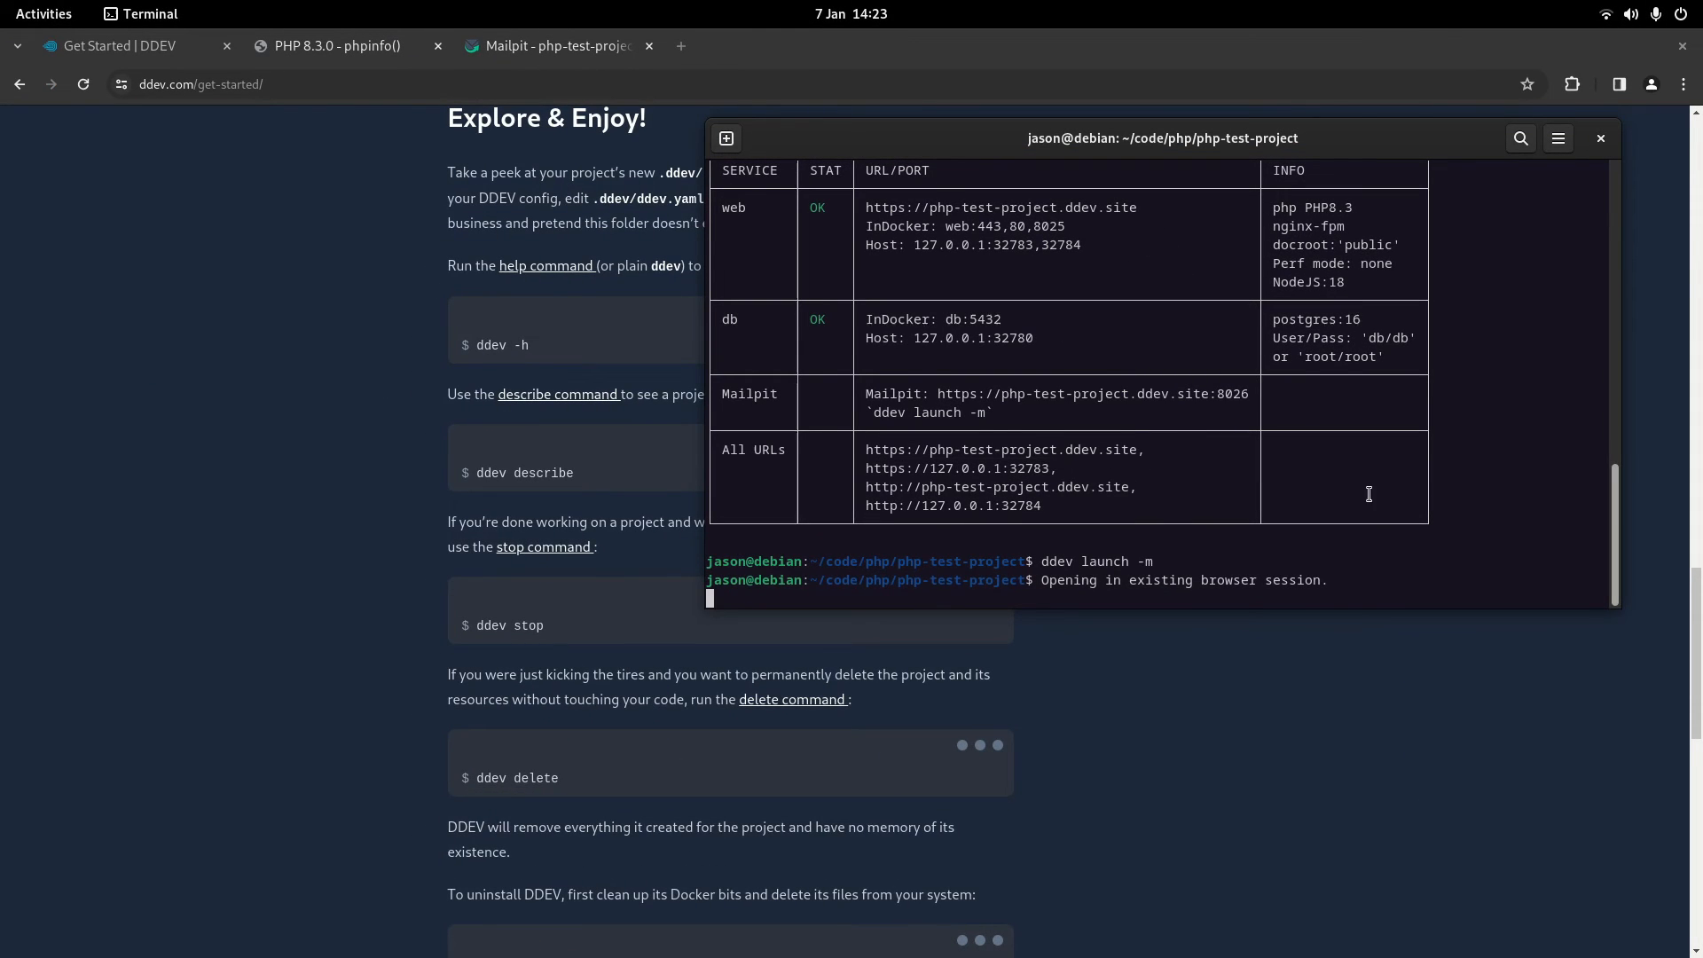
mouse_move(1368, 537)
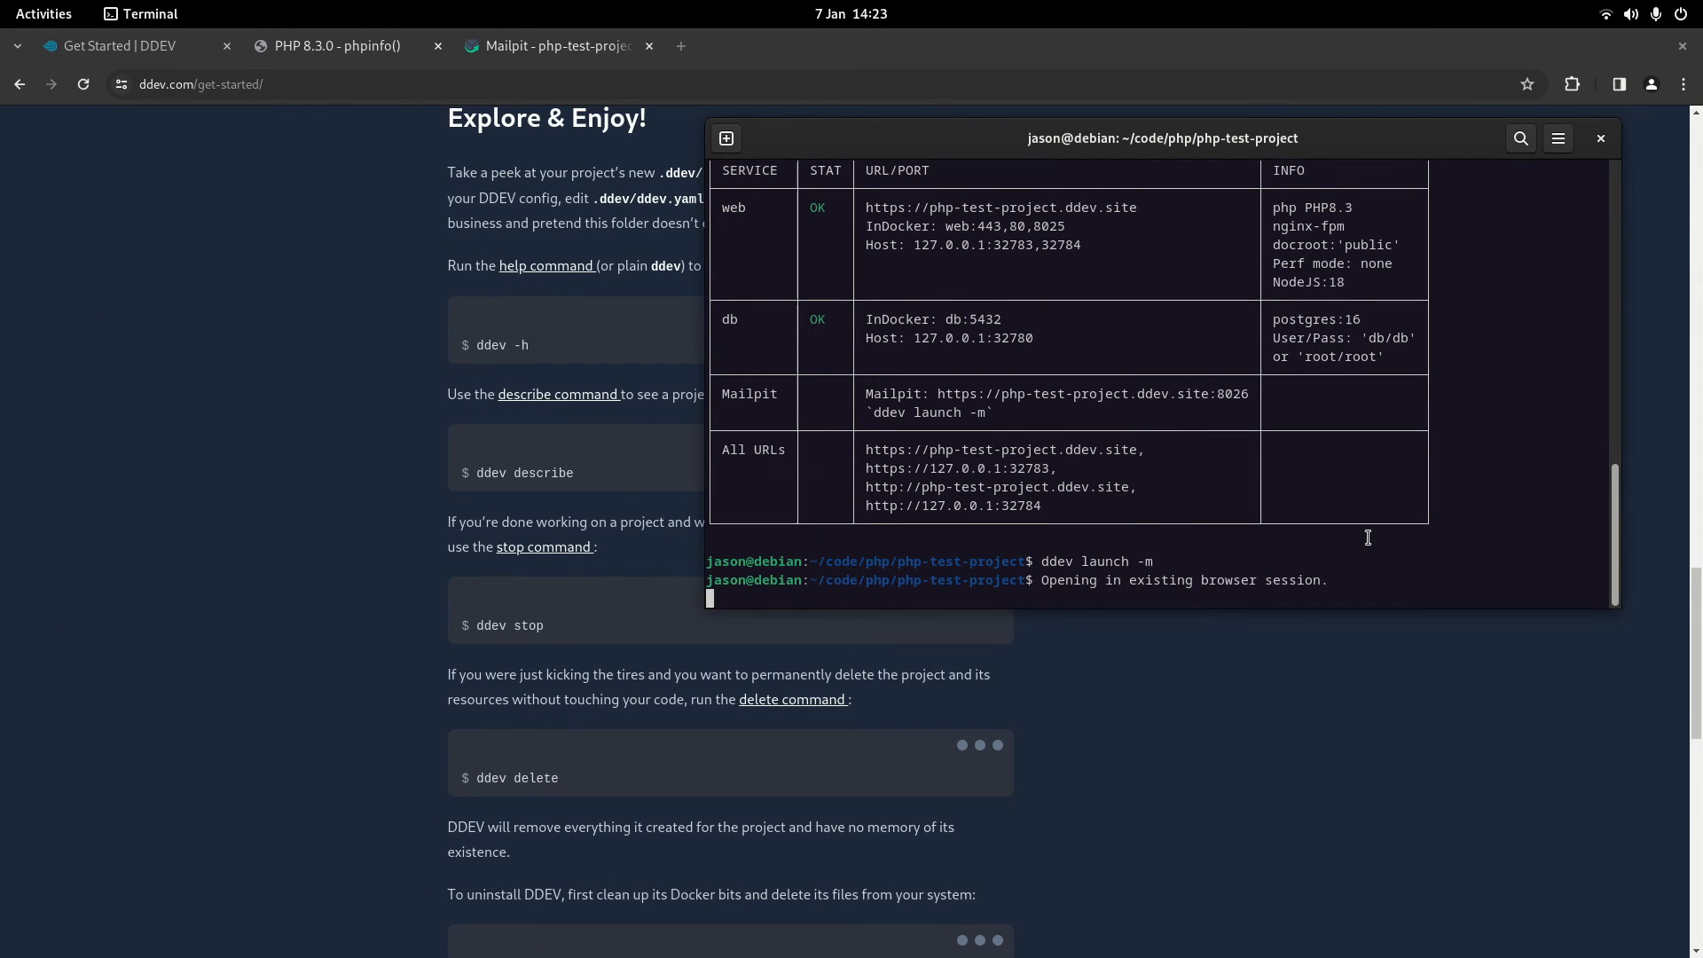
key("ctrl+c")
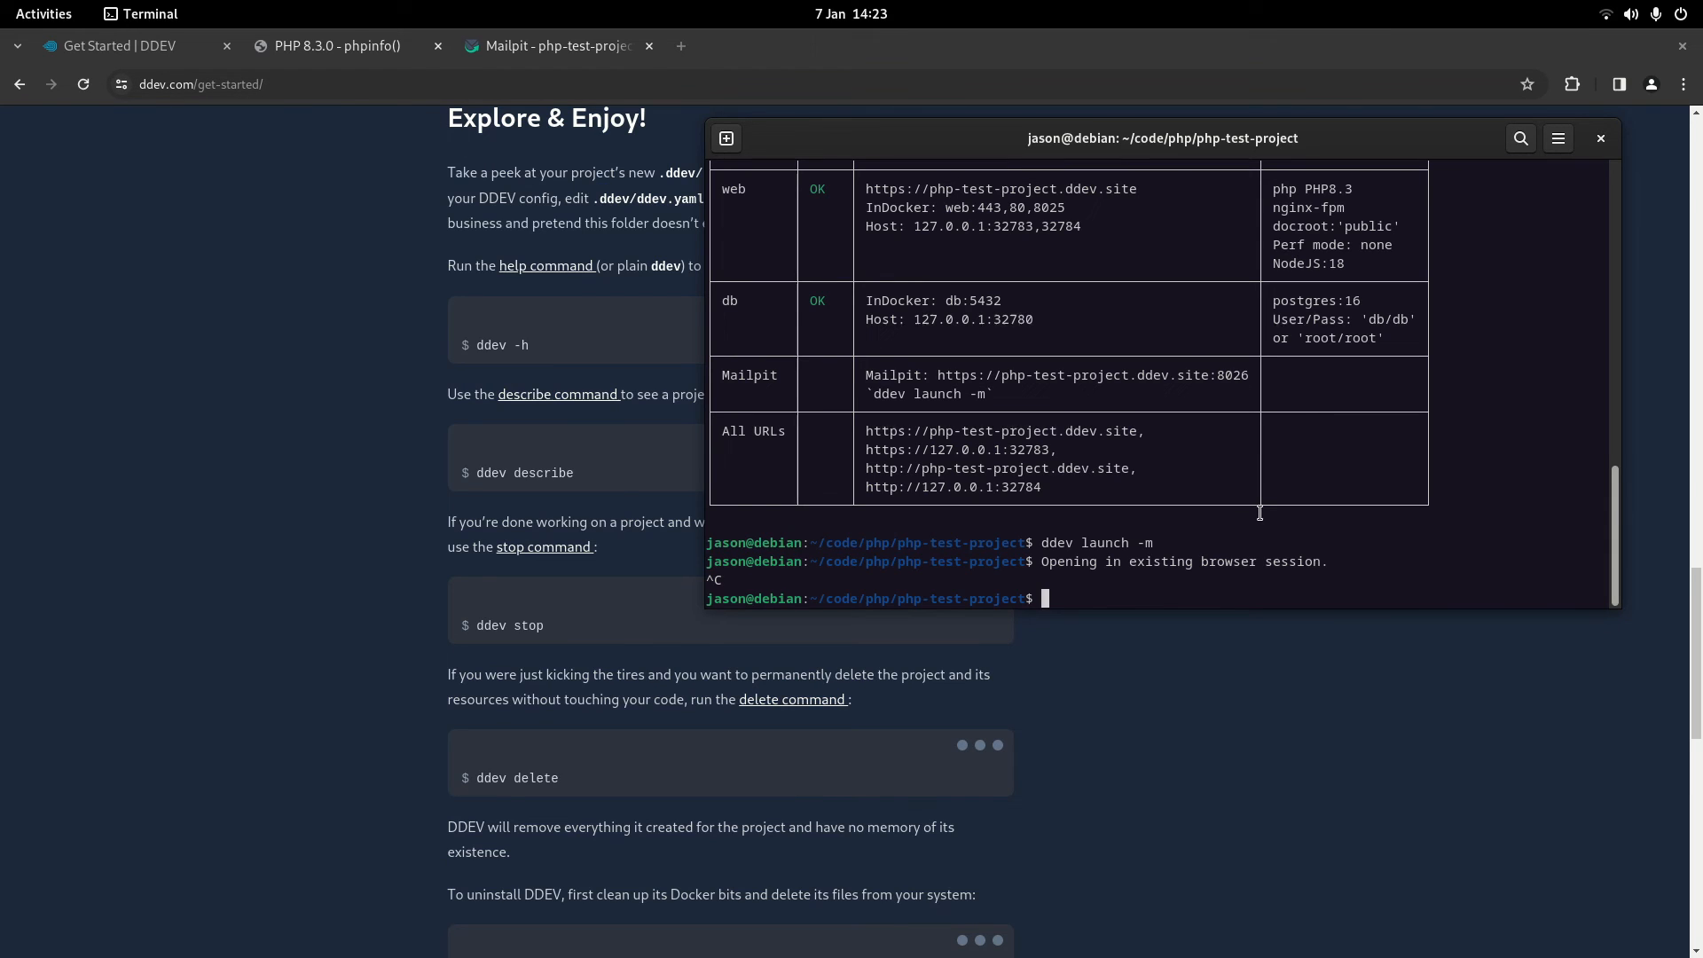
mouse_move(1258, 509)
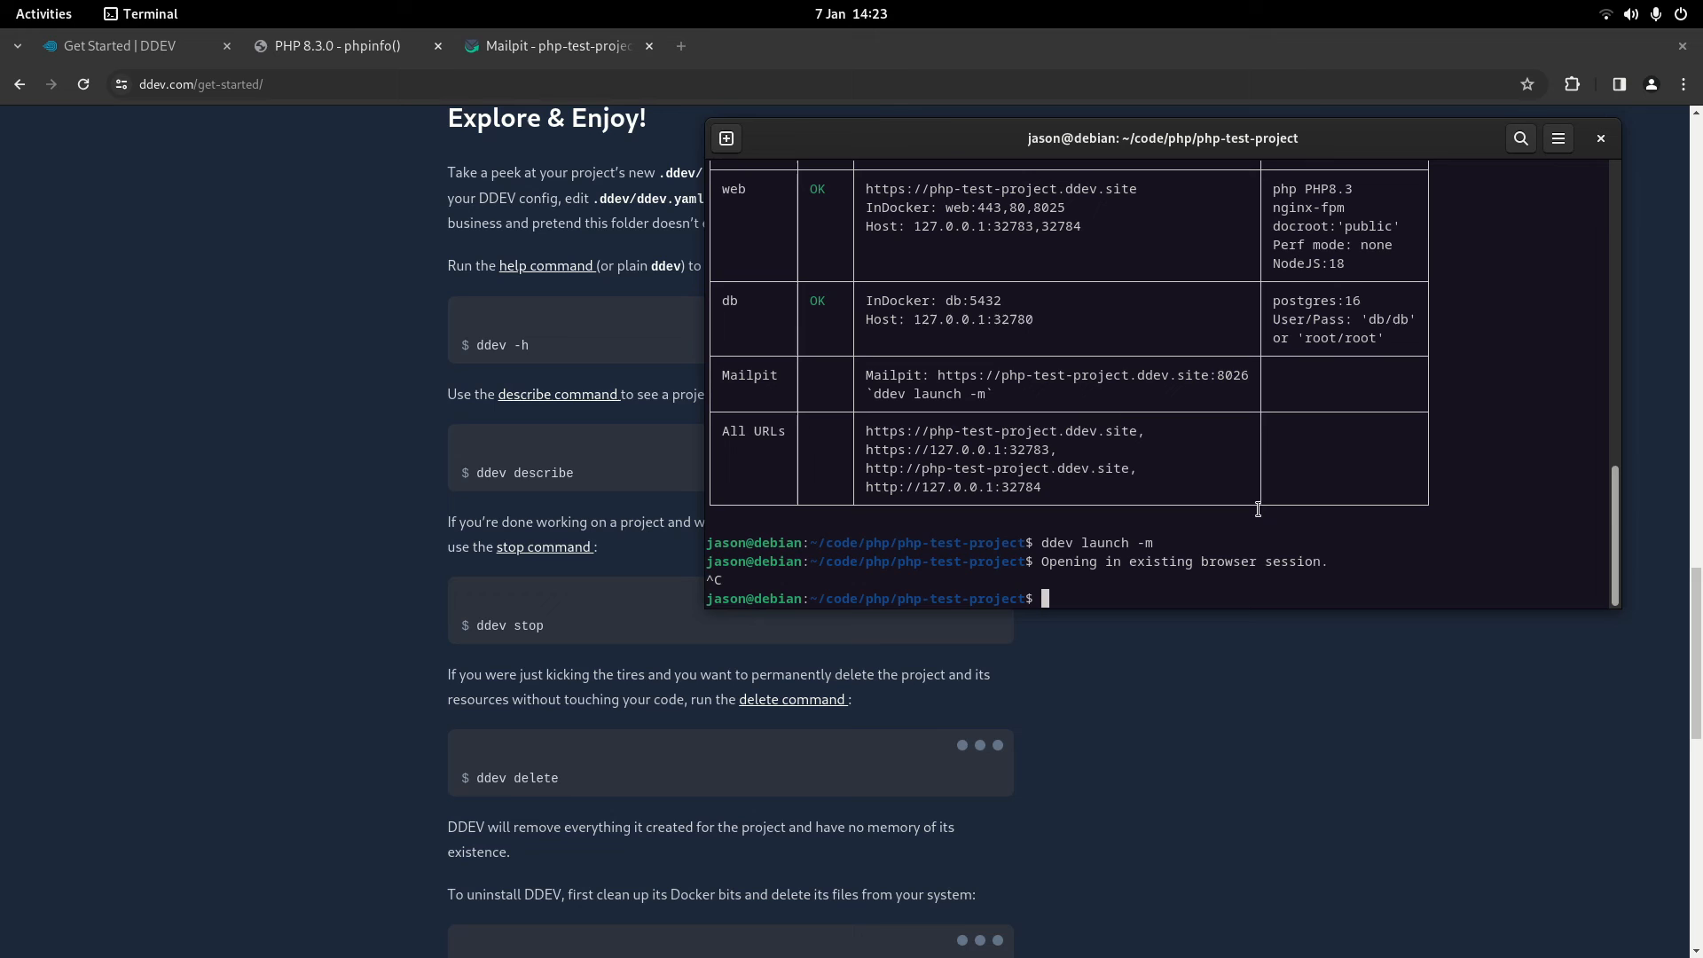
mouse_move(956, 408)
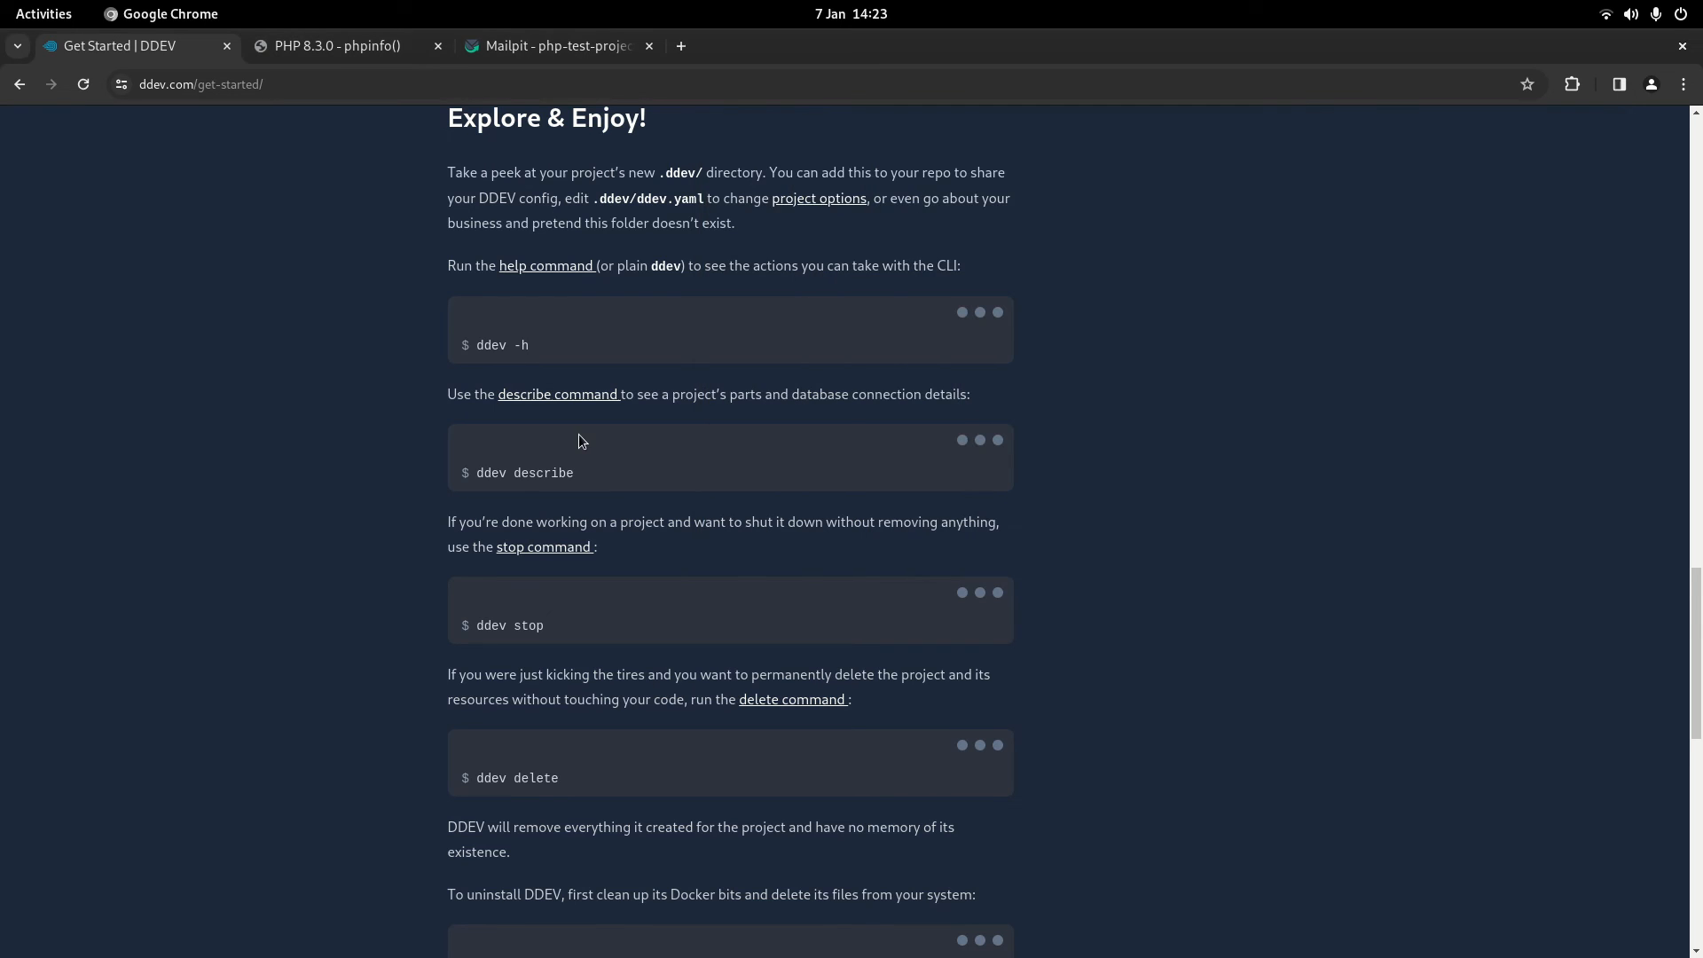
left_click(43, 13)
type("ddev stop")
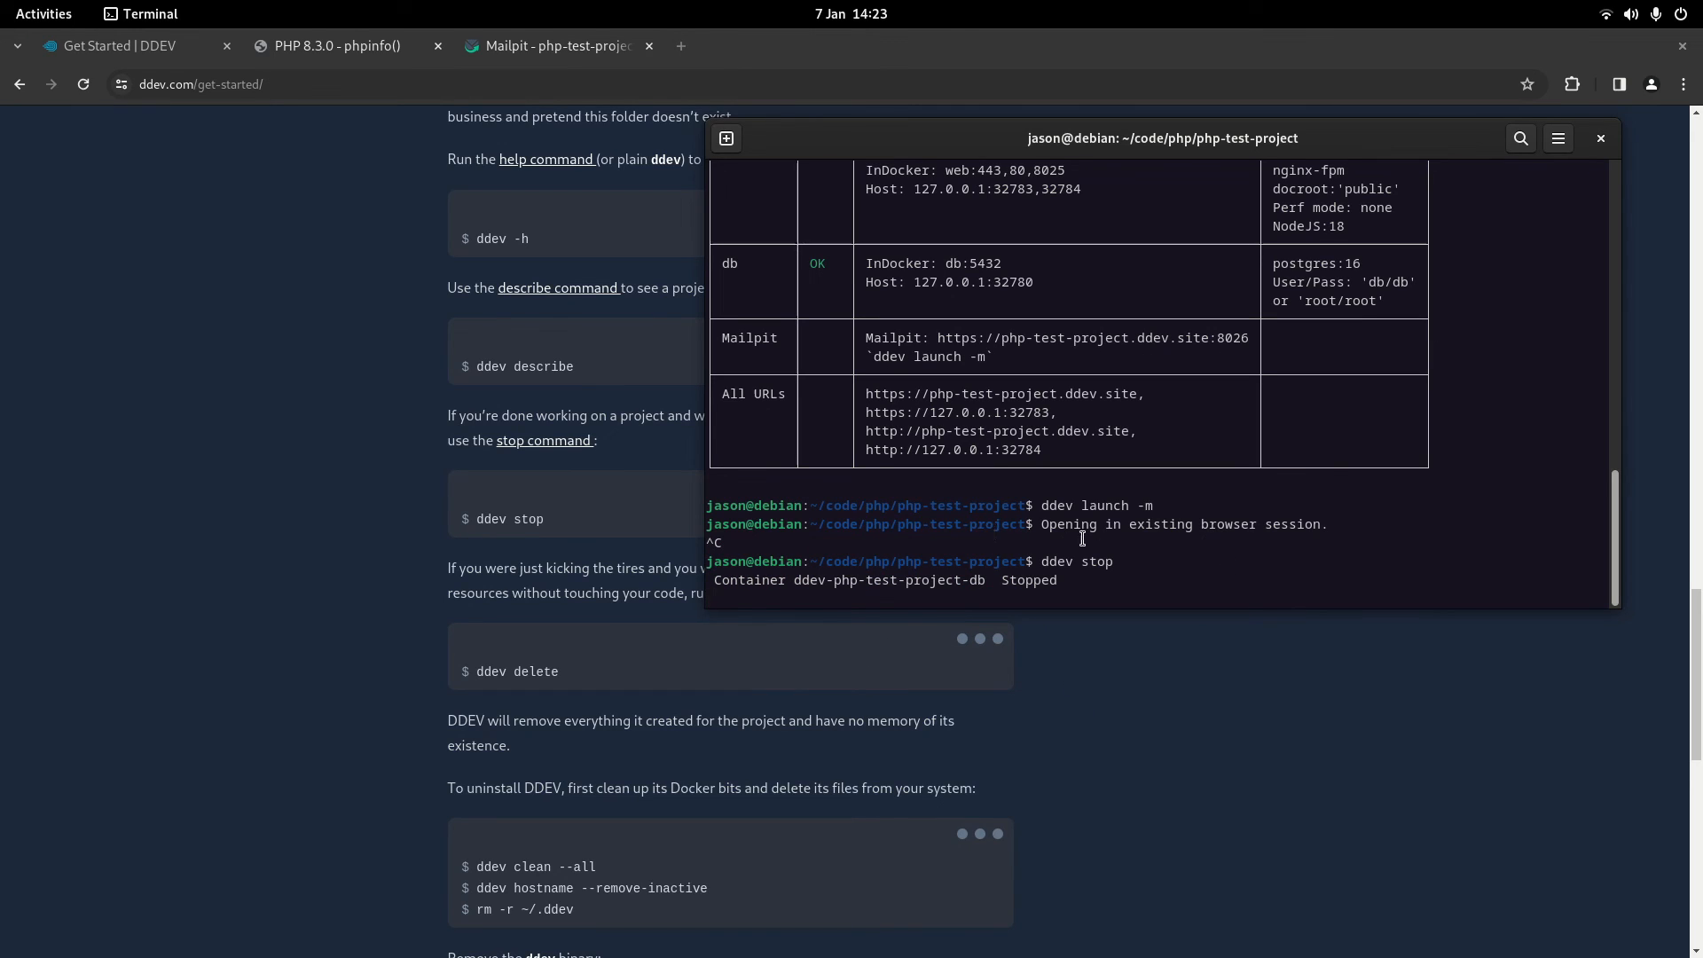
mouse_move(608, 621)
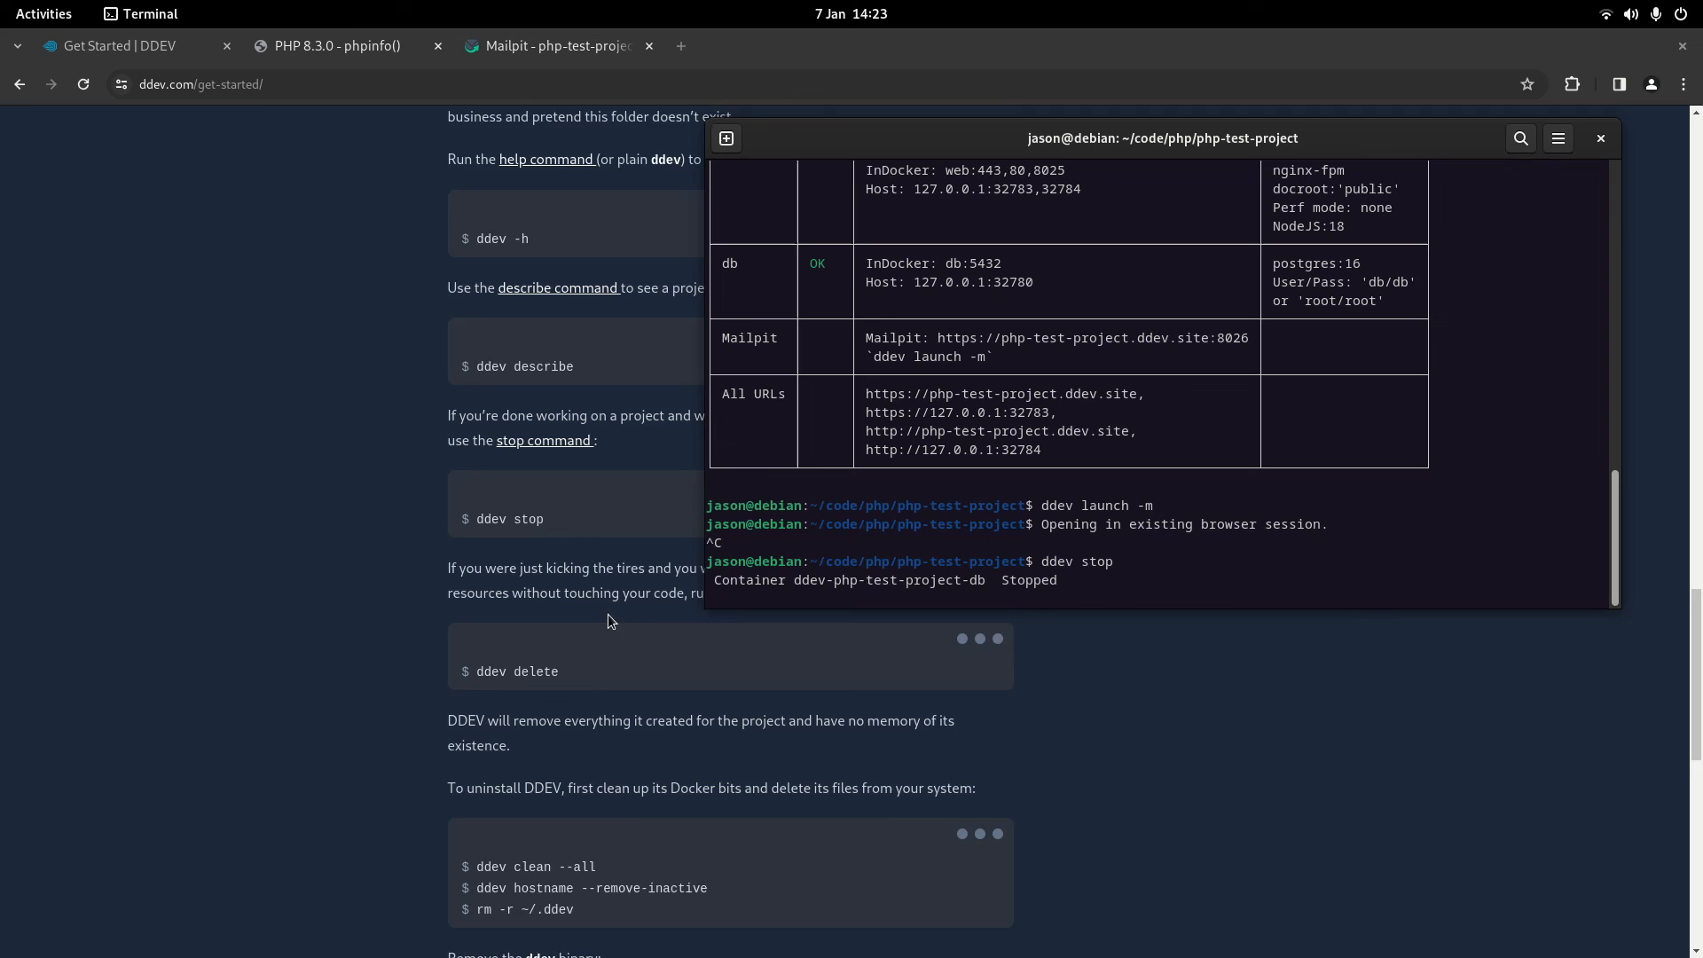
- Scroll through the 'ddev stop' output, then go back to the Get Started guide
scroll("down", 3)
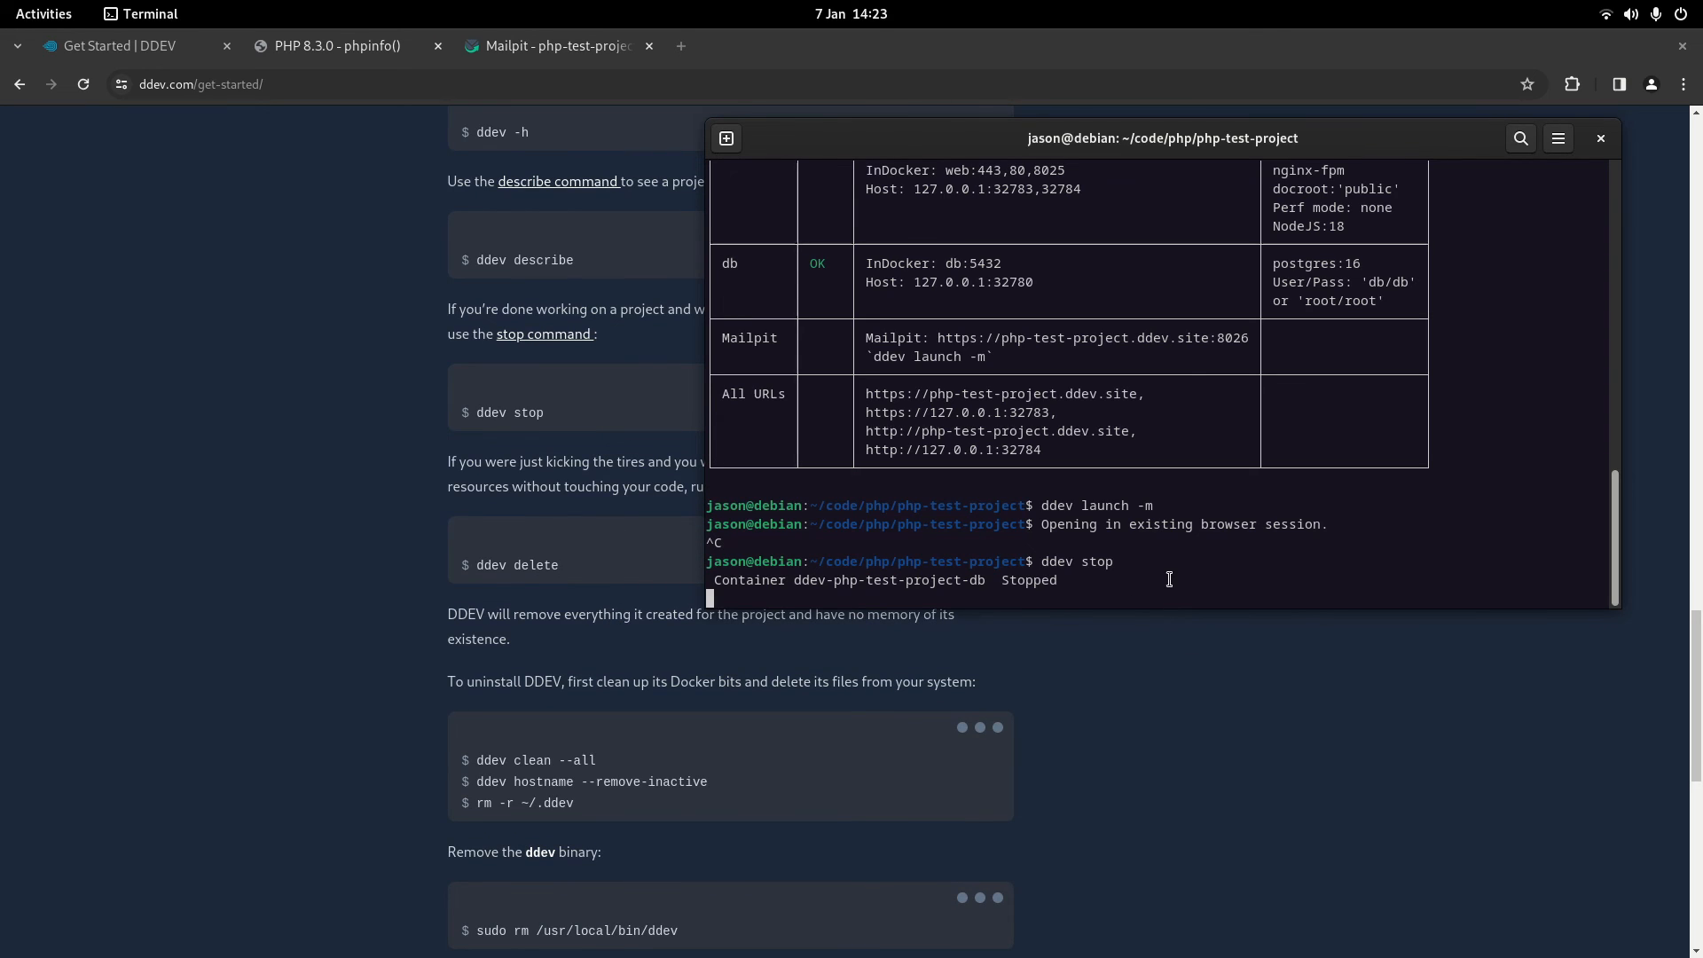
mouse_move(1262, 524)
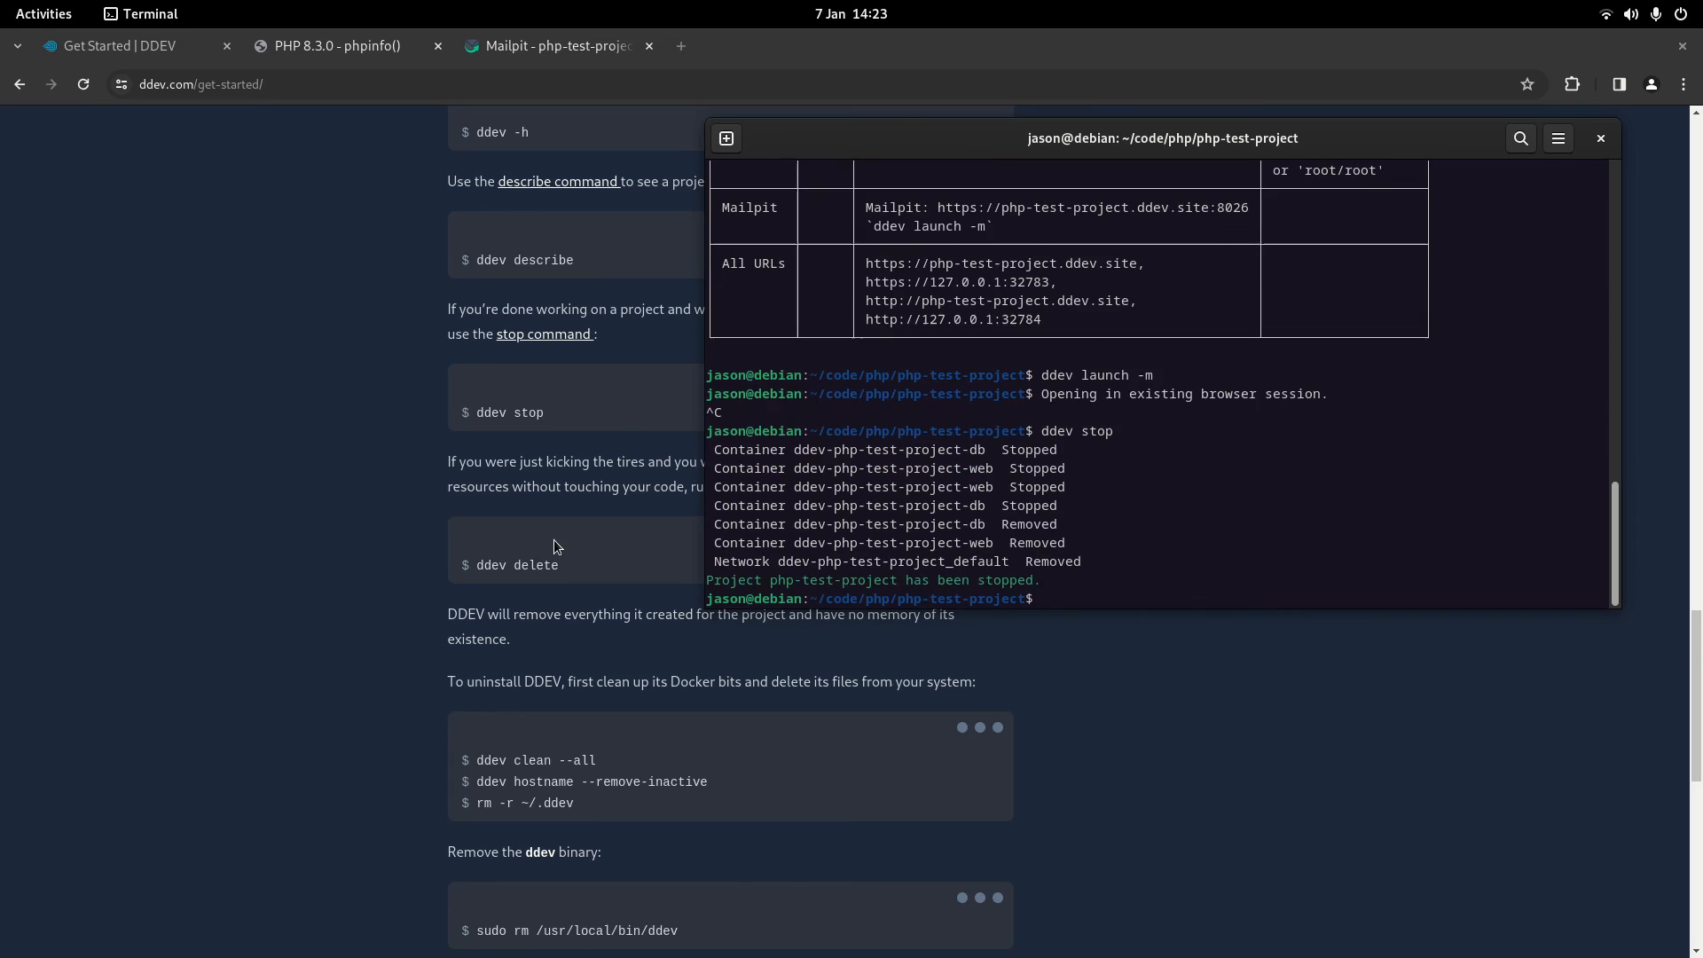
left_click(1600, 138)
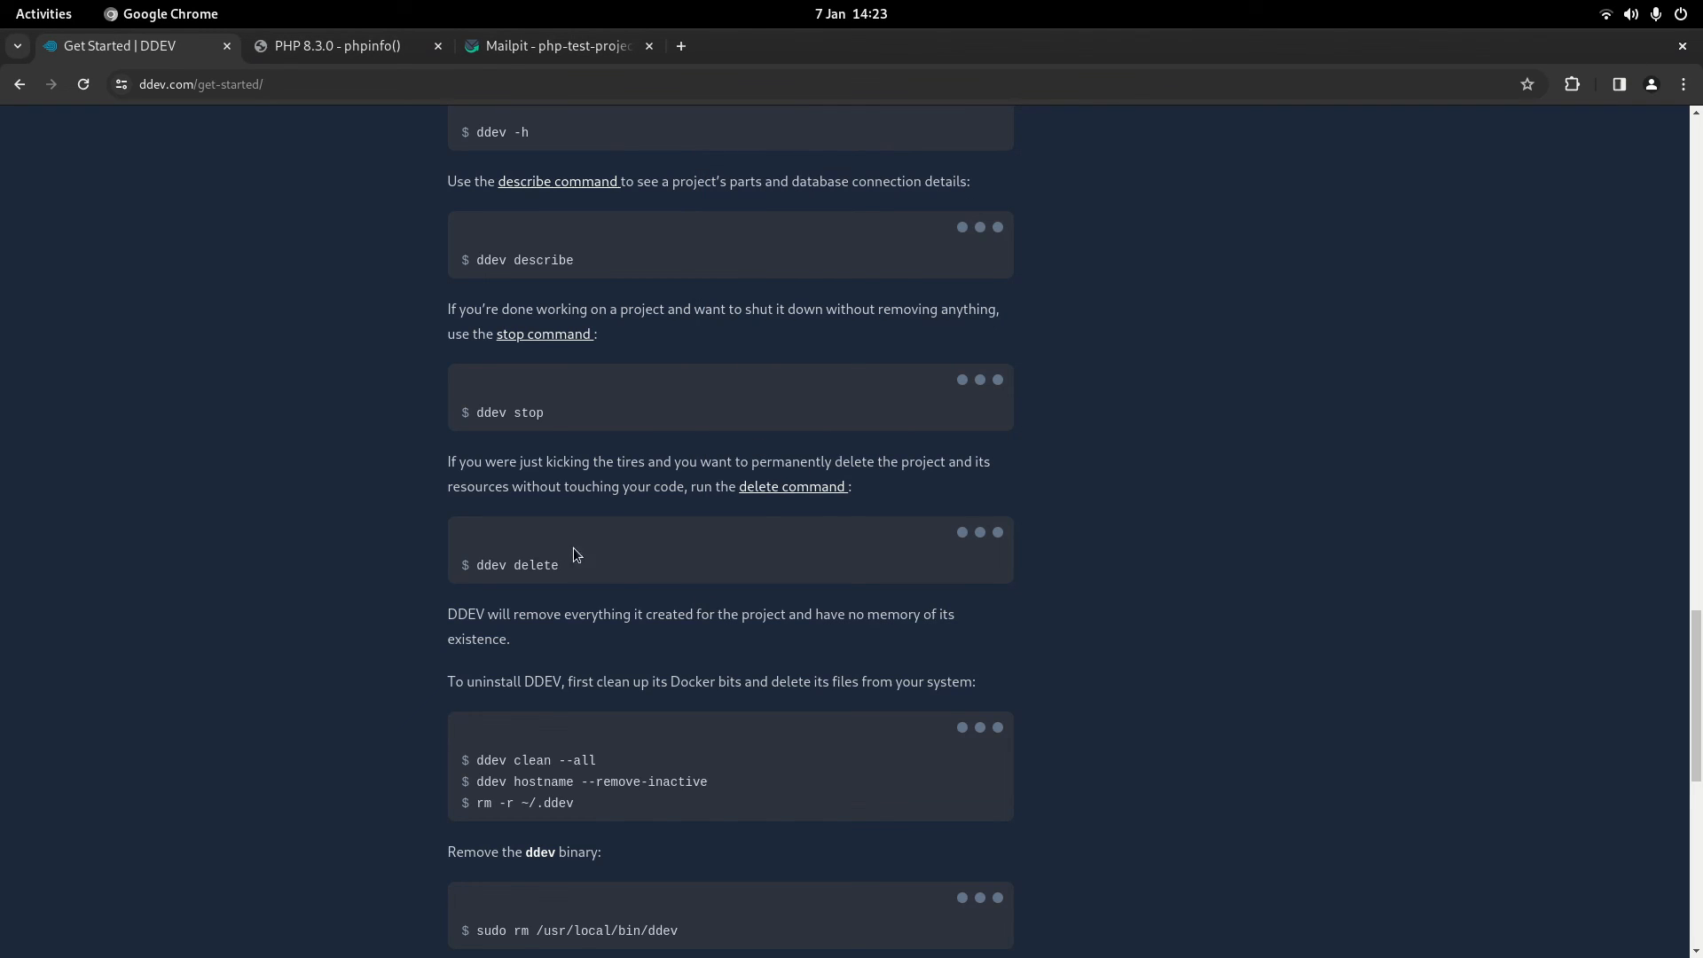
mouse_move(728, 572)
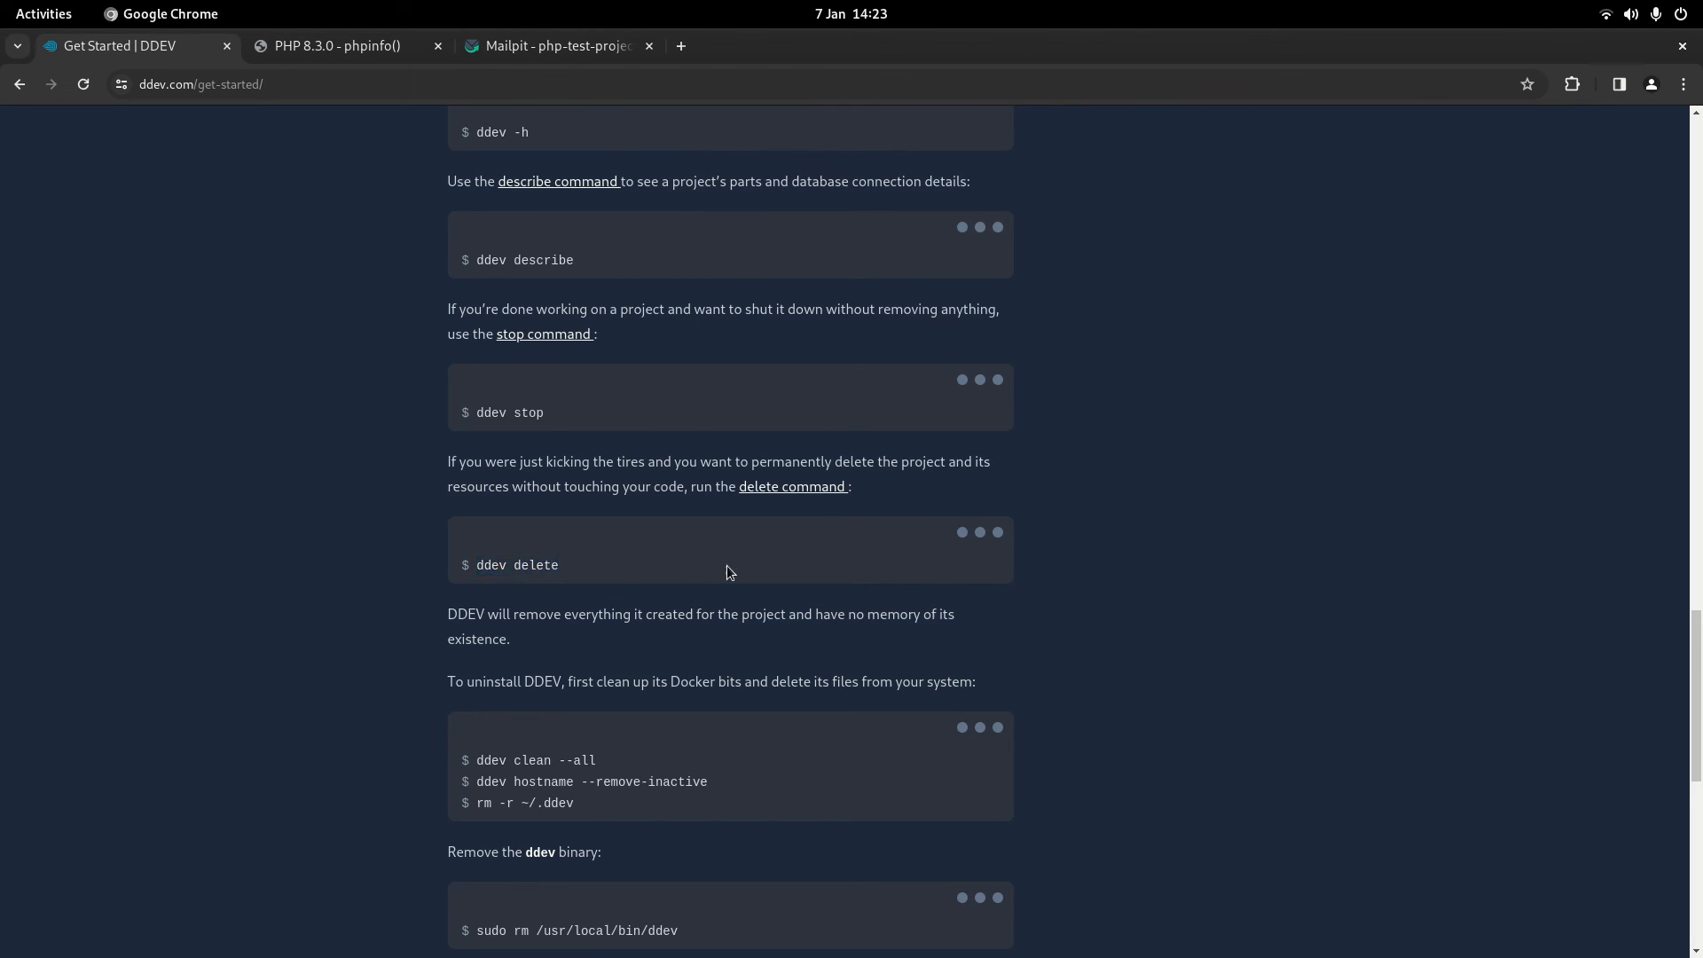
mouse_move(561, 586)
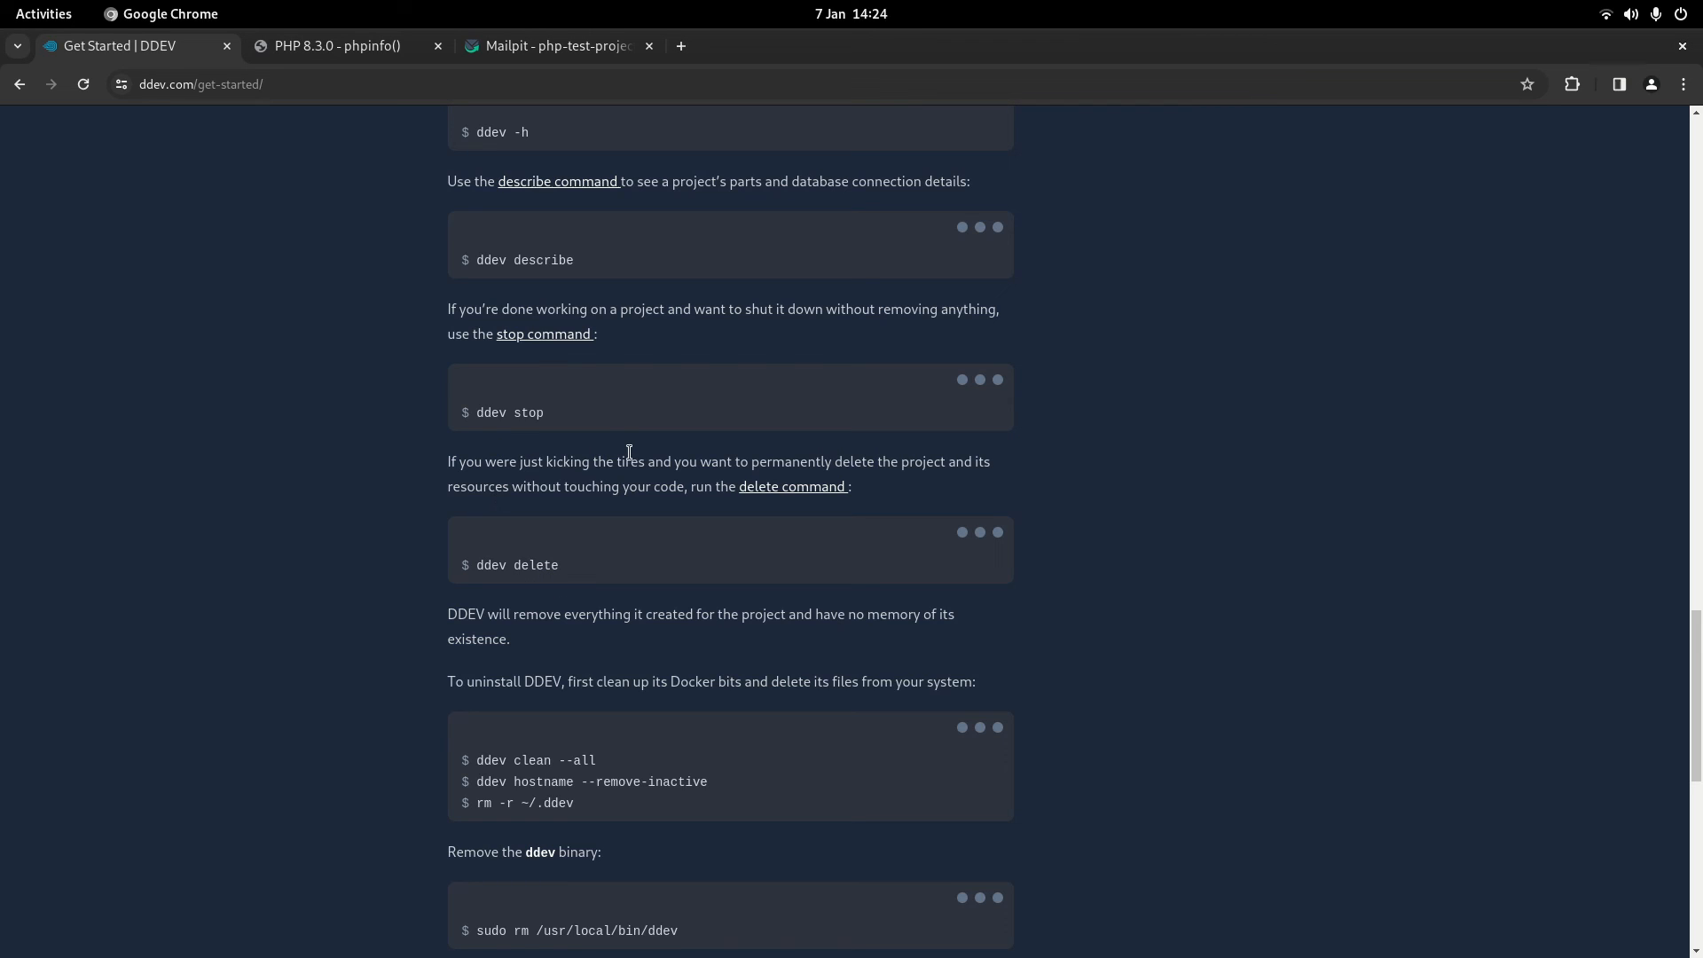
mouse_move(622, 509)
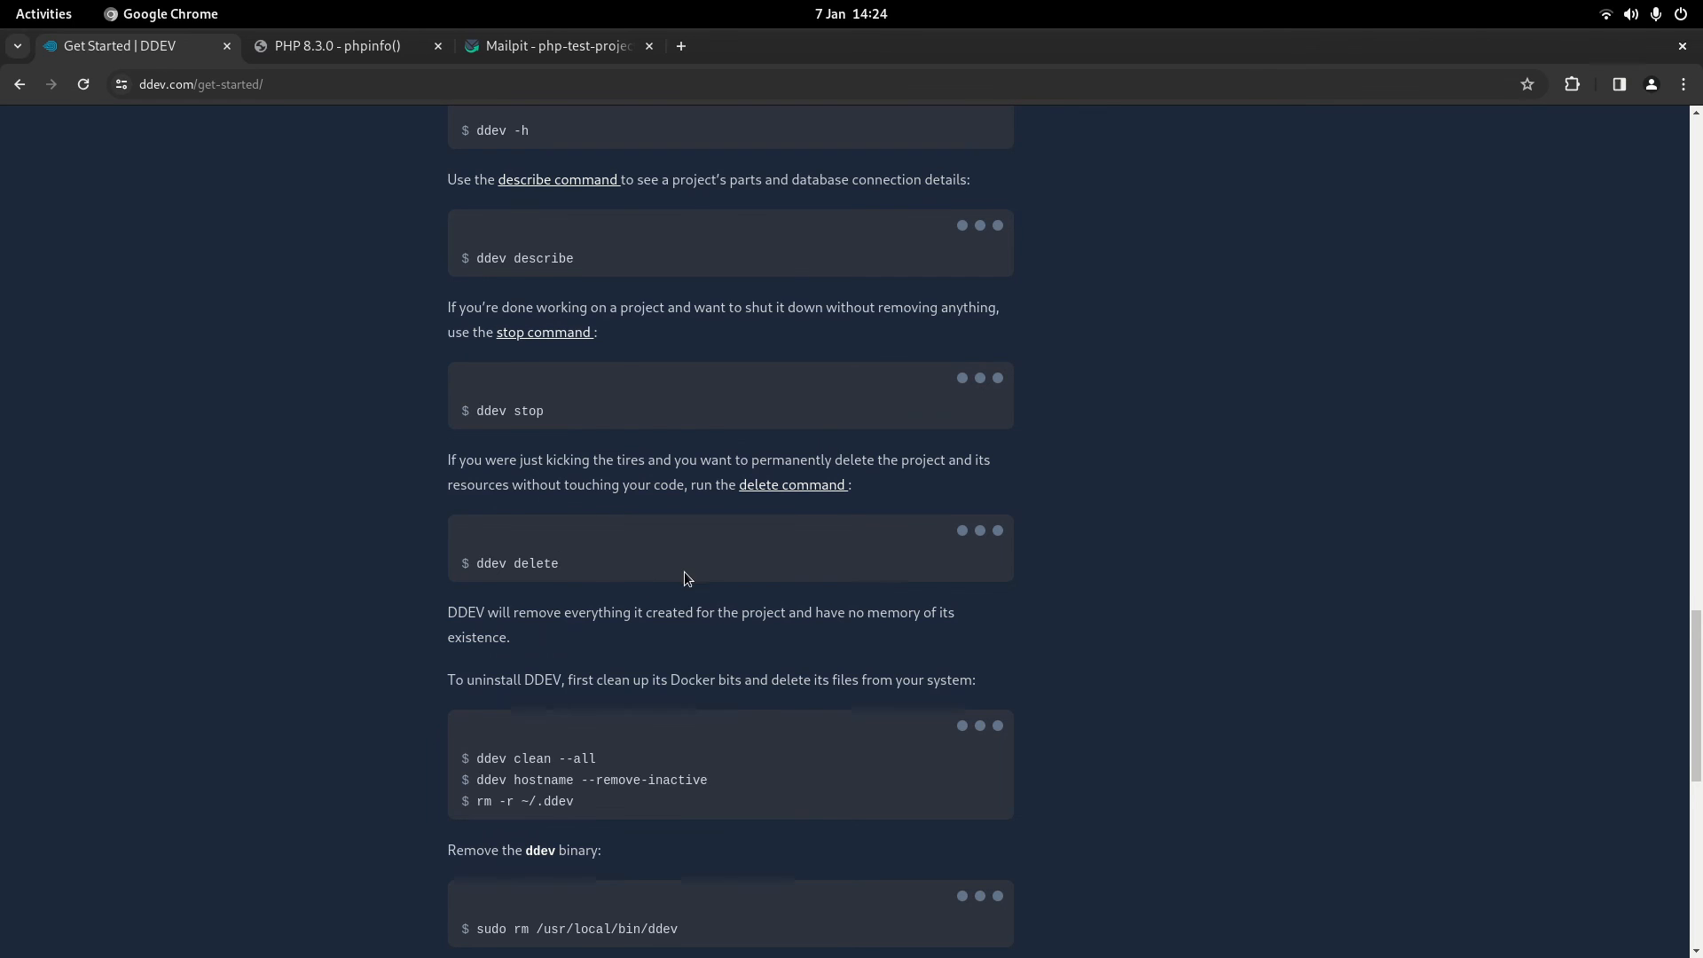
- Scroll the guide to the uninstall section, clear the text selection, and scroll back up
scroll("down", 3)
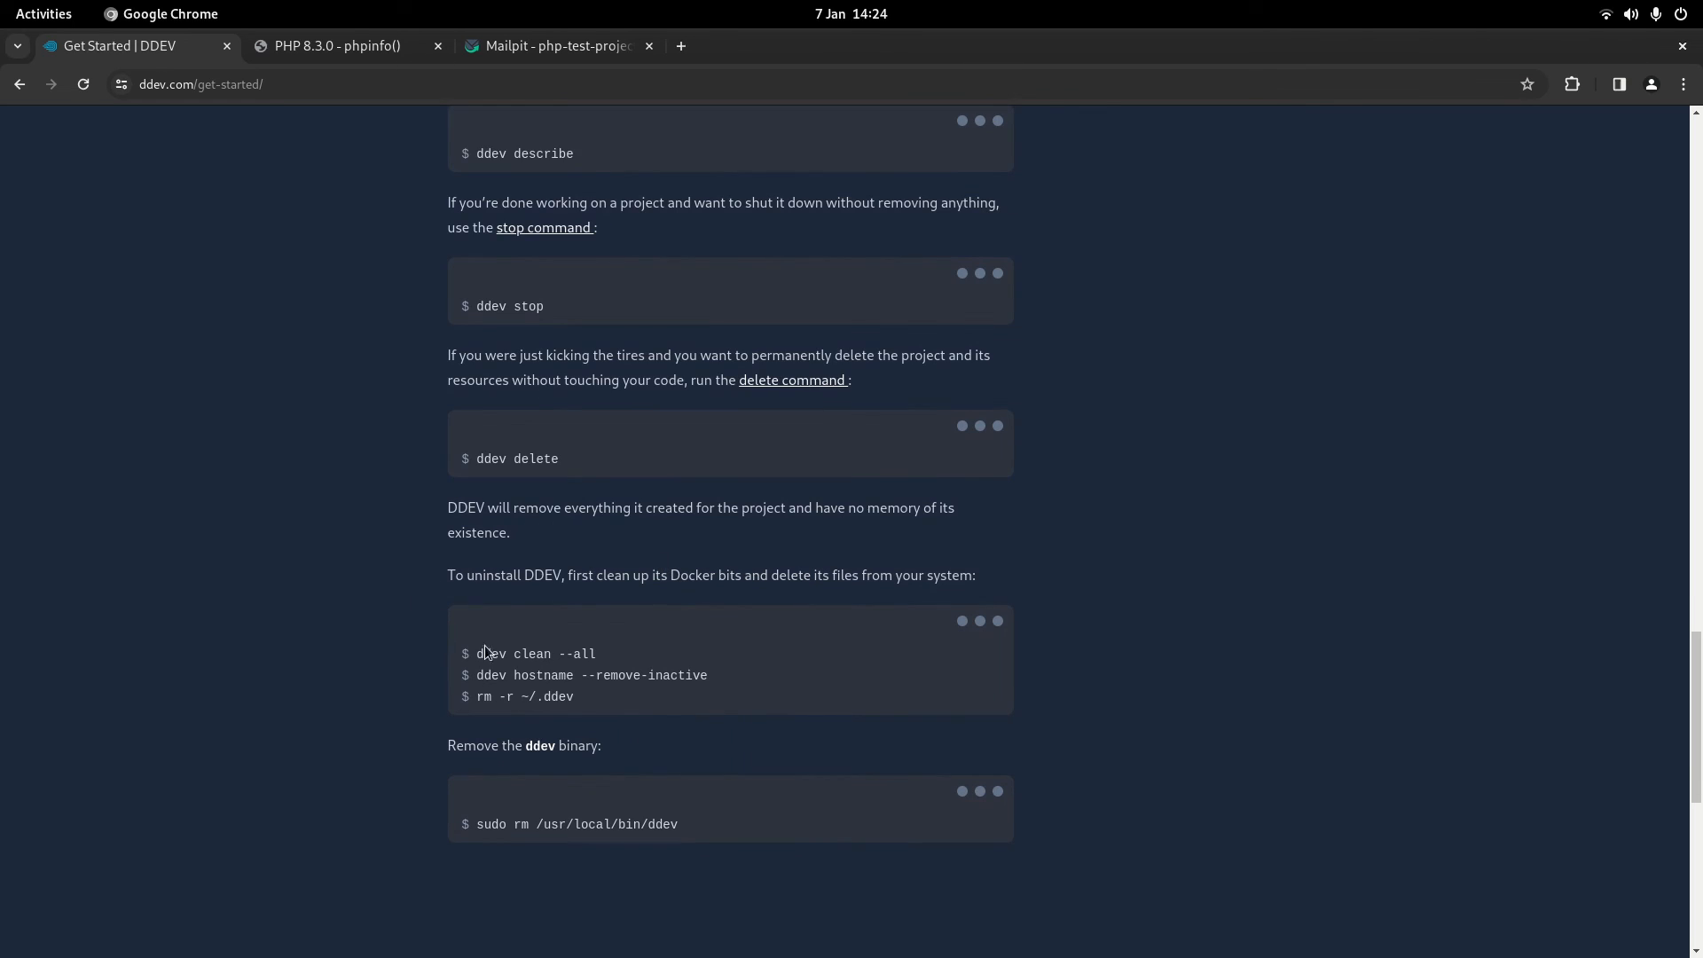
mouse_move(423, 637)
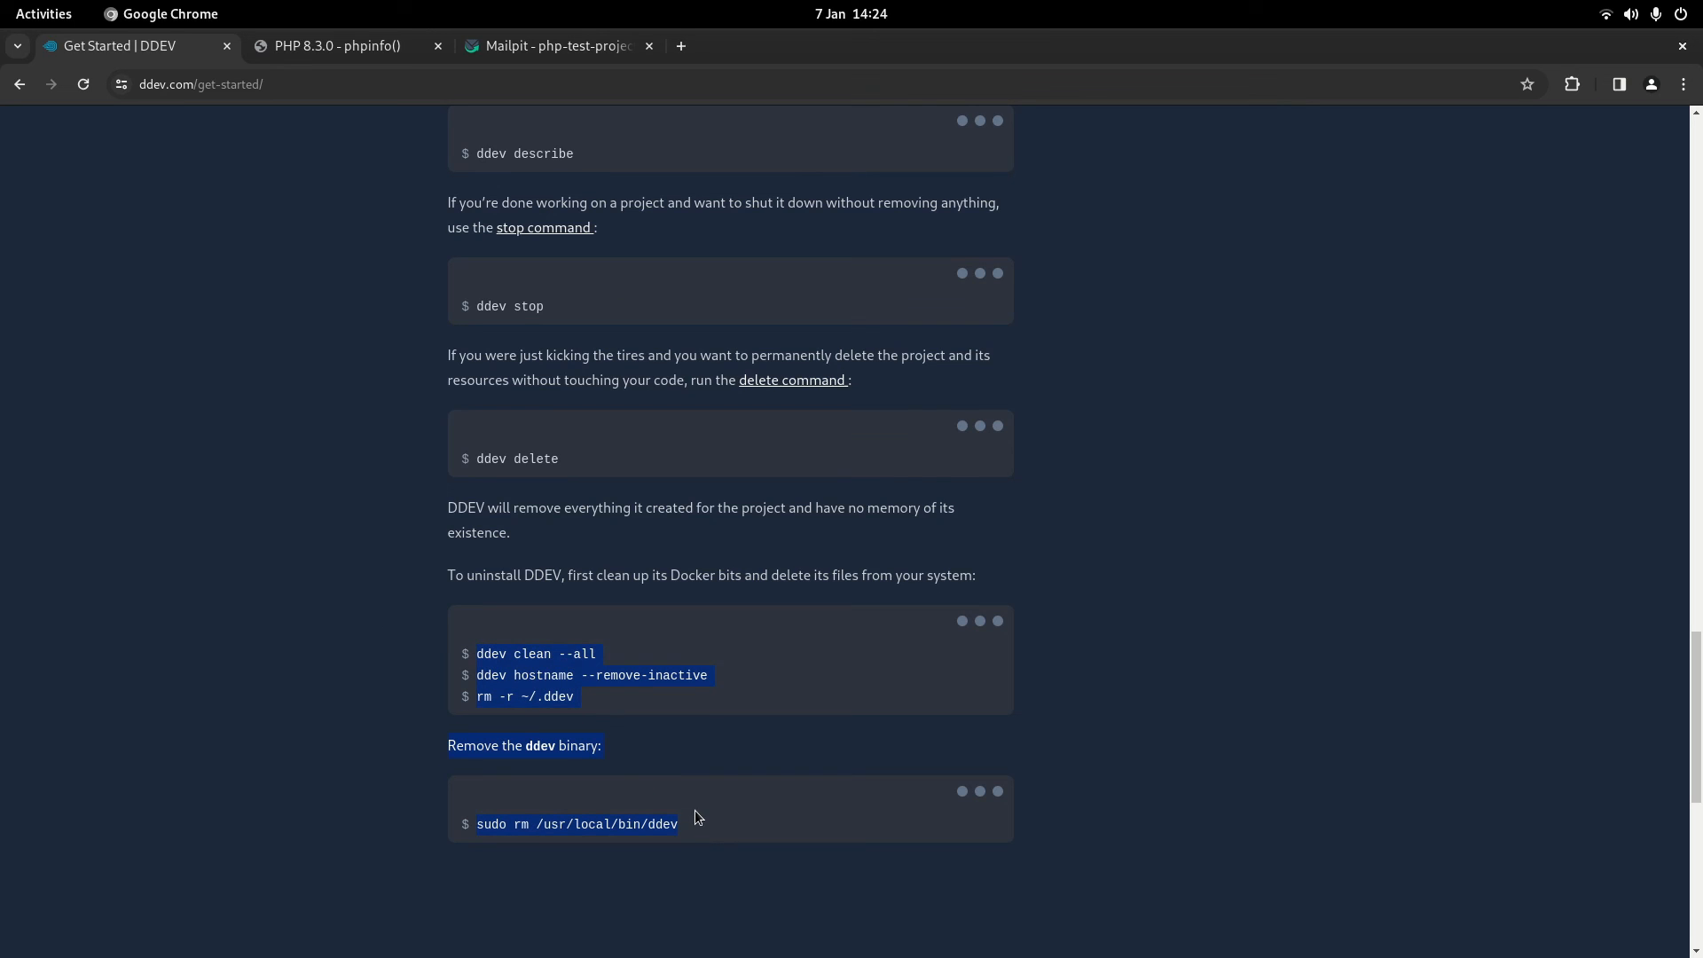
left_click(506, 654)
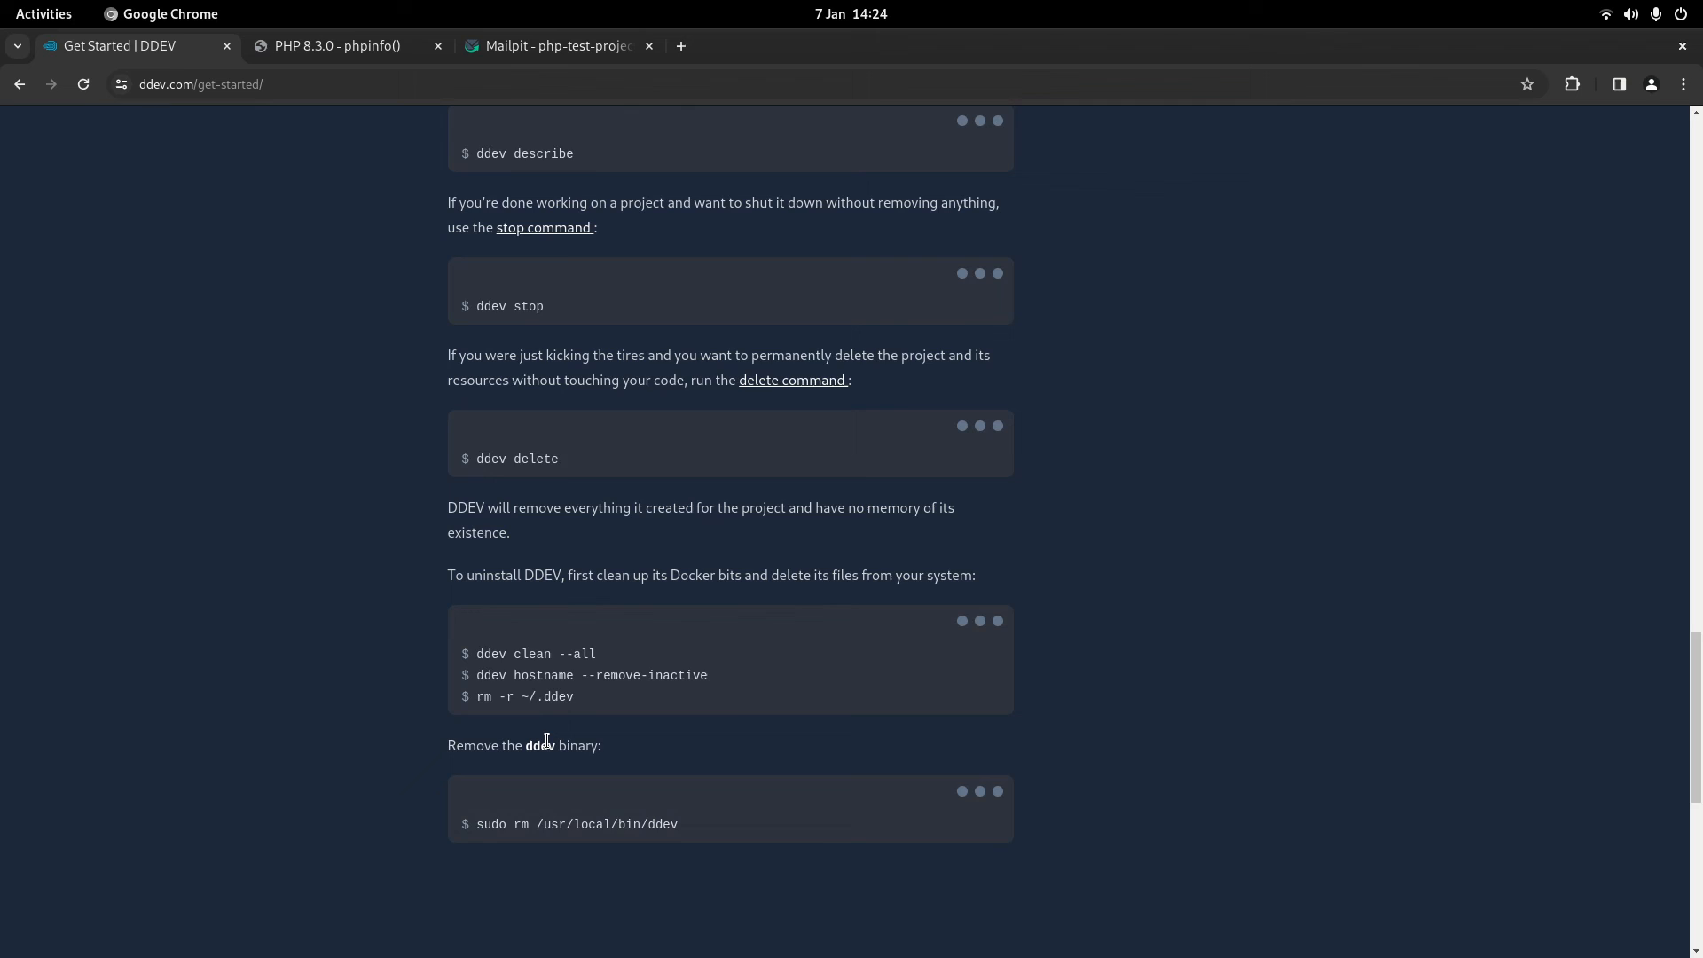
scroll("up", 3)
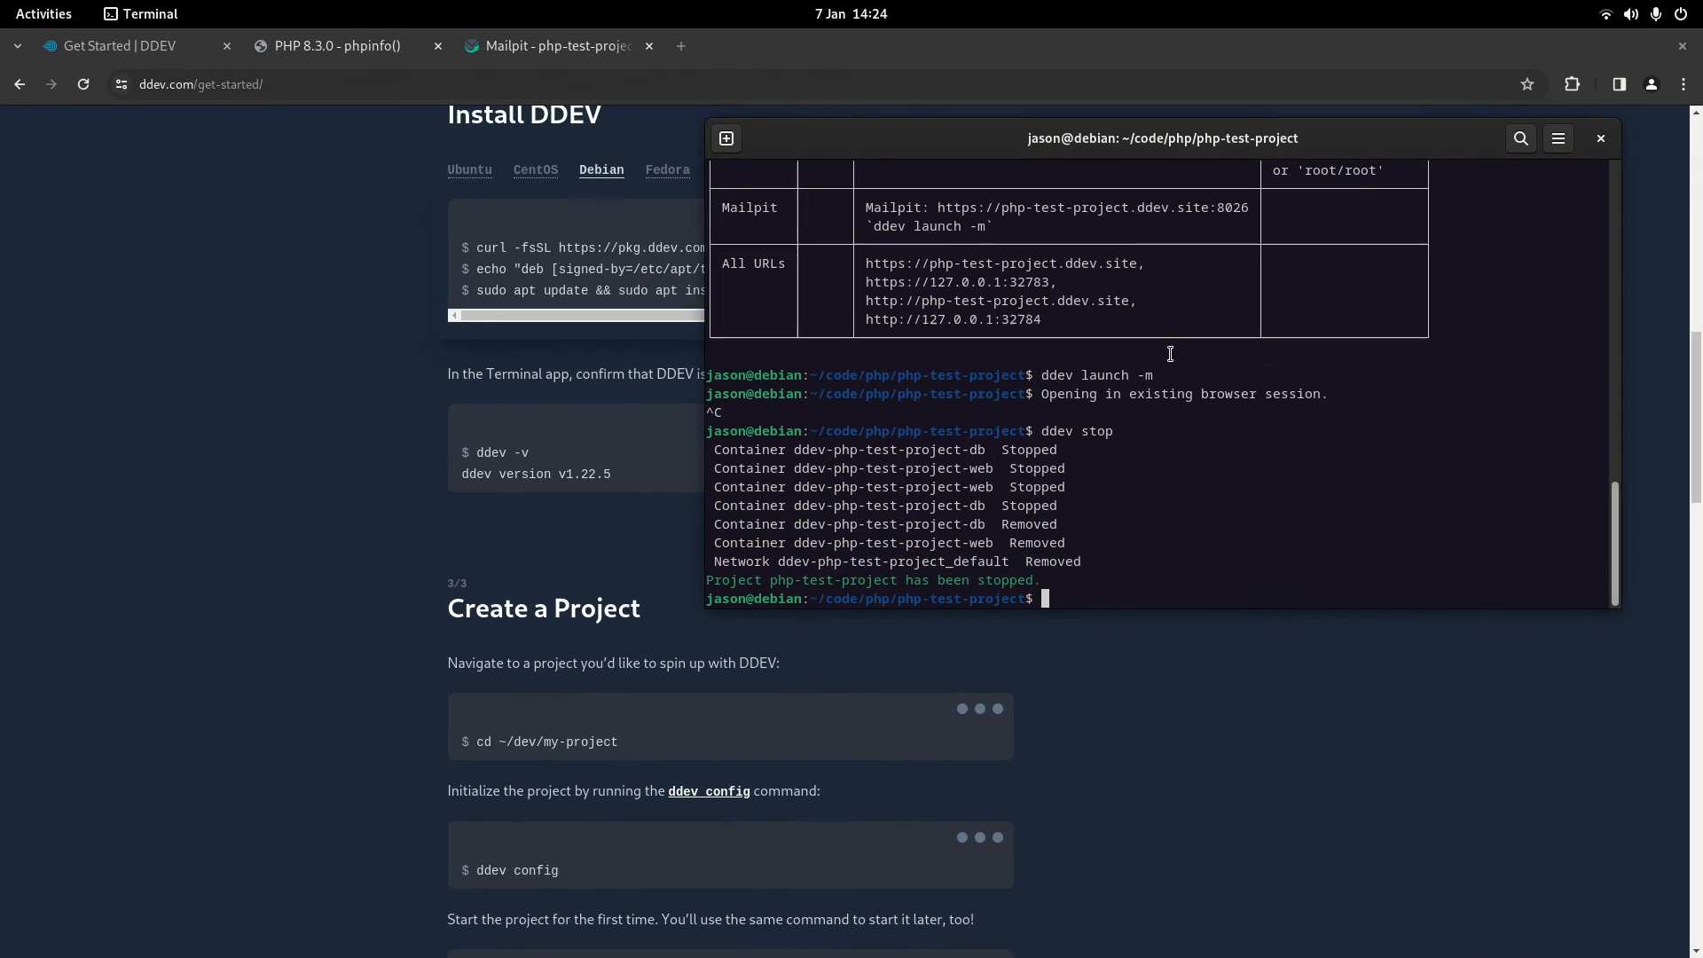
mouse_move(1185, 393)
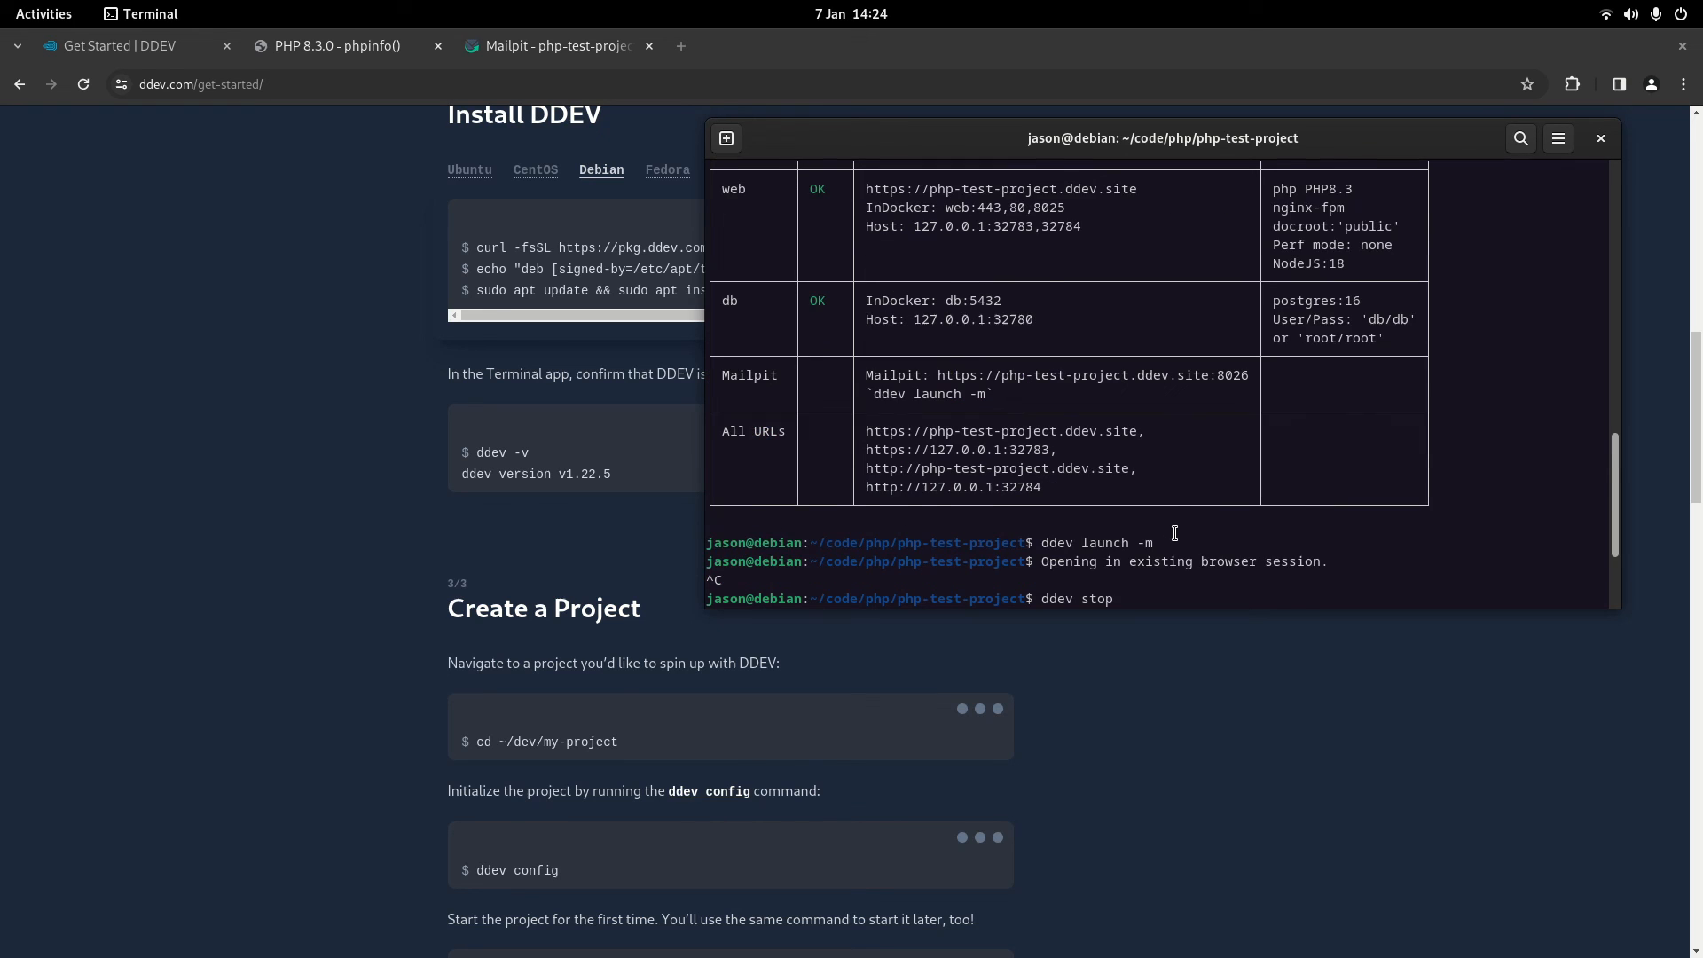
- Return the terminal to its latest output showing php-test-project stopped
key("Return")
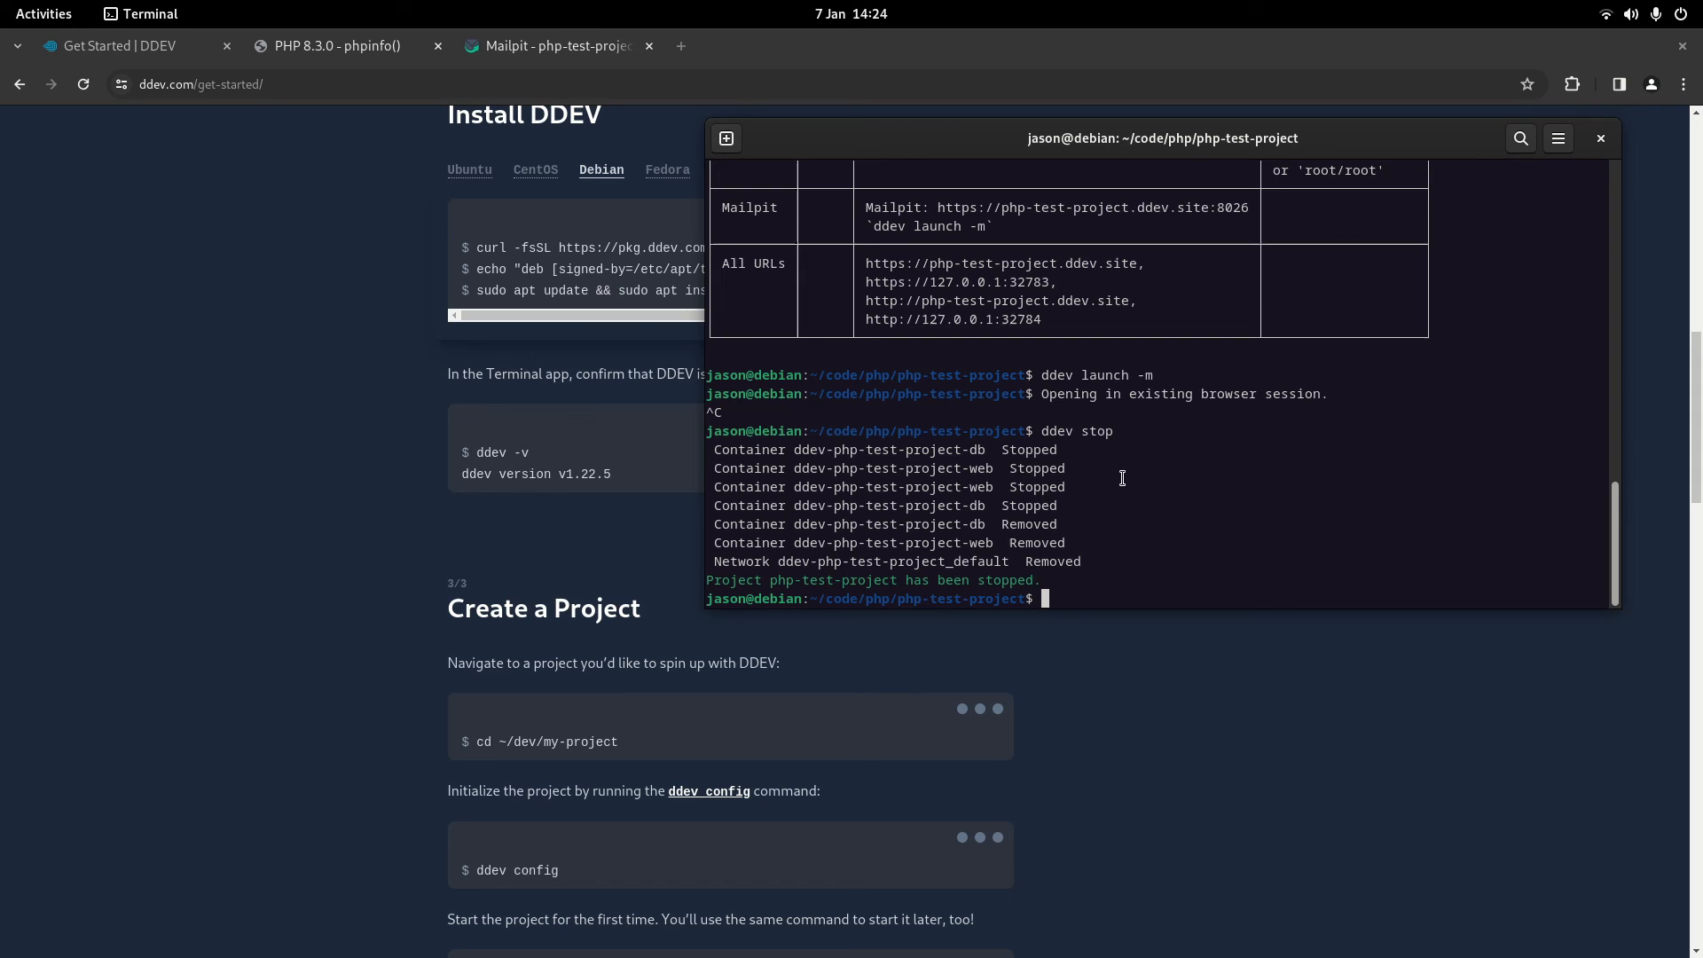
mouse_move(543, 449)
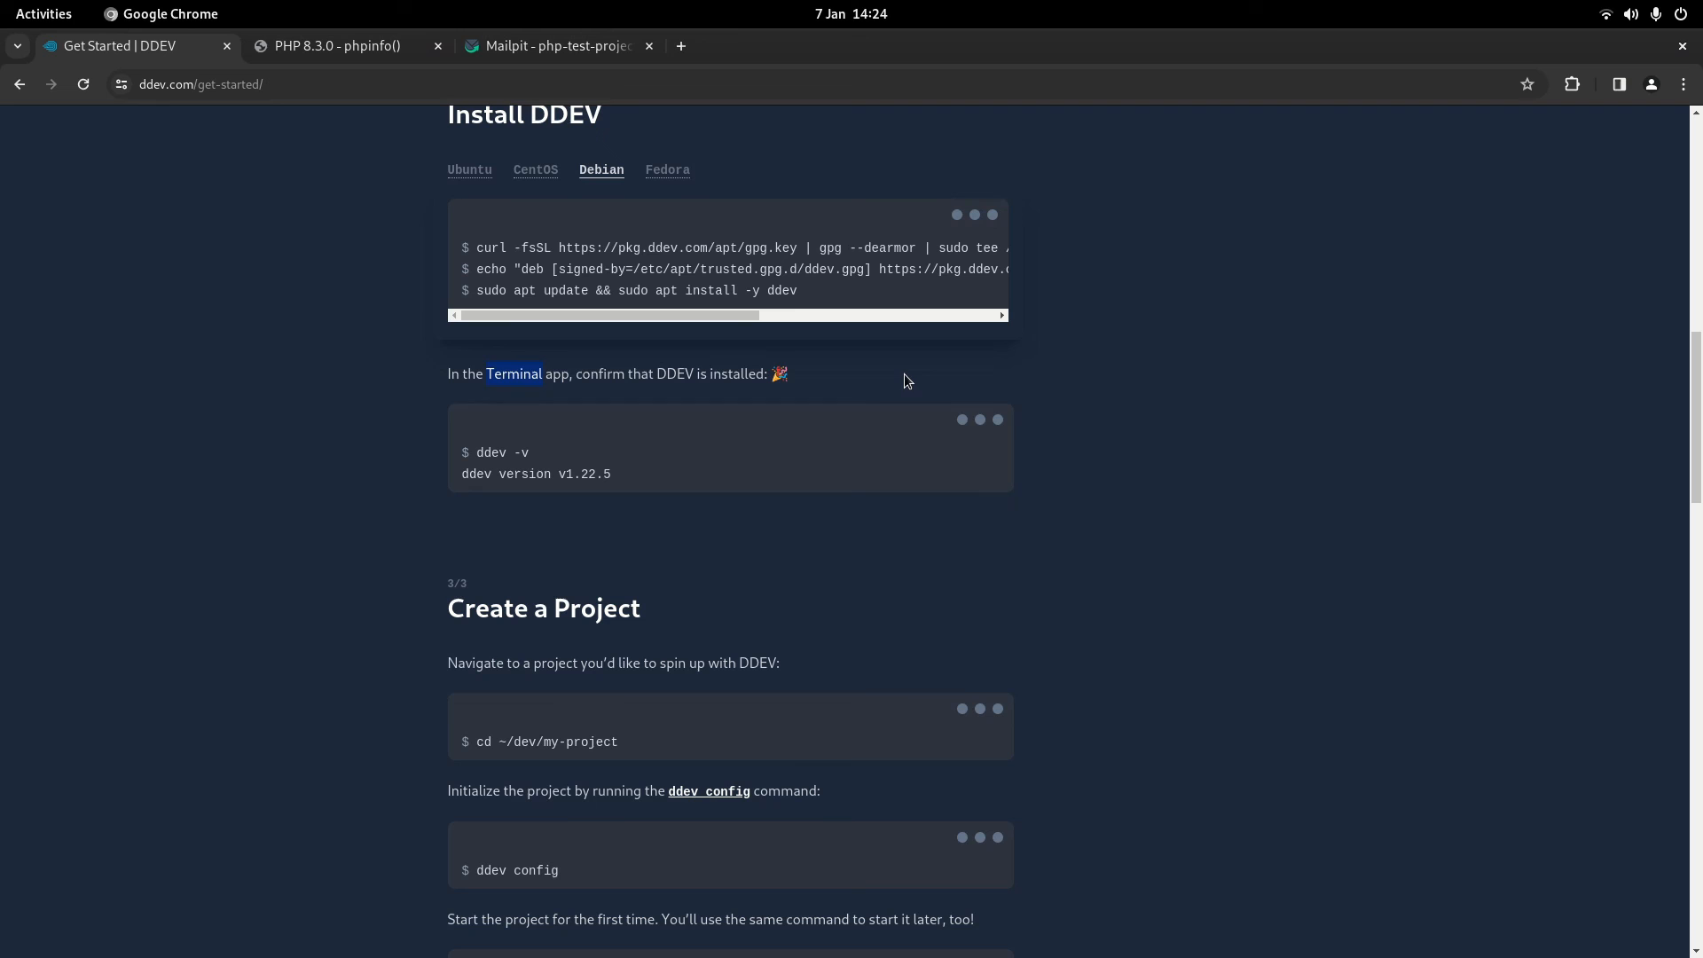
mouse_move(867, 430)
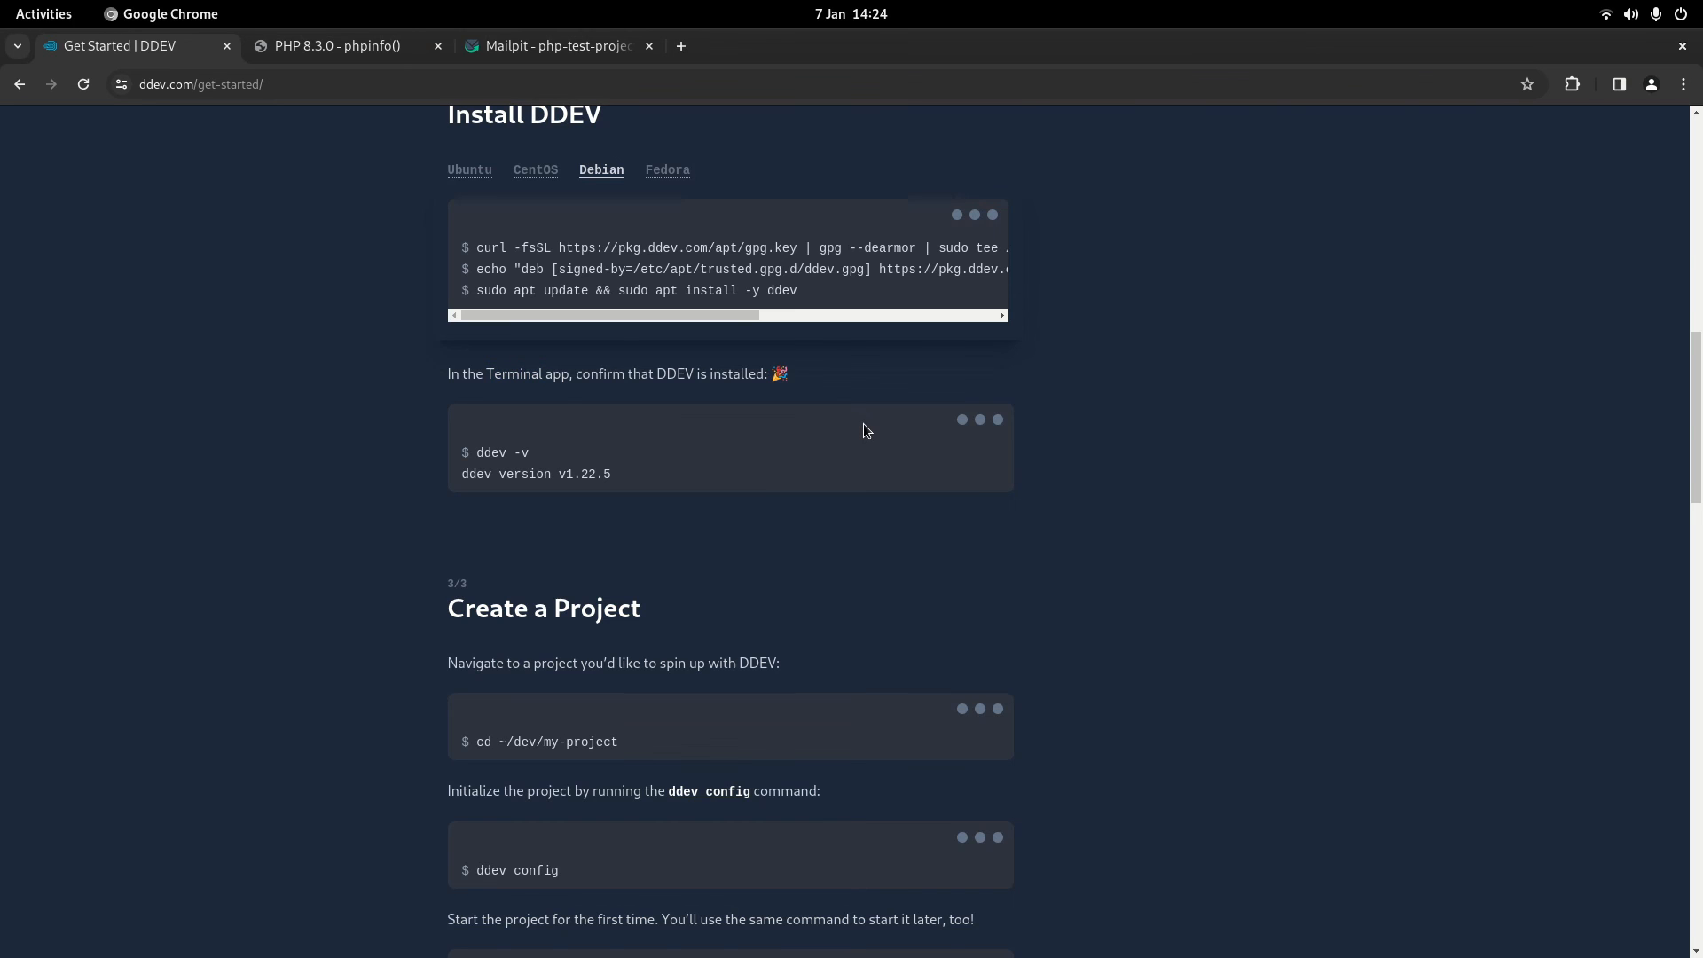
scroll("up", 3)
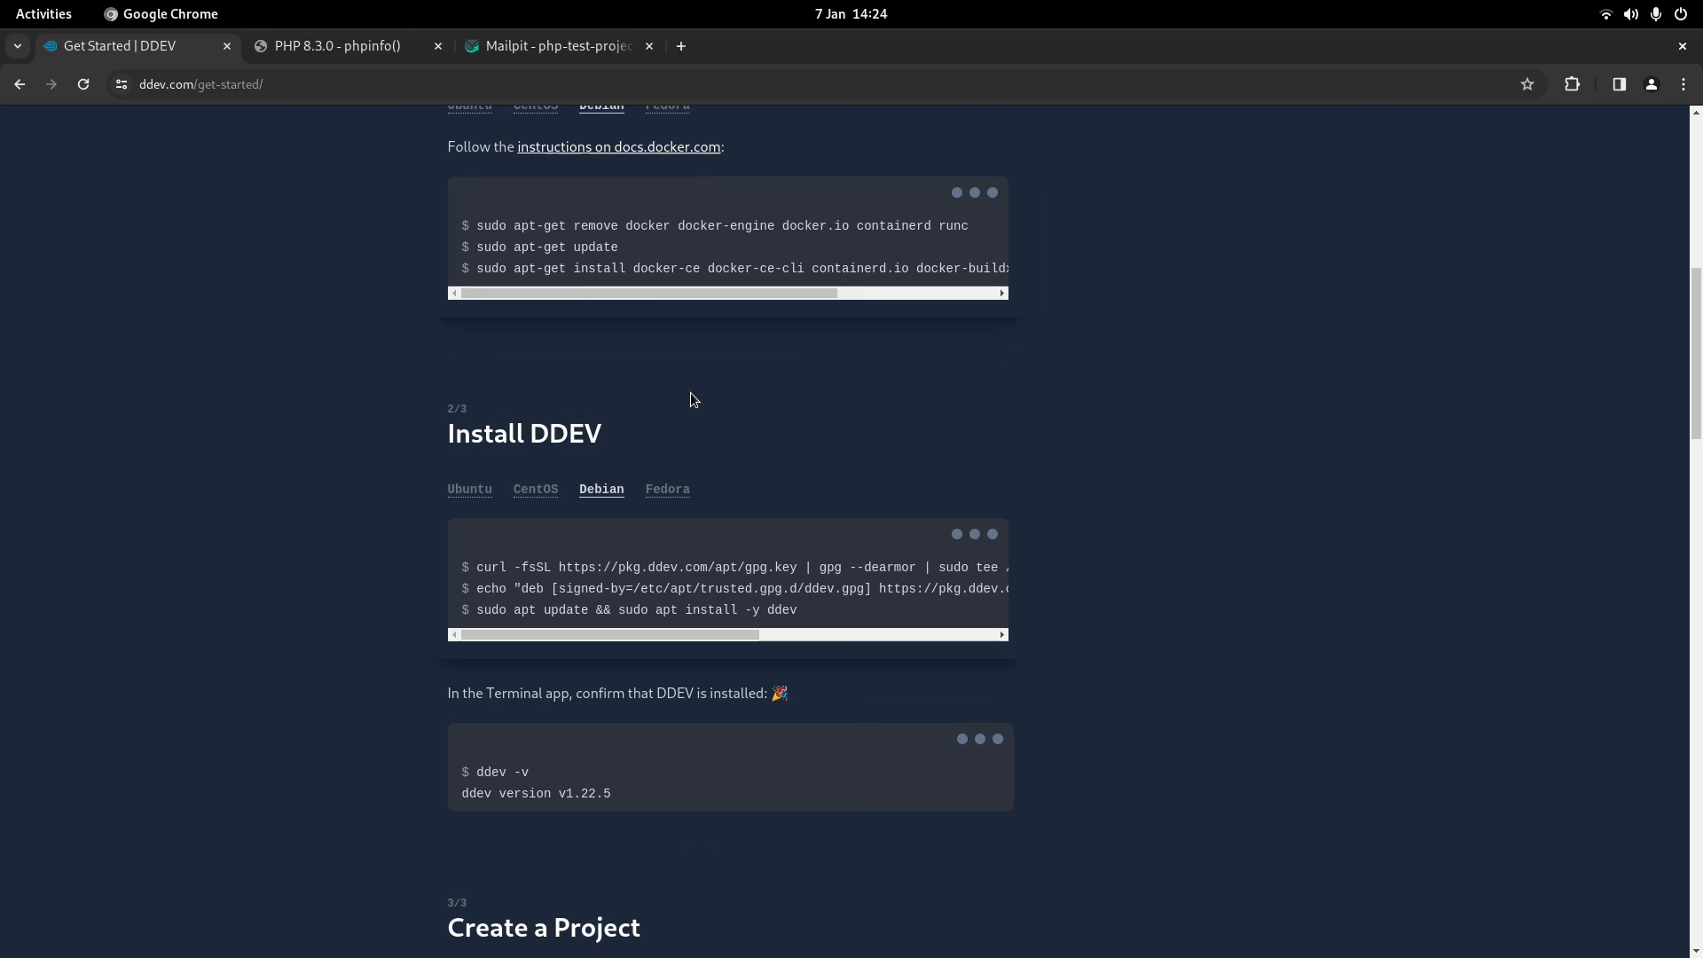
mouse_move(695, 387)
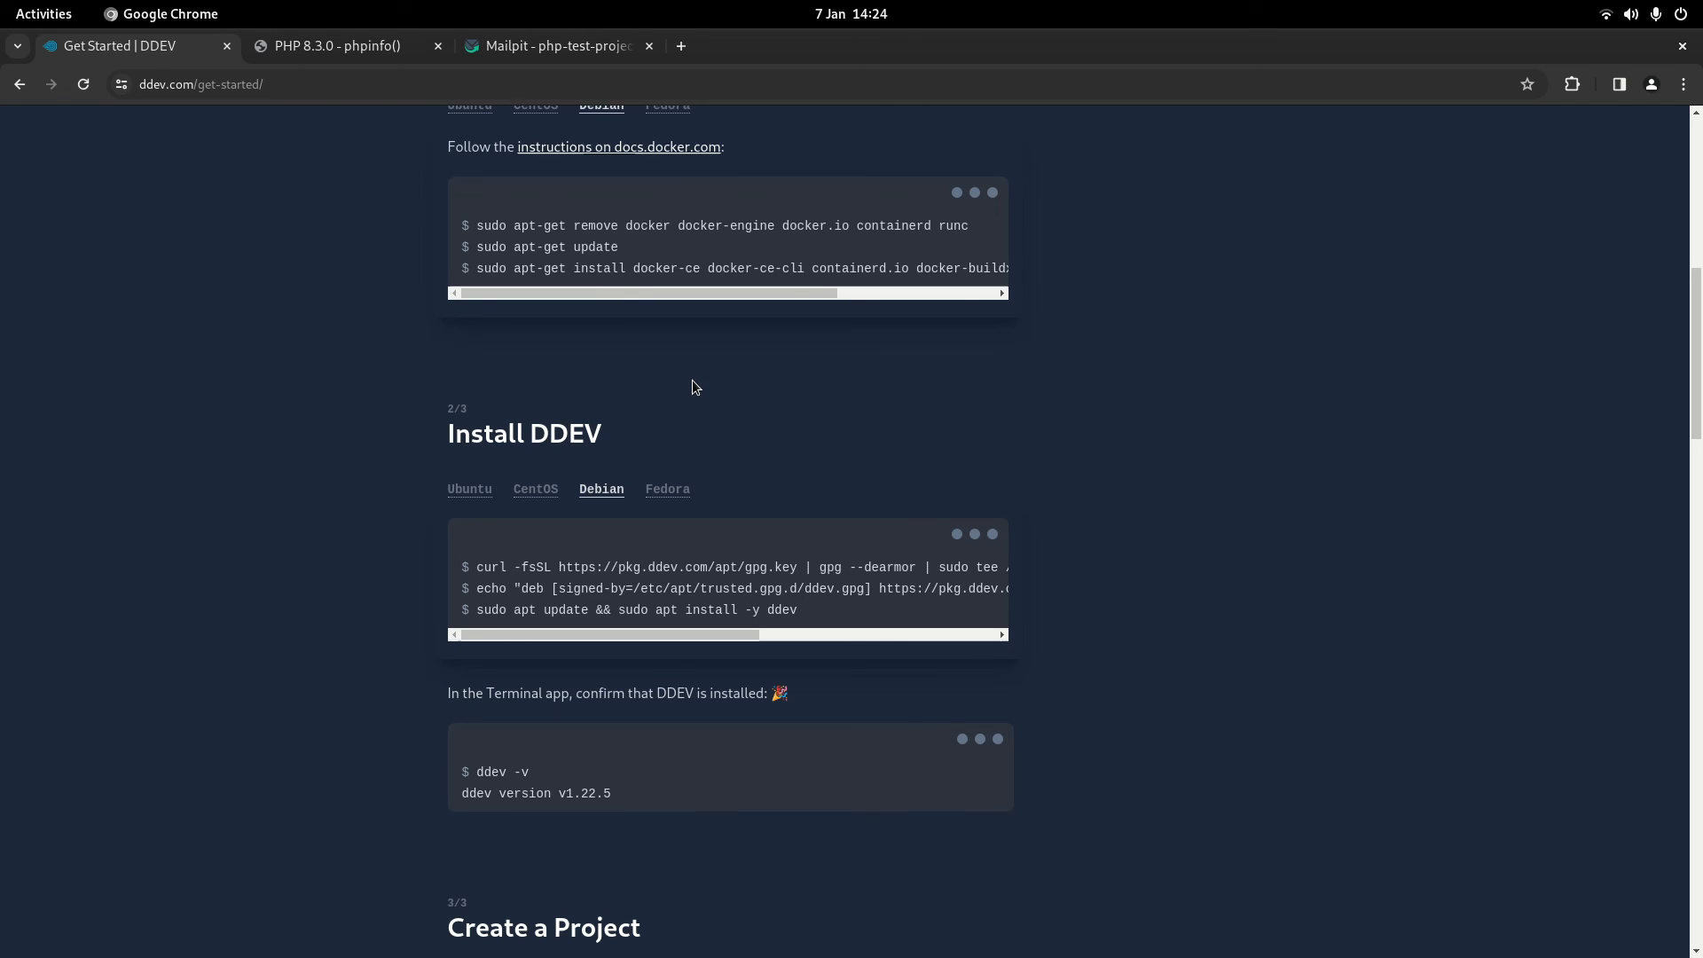